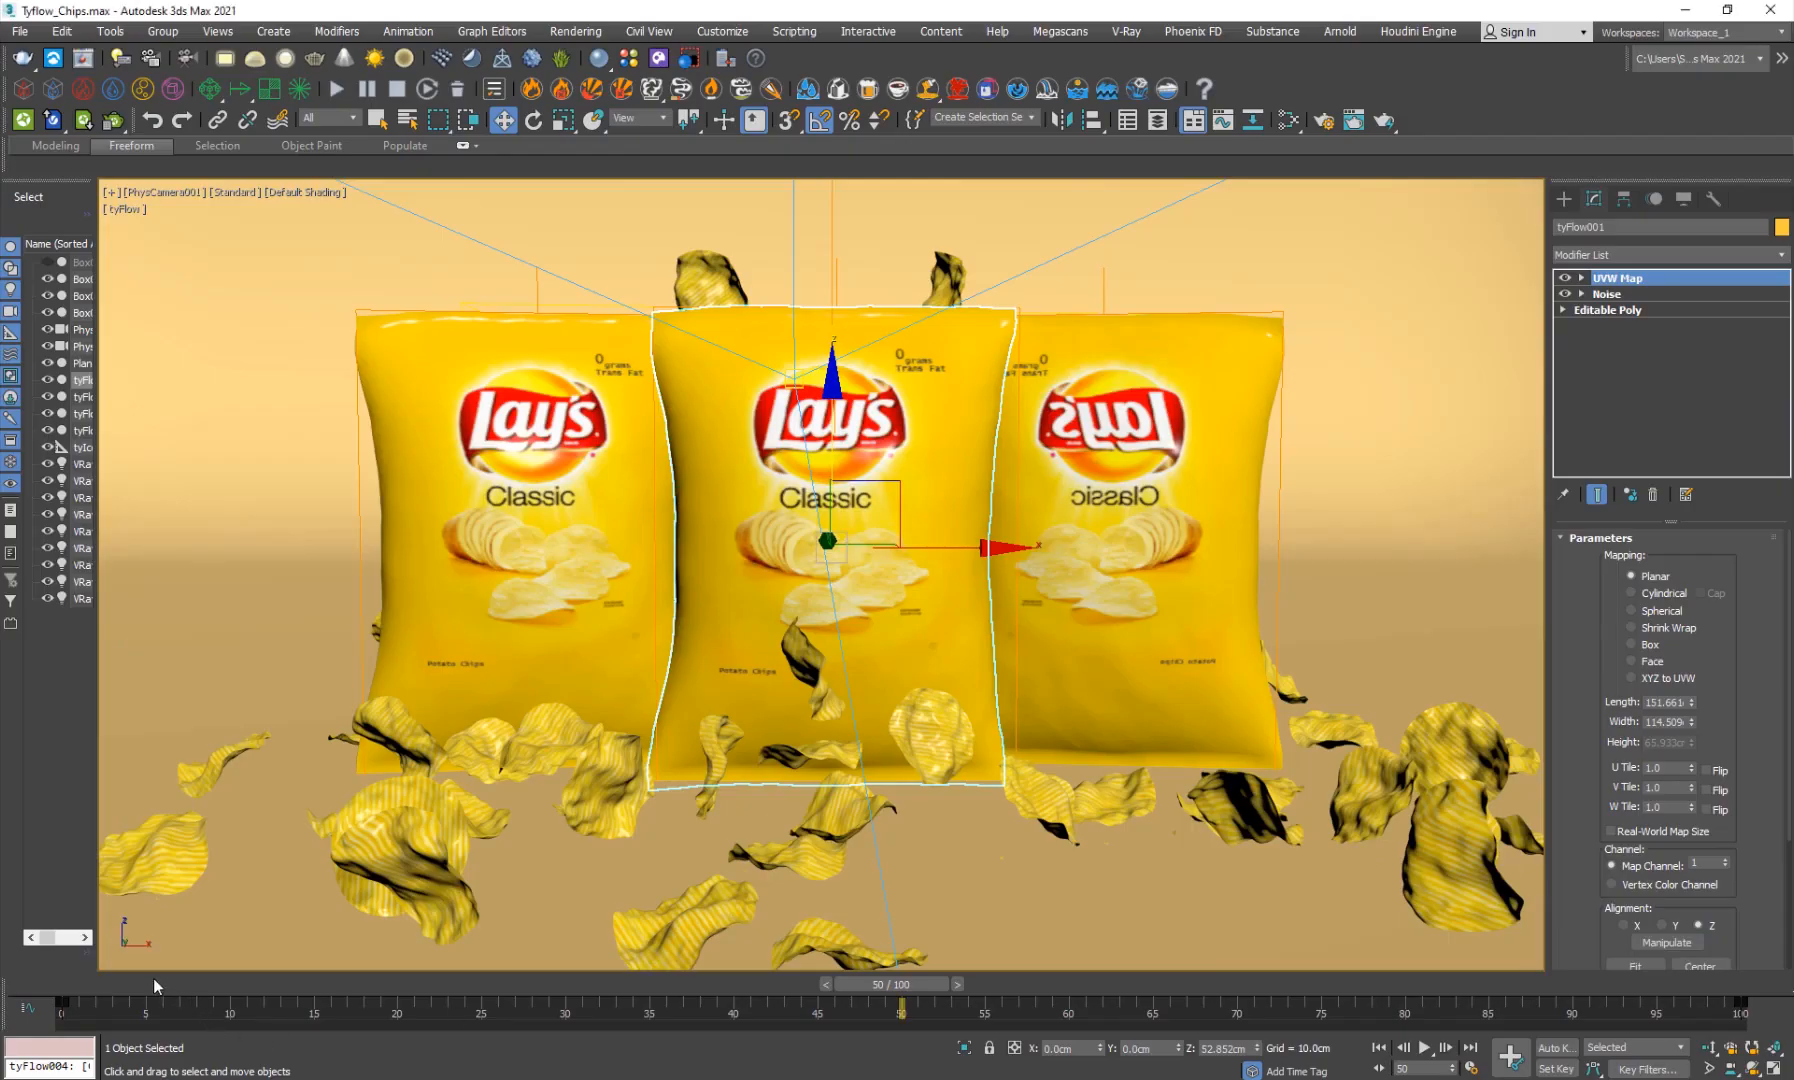
Scrub the timeline to review the chip scattering simulation in front of the bags.
{"action": "left_click_drag", "start_coordinate": [902, 1014], "coordinate": [683, 1014]}
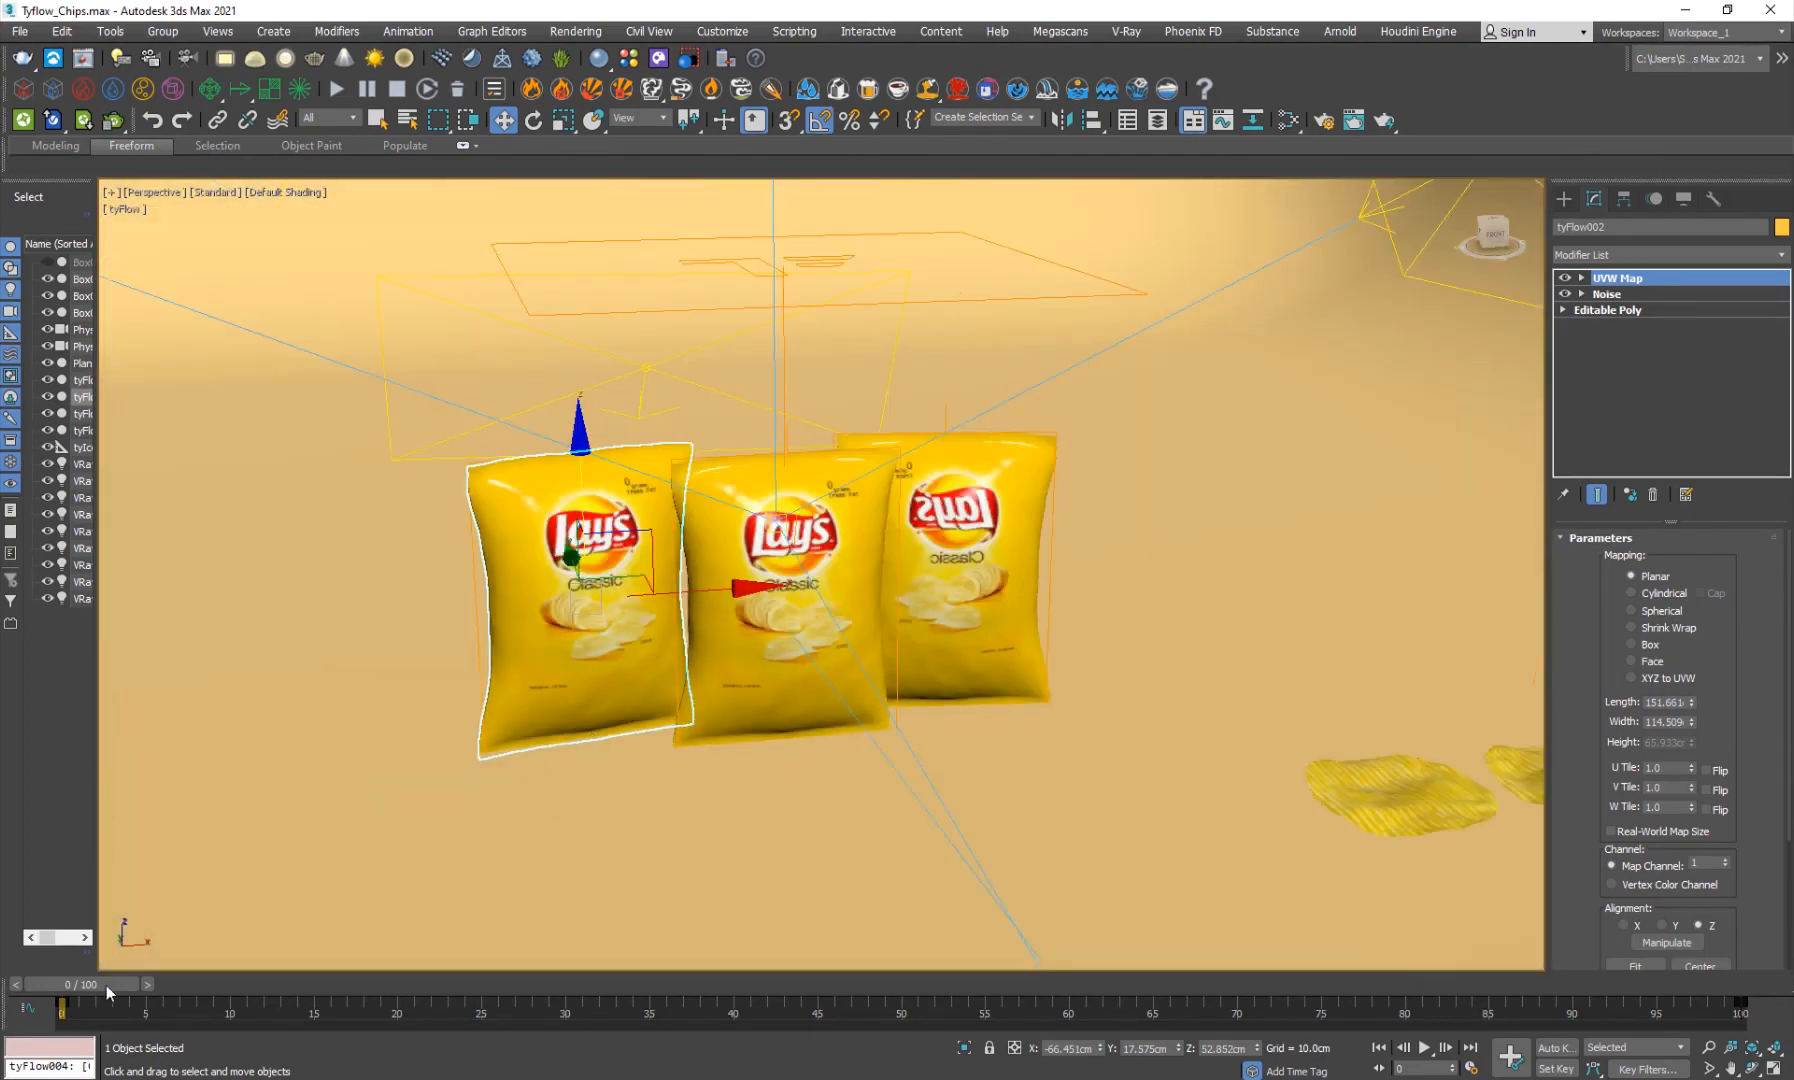
{"action": "left_click_drag", "start_coordinate": [65, 1006], "coordinate": [1370, 1006]}
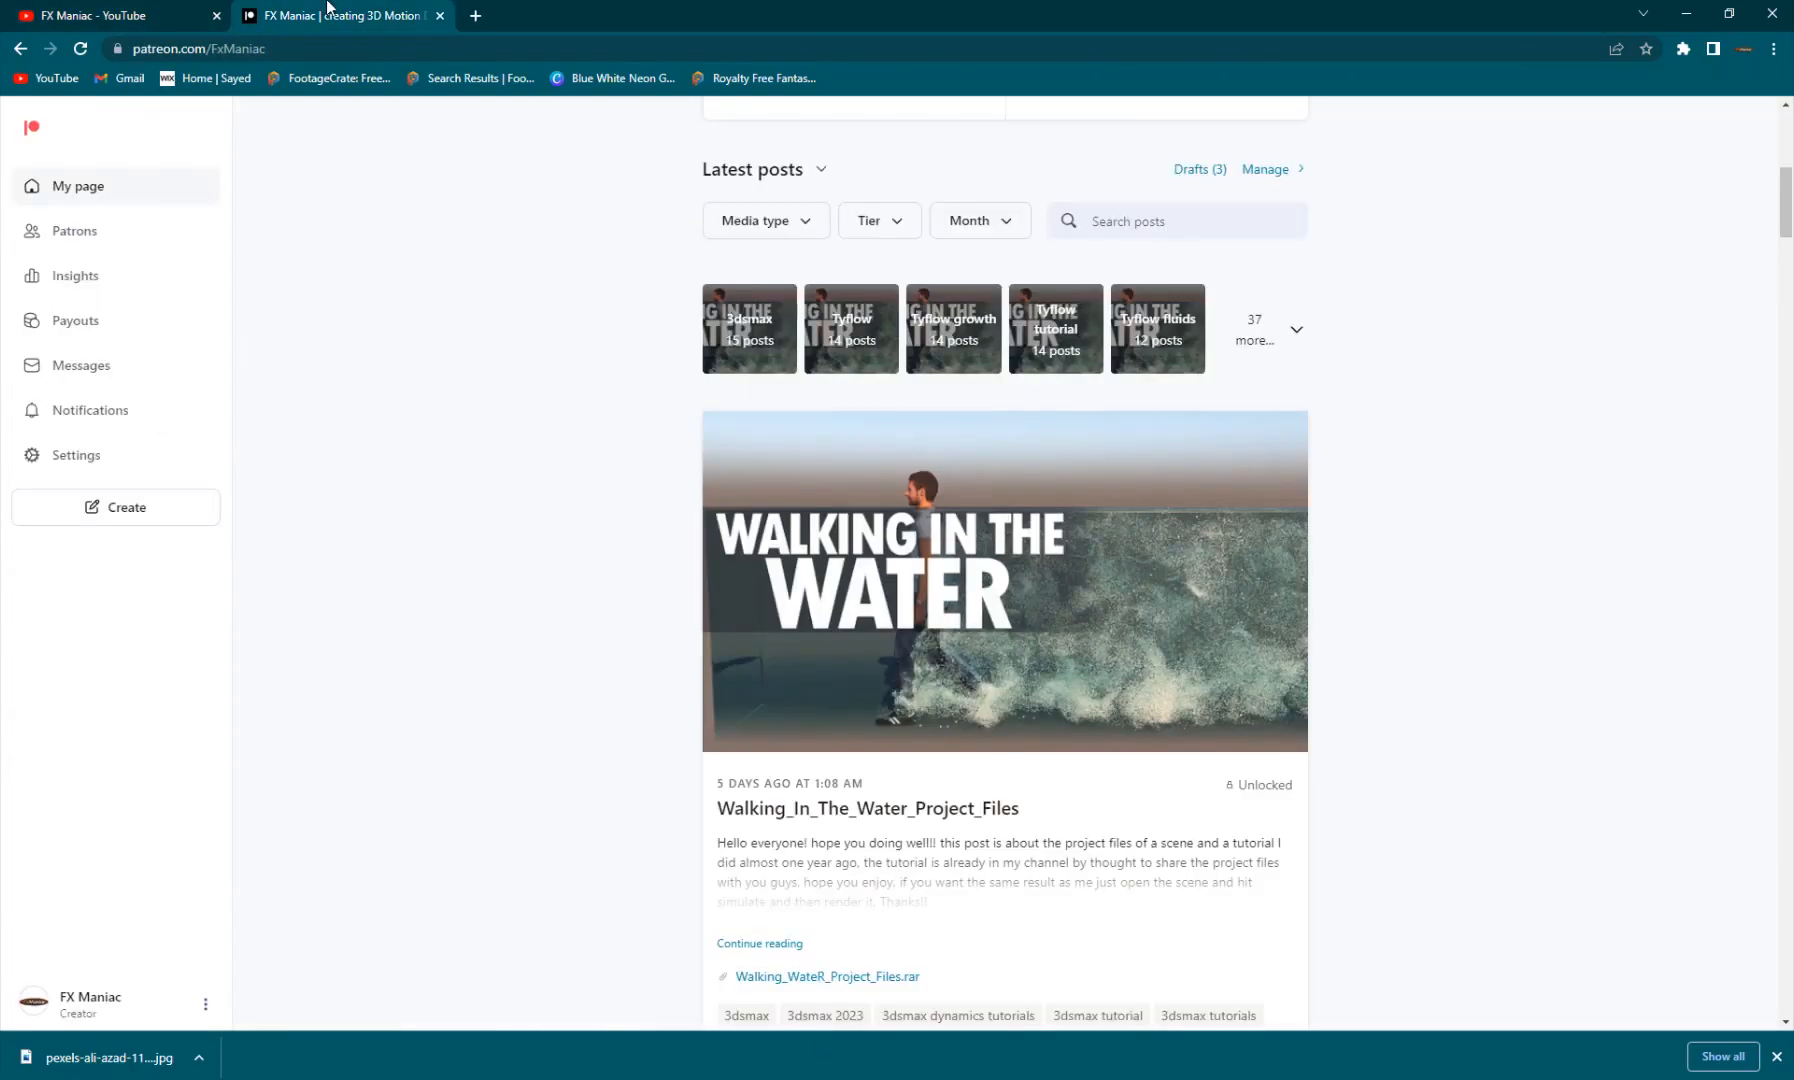
{"action": "scroll", "scroll_direction": "up", "scroll_amount": 3}
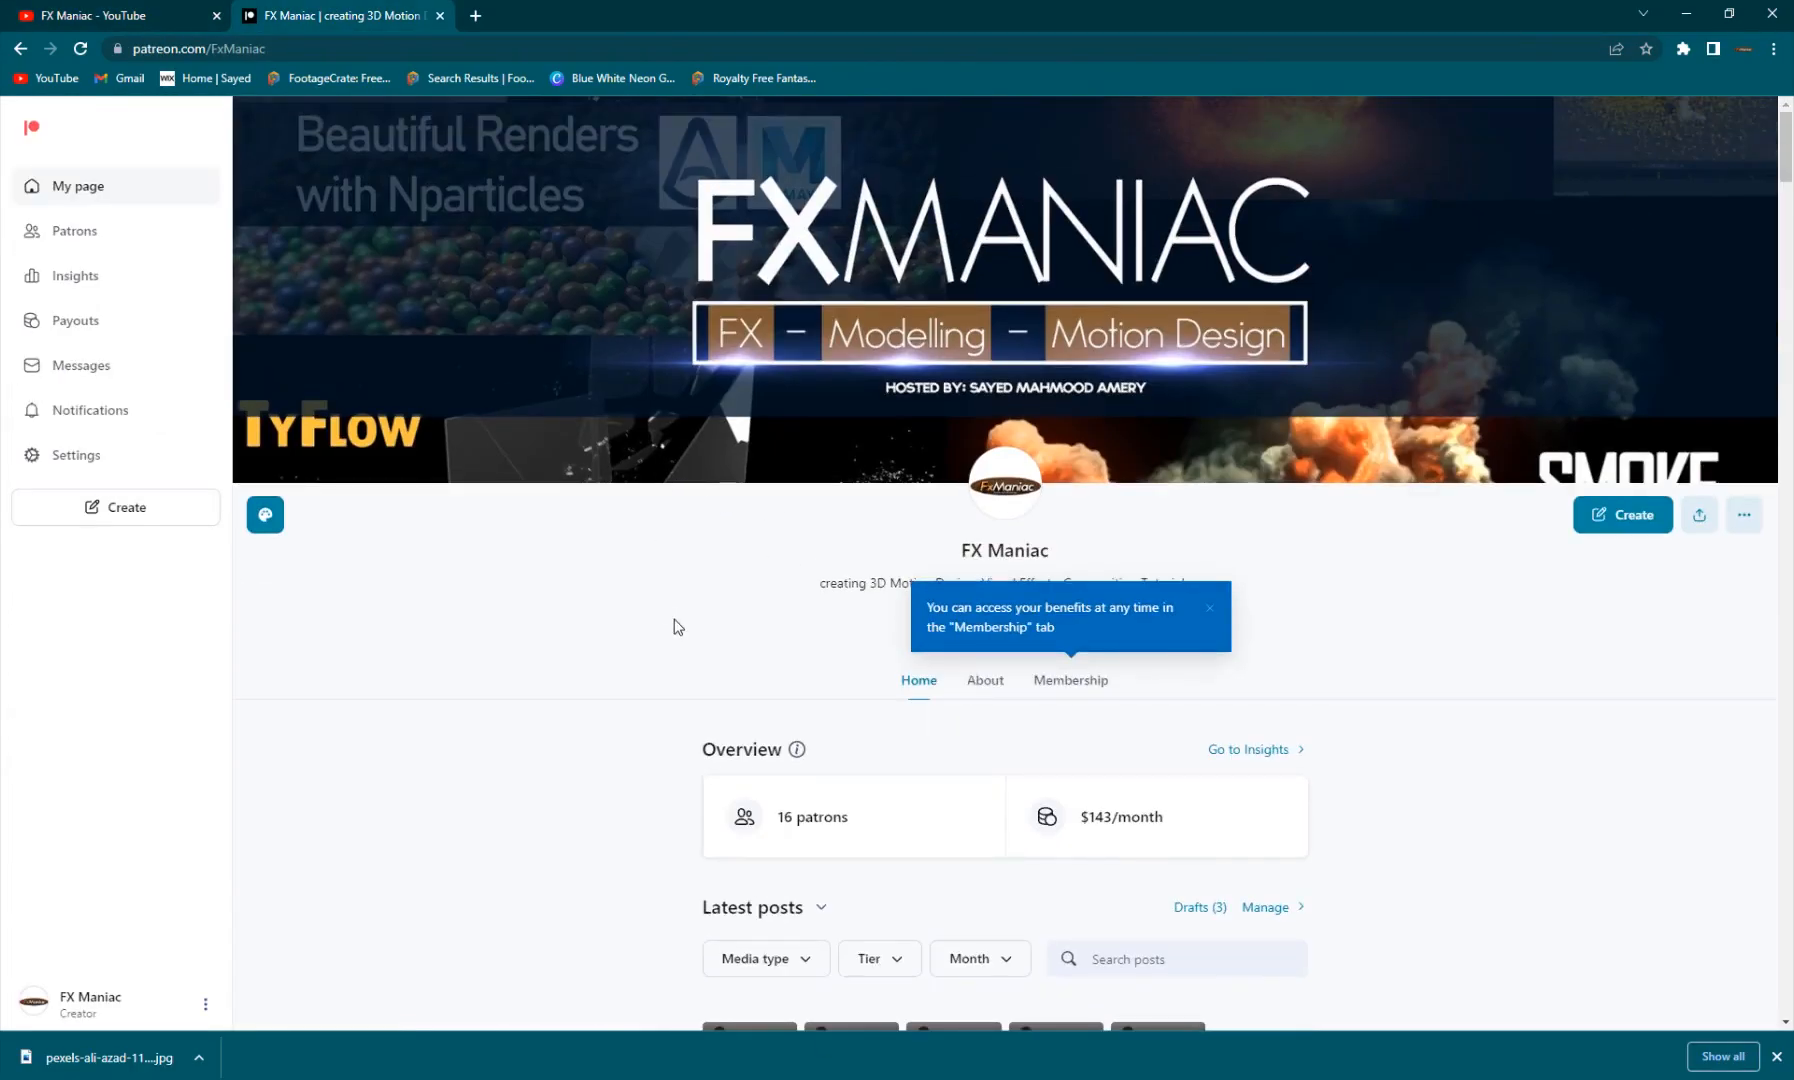
{"action": "scroll", "scroll_direction": "down", "scroll_amount": 3}
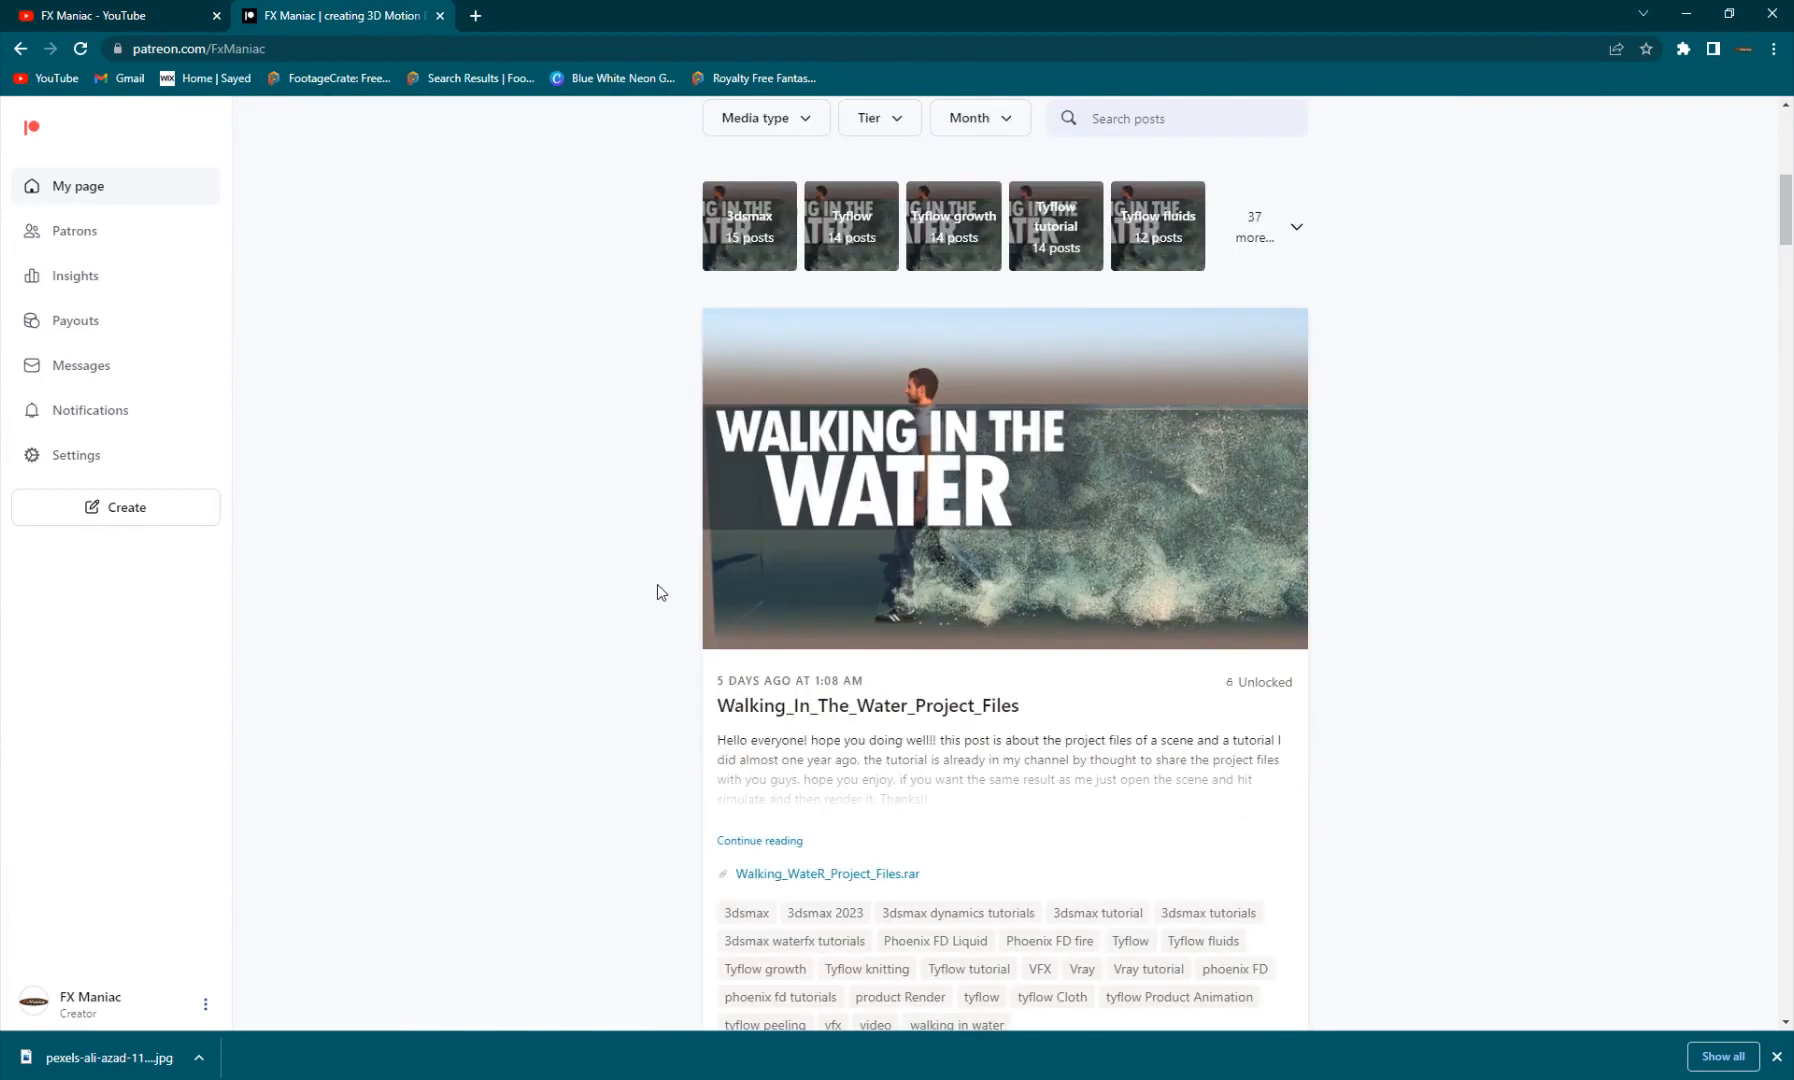
{"action": "mouse_move", "coordinate": [644, 594]}
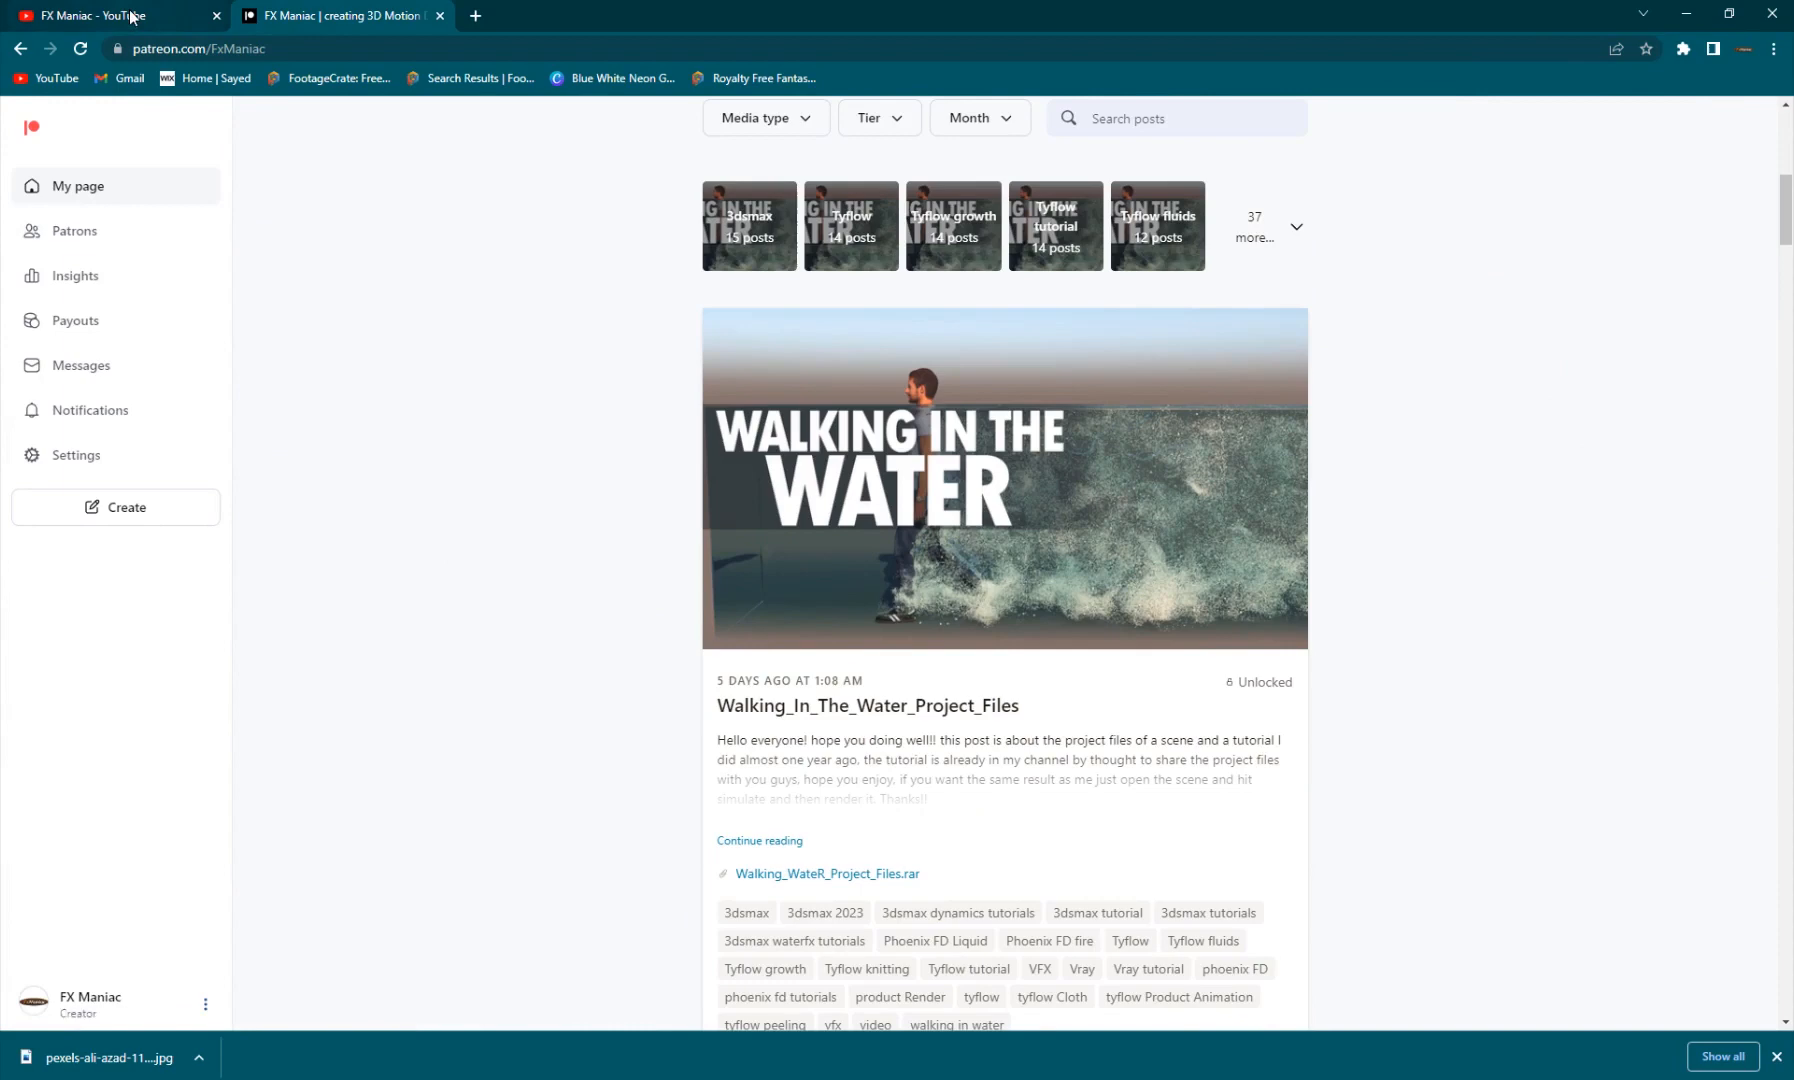
Switch to the YouTube tab and subscribe to the FX Maniac channel.
{"action": "left_click", "coordinate": [103, 15]}
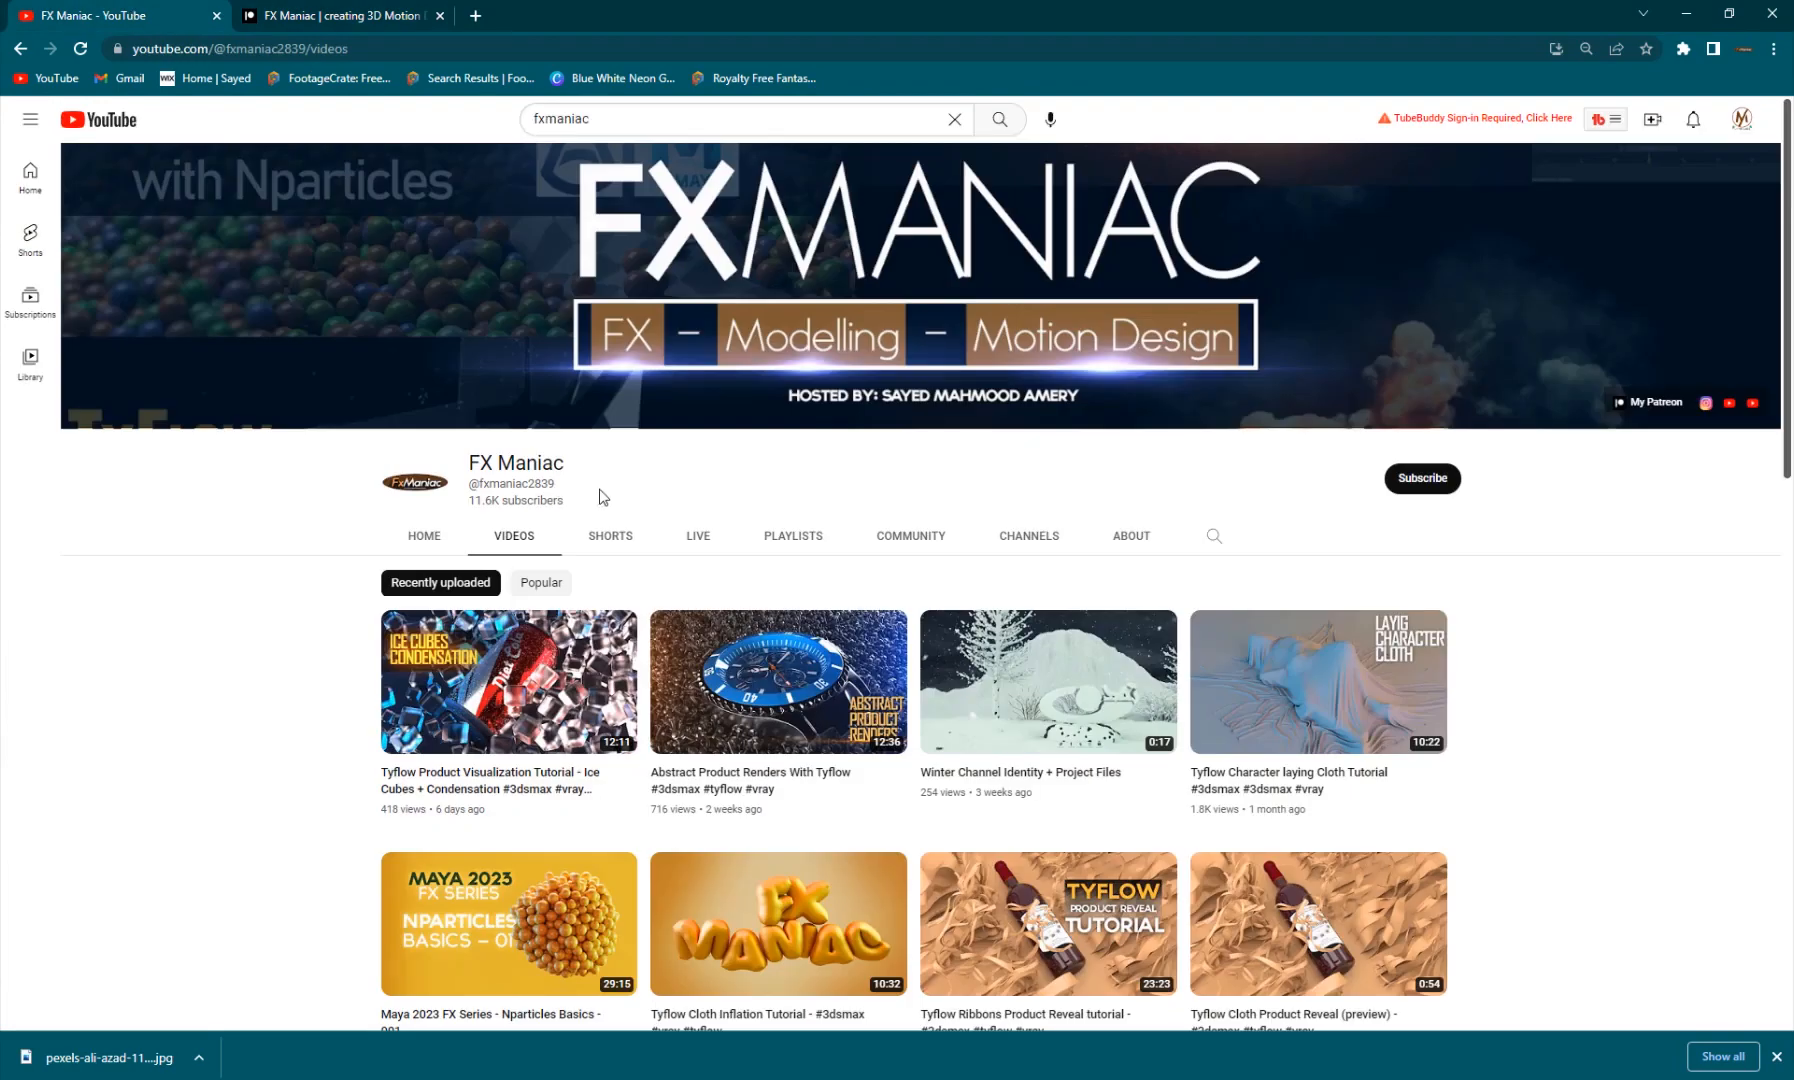
{"action": "left_click", "coordinate": [1421, 477]}
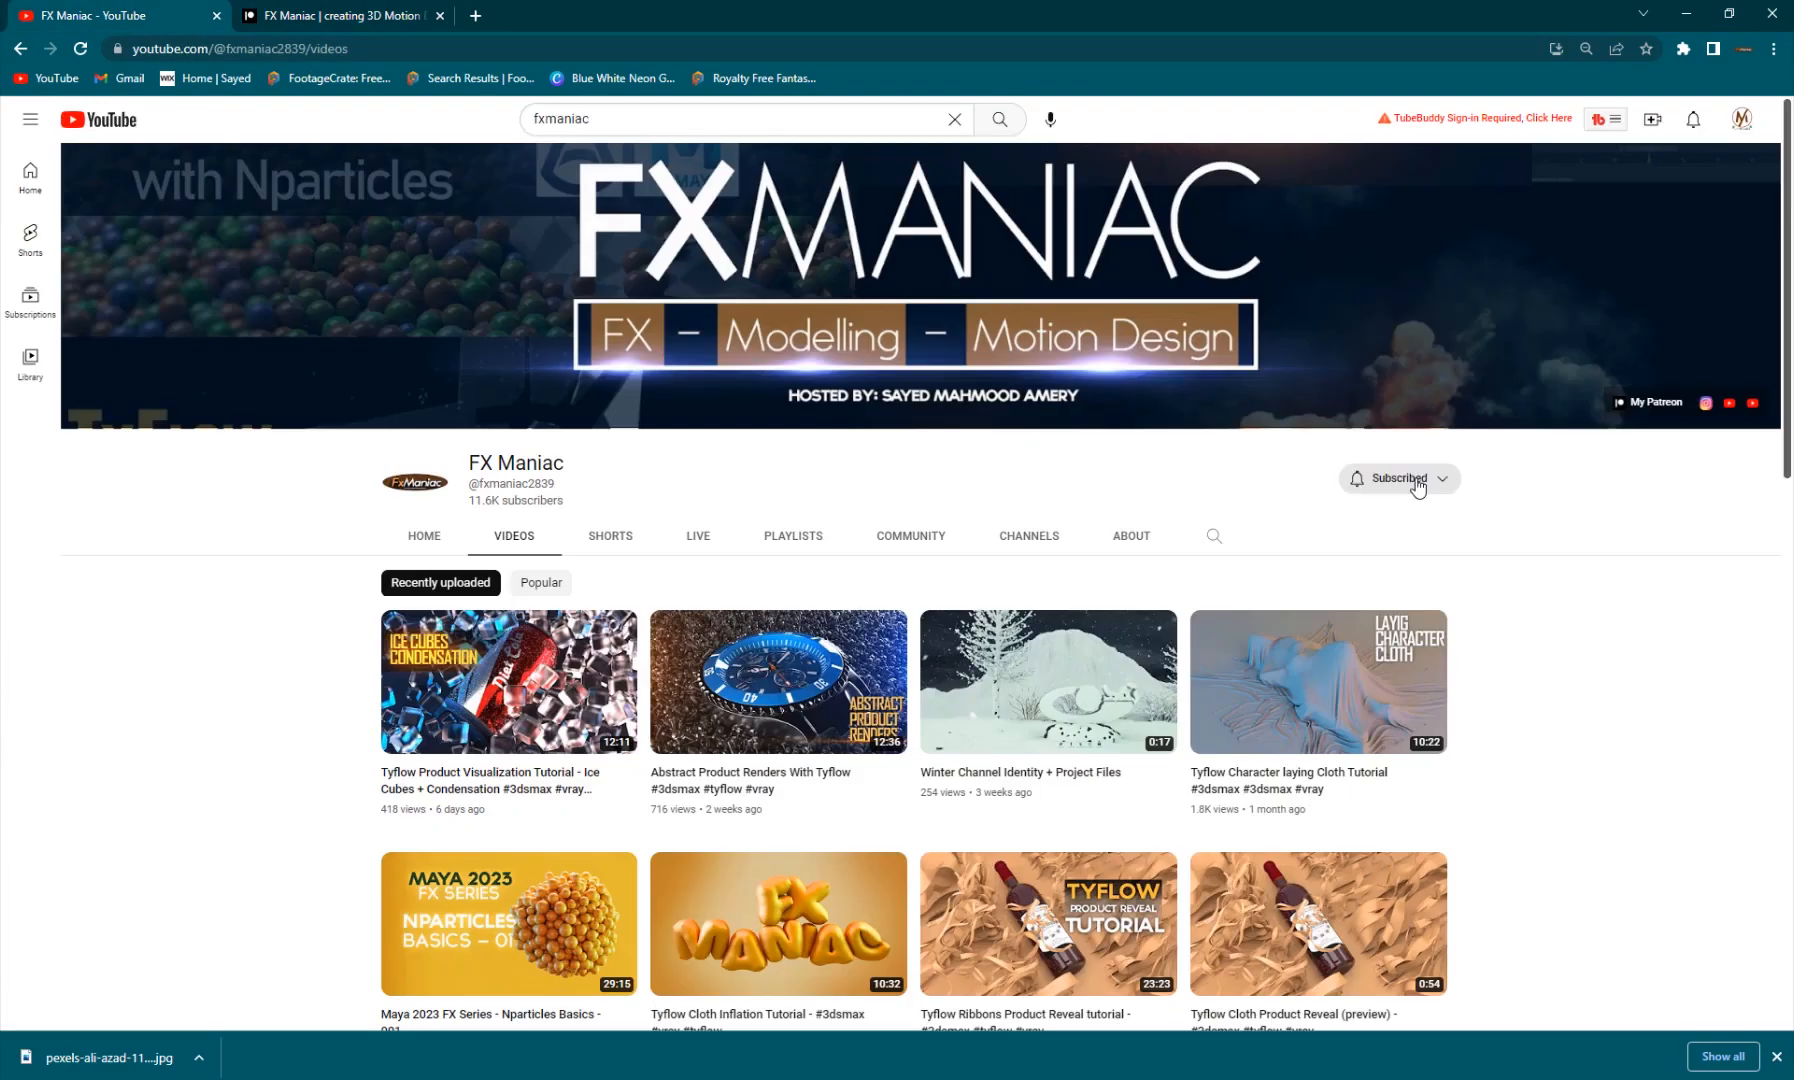
{"action": "left_click", "coordinate": [1398, 478]}
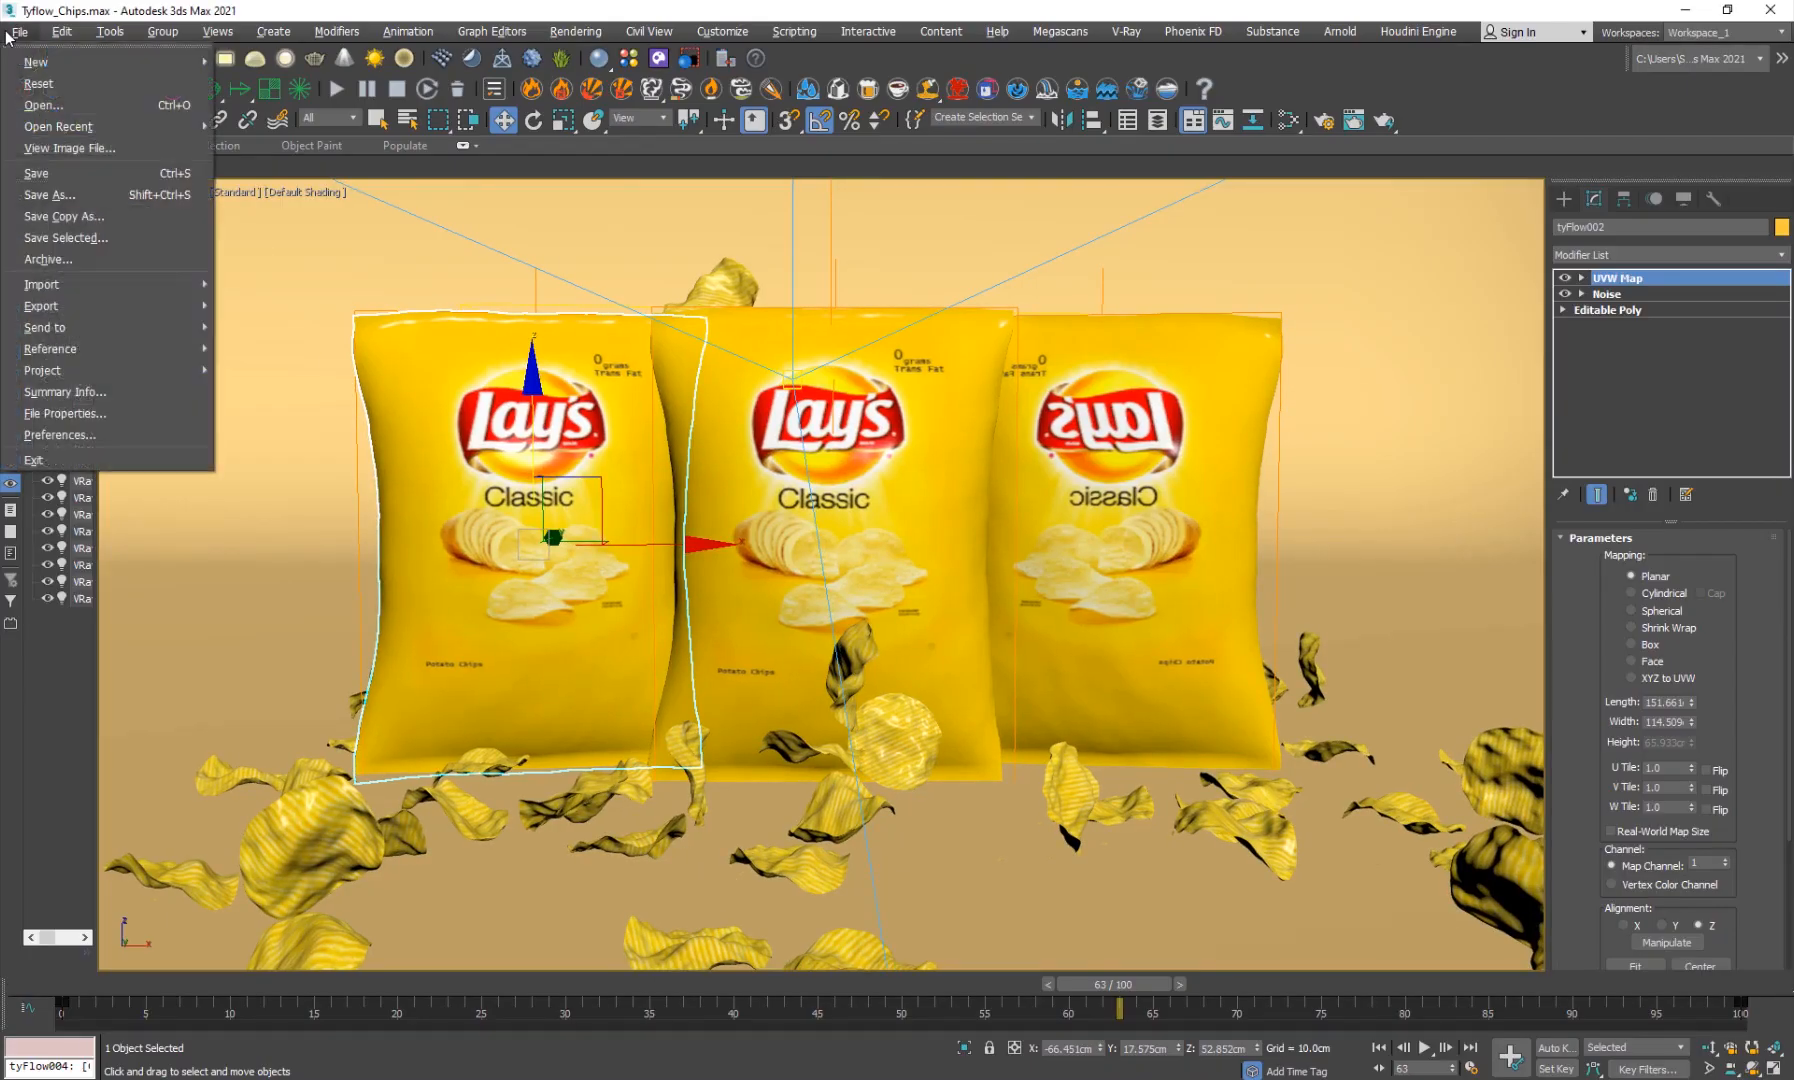
Reset 3ds Max to a new empty scene, discarding the current one.
{"action": "left_click", "coordinate": [38, 84]}
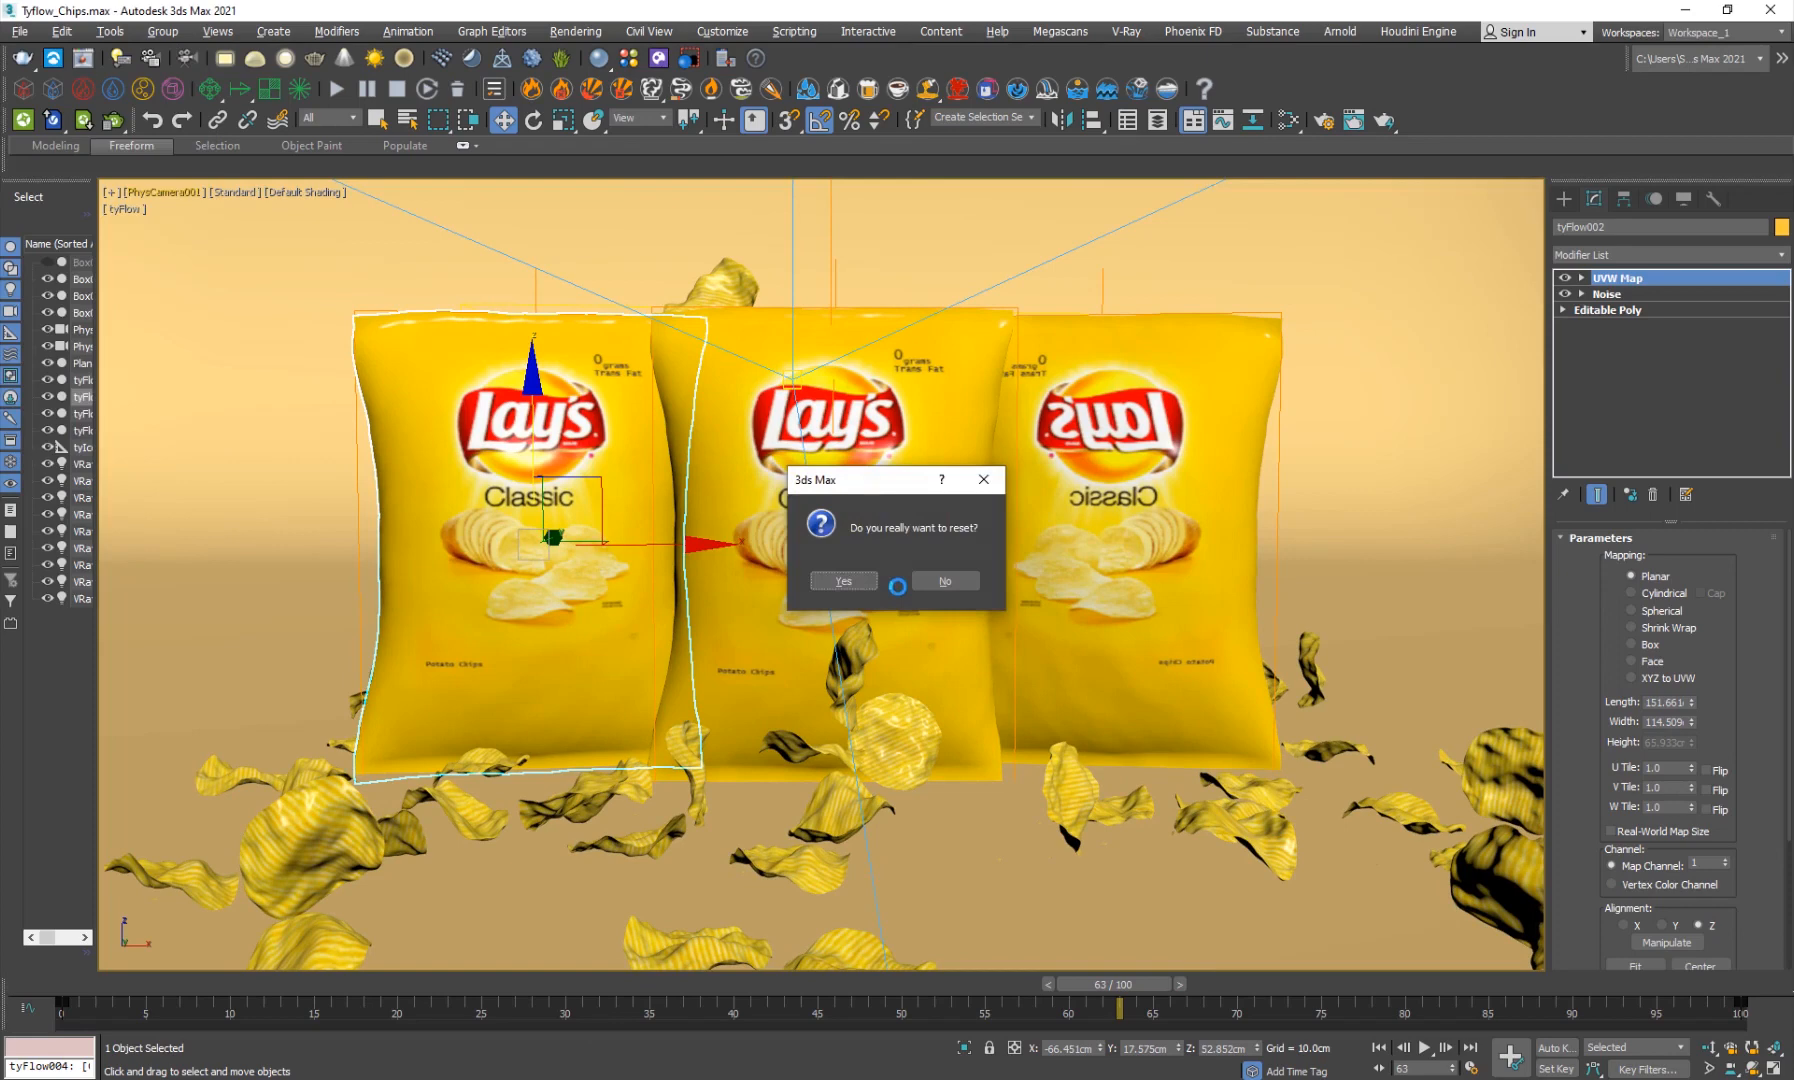
{"action": "left_click", "coordinate": [841, 581]}
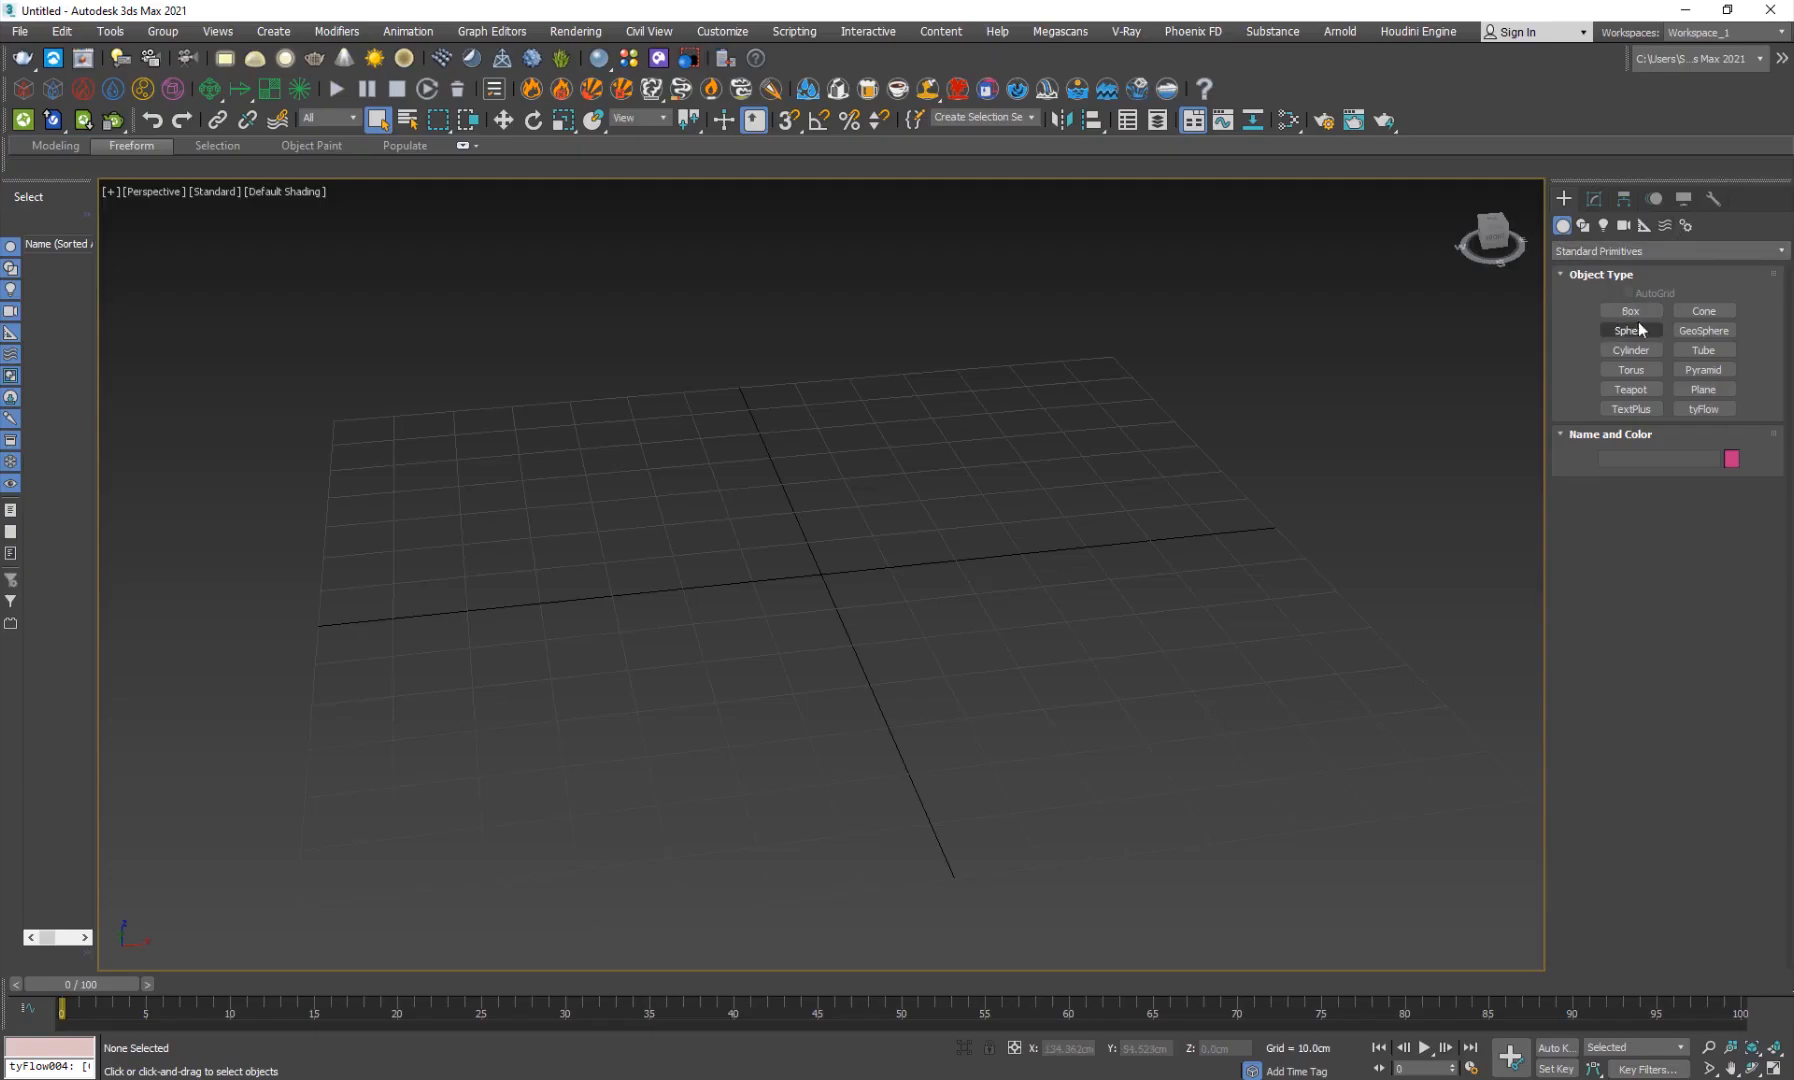
Draw a thin upright box panel about 101 x 150 cm and raise its segment counts to 40.
{"action": "left_click", "coordinate": [1628, 310]}
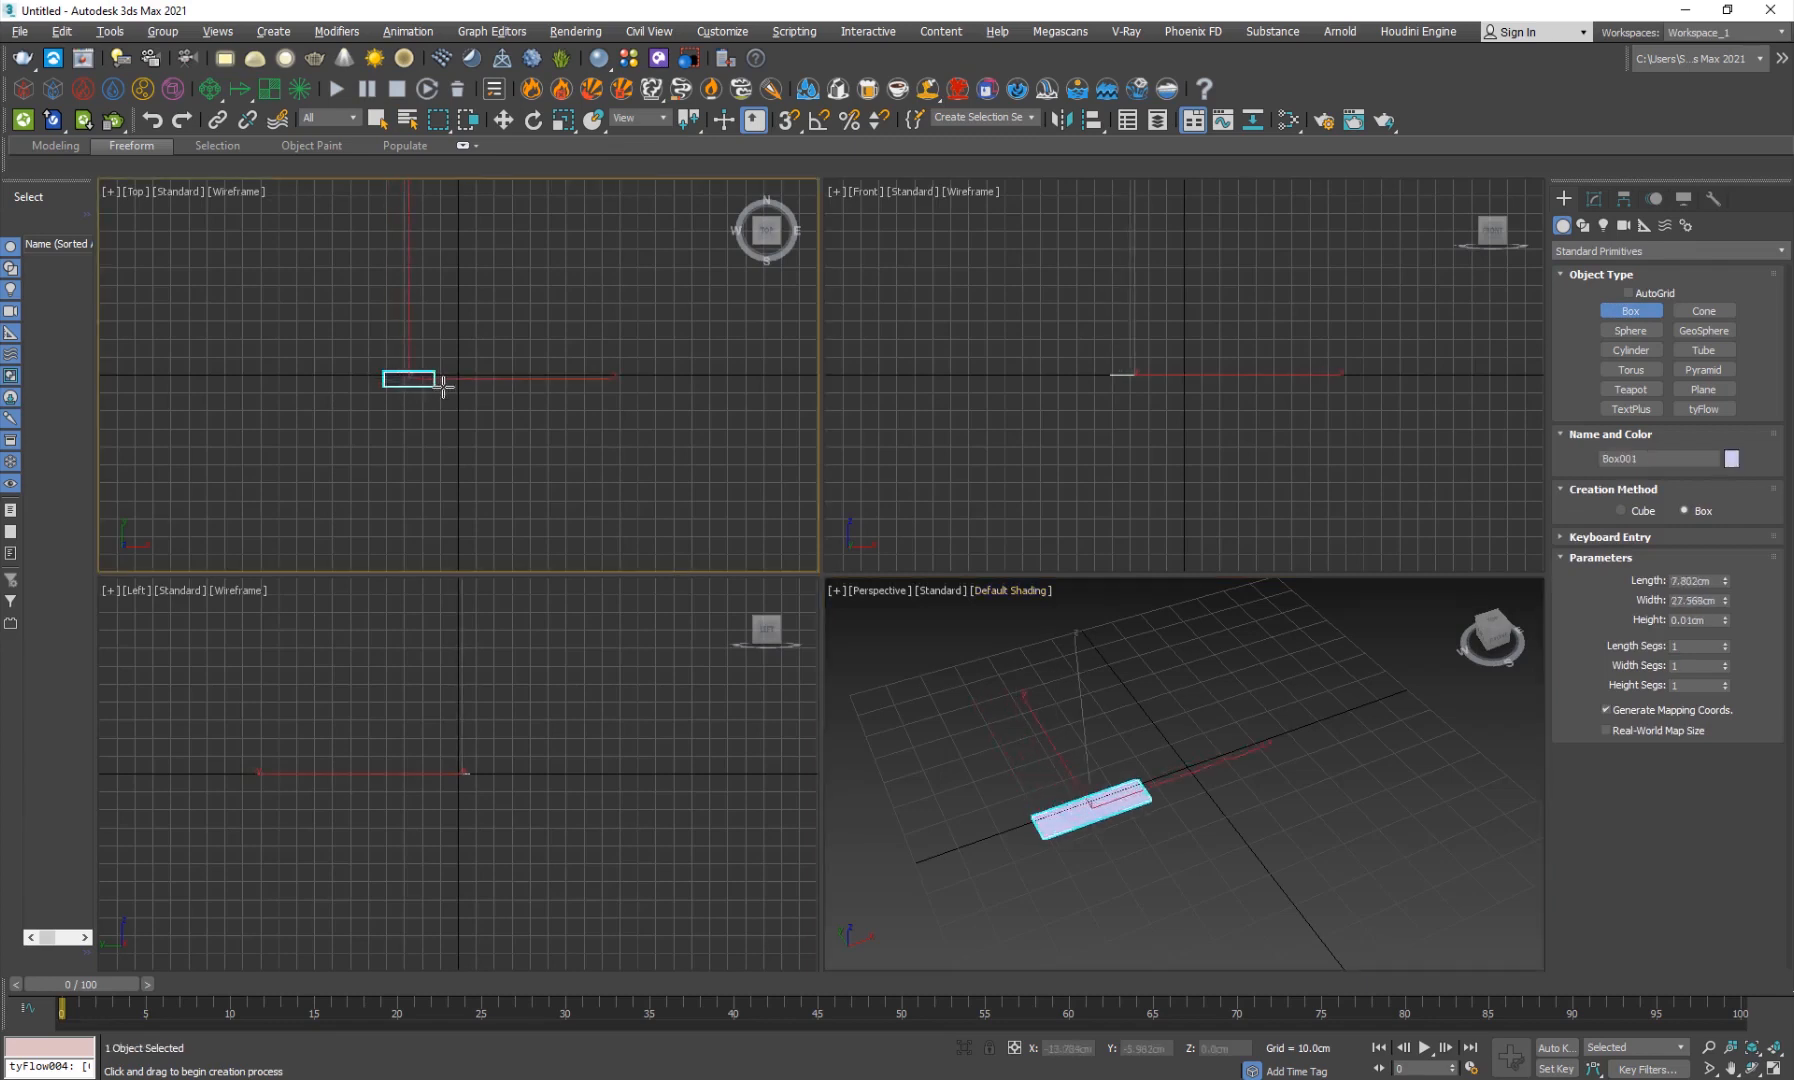
{"action": "left_click_drag", "start_coordinate": [435, 378], "coordinate": [561, 375]}
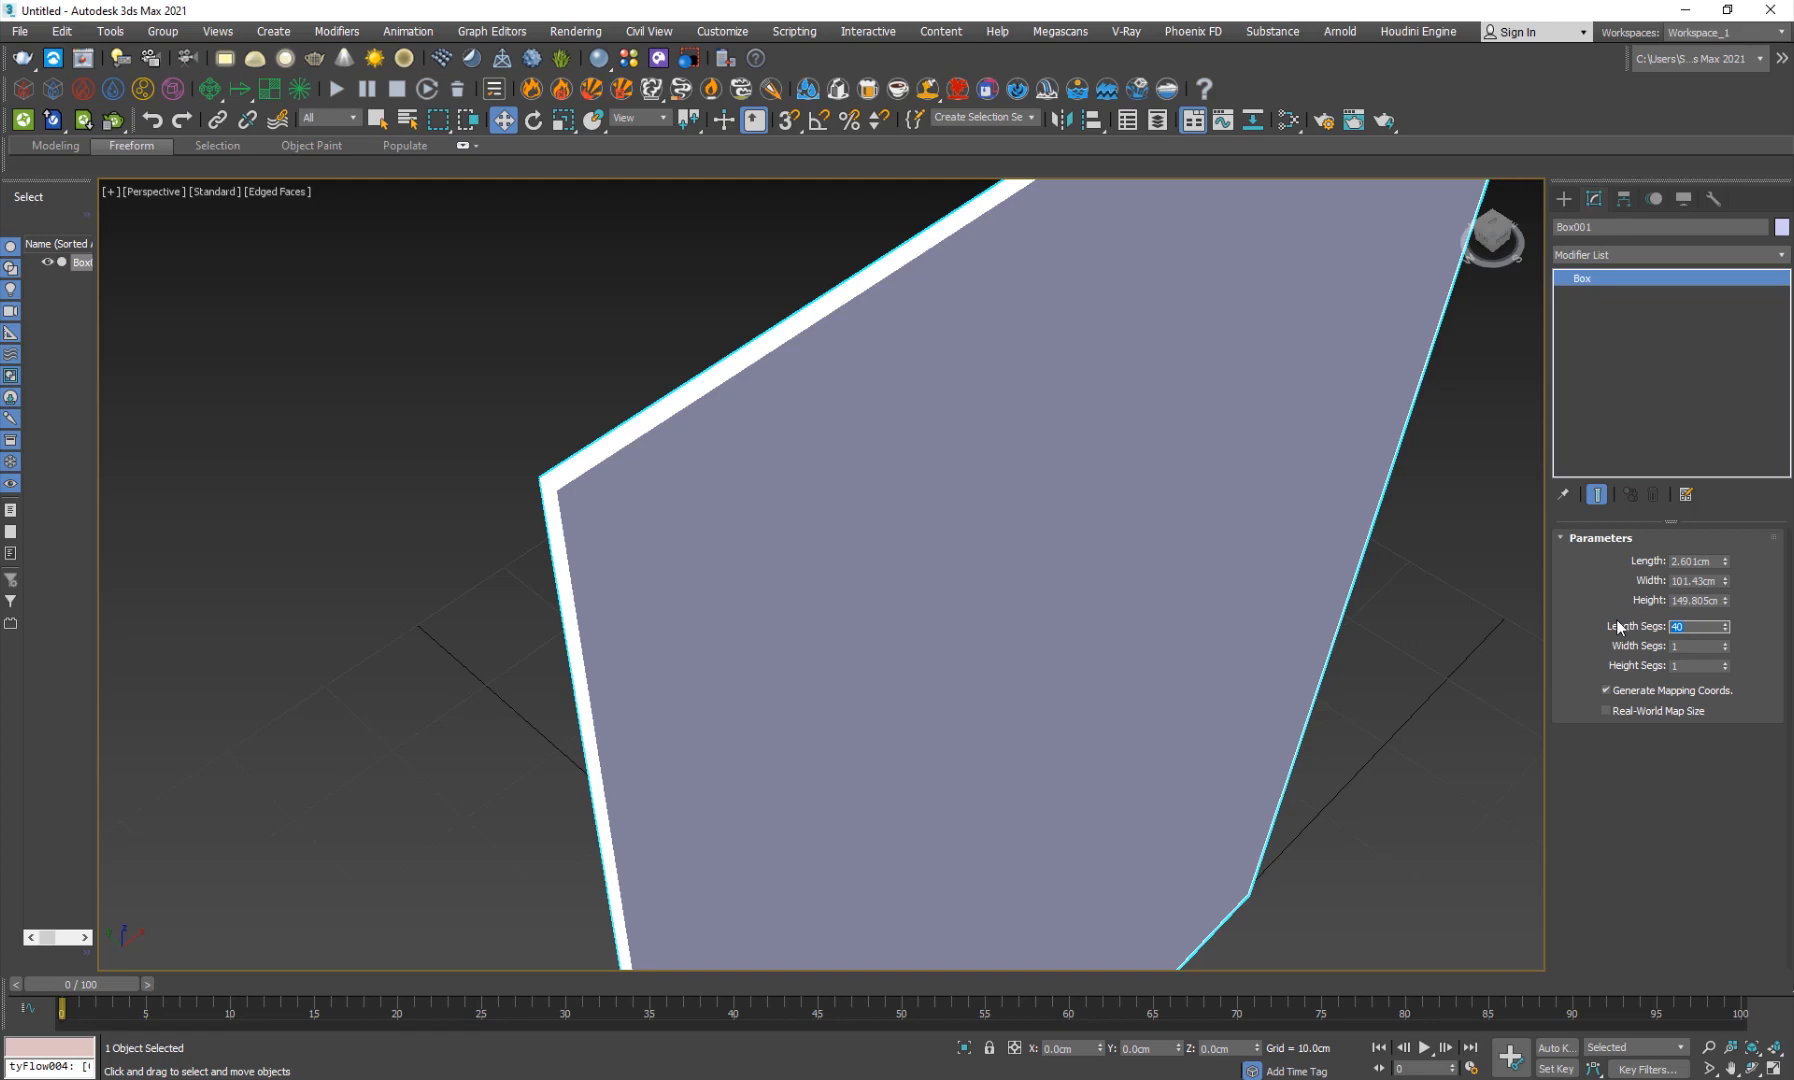
{"action": "type", "text": "3"}
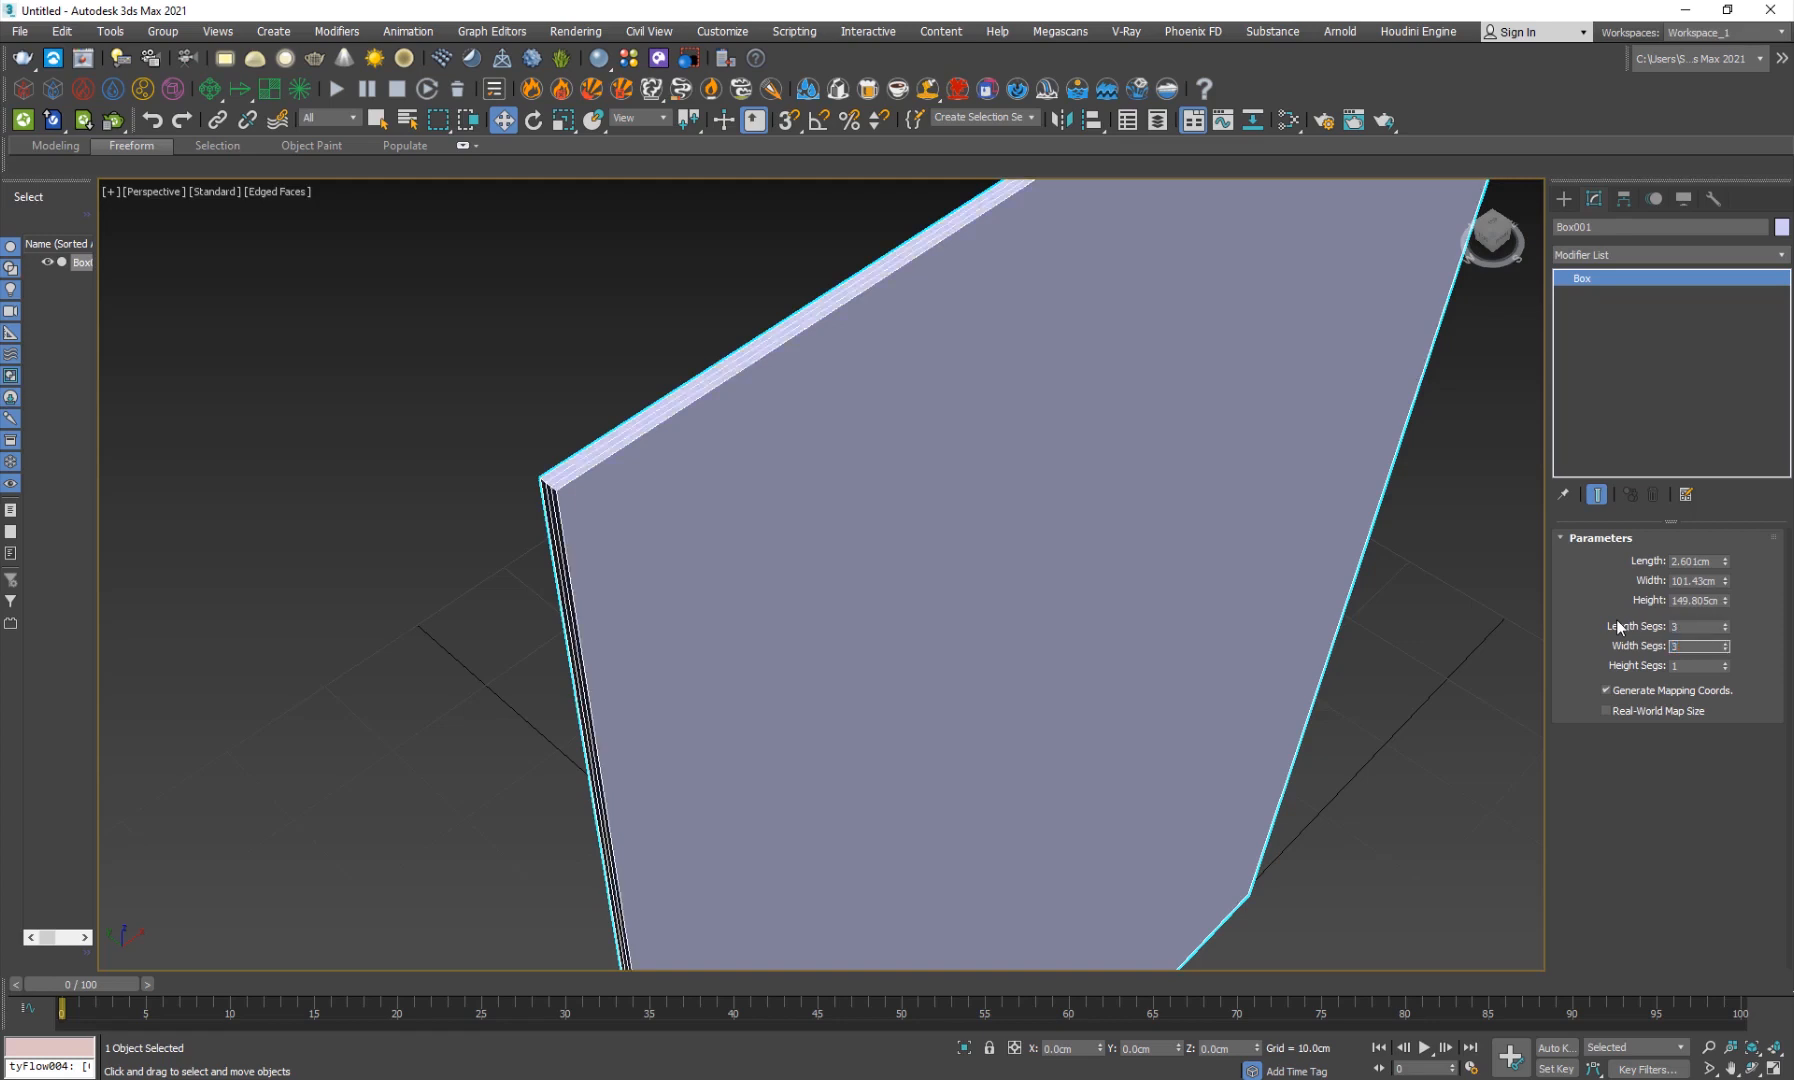
{"action": "type", "text": "40"}
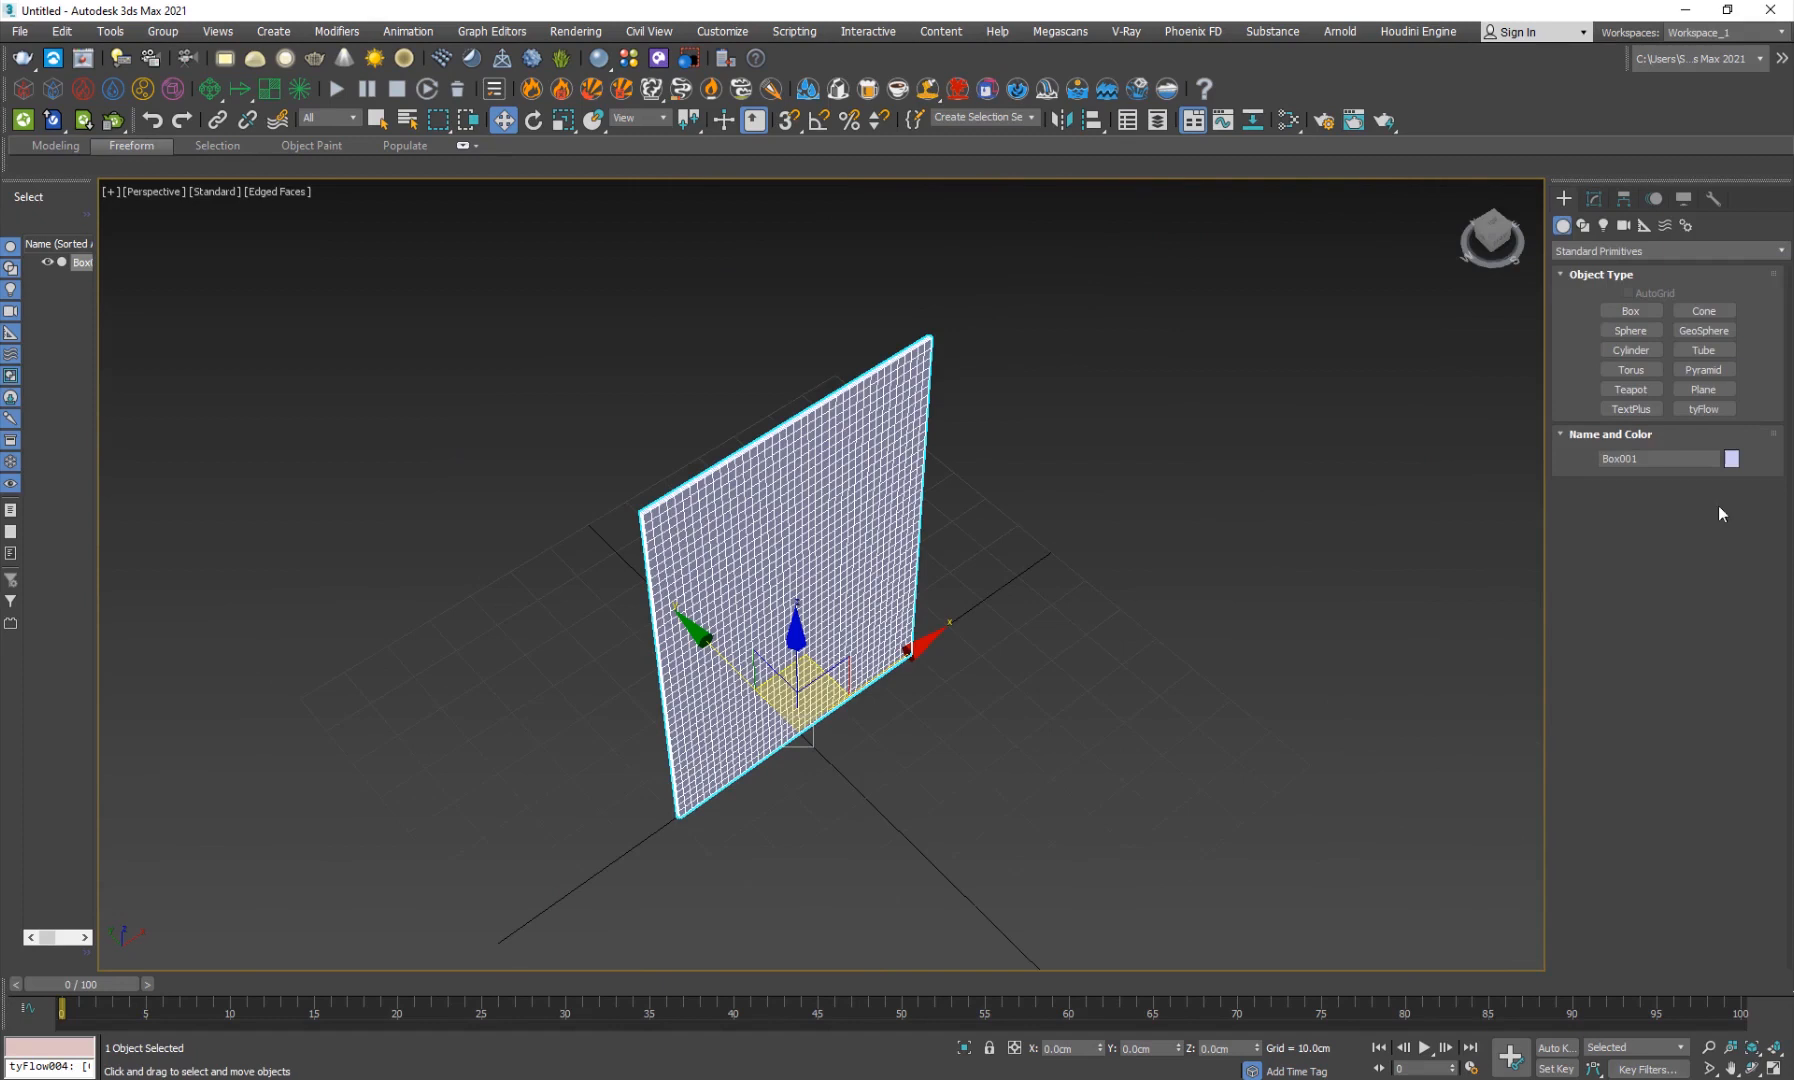
Add a tyFlow object, arrange its editor beside the panel and start a first event with Birth Objects and Display.
{"action": "left_click", "coordinate": [1702, 408]}
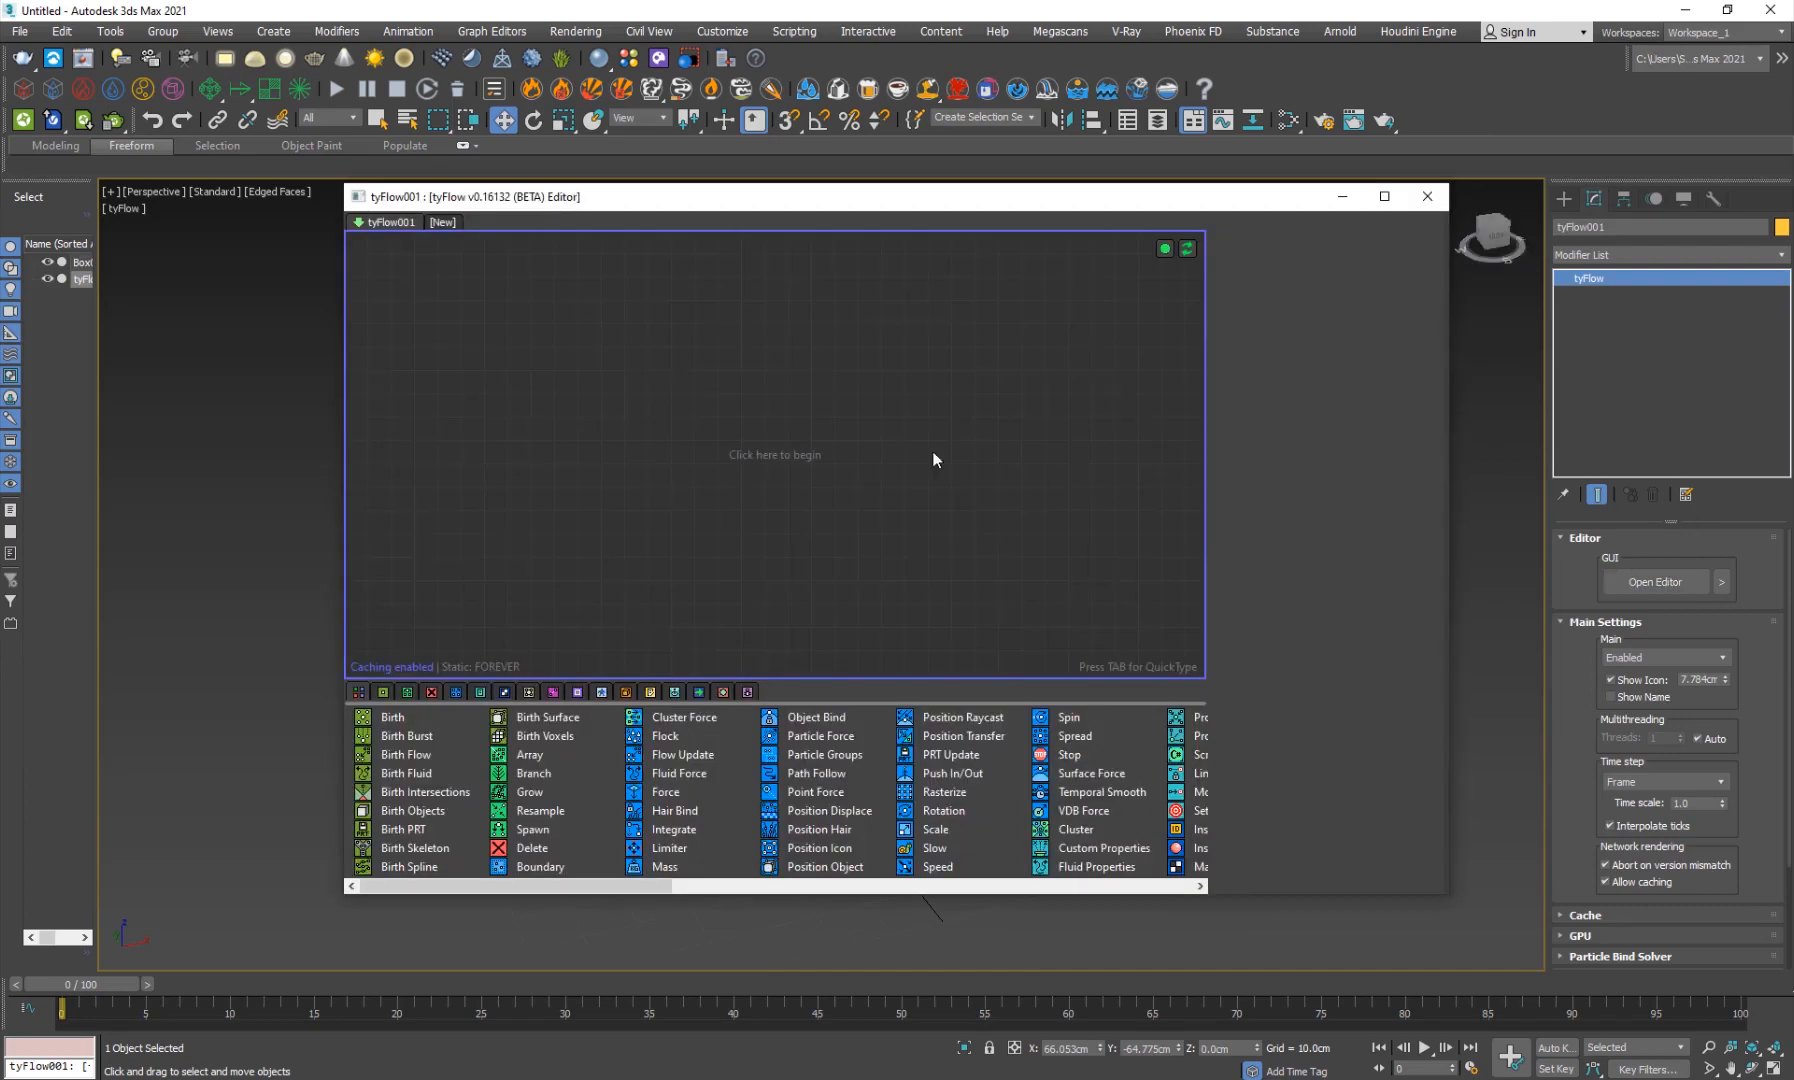
{"action": "left_click_drag", "start_coordinate": [473, 196], "coordinate": [887, 196]}
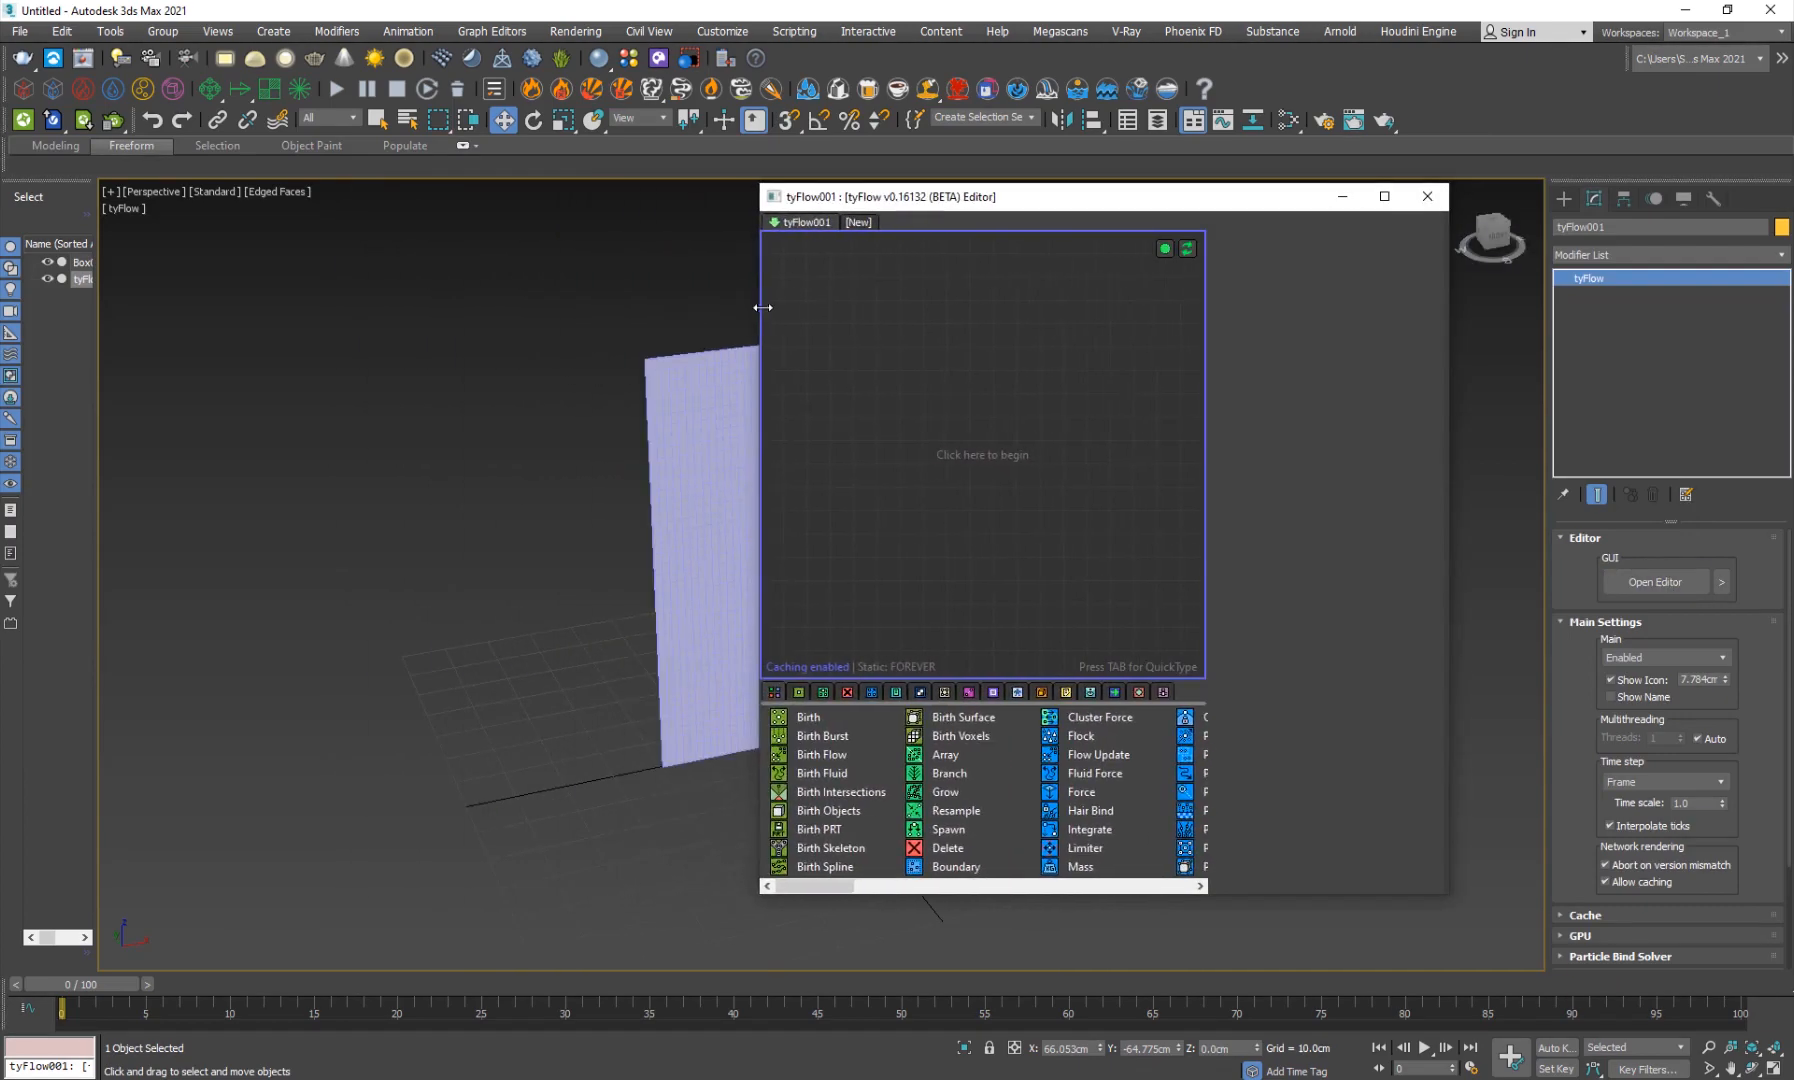
{"action": "left_click_drag", "start_coordinate": [887, 196], "coordinate": [937, 176]}
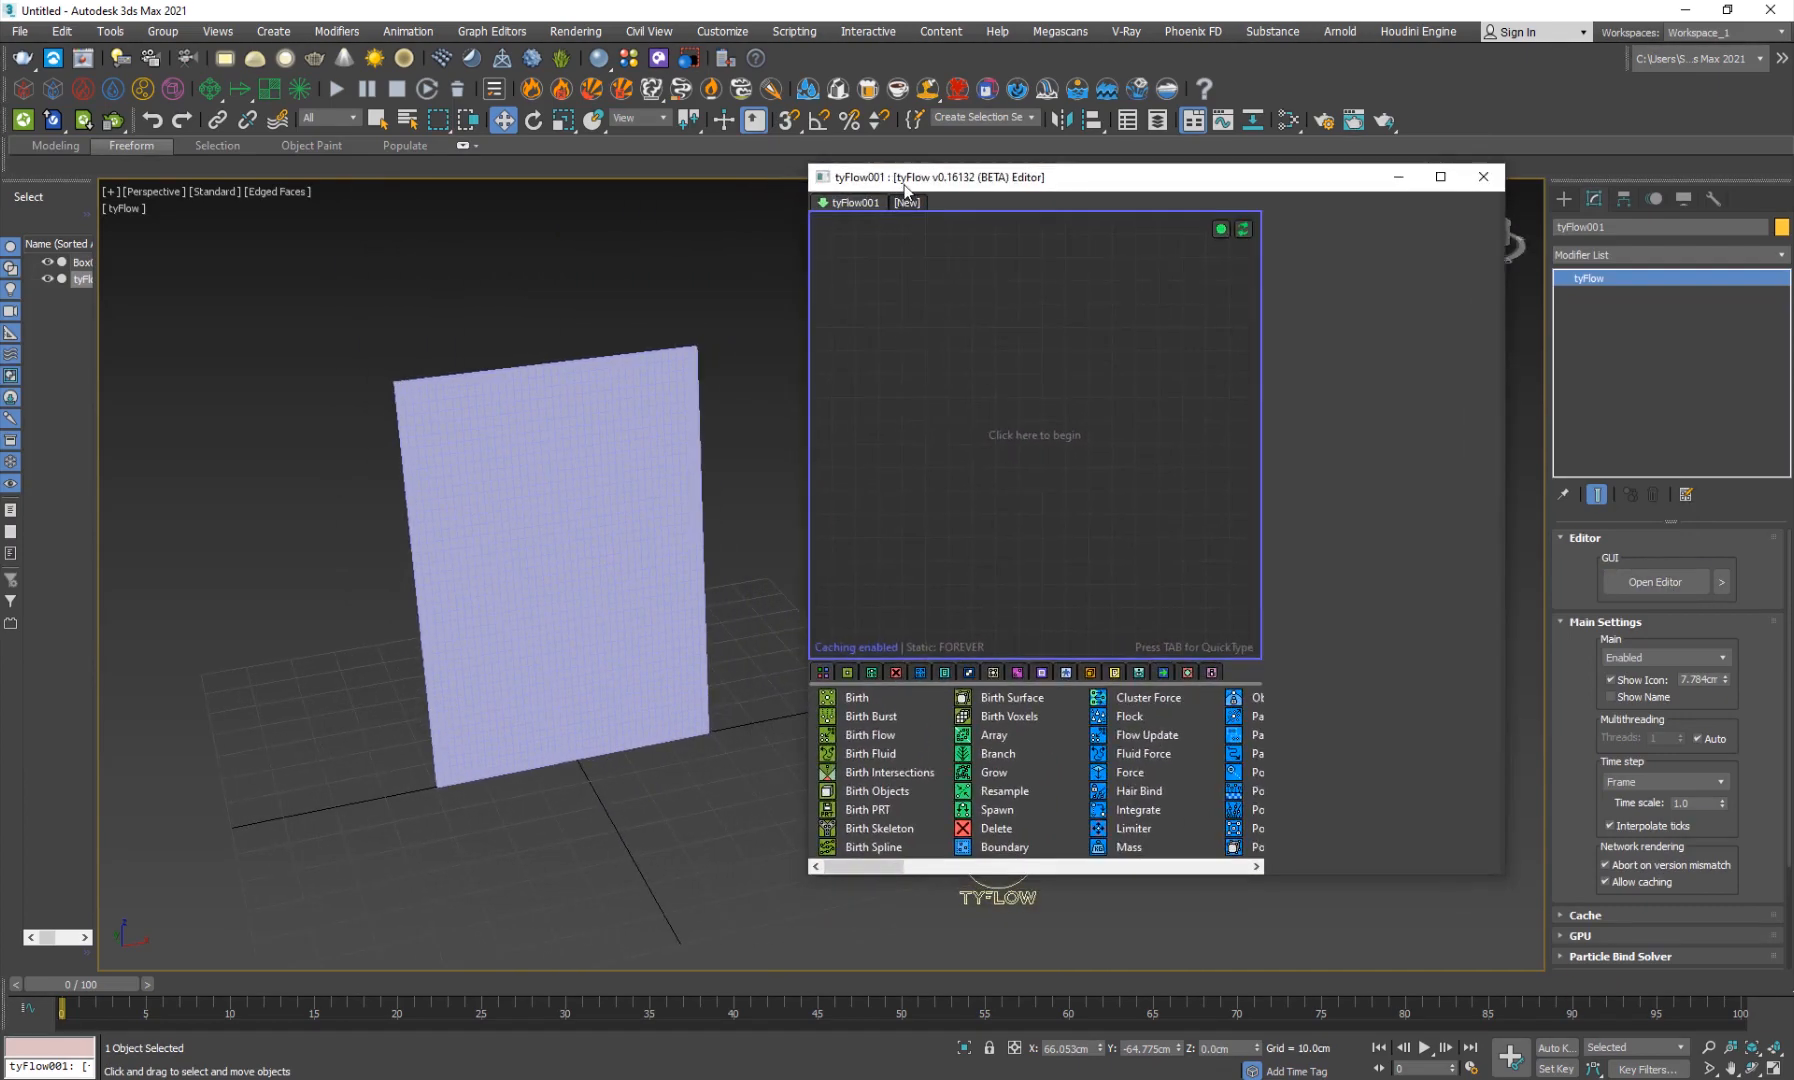
{"action": "left_click", "coordinate": [876, 791]}
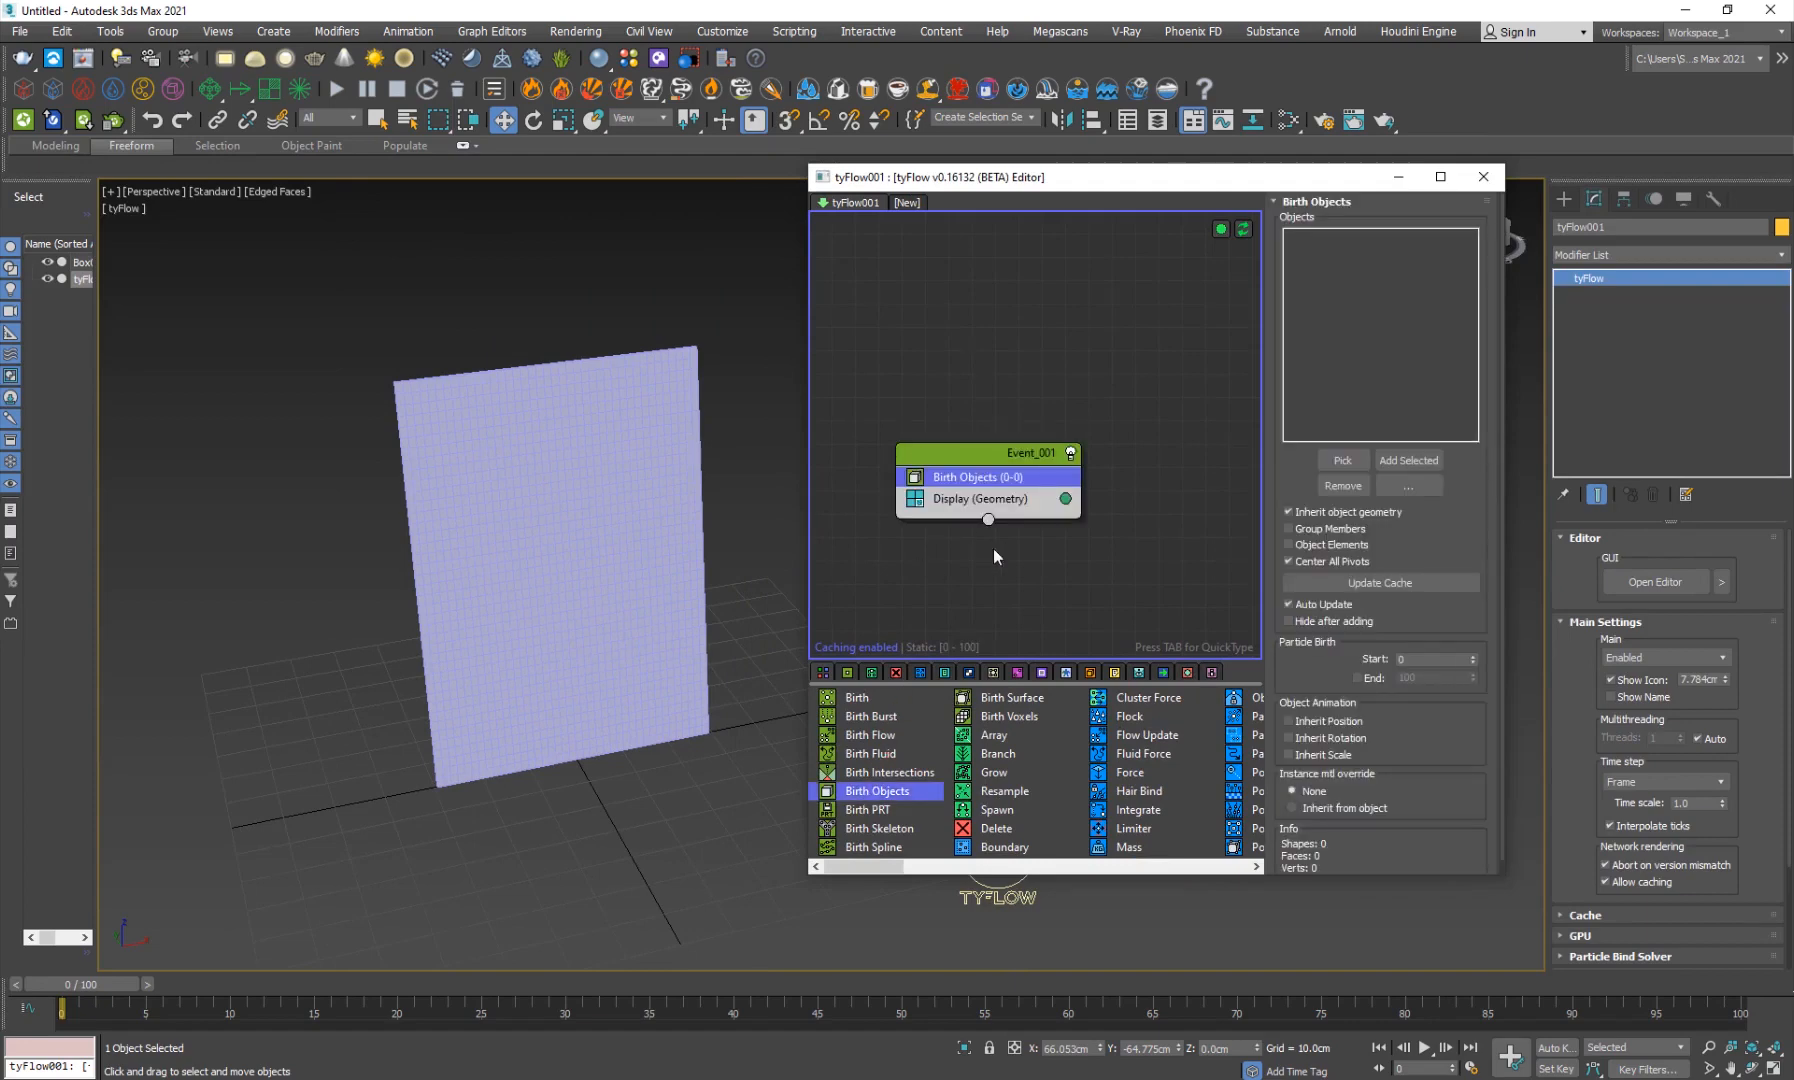
{"action": "left_click", "coordinate": [1408, 460]}
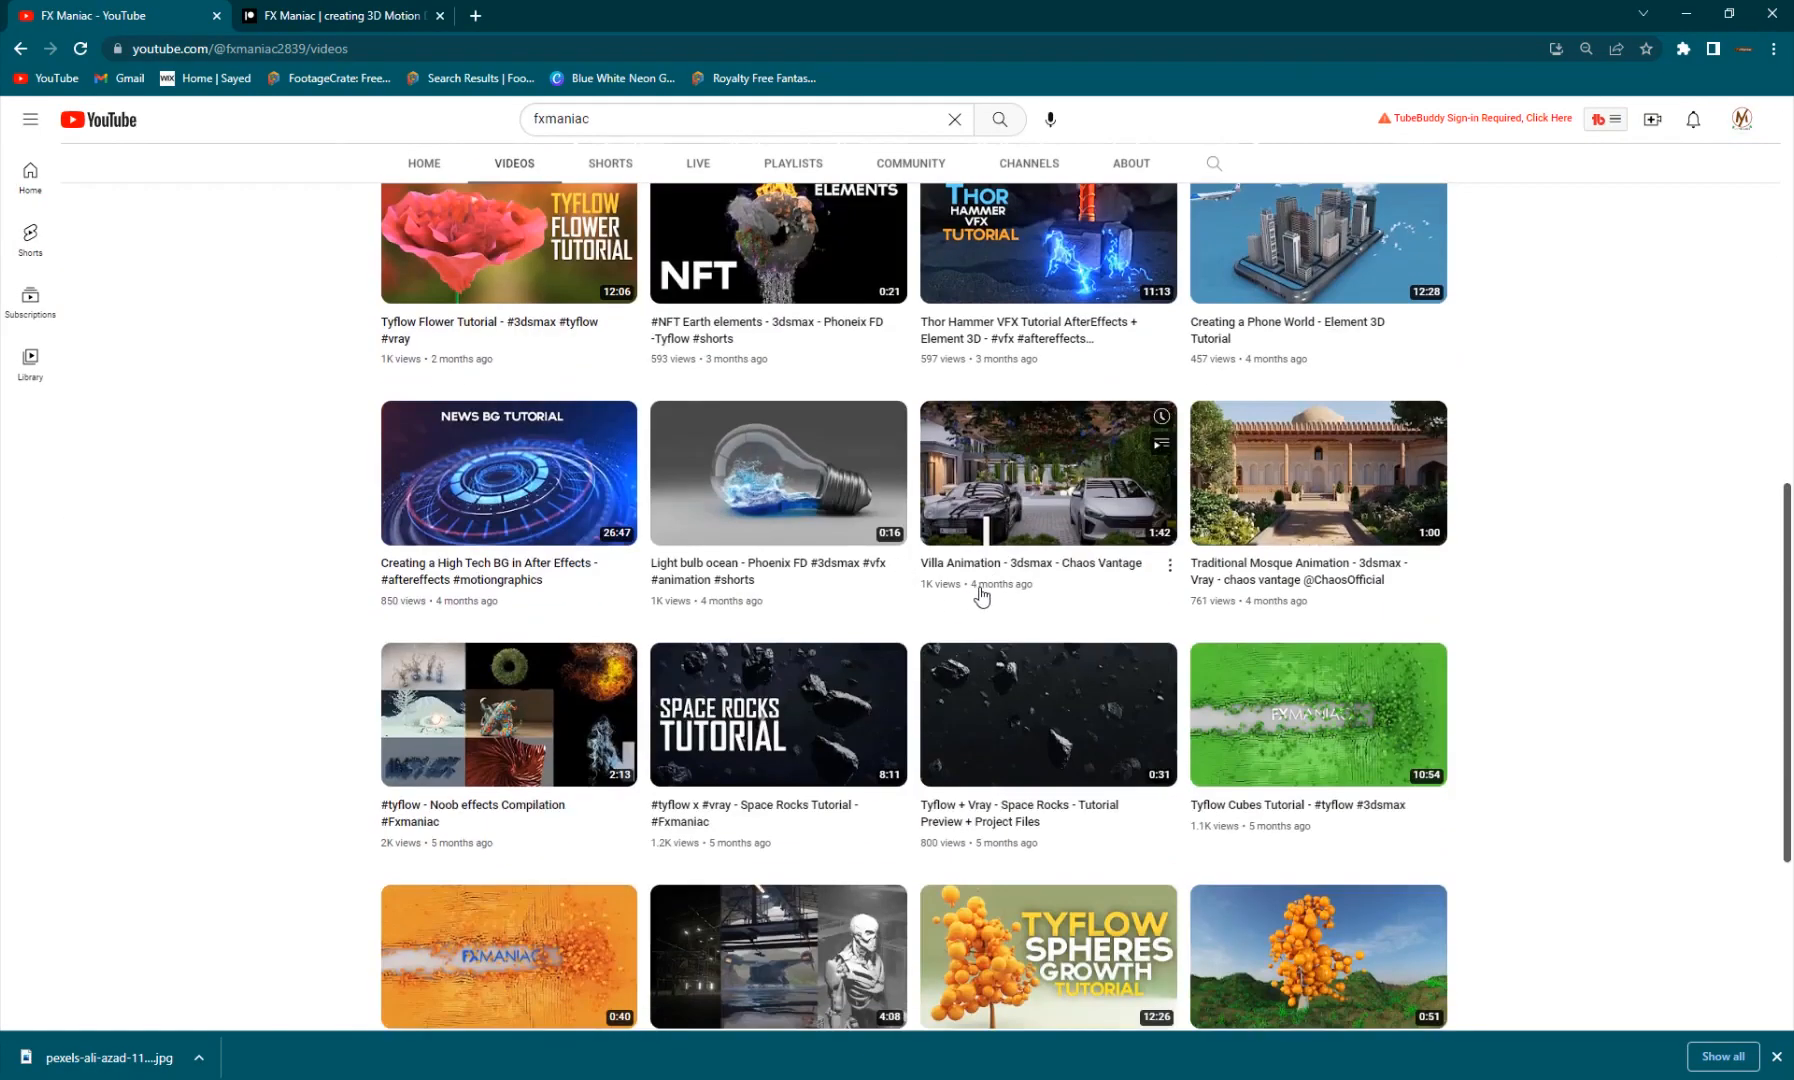
{"action": "scroll", "scroll_direction": "down", "scroll_amount": 3}
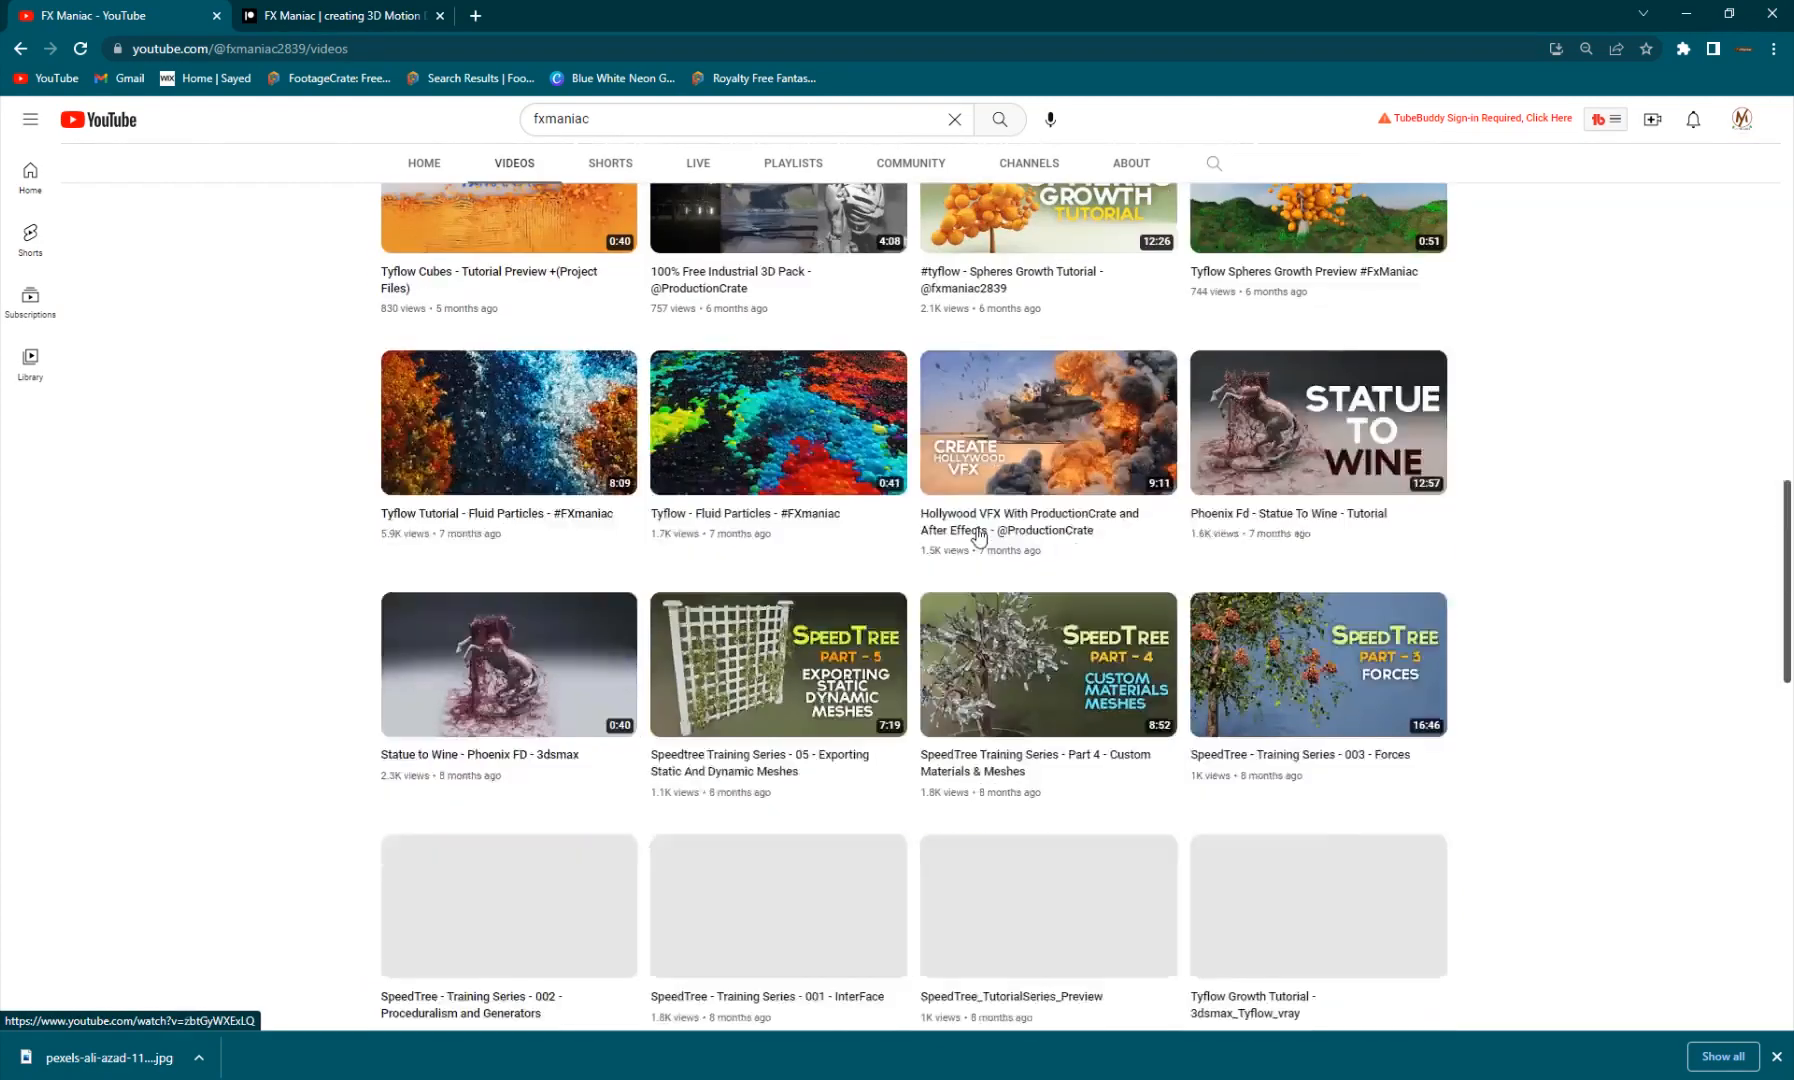
{"action": "scroll", "scroll_direction": "down", "scroll_amount": 3}
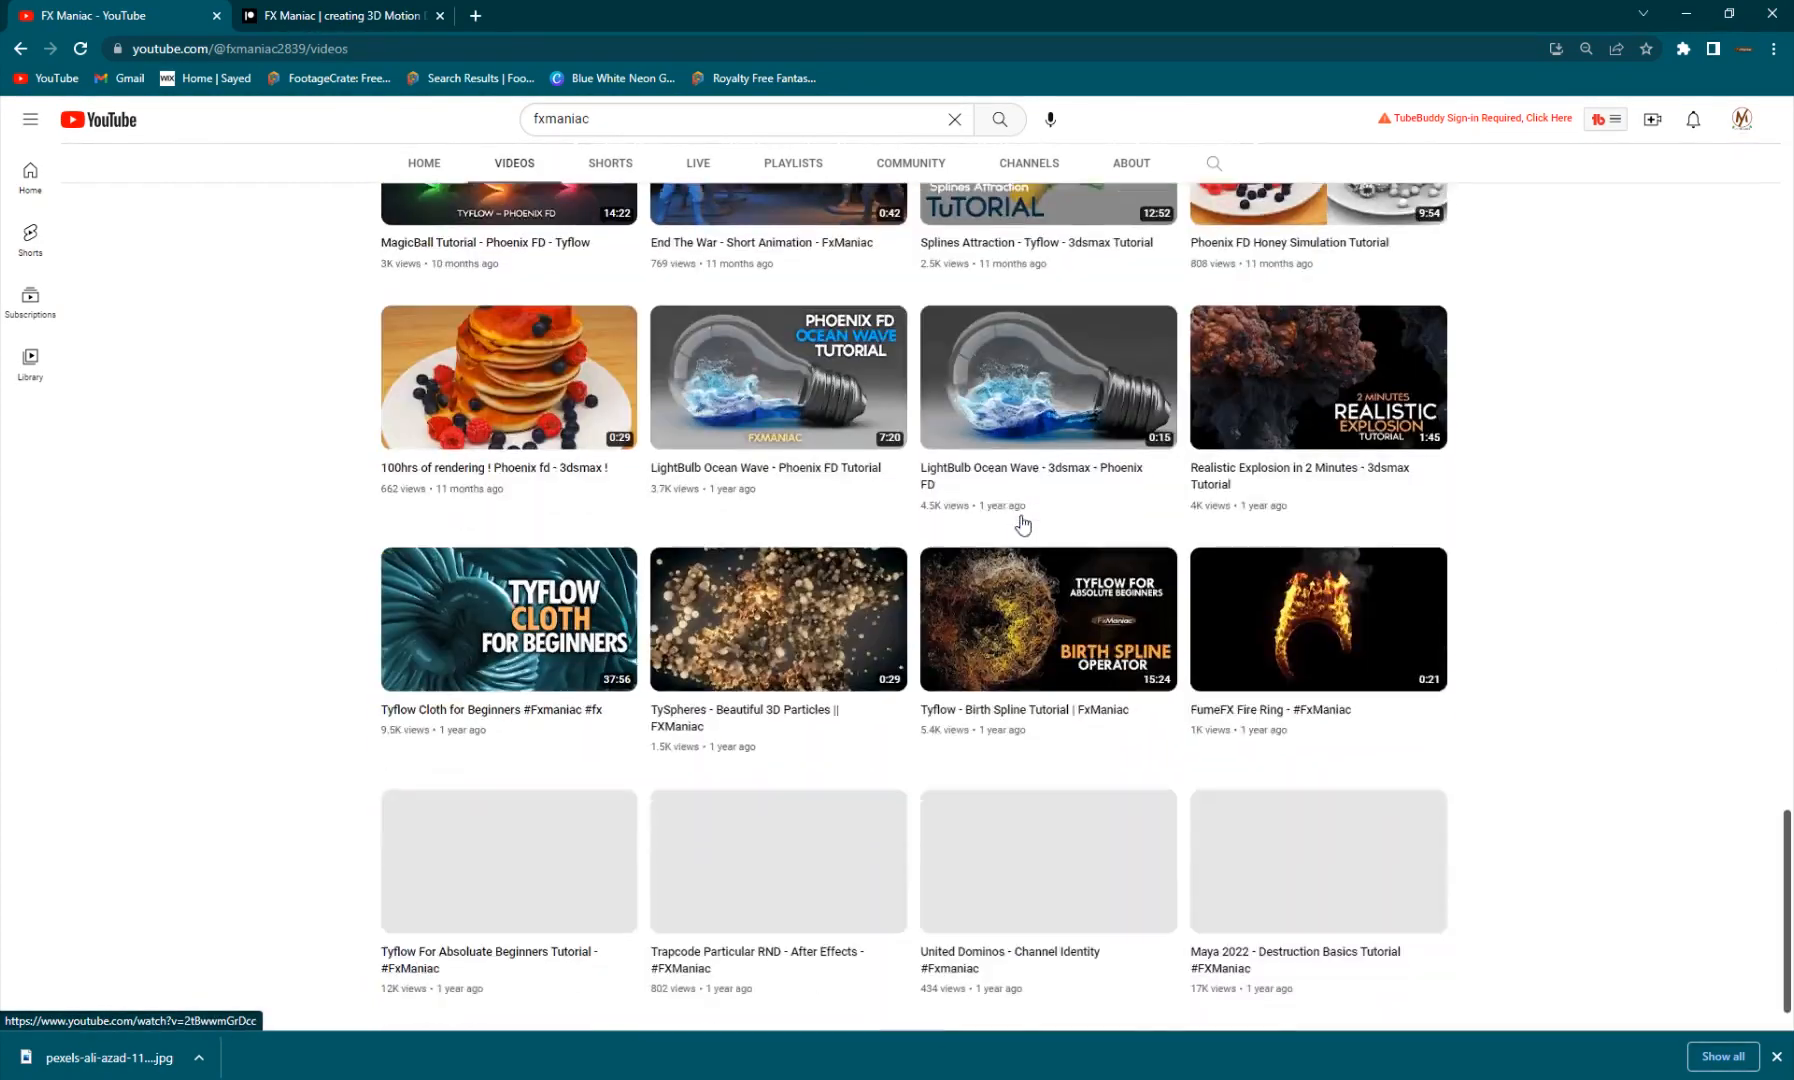
{"action": "scroll", "scroll_direction": "down", "scroll_amount": 3}
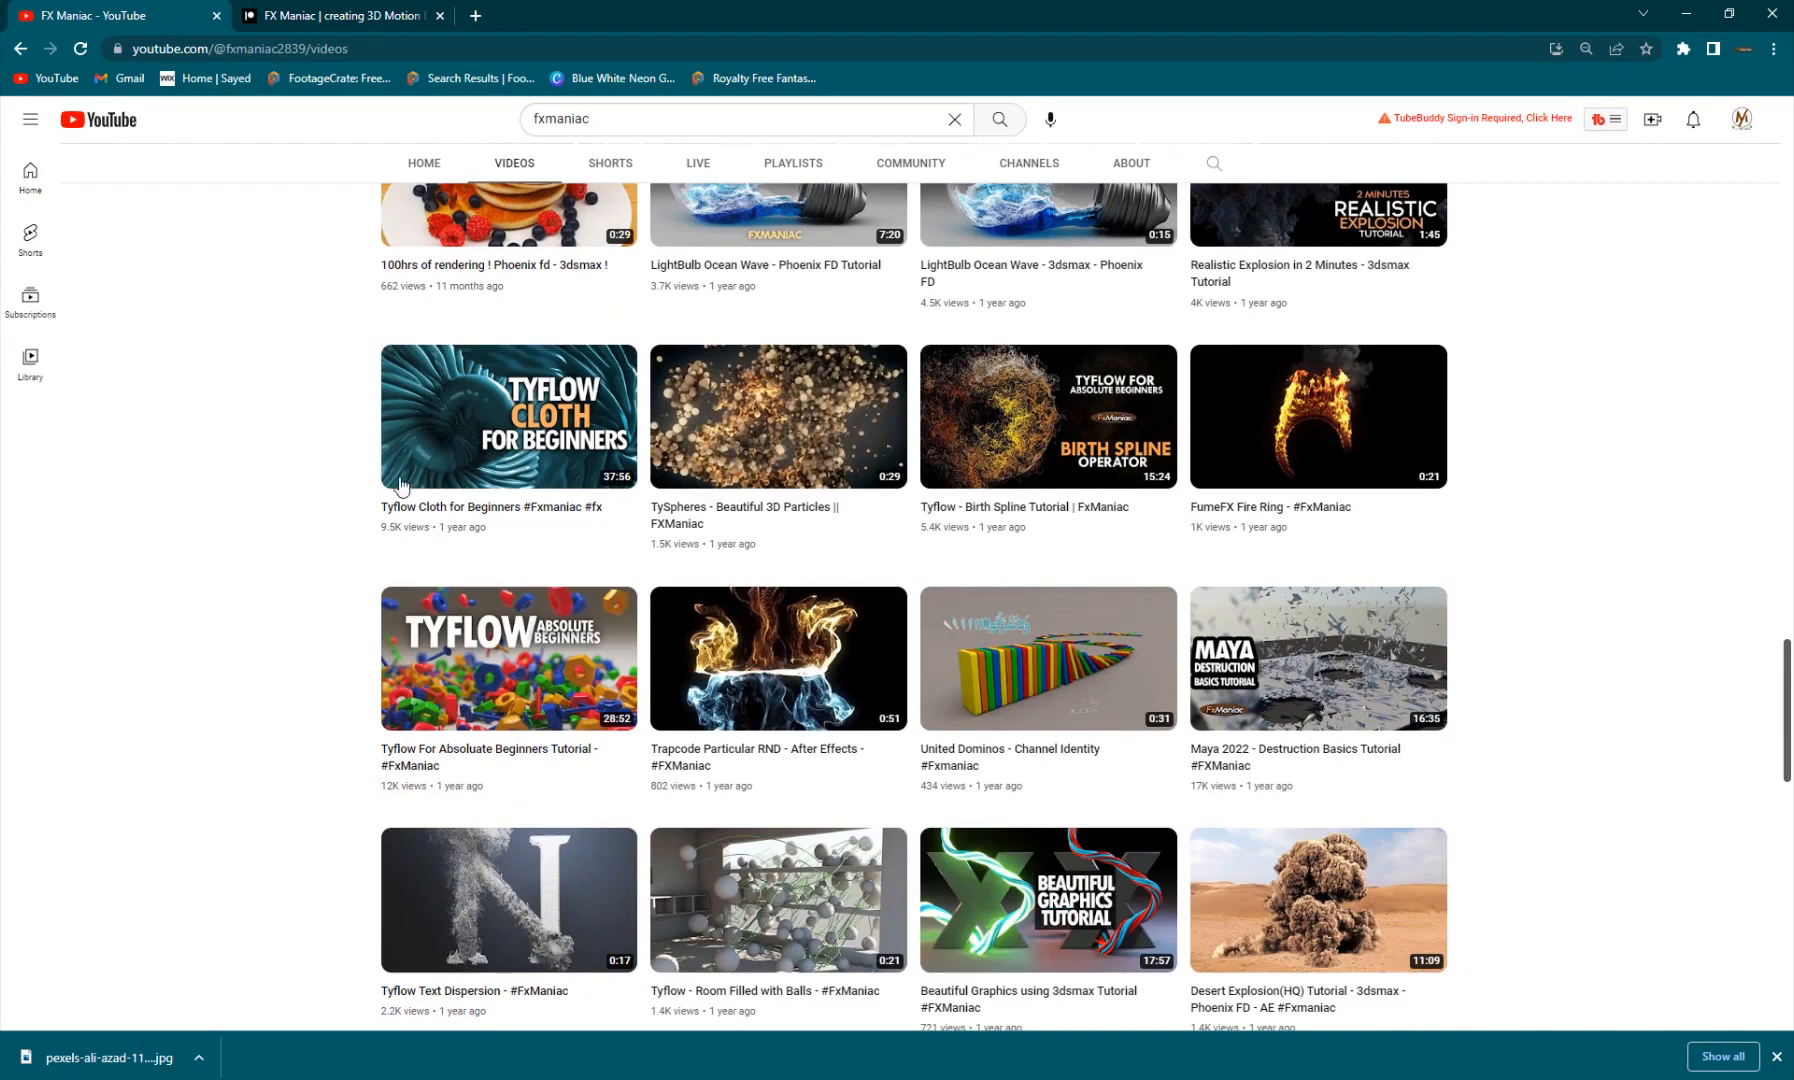
{"action": "scroll", "scroll_direction": "up", "scroll_amount": 3}
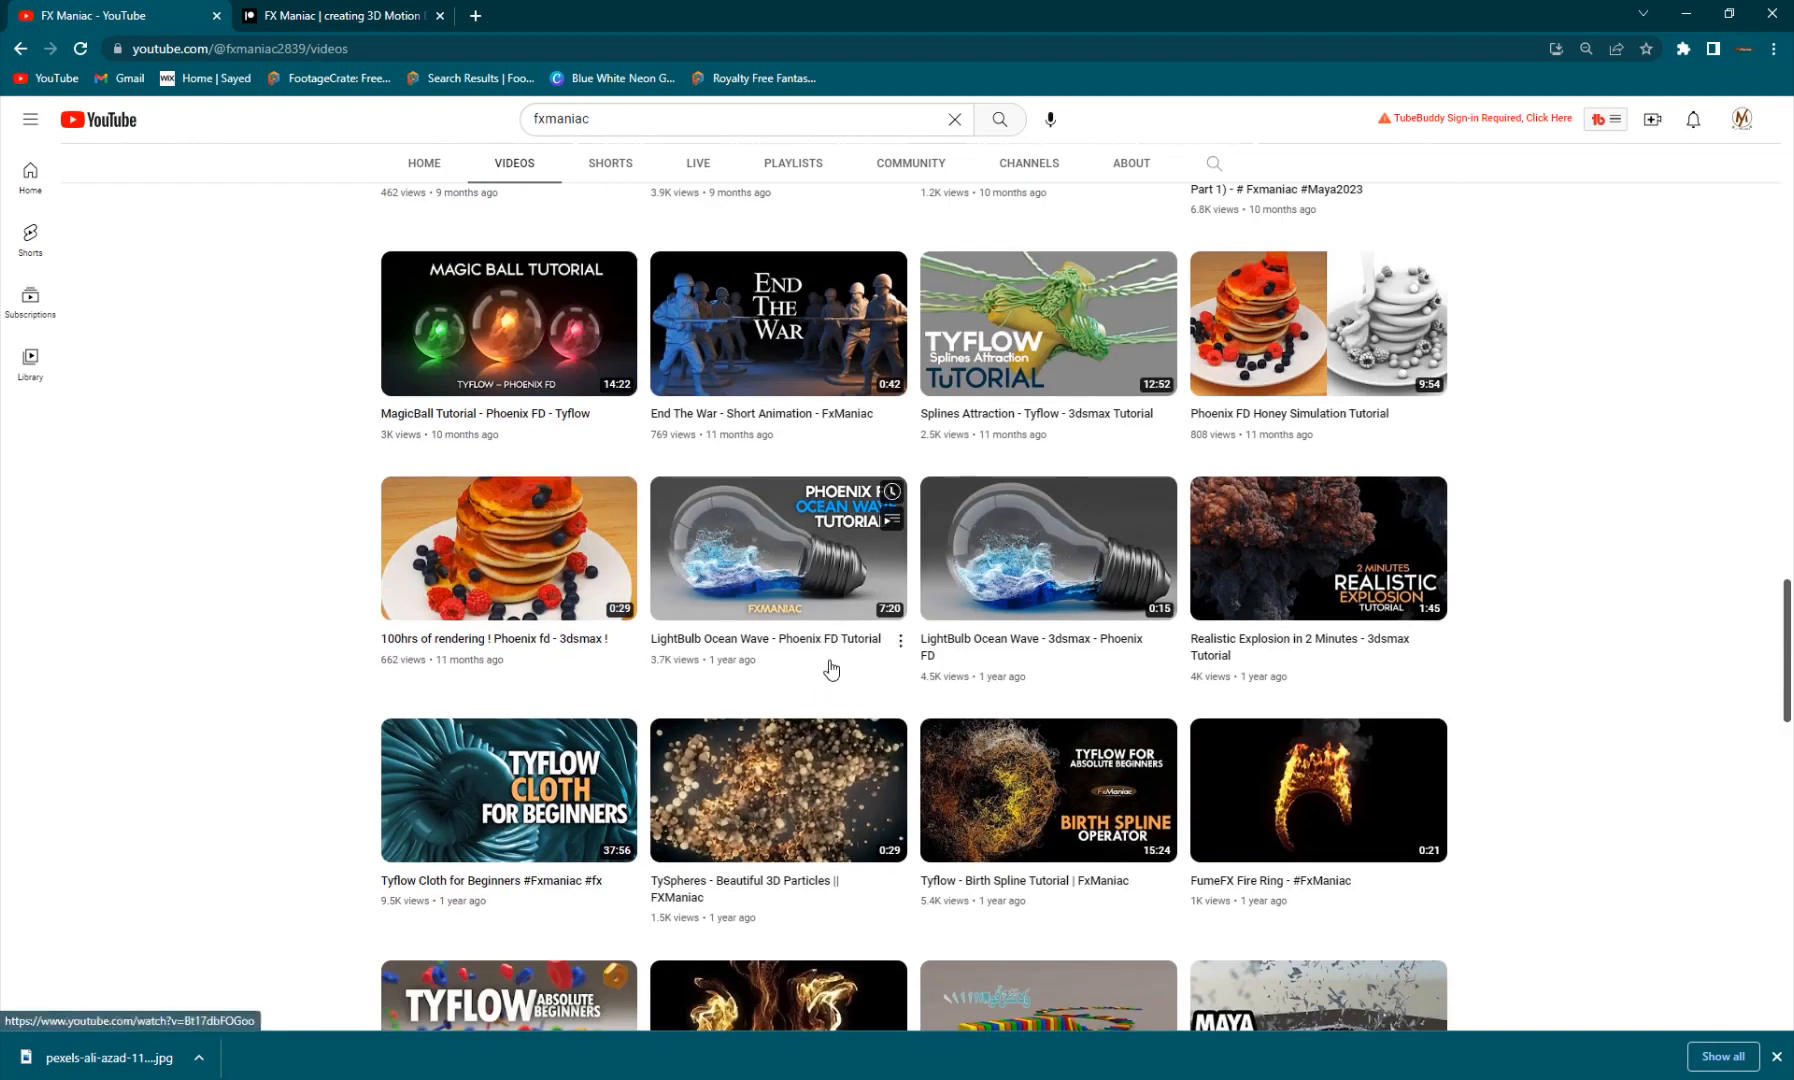
{"action": "scroll", "scroll_direction": "up", "scroll_amount": 3}
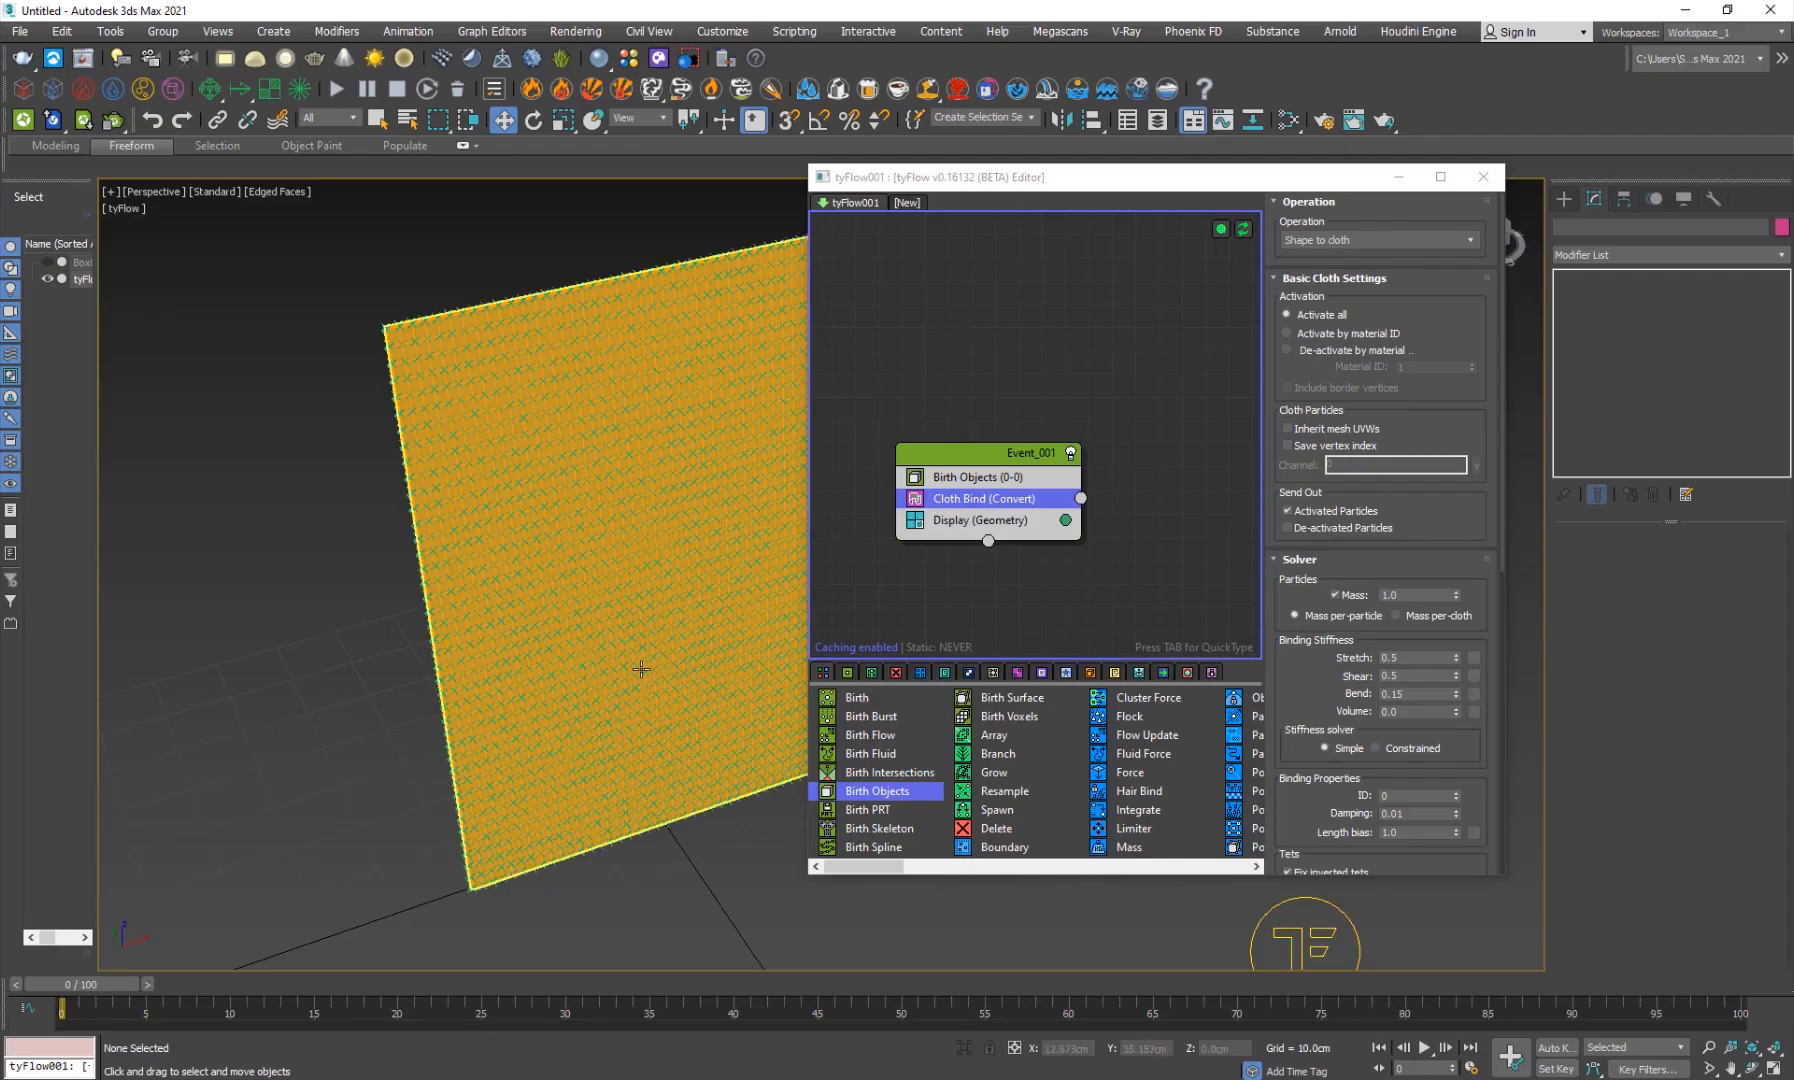
In the Display operator hide markers on particles without geometry so the cloth shows as a clean mesh.
{"action": "left_click", "coordinate": [978, 519]}
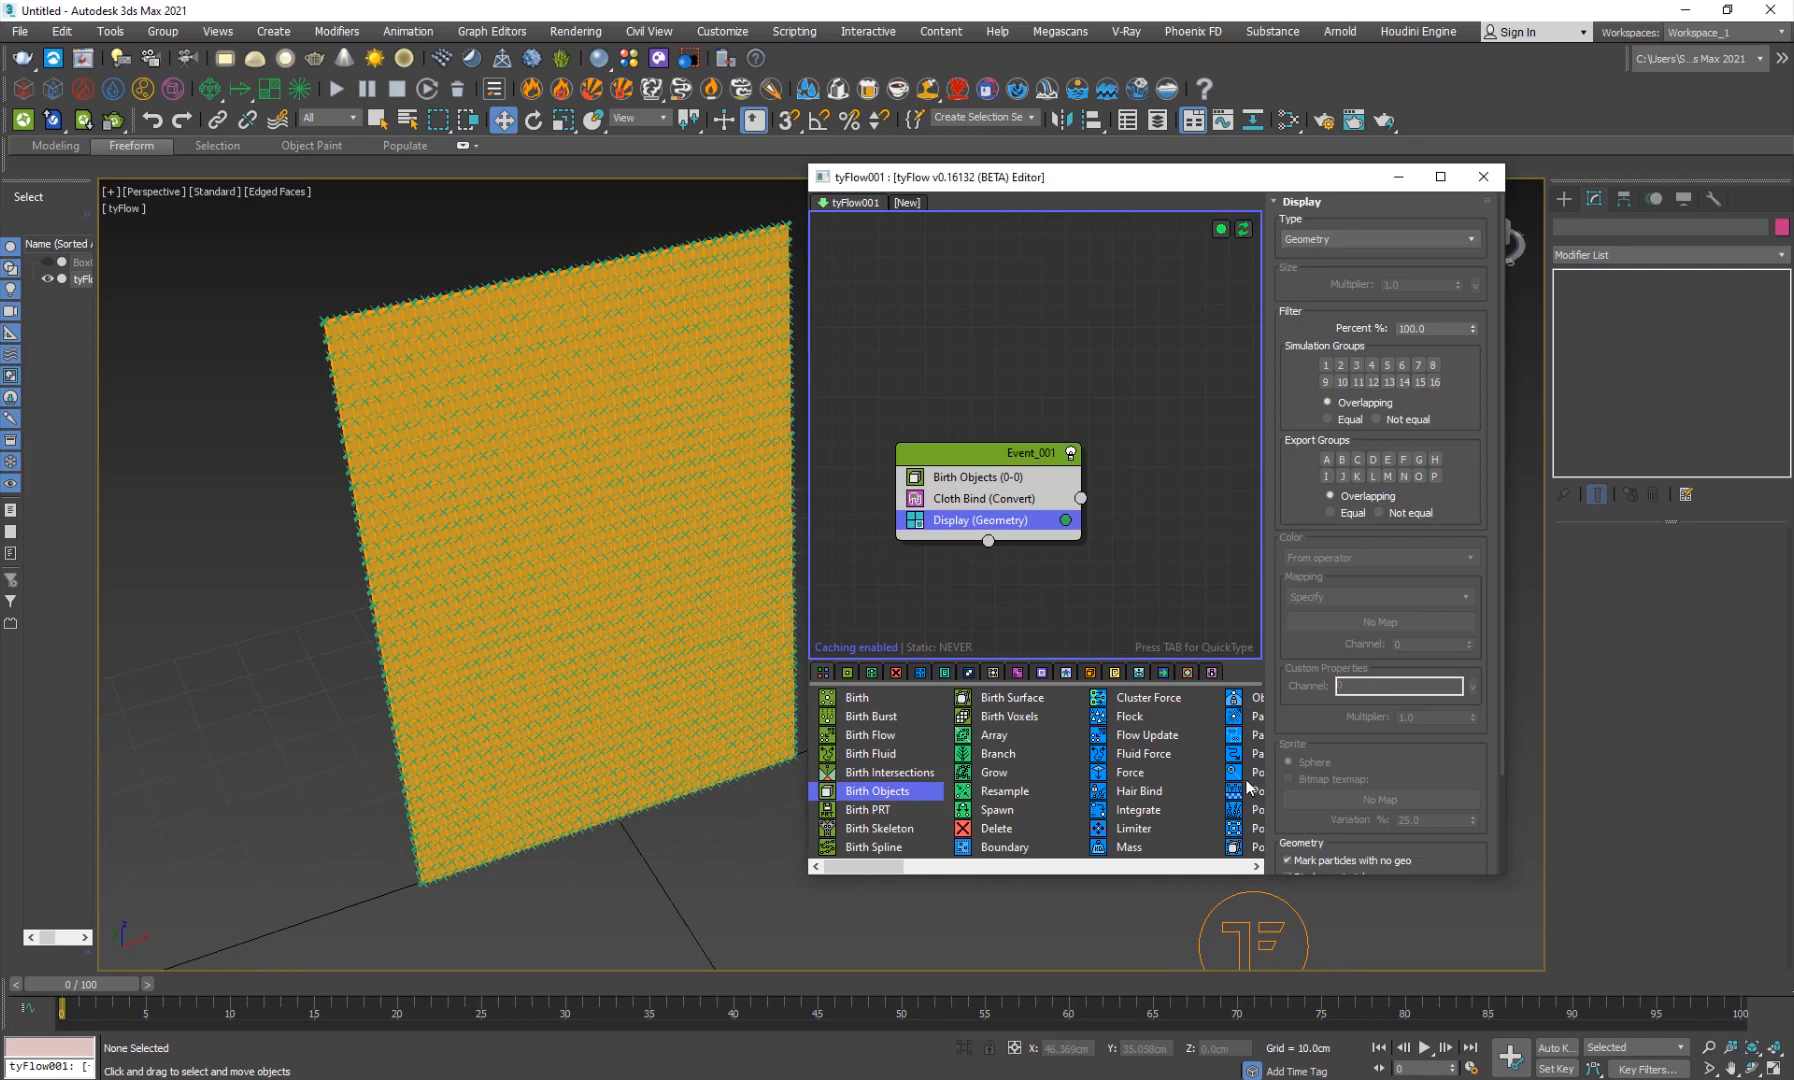
{"action": "scroll", "scroll_direction": "down", "scroll_amount": 3}
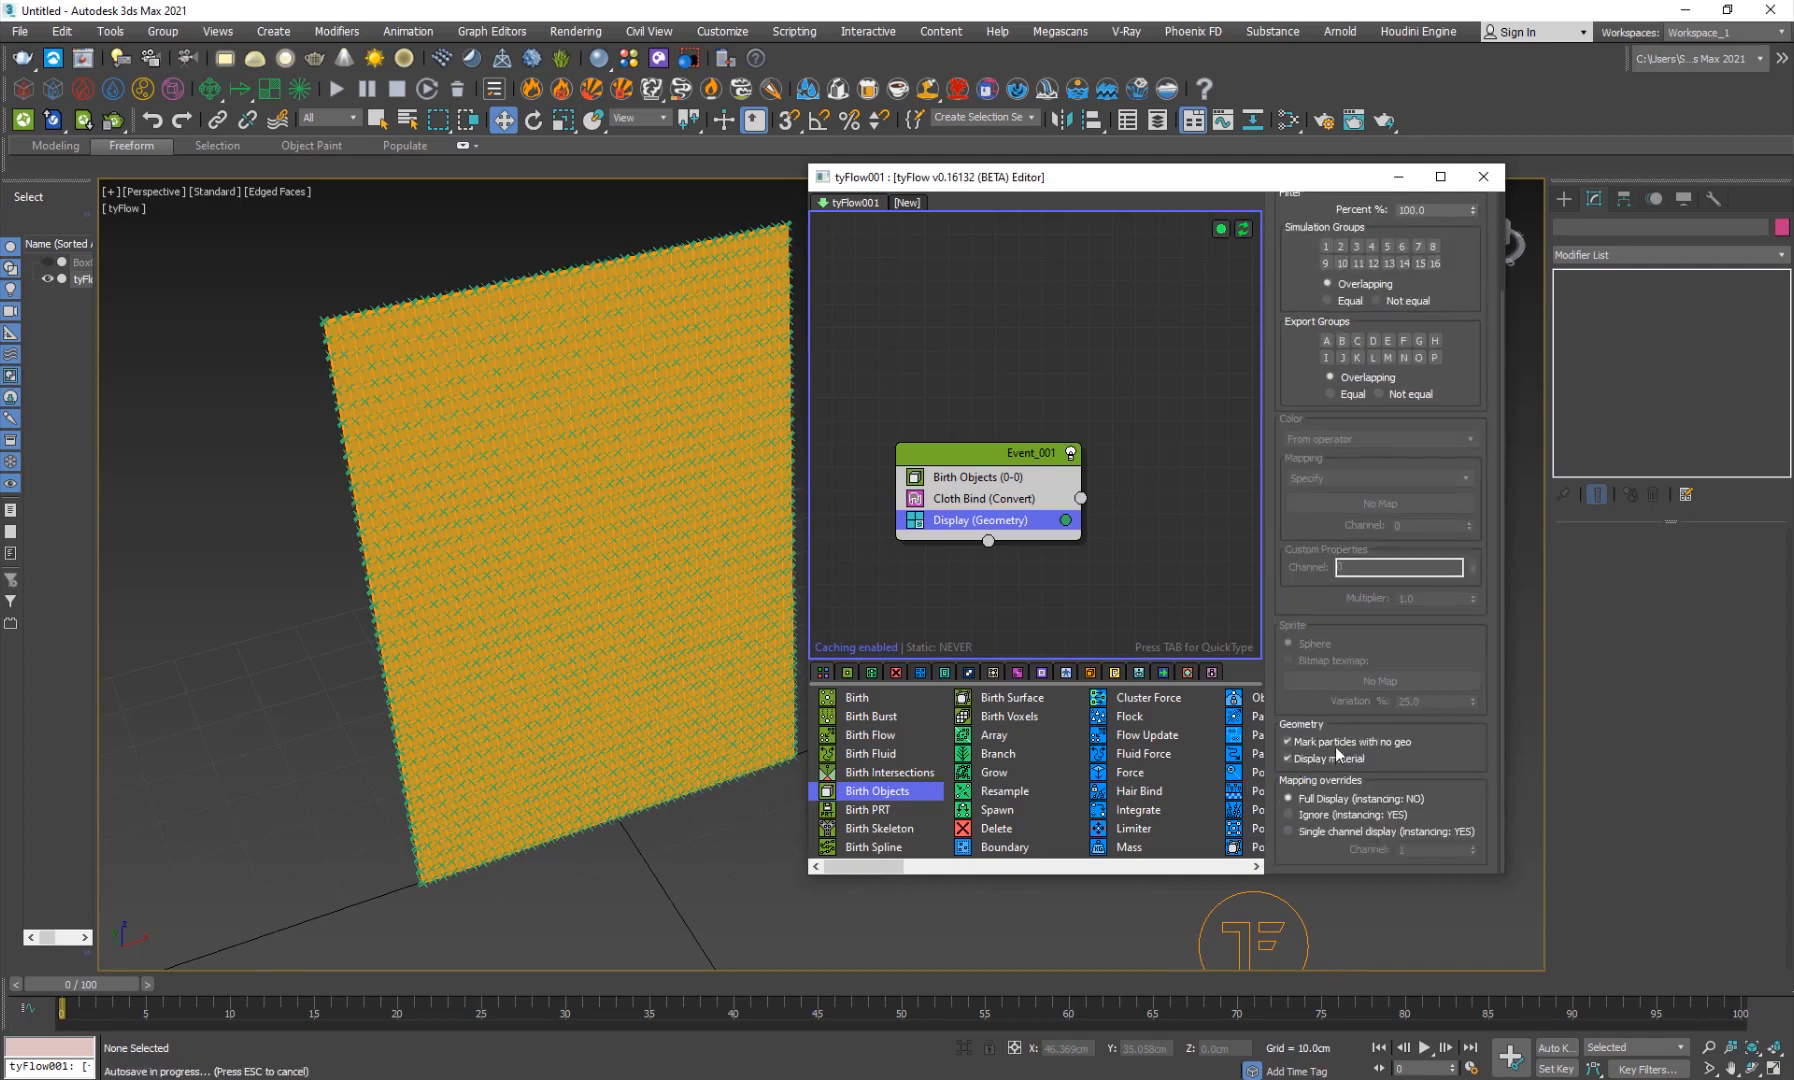
{"action": "left_click", "coordinate": [1287, 741]}
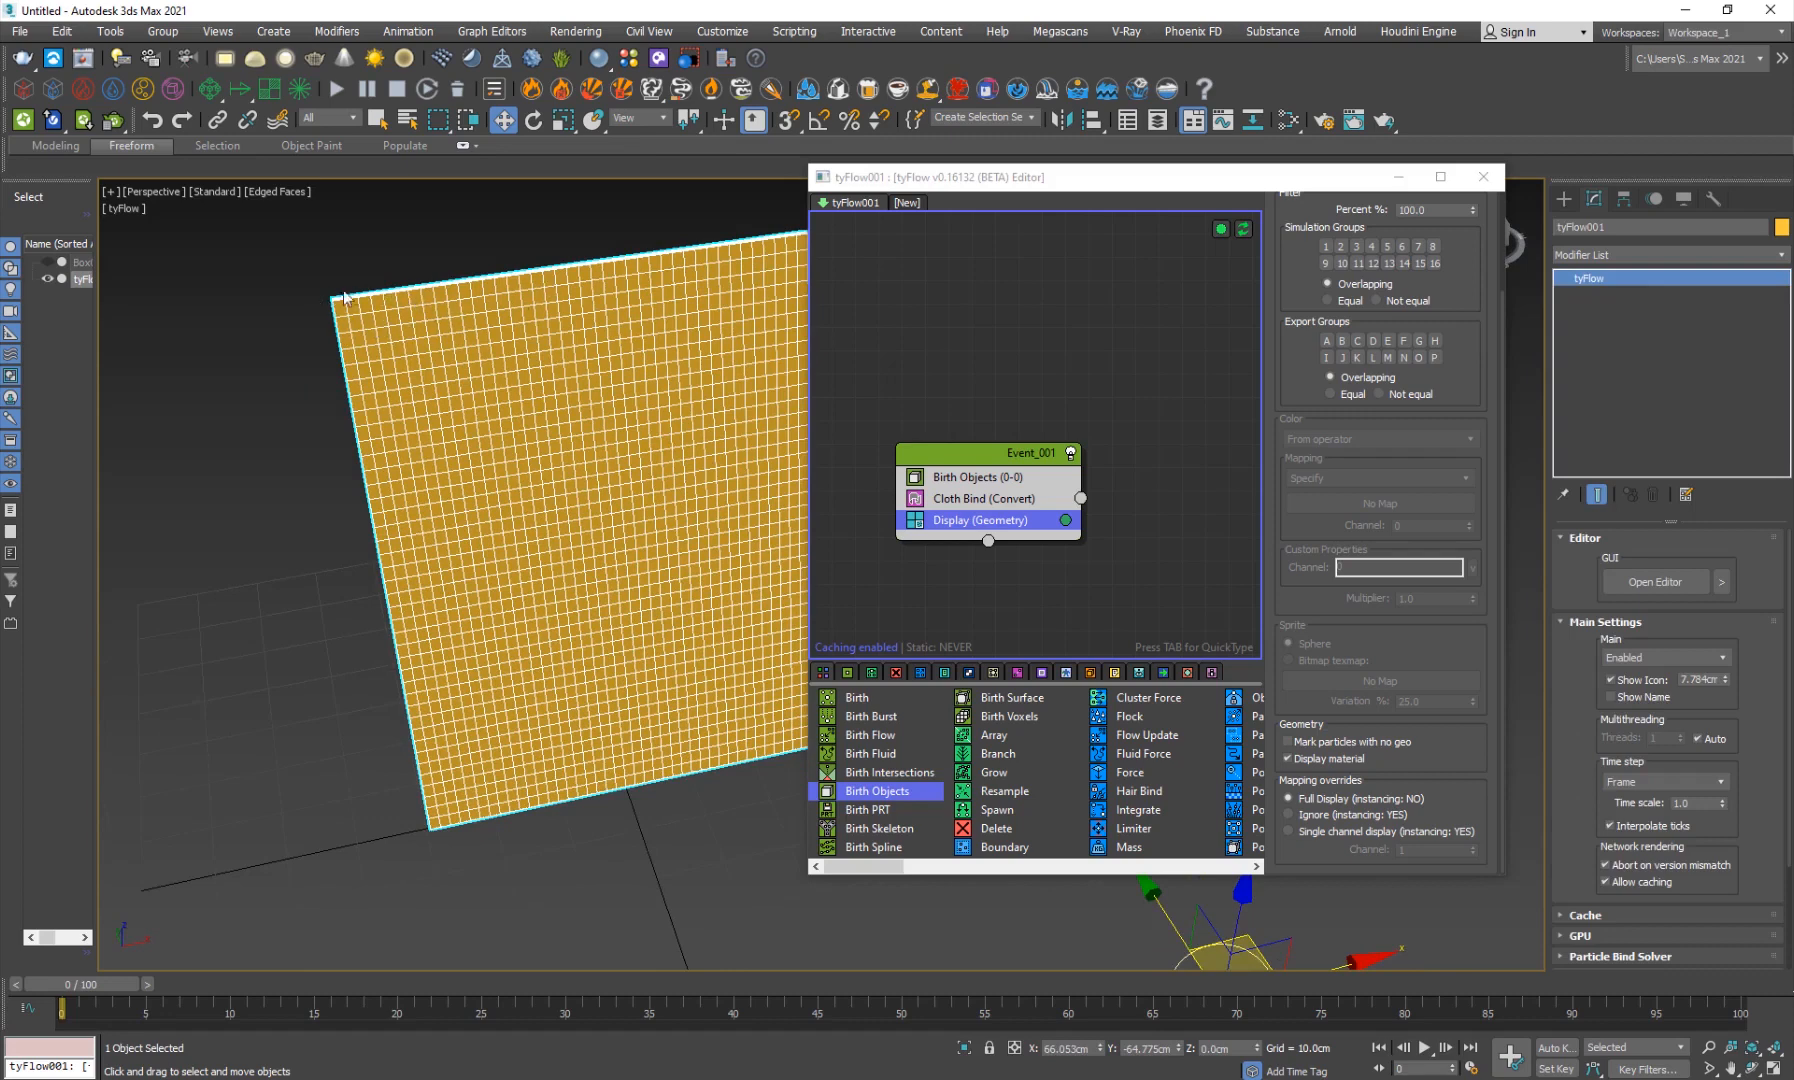
{"action": "mouse_move", "coordinate": [570, 559]}
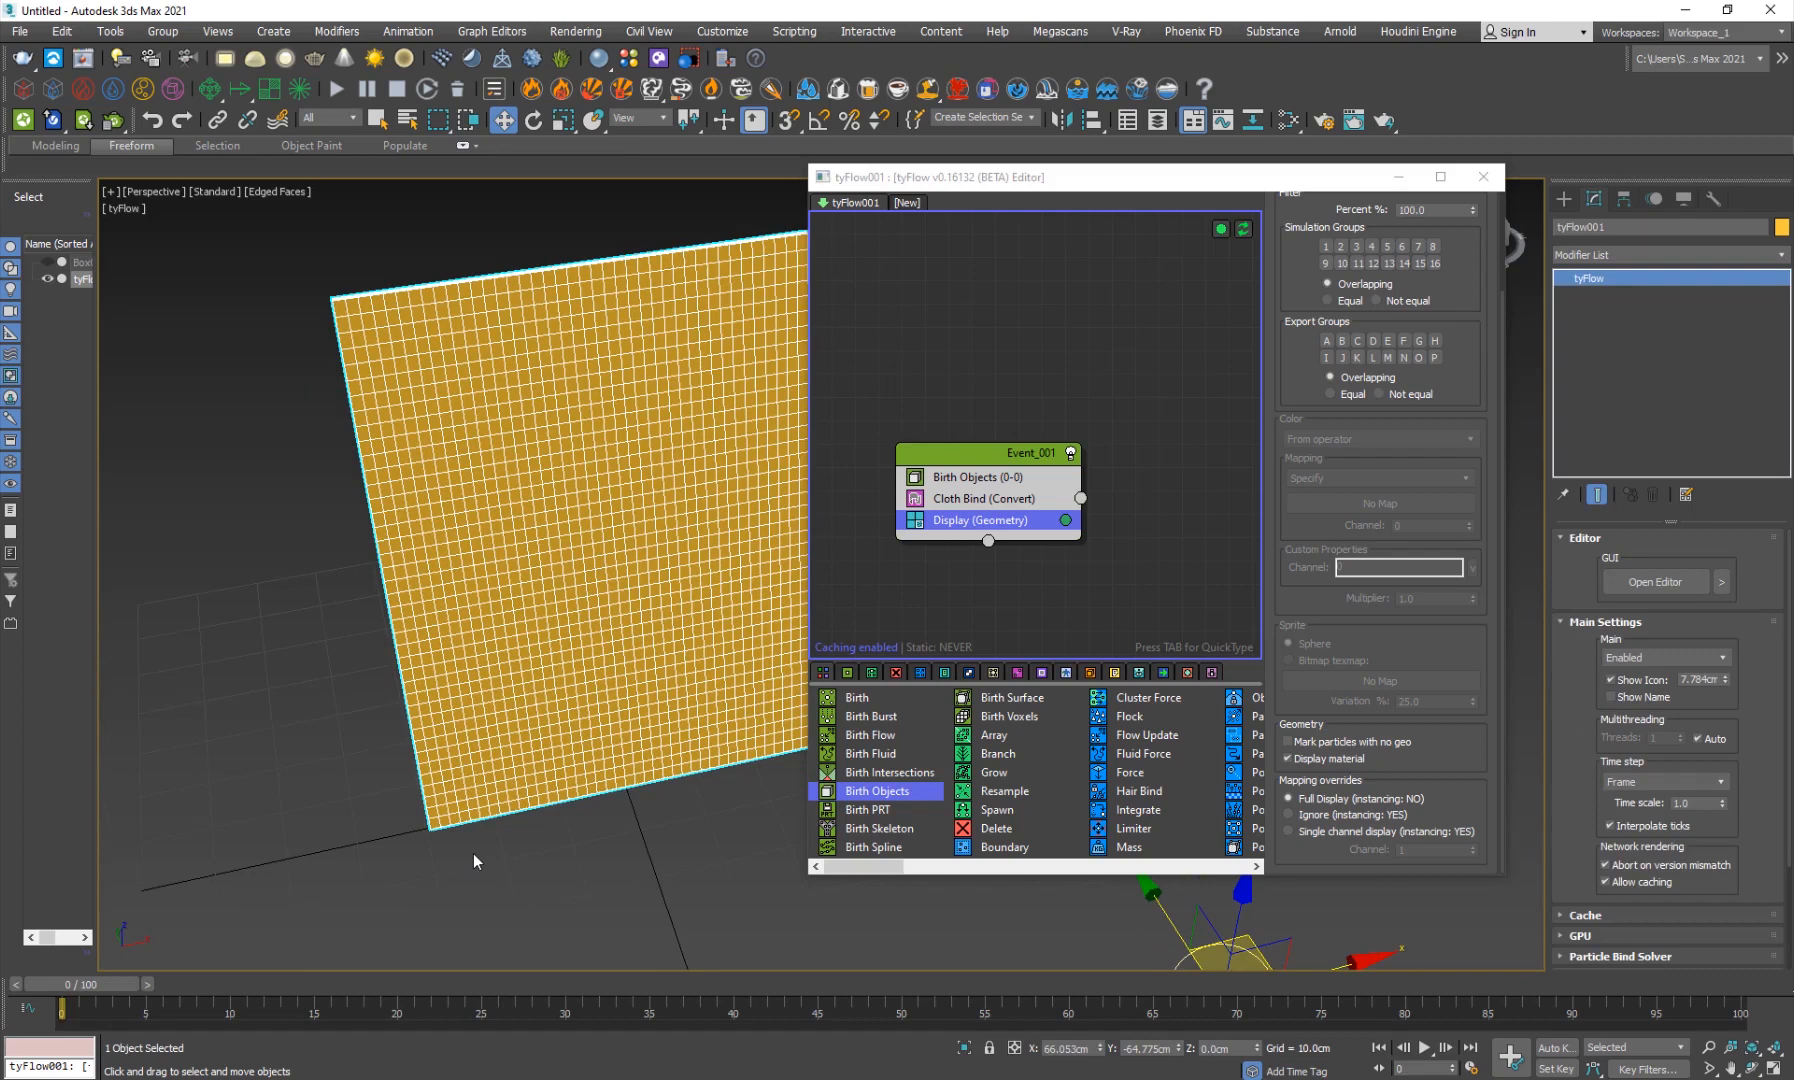
{"action": "mouse_move", "coordinate": [485, 847]}
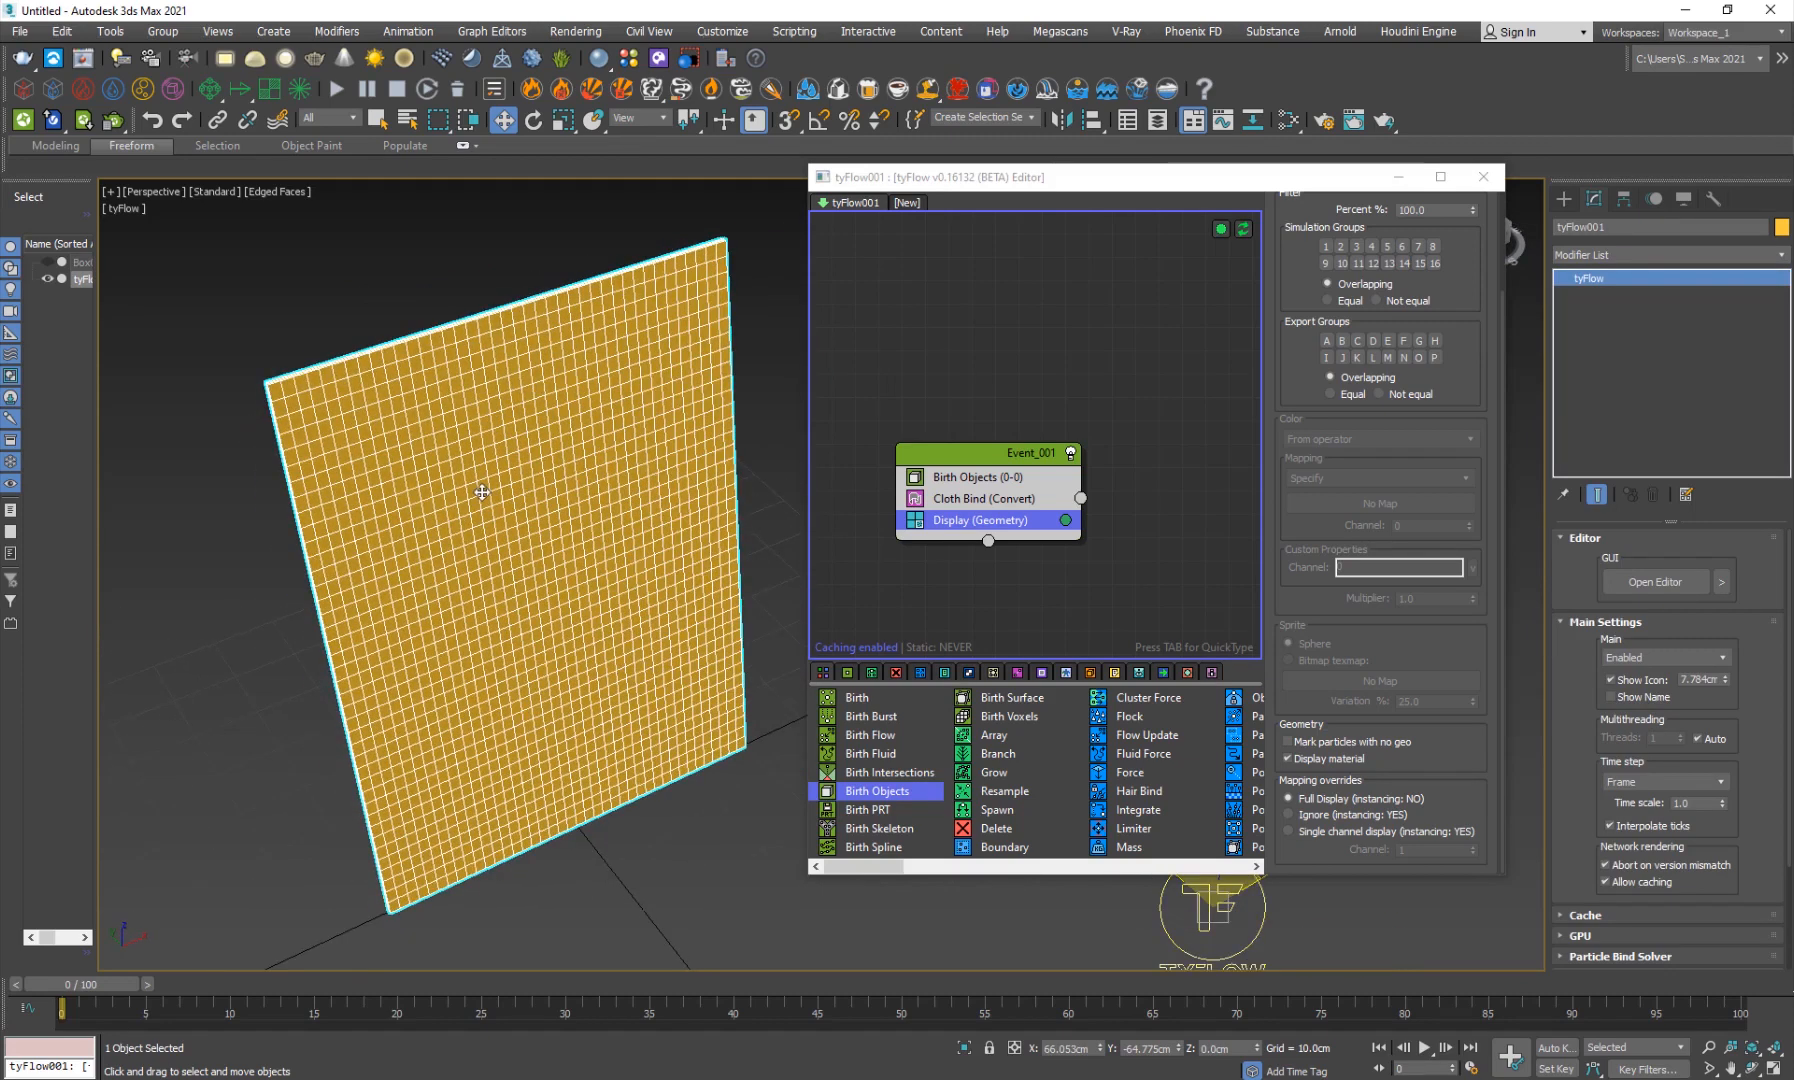
{"action": "mouse_move", "coordinate": [646, 538]}
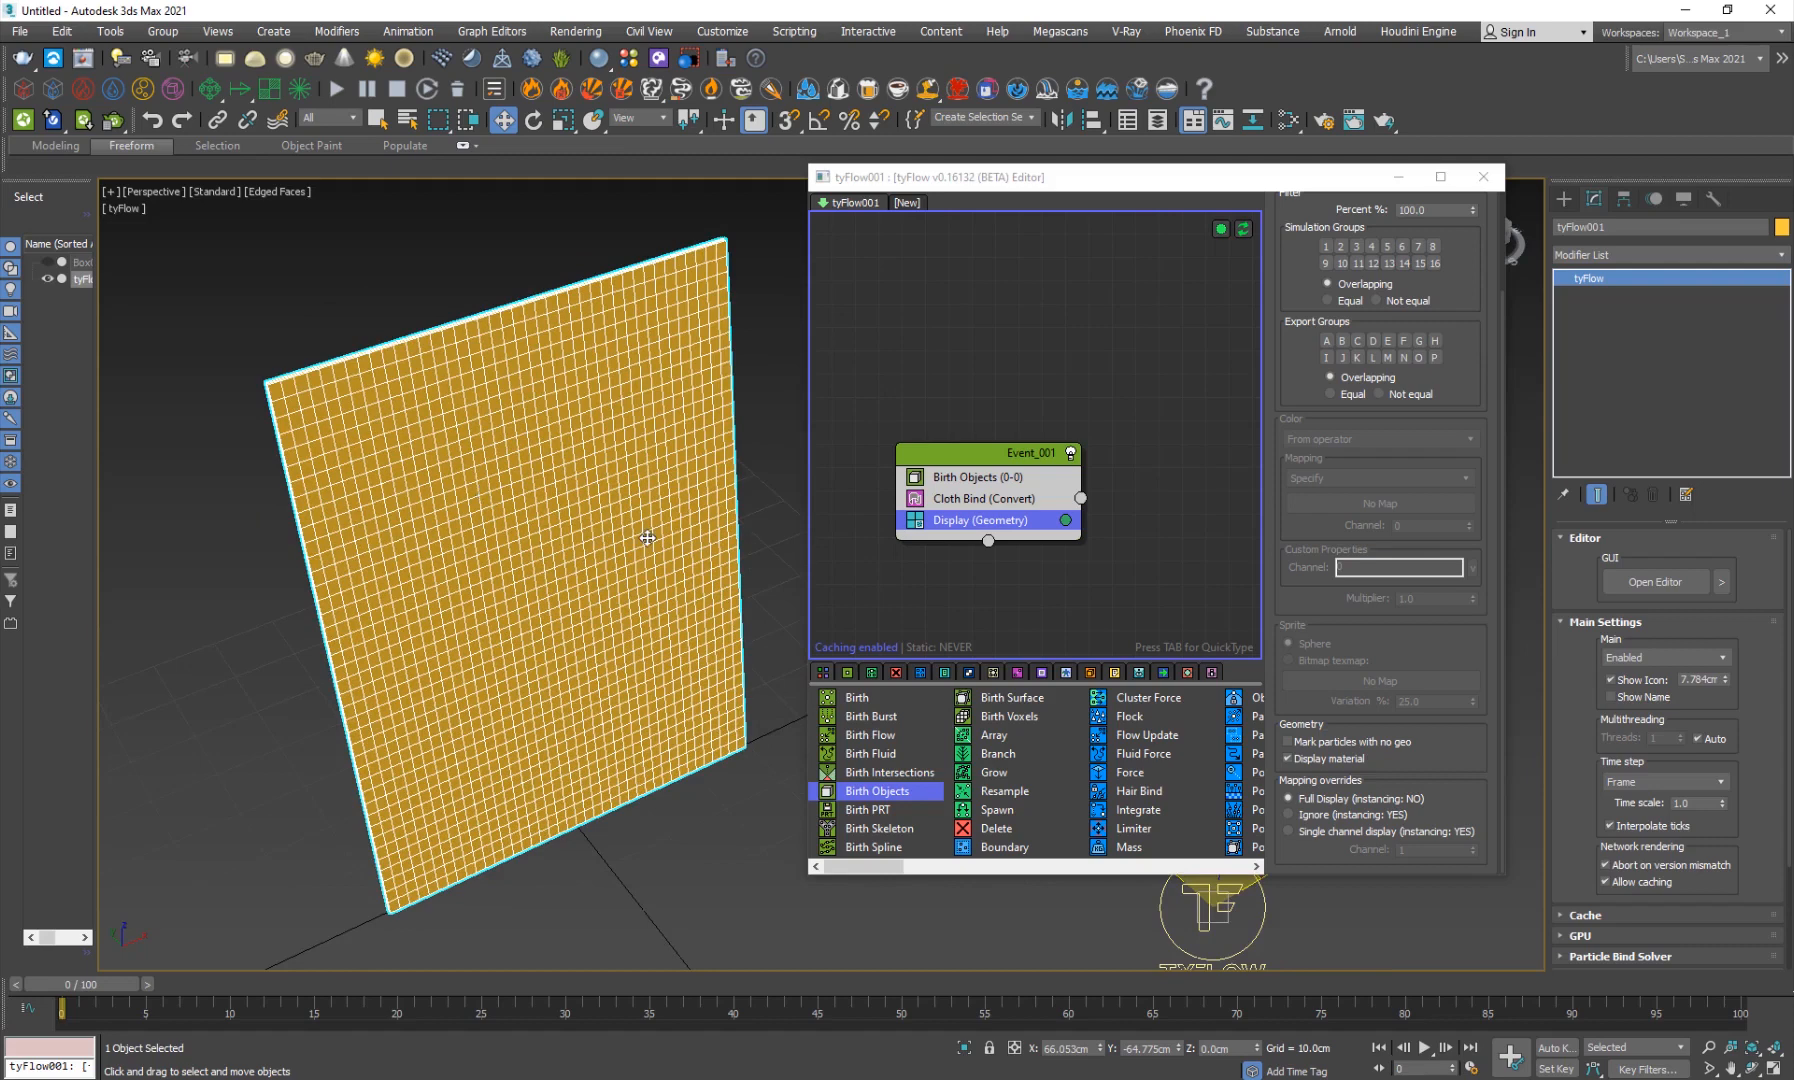
{"action": "left_click", "coordinate": [1483, 177]}
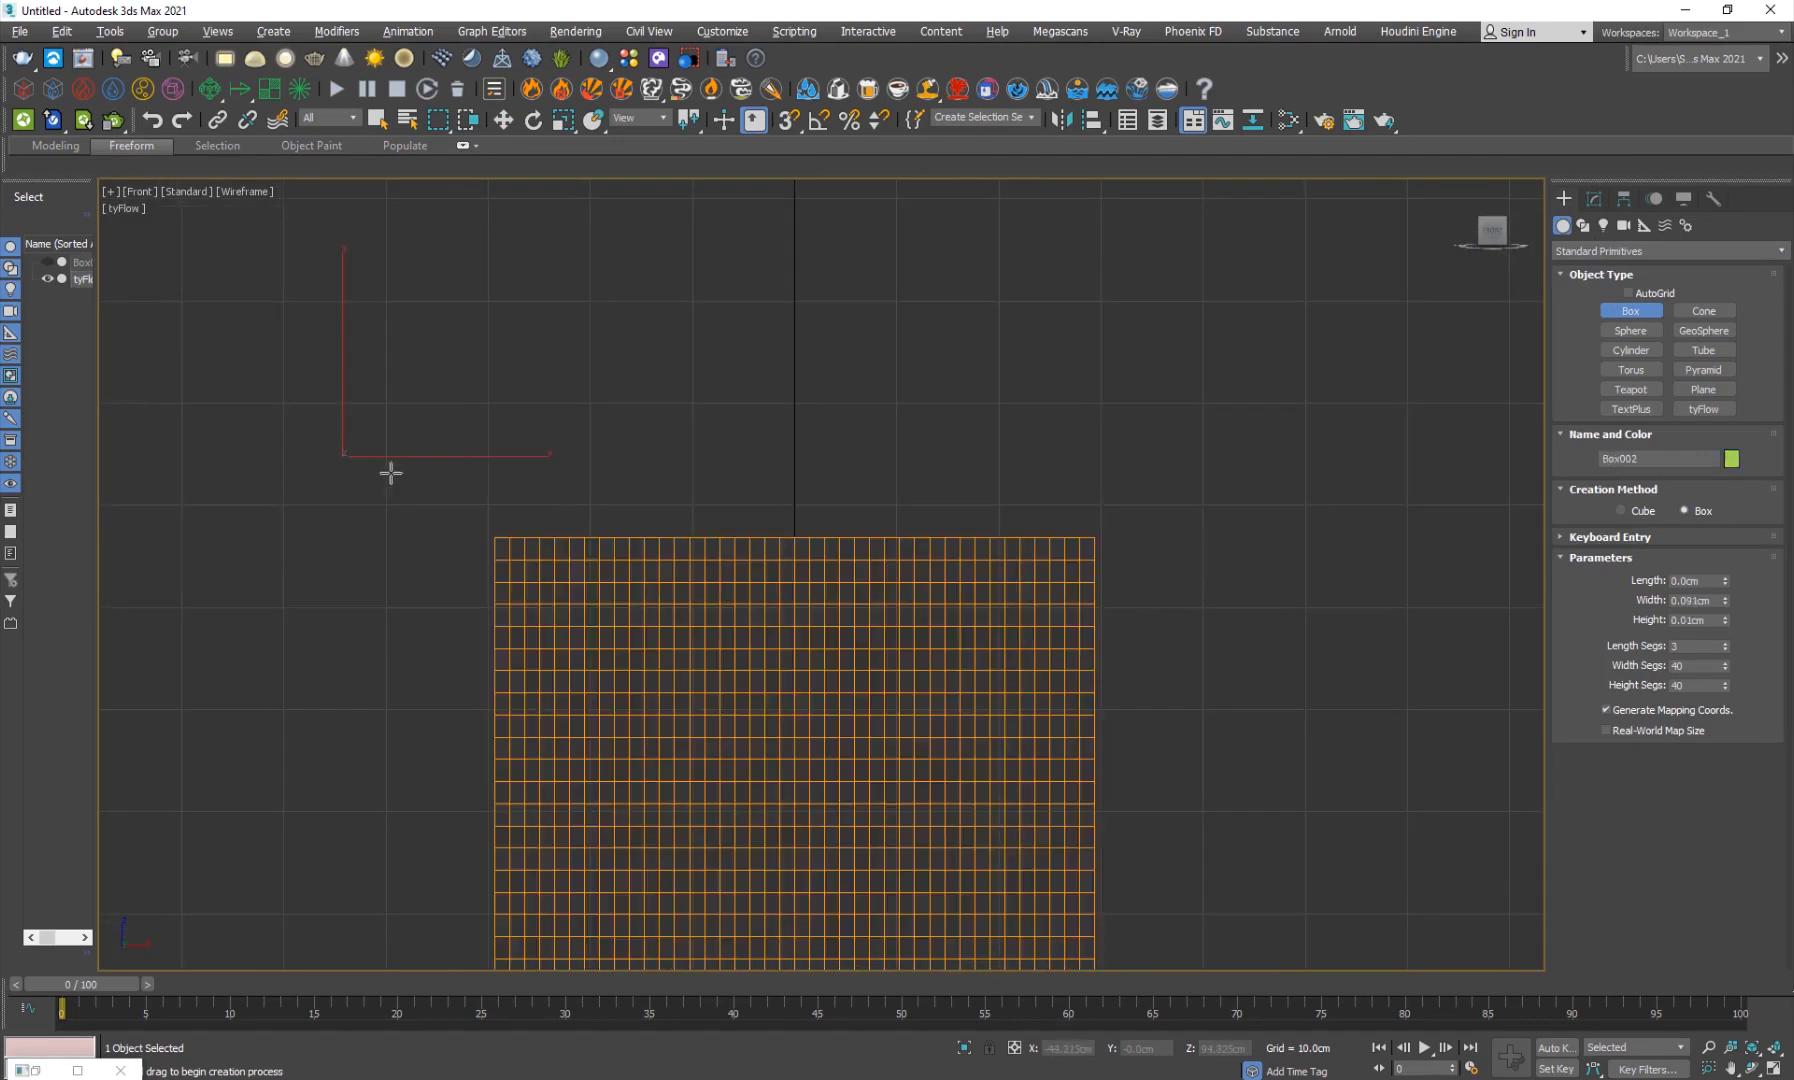
Draw a long box above the cloth plane, copy it below, and show both as box outlines.
{"action": "left_click_drag", "start_coordinate": [390, 472], "coordinate": [1304, 557]}
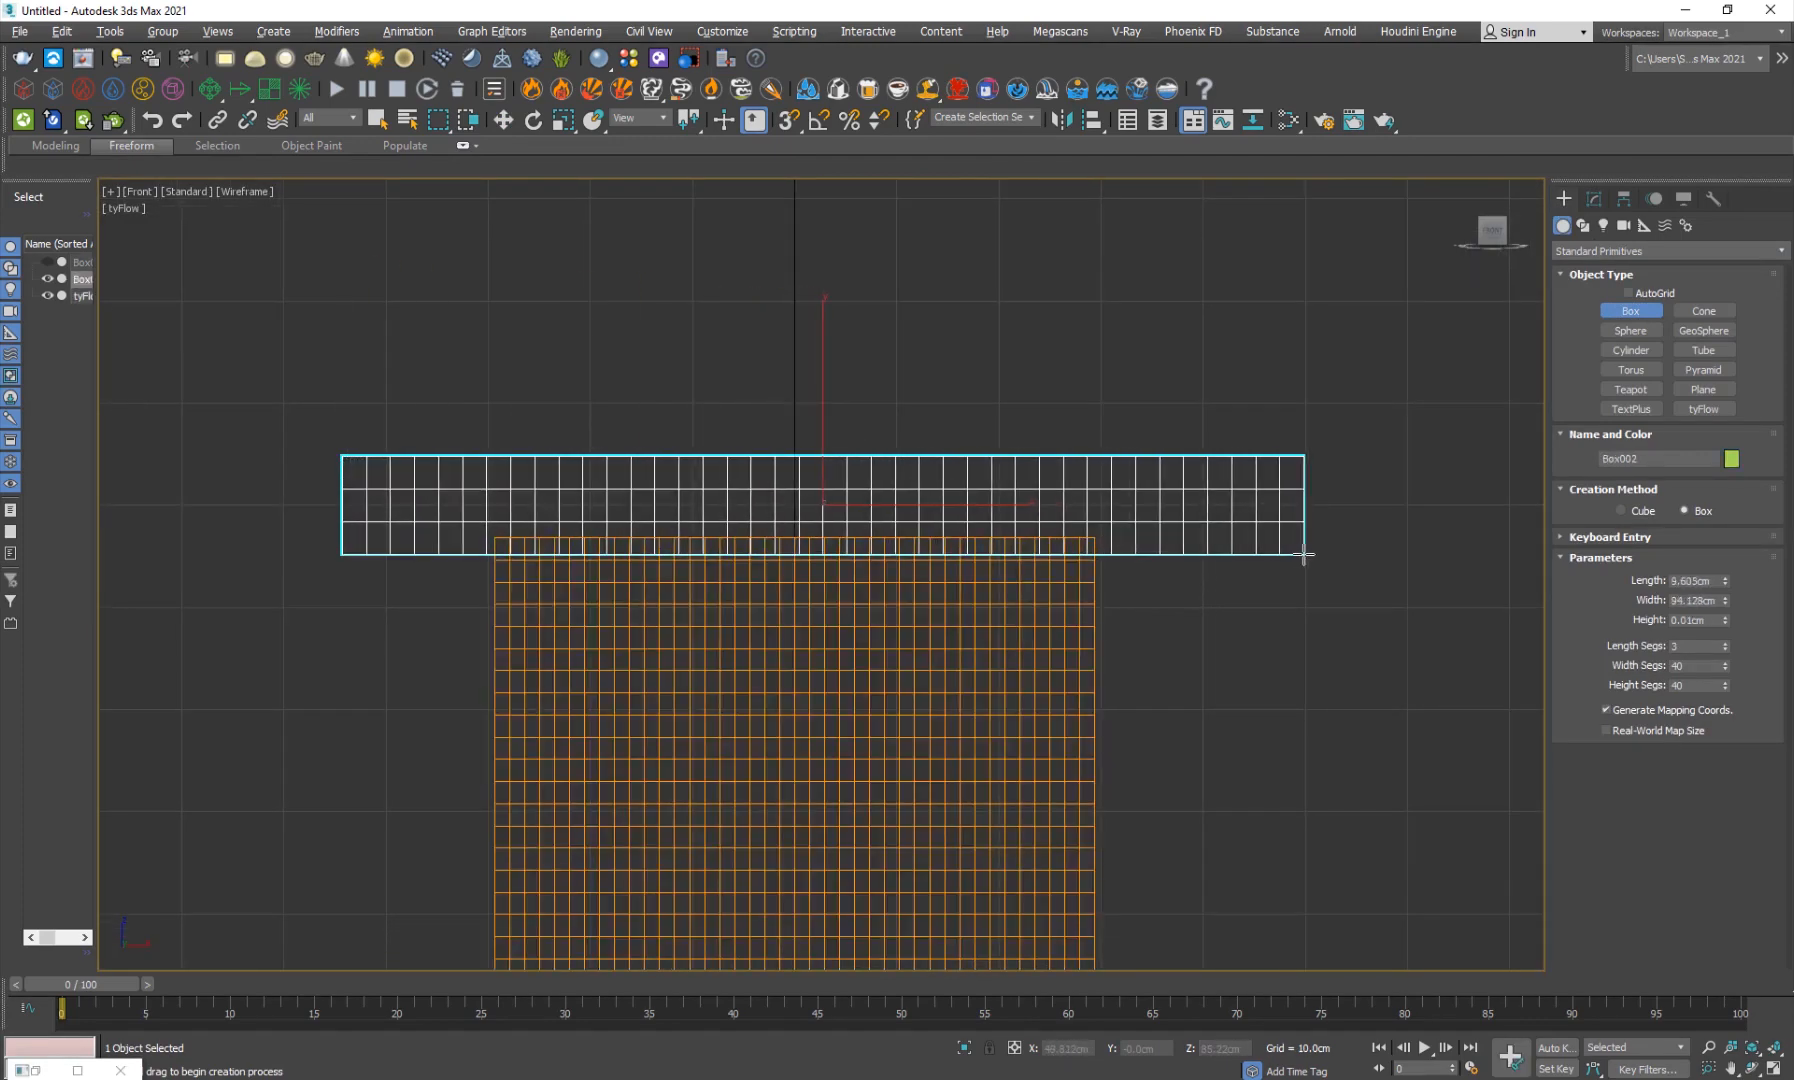
{"action": "key", "text": "alt+w"}
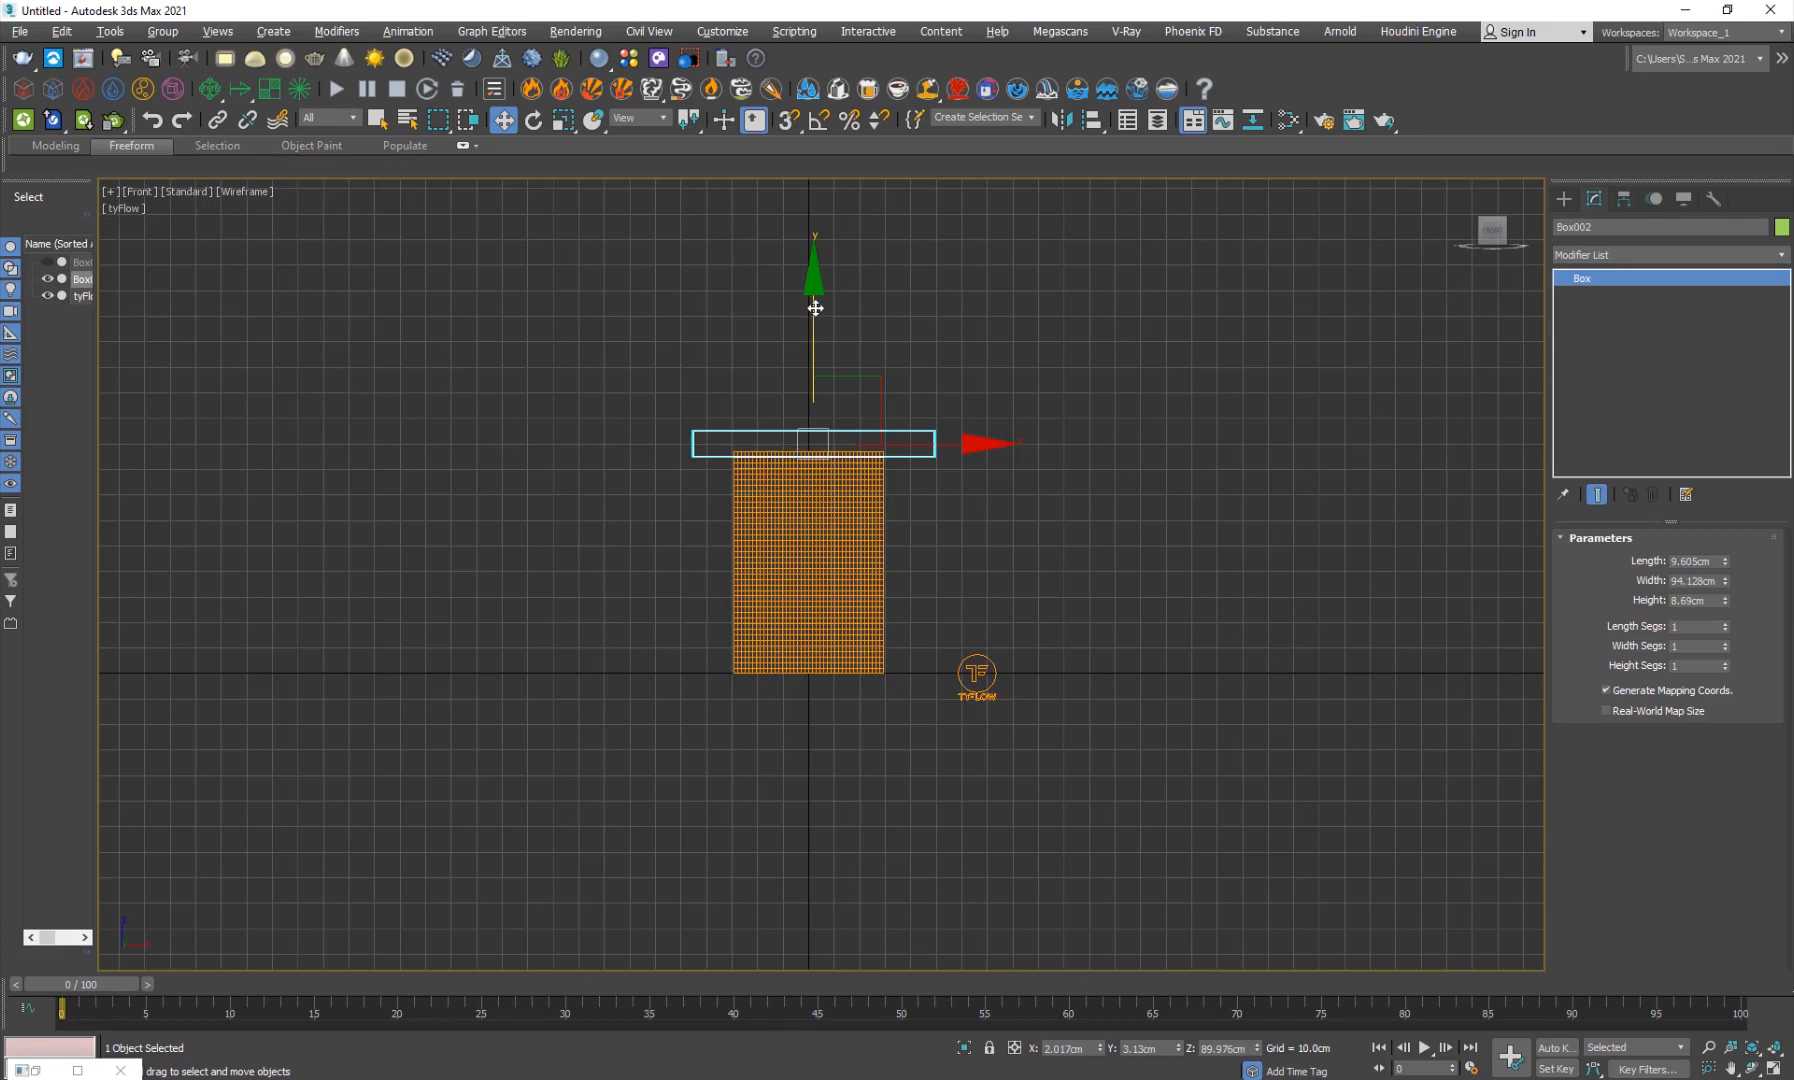
{"action": "left_click_drag", "start_coordinate": [815, 309], "coordinate": [797, 547]}
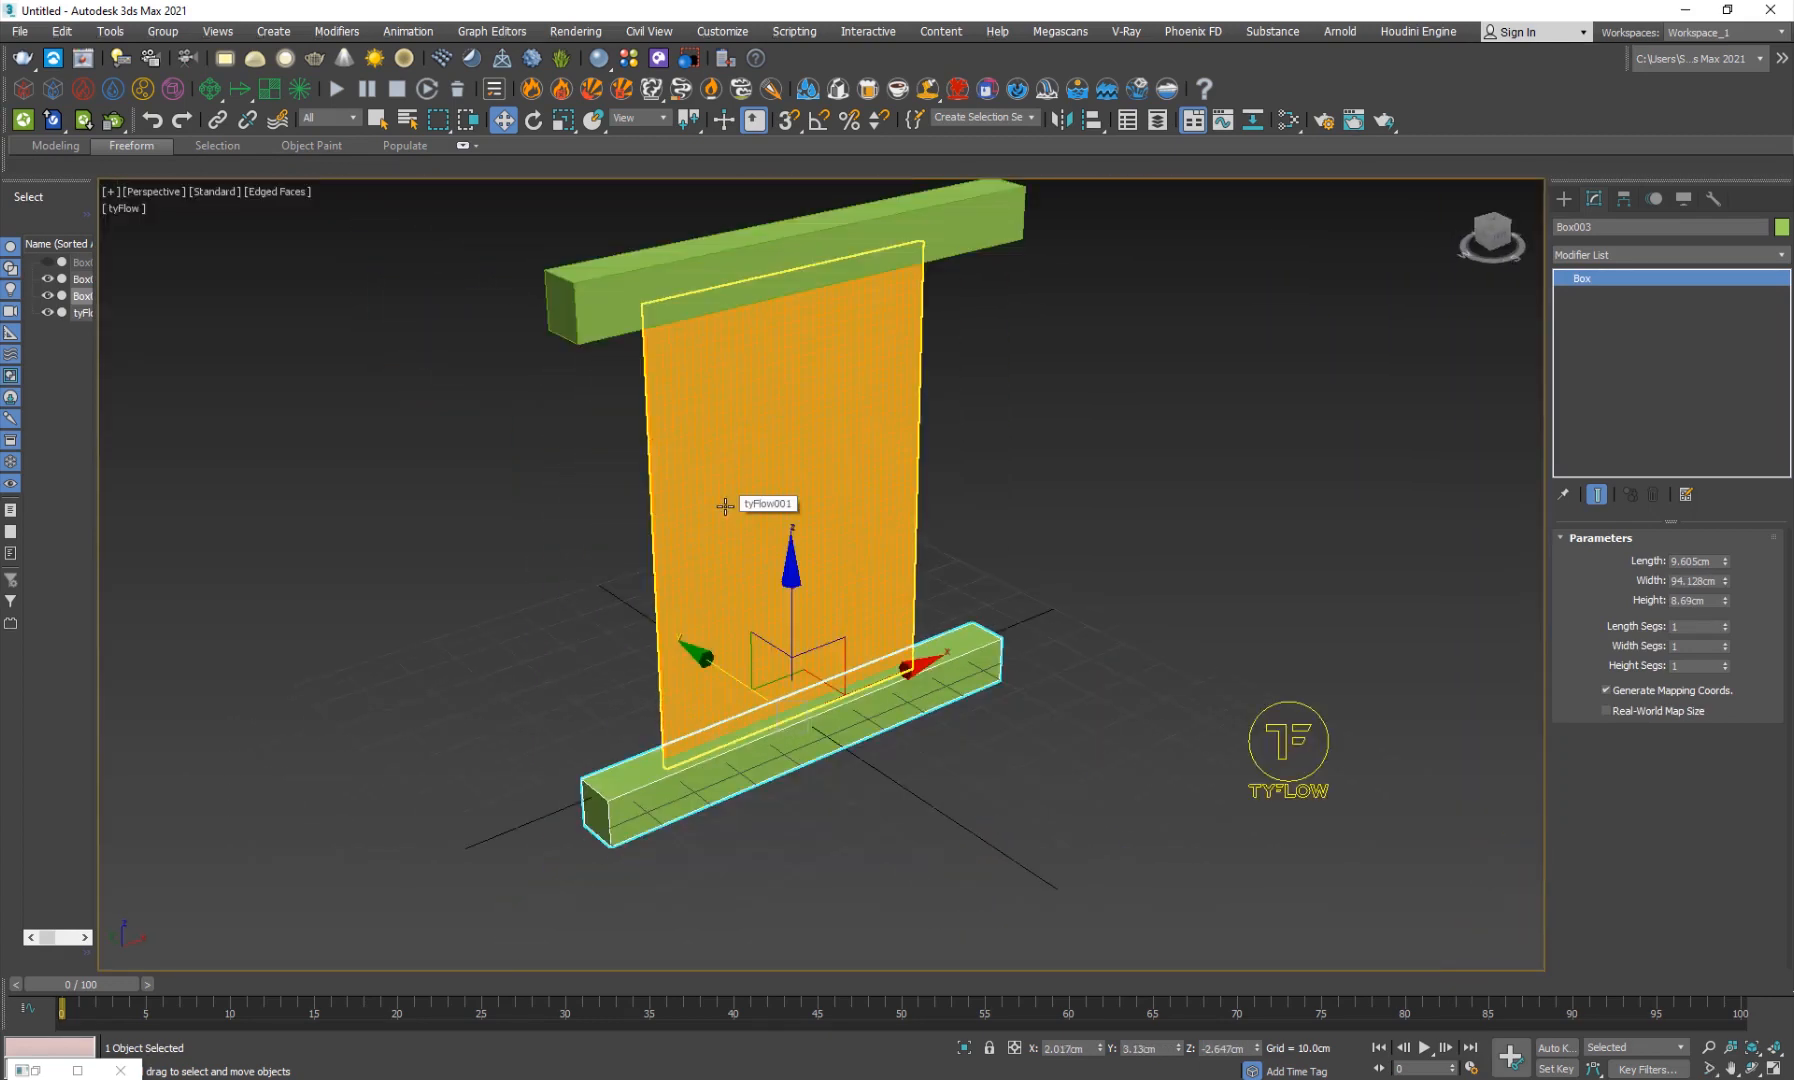
{"action": "mouse_move", "coordinate": [826, 493]}
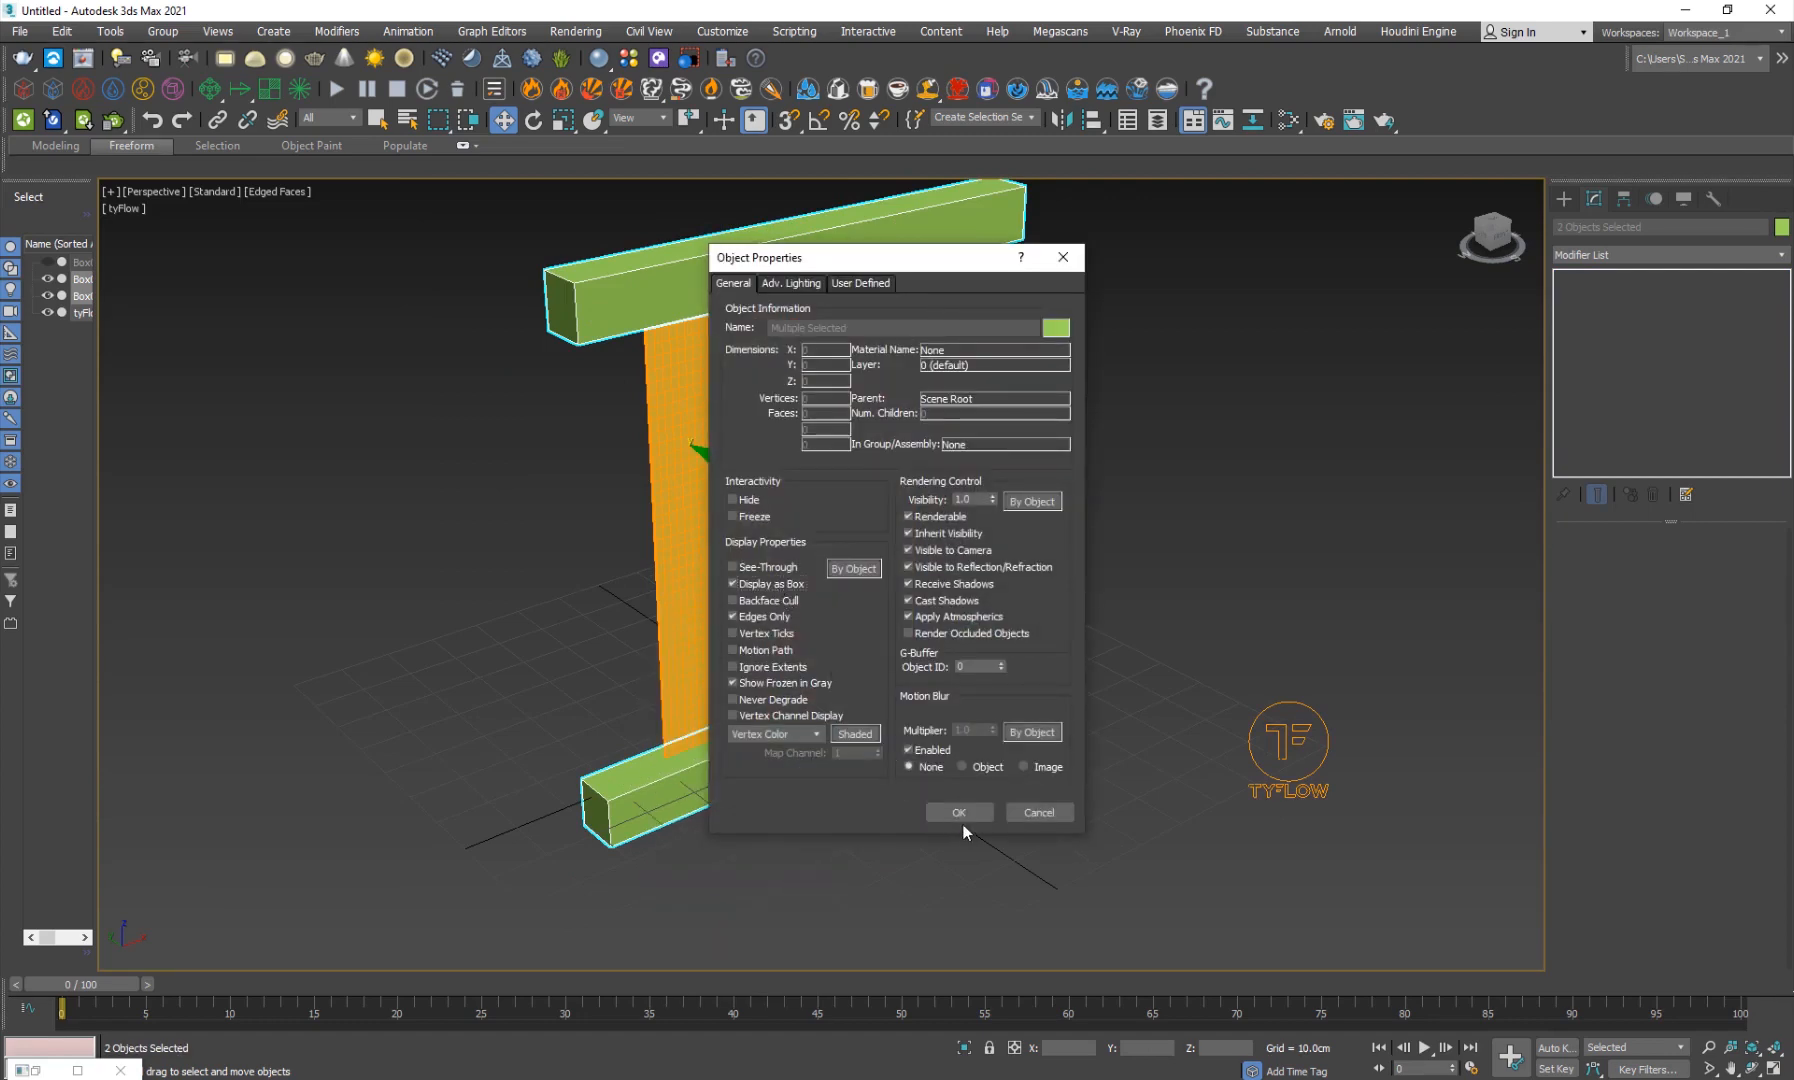
{"action": "left_click", "coordinate": [958, 811]}
{"action": "type", "text": "sur"}
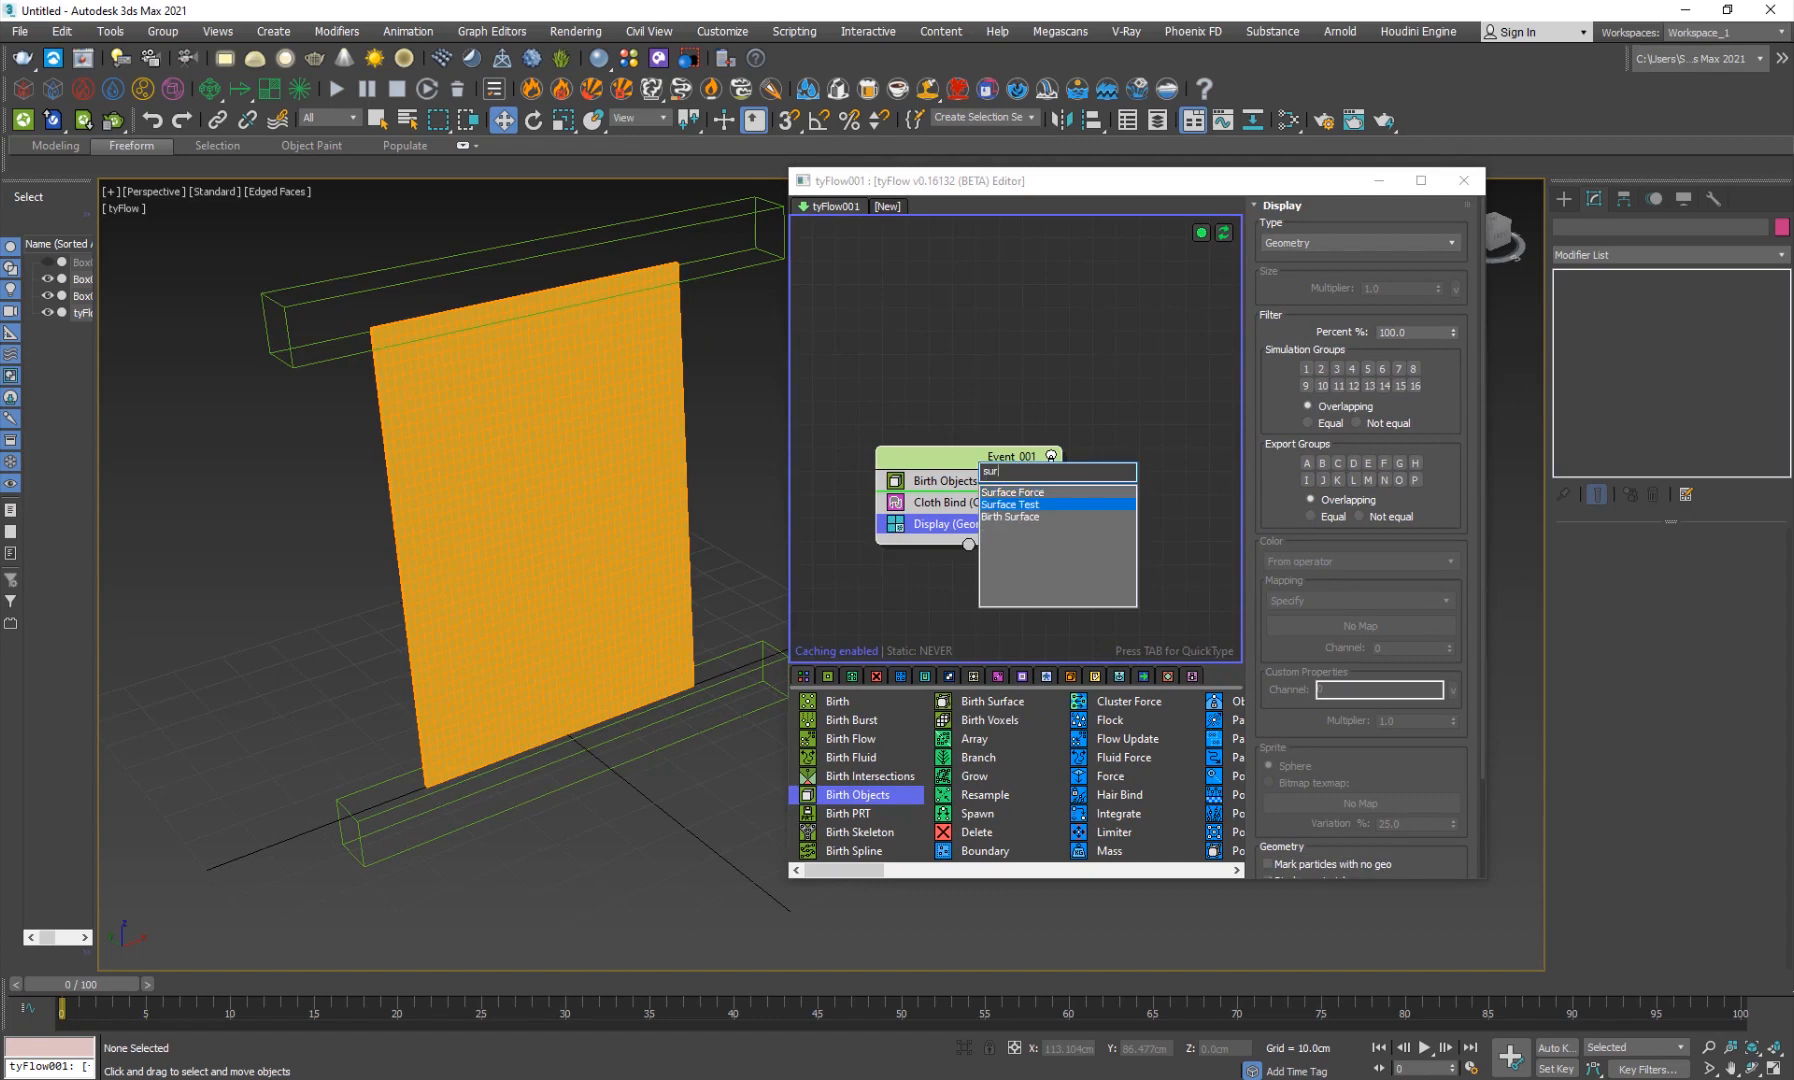
Add a Surface Test (Inside) on both boxes wired to a new Particle Switch event deactivating bindings.
{"action": "left_click", "coordinate": [1010, 503]}
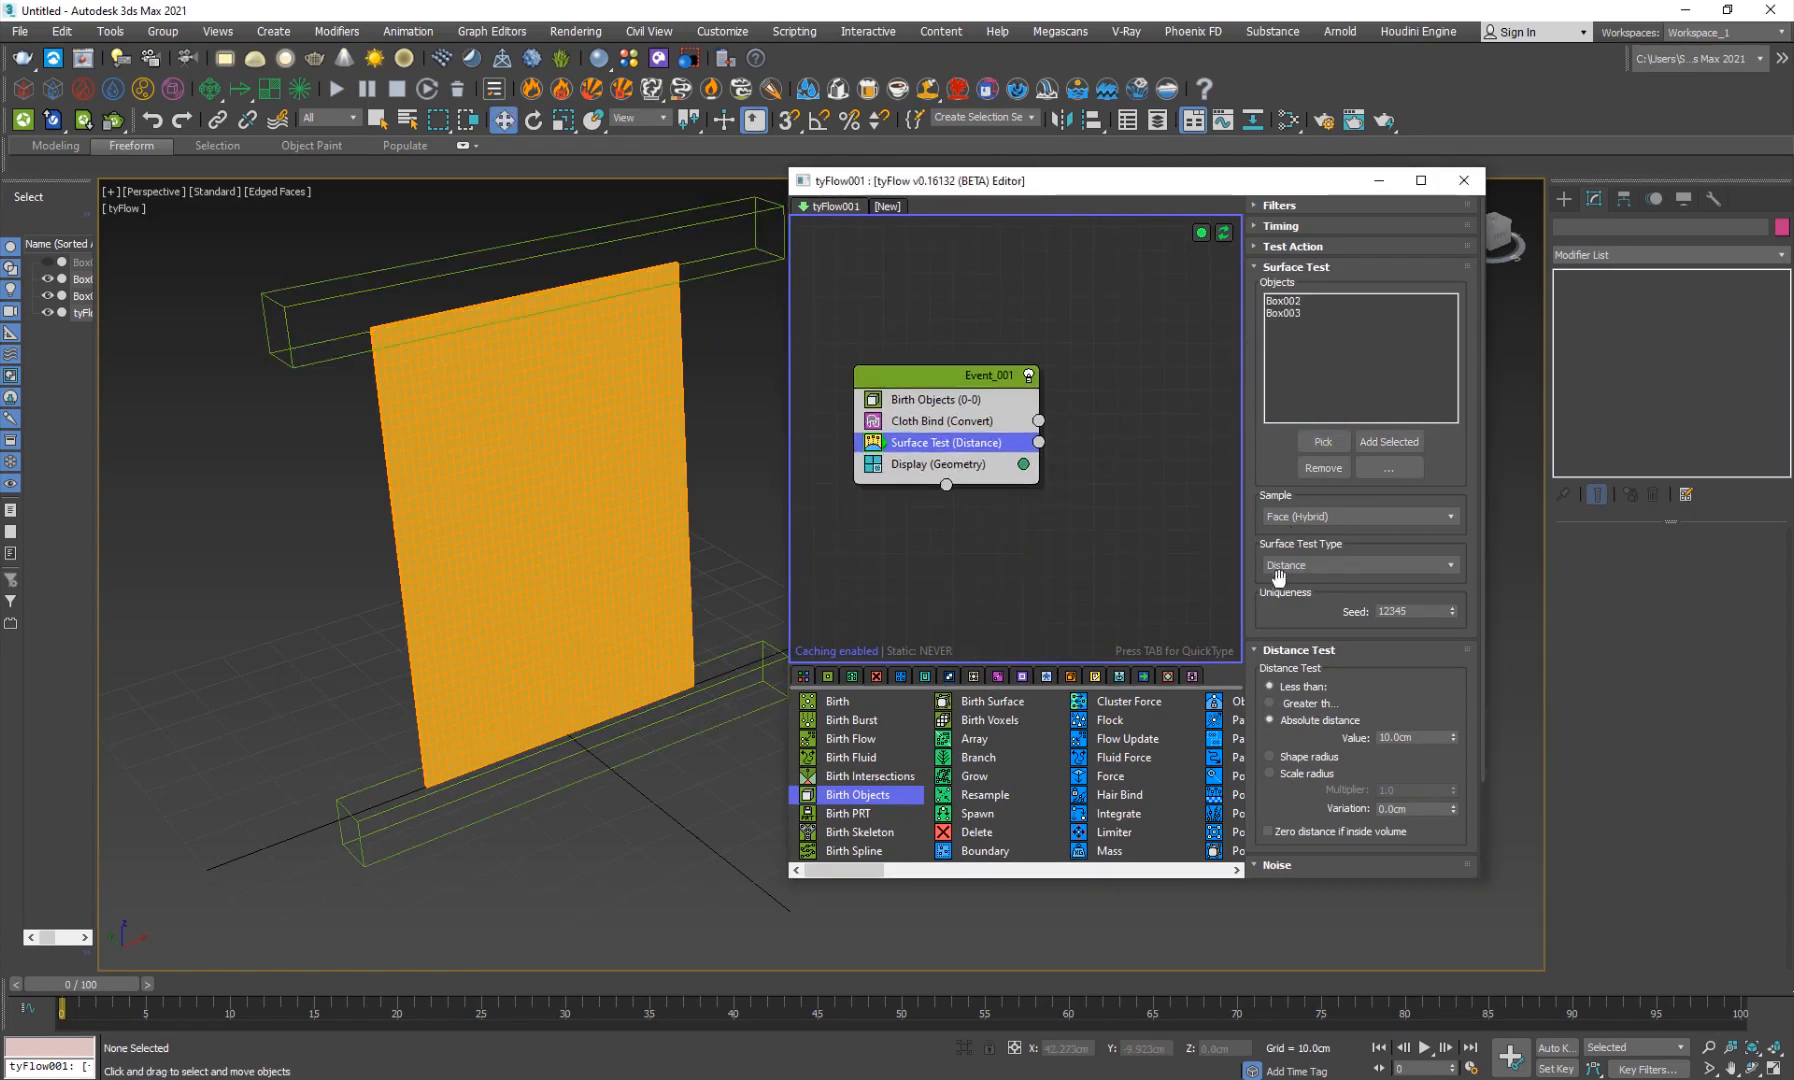
{"action": "left_click", "coordinate": [1358, 564]}
{"action": "type", "text": "parti"}
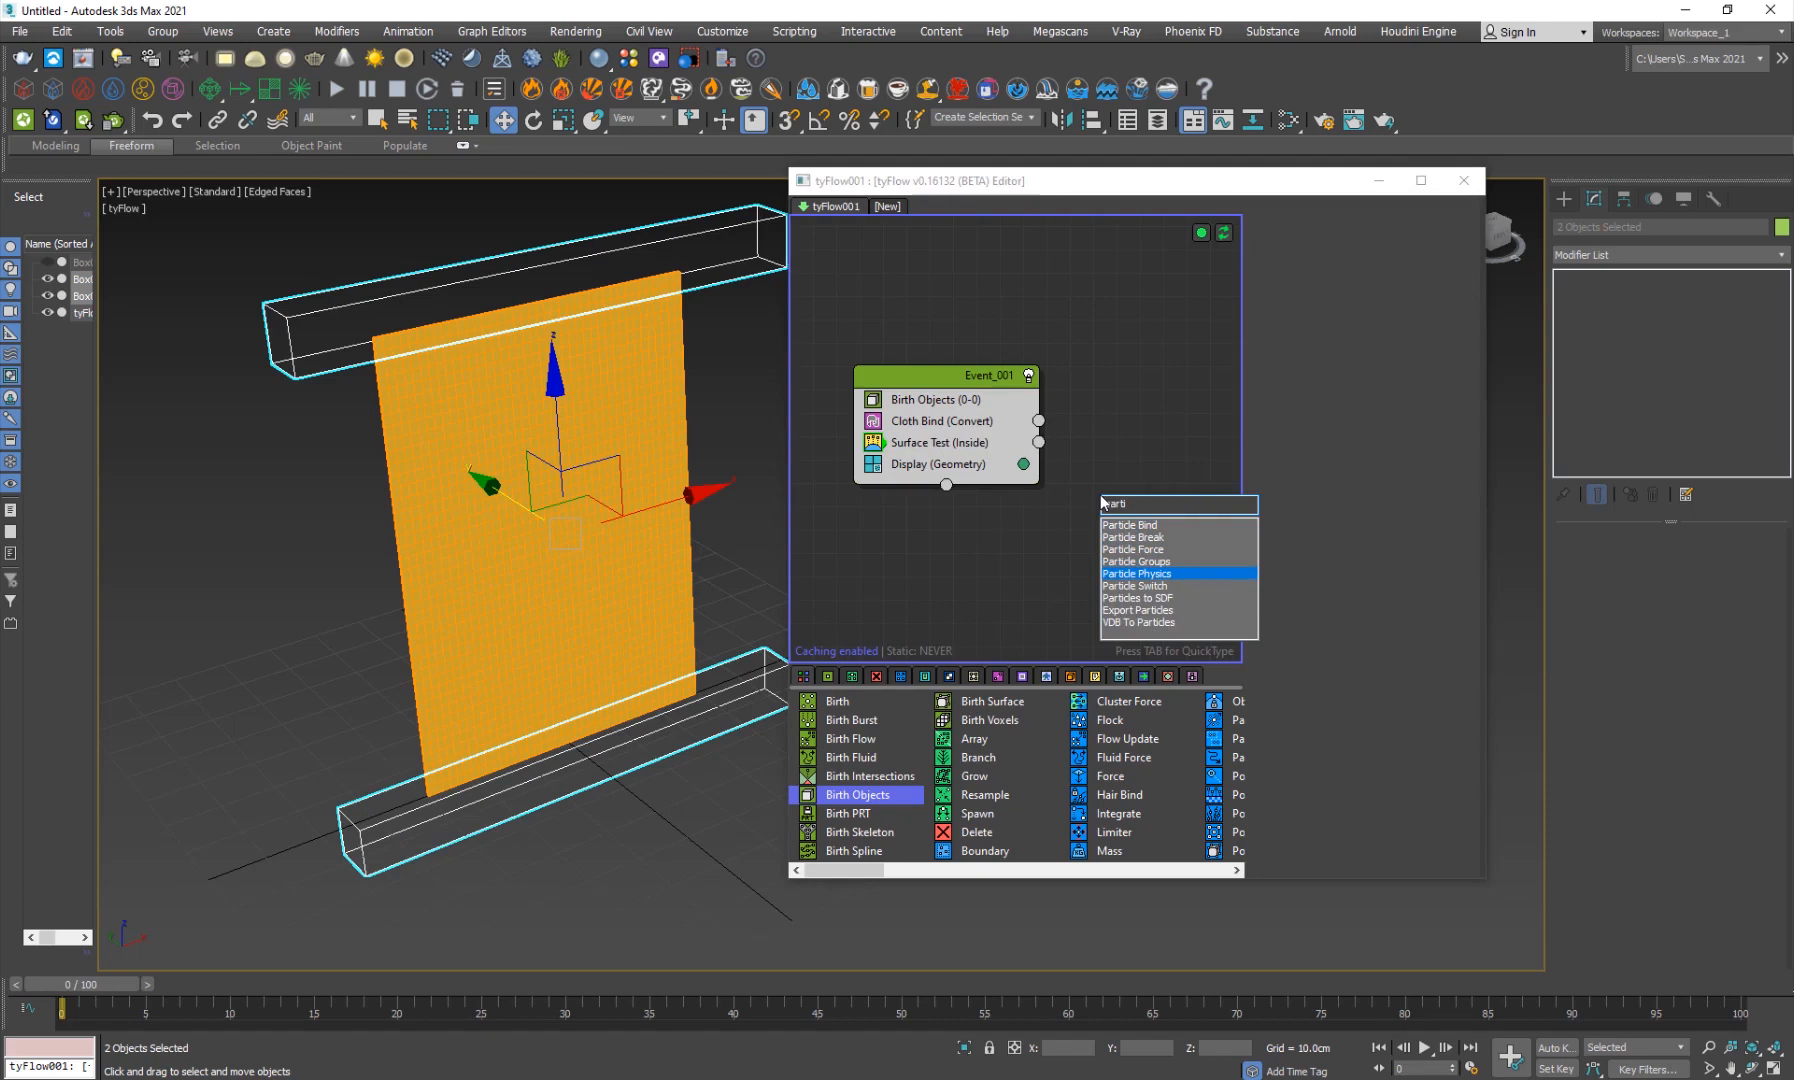
{"action": "left_click", "coordinate": [1134, 586]}
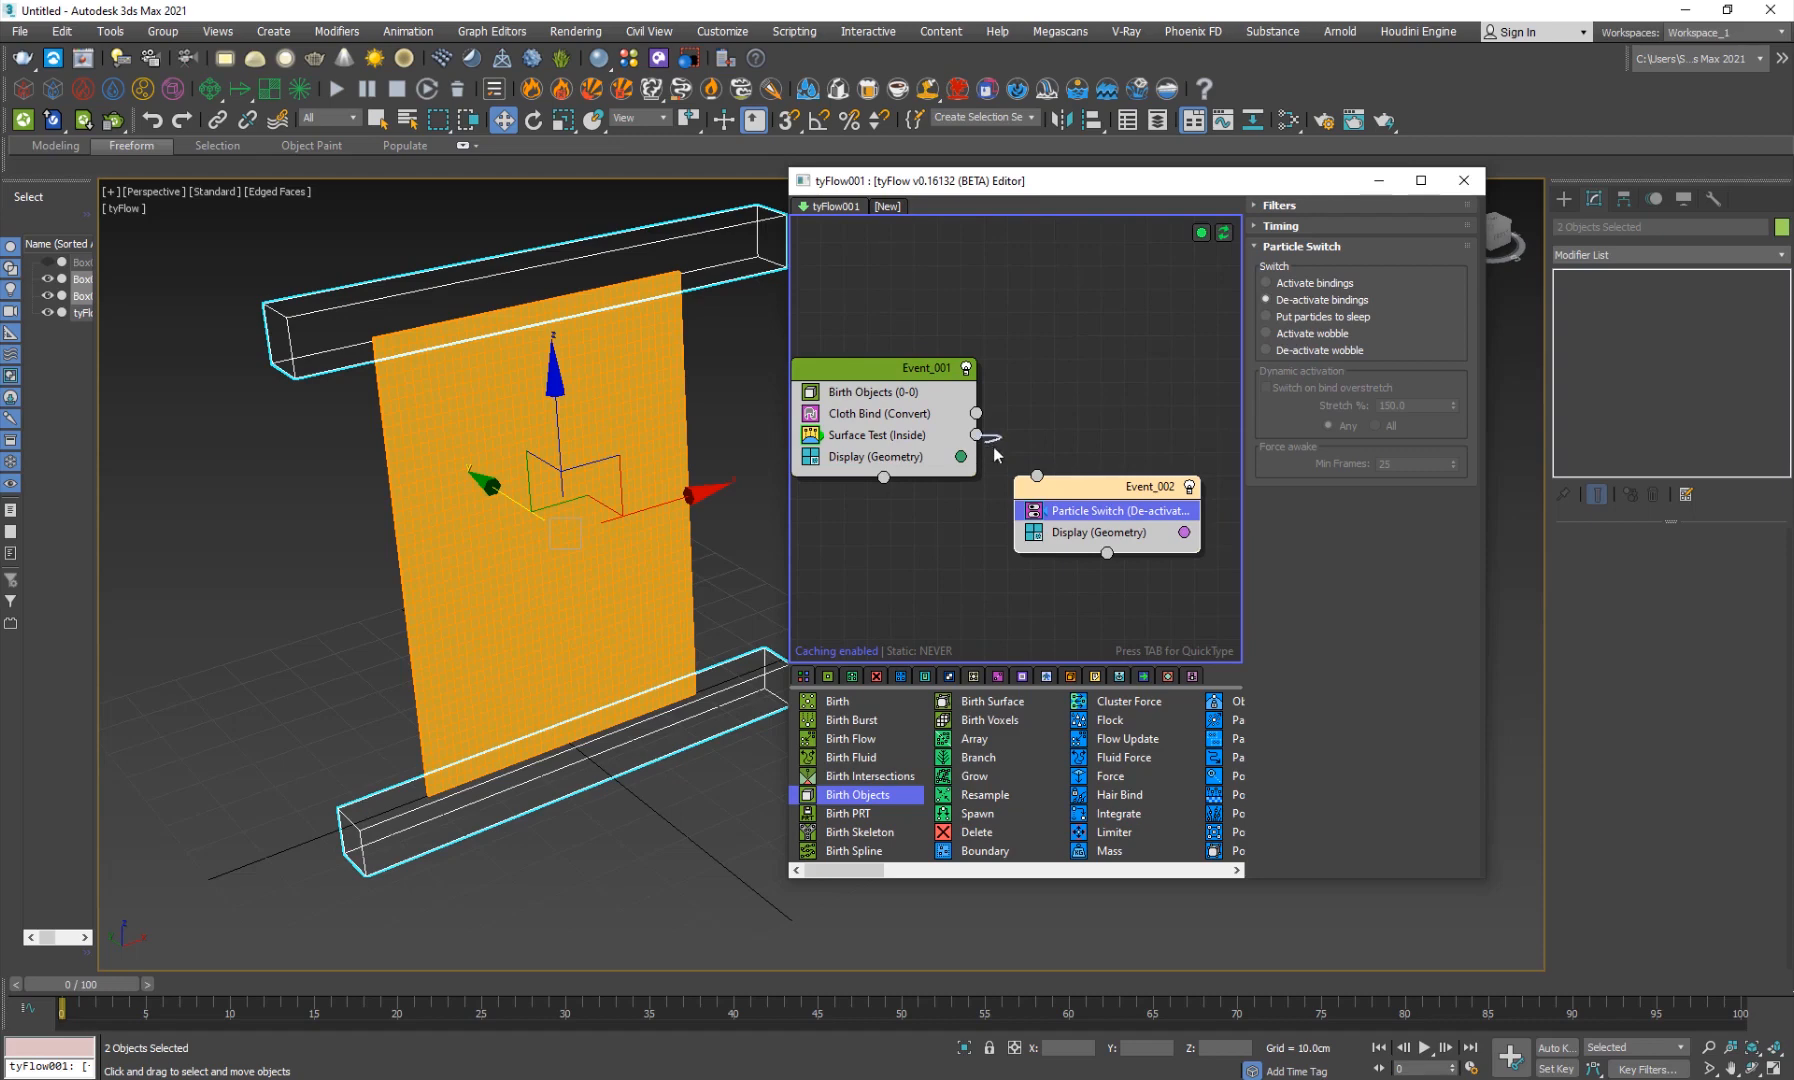
{"action": "left_click_drag", "start_coordinate": [976, 435], "coordinate": [1037, 474]}
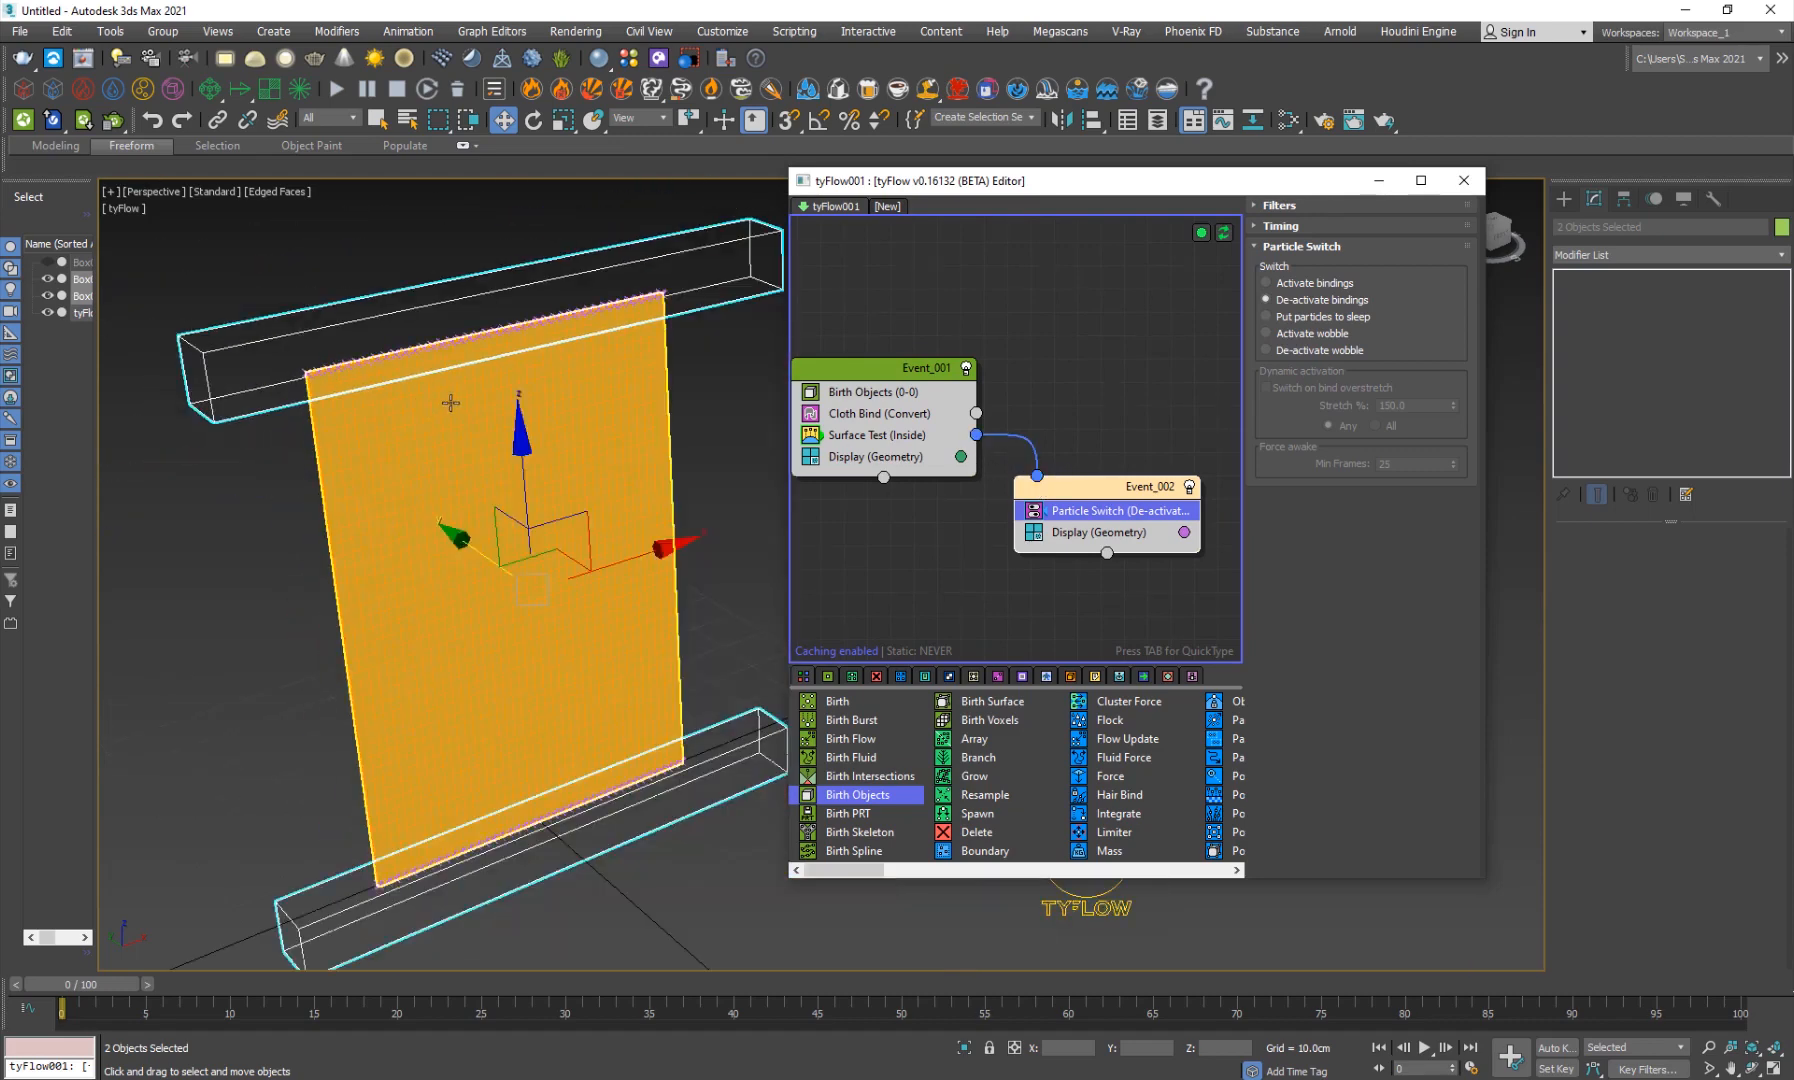
{"action": "left_click", "coordinate": [876, 435]}
{"action": "type", "text": "for"}
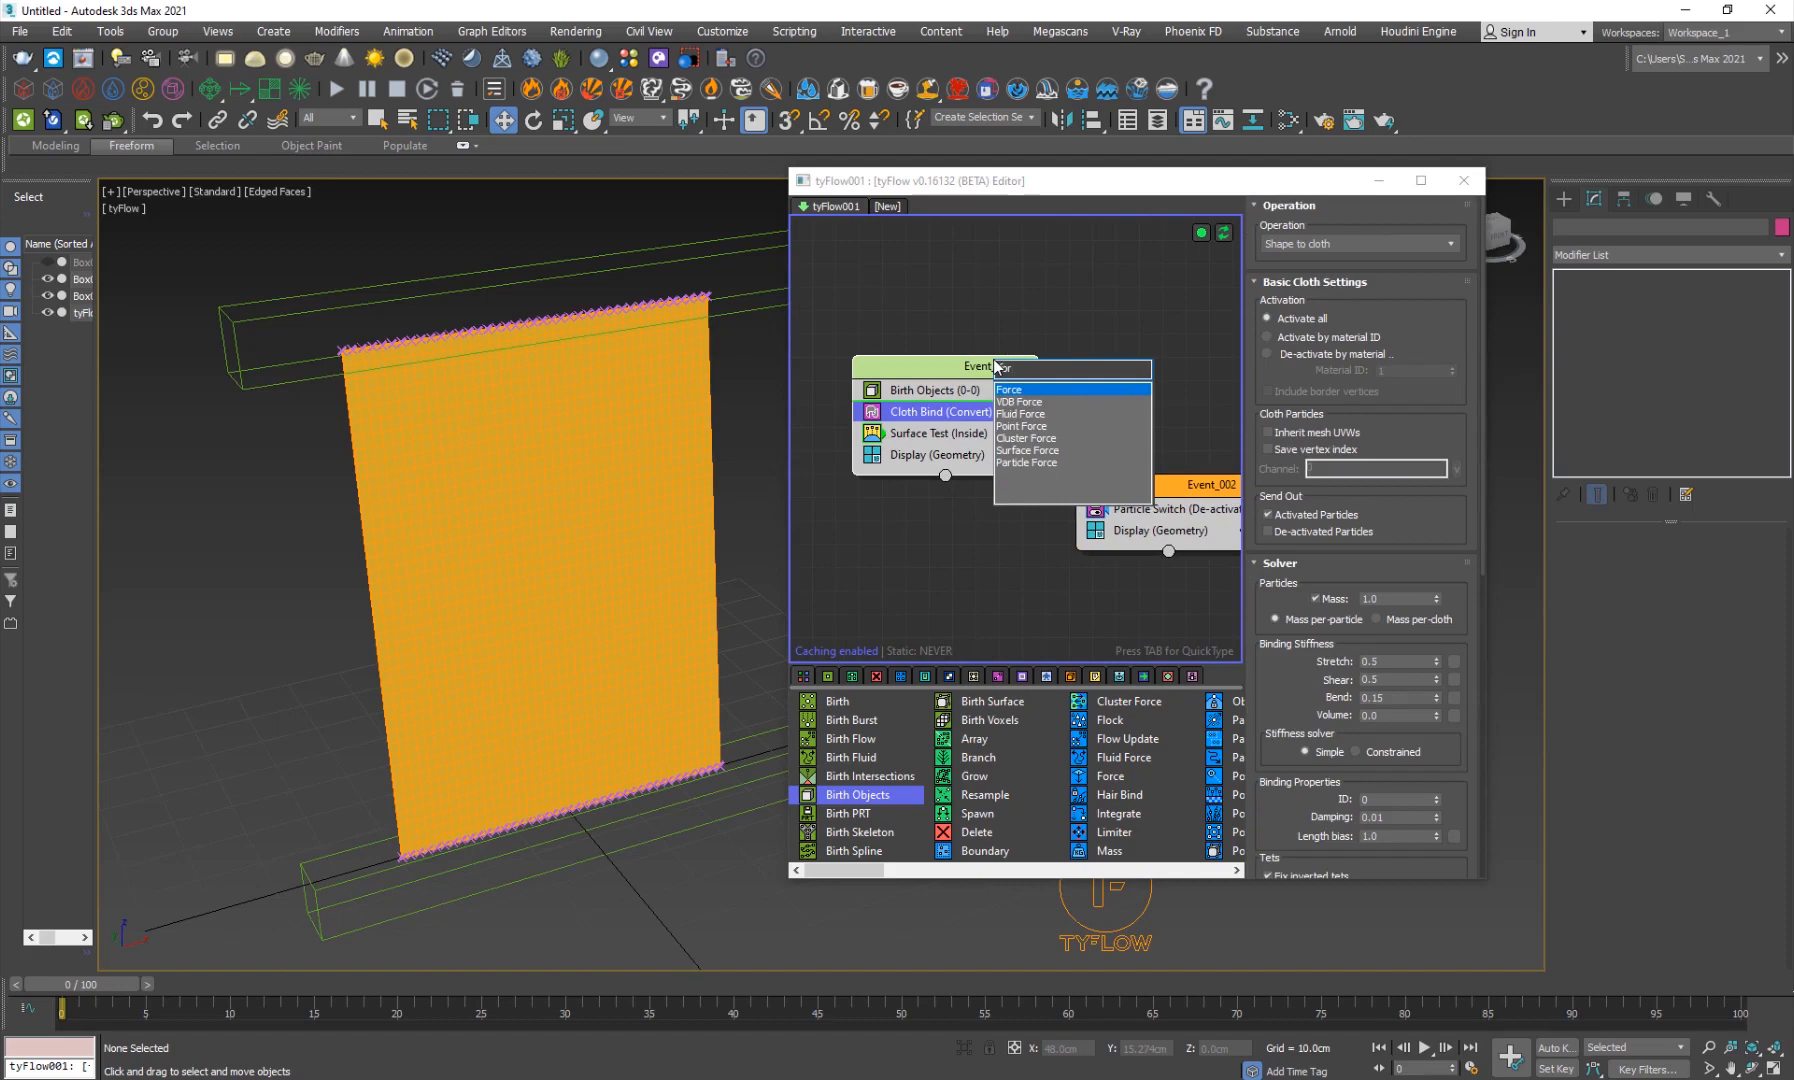
{"action": "left_click", "coordinate": [1009, 389]}
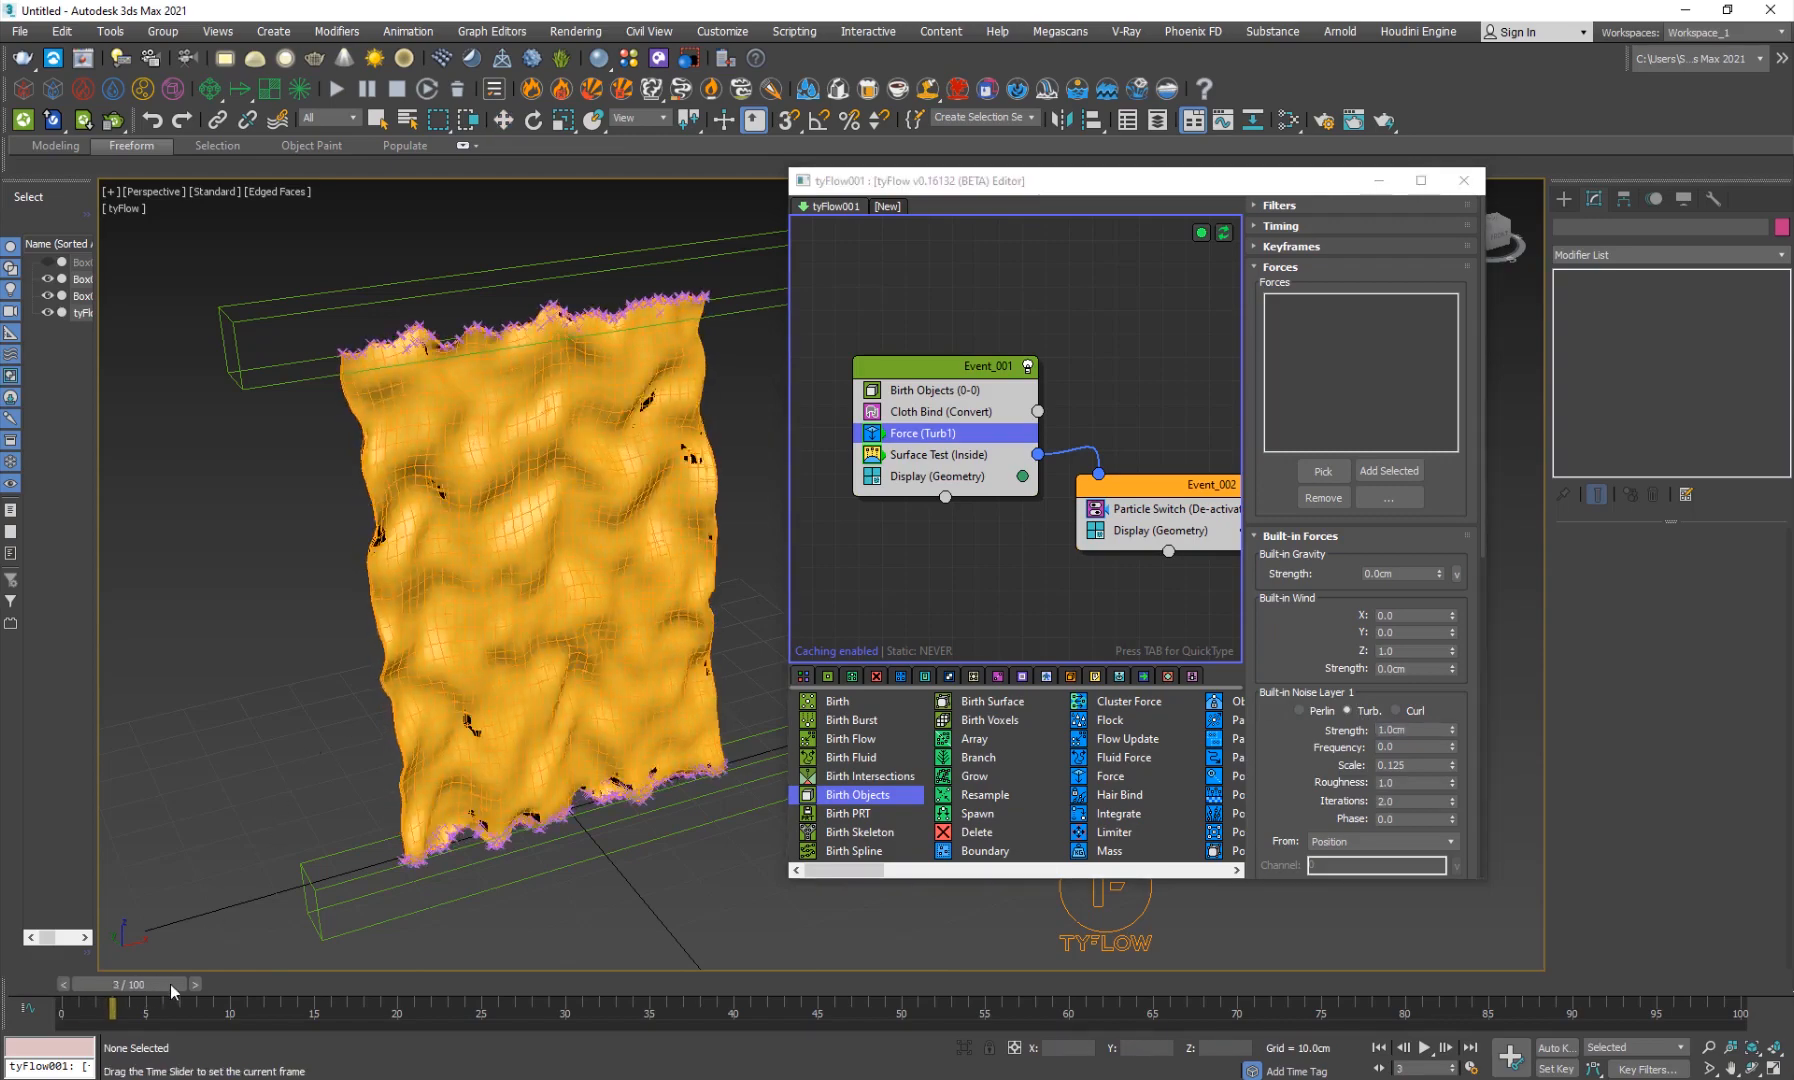
{"action": "left_click_drag", "start_coordinate": [166, 984], "coordinate": [481, 984]}
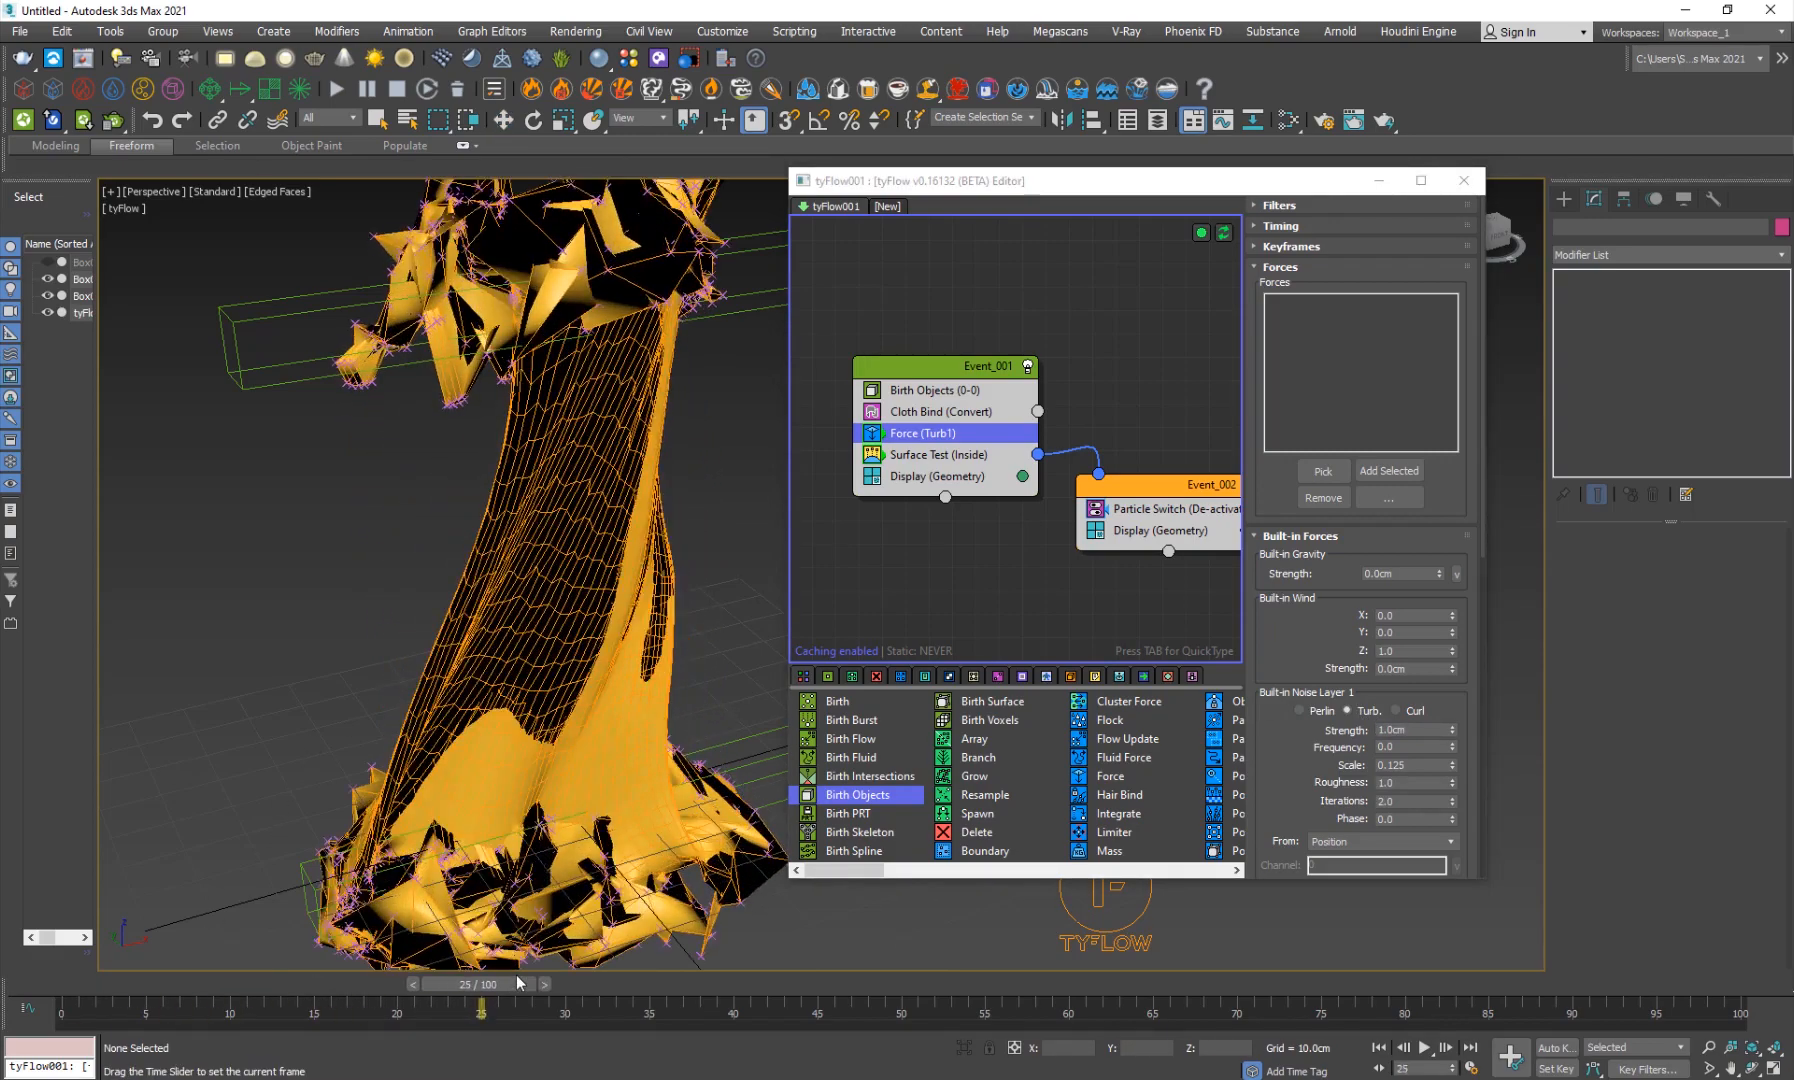
{"action": "left_click_drag", "start_coordinate": [481, 983], "coordinate": [280, 983]}
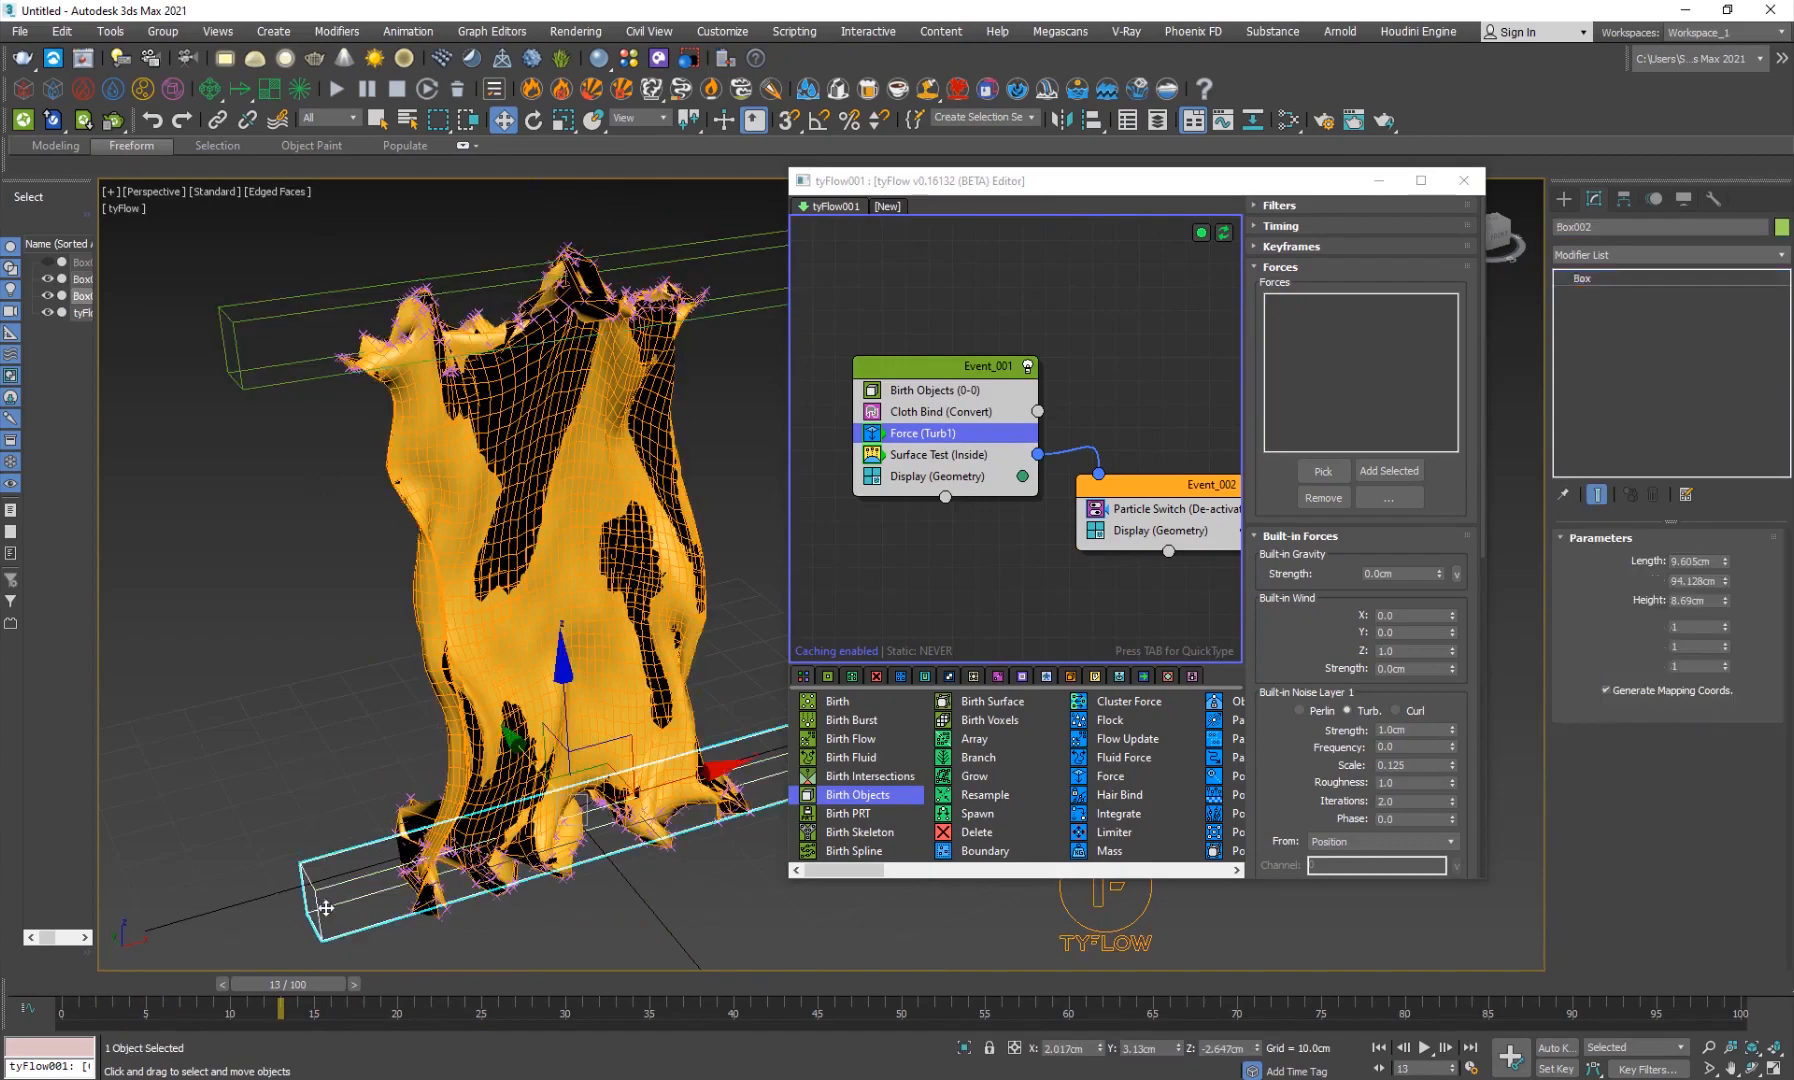
{"action": "left_click_drag", "start_coordinate": [280, 984], "coordinate": [561, 984]}
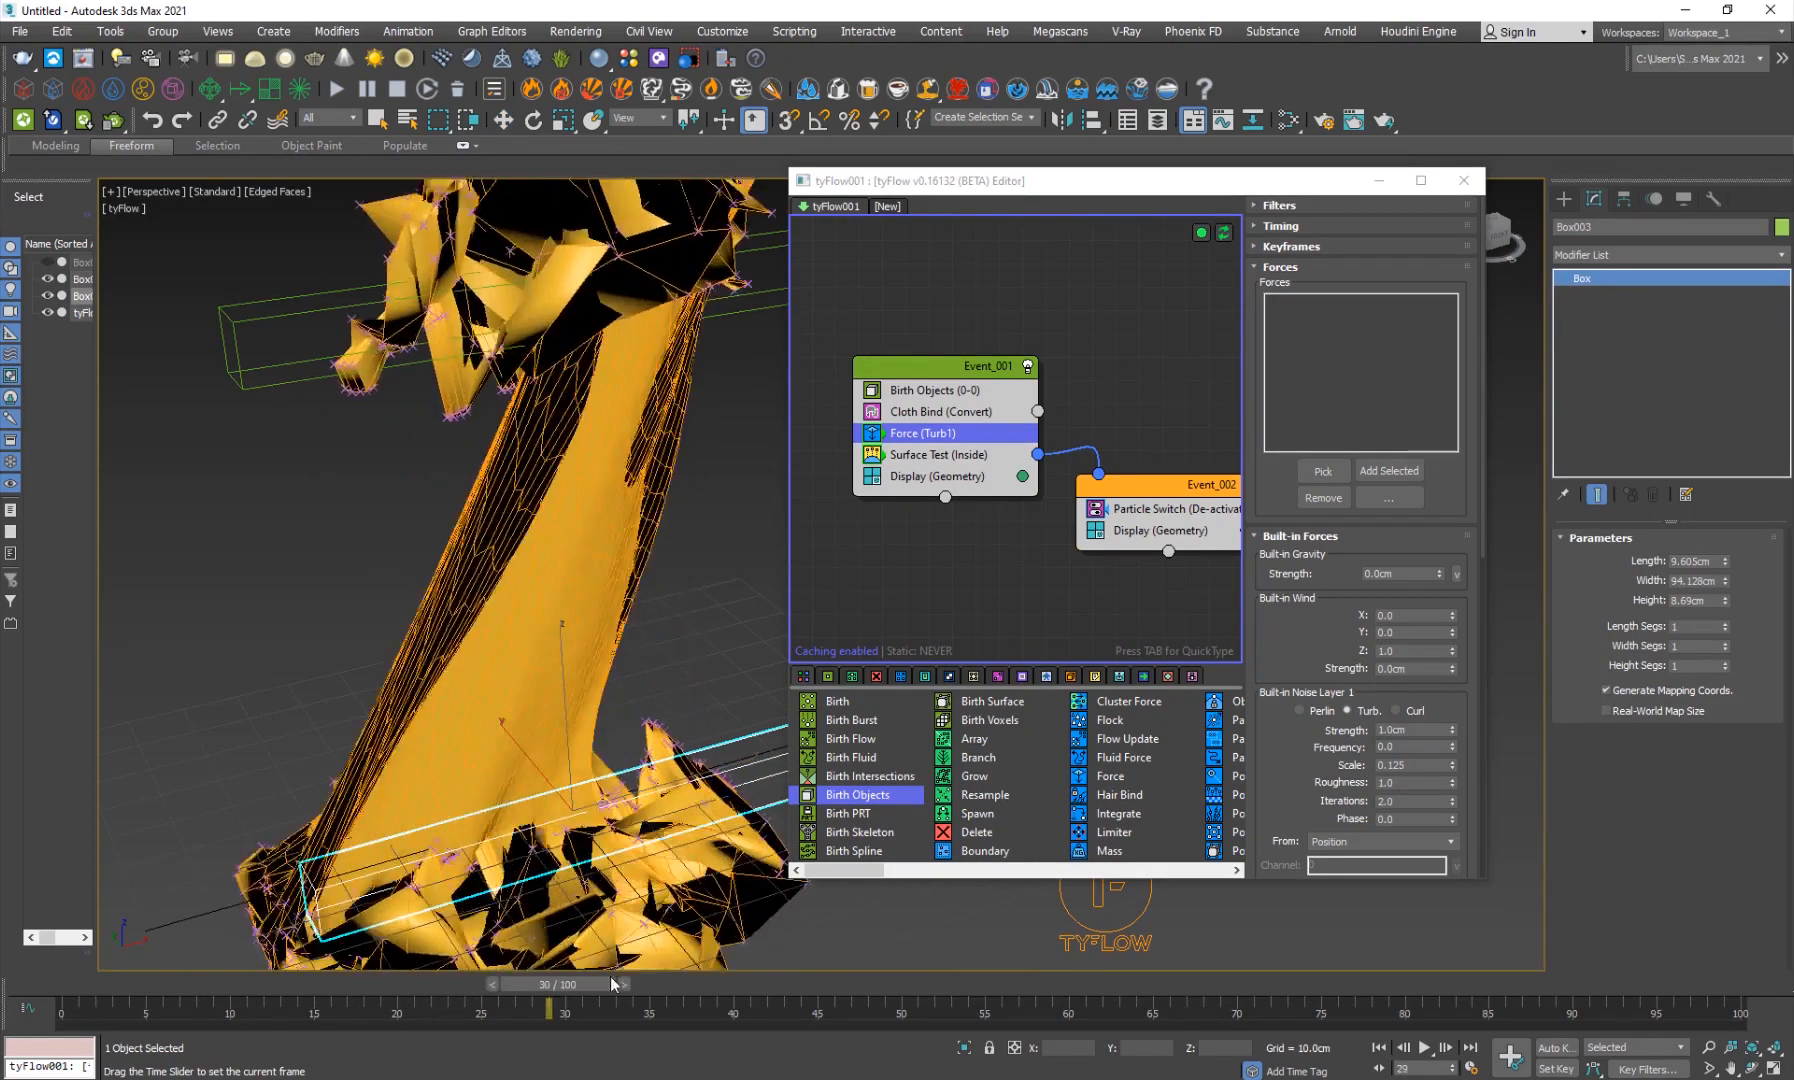
{"action": "left_click_drag", "start_coordinate": [563, 984], "coordinate": [515, 984]}
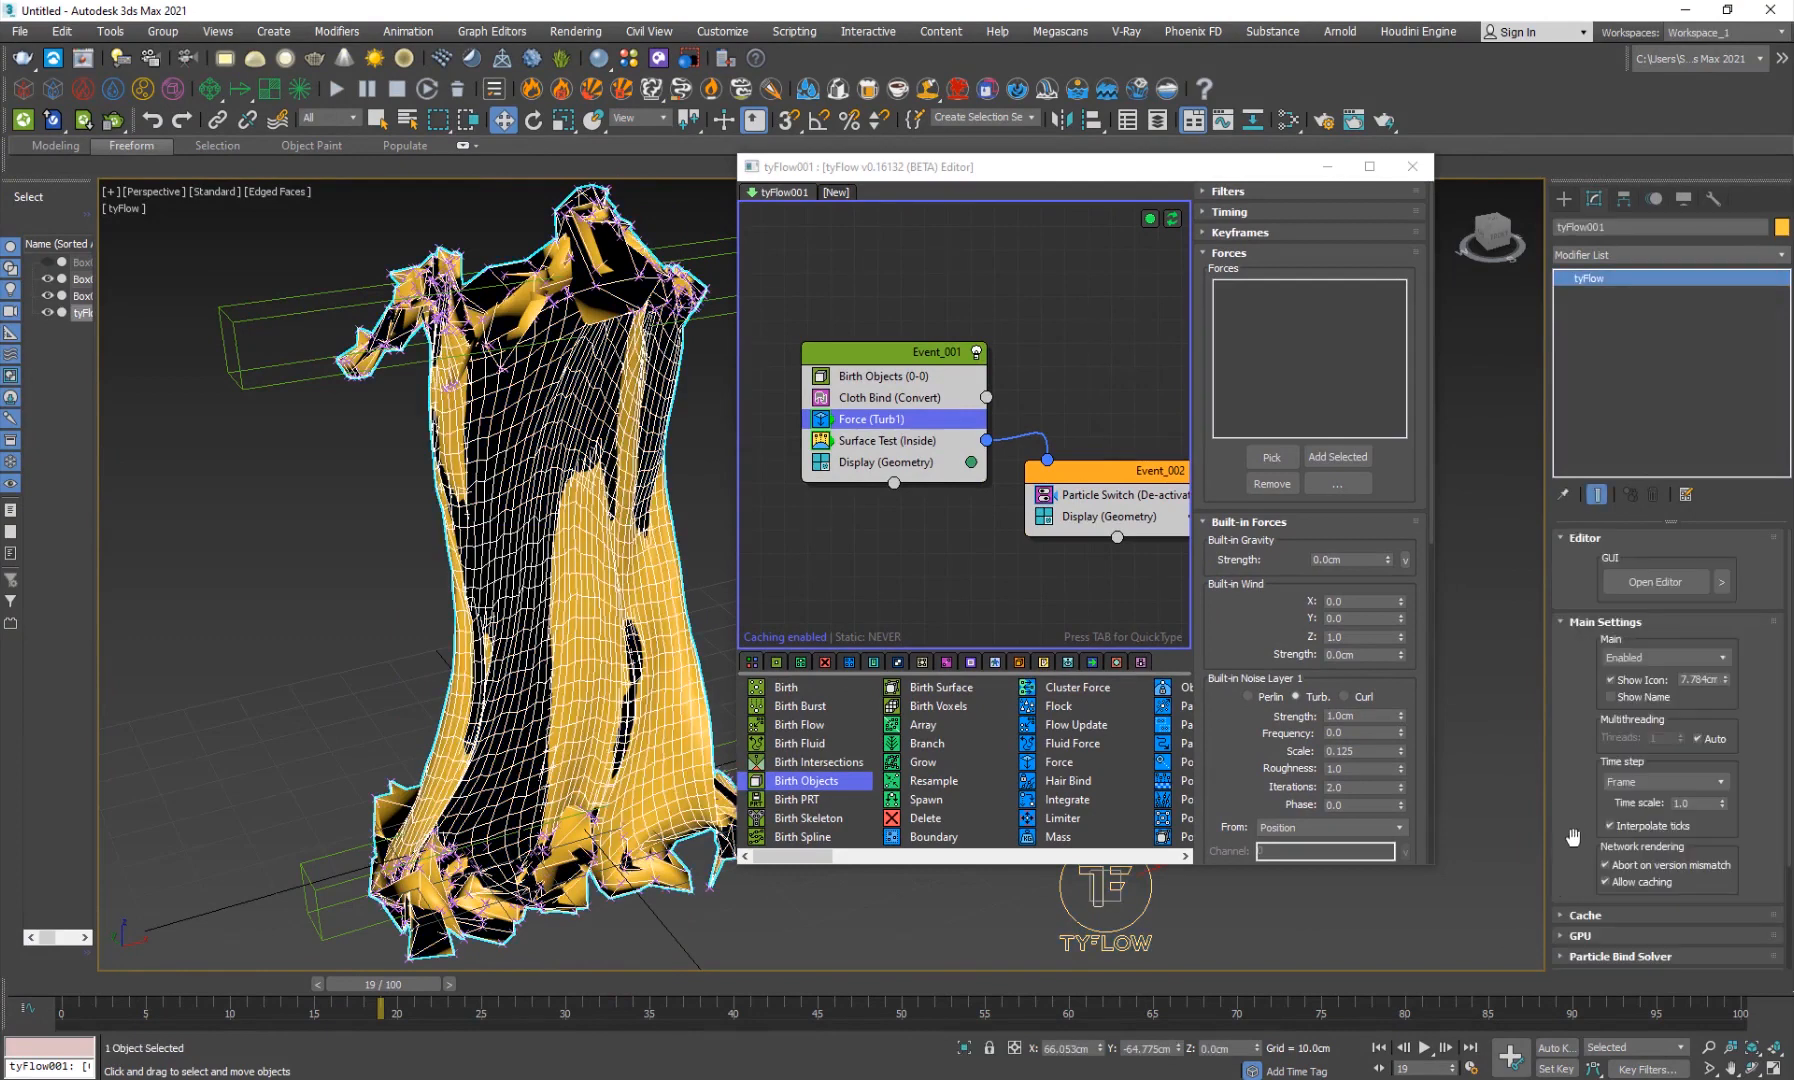
{"action": "left_click", "coordinate": [1716, 764]}
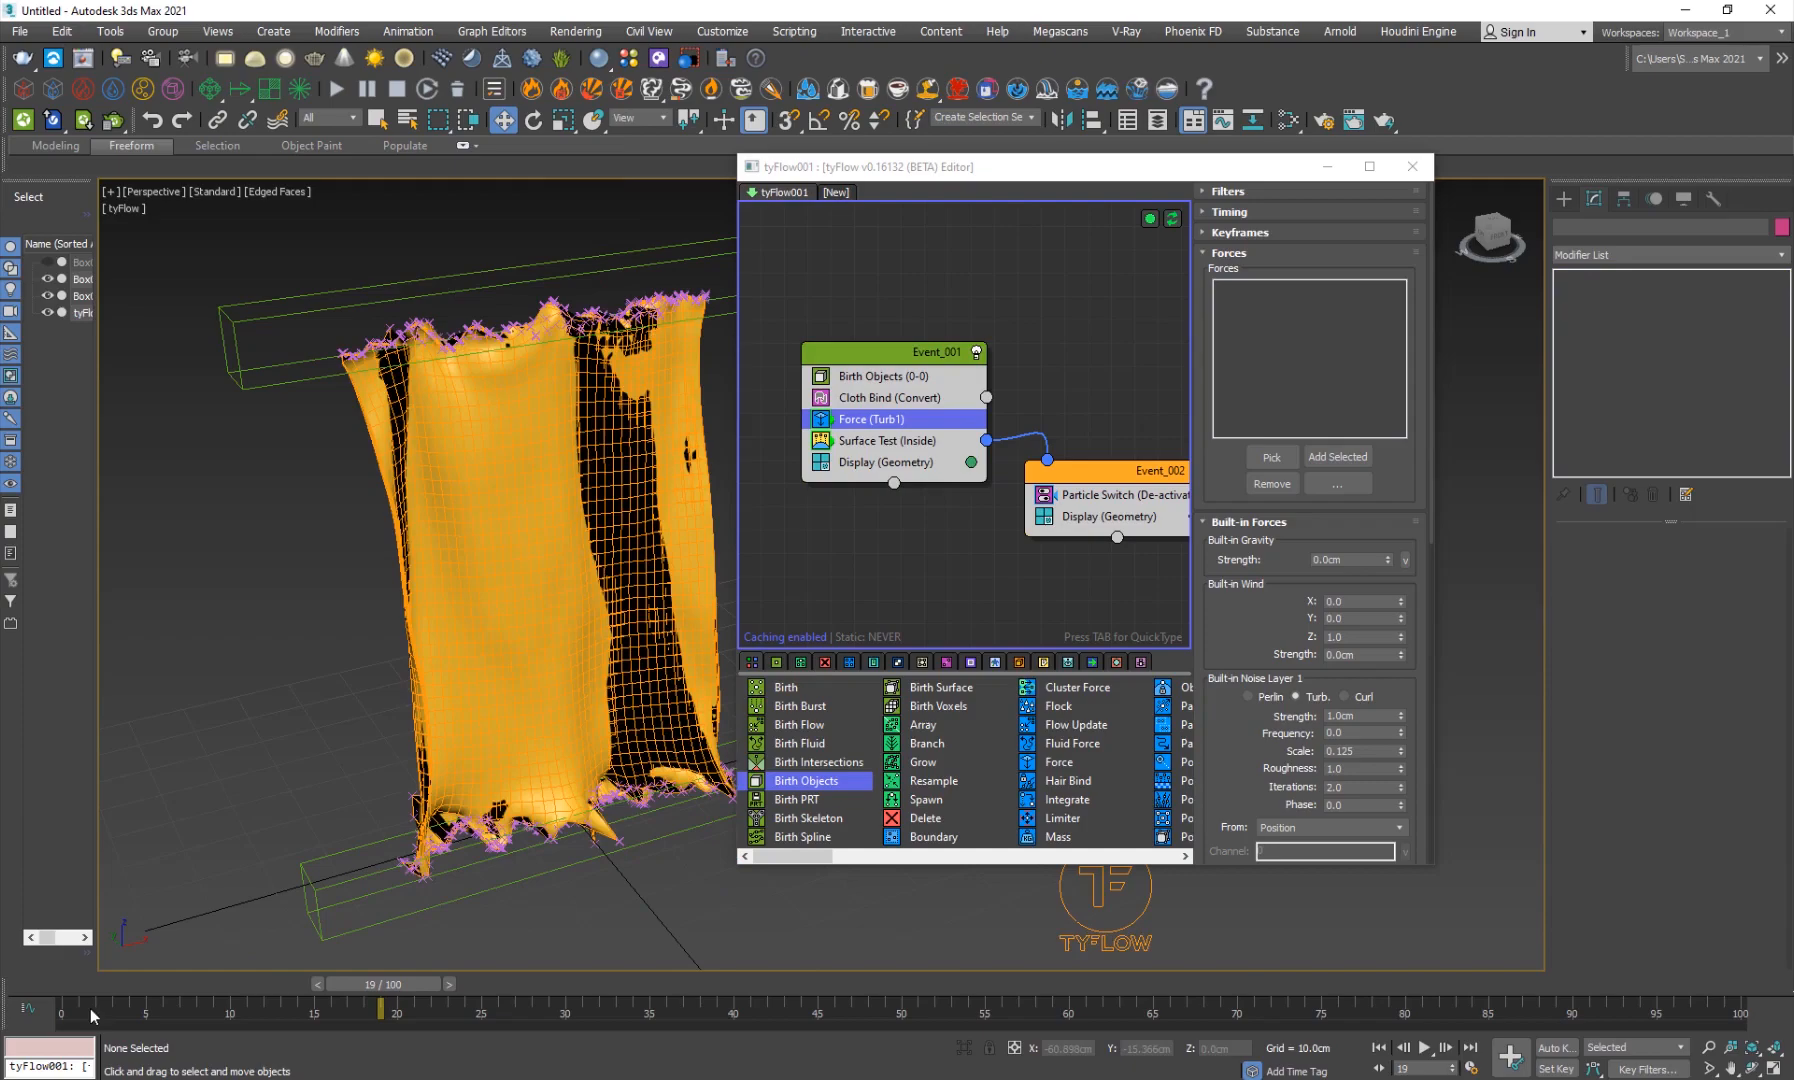
{"action": "left_click_drag", "start_coordinate": [383, 983], "coordinate": [303, 983]}
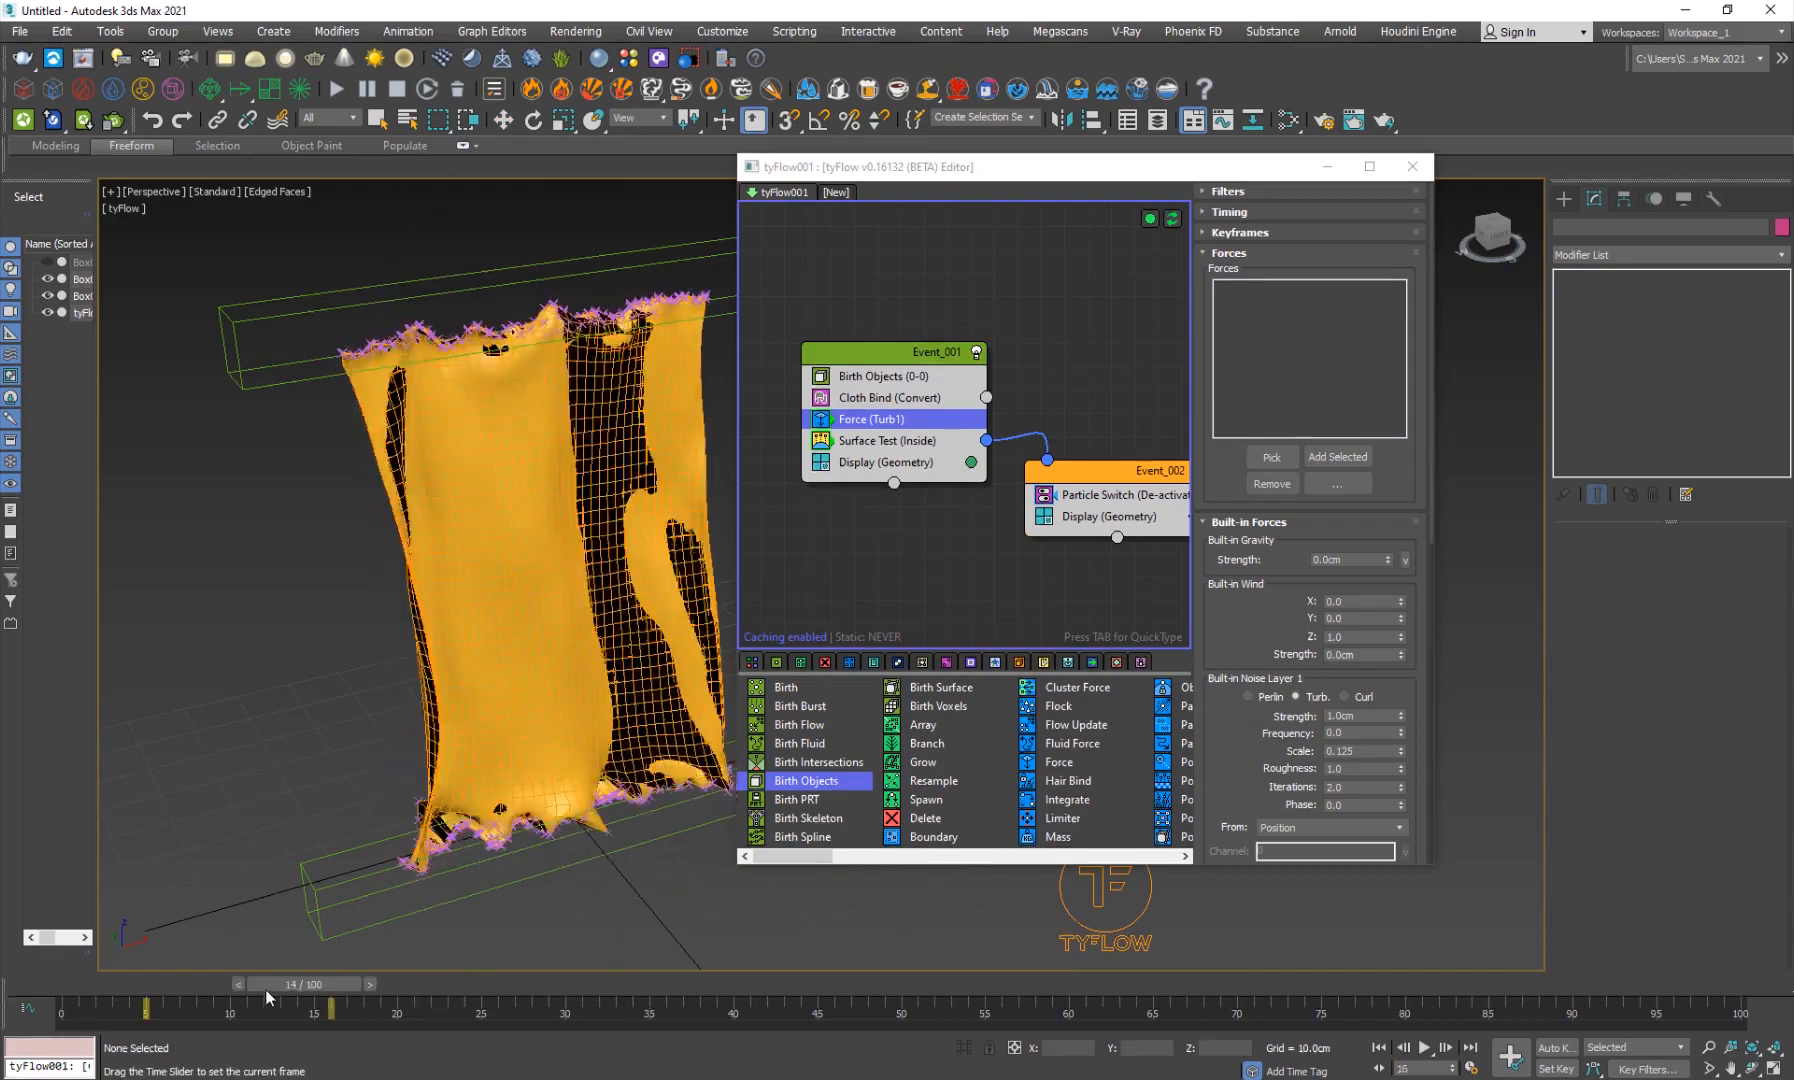
{"action": "left_click_drag", "start_coordinate": [332, 984], "coordinate": [183, 984]}
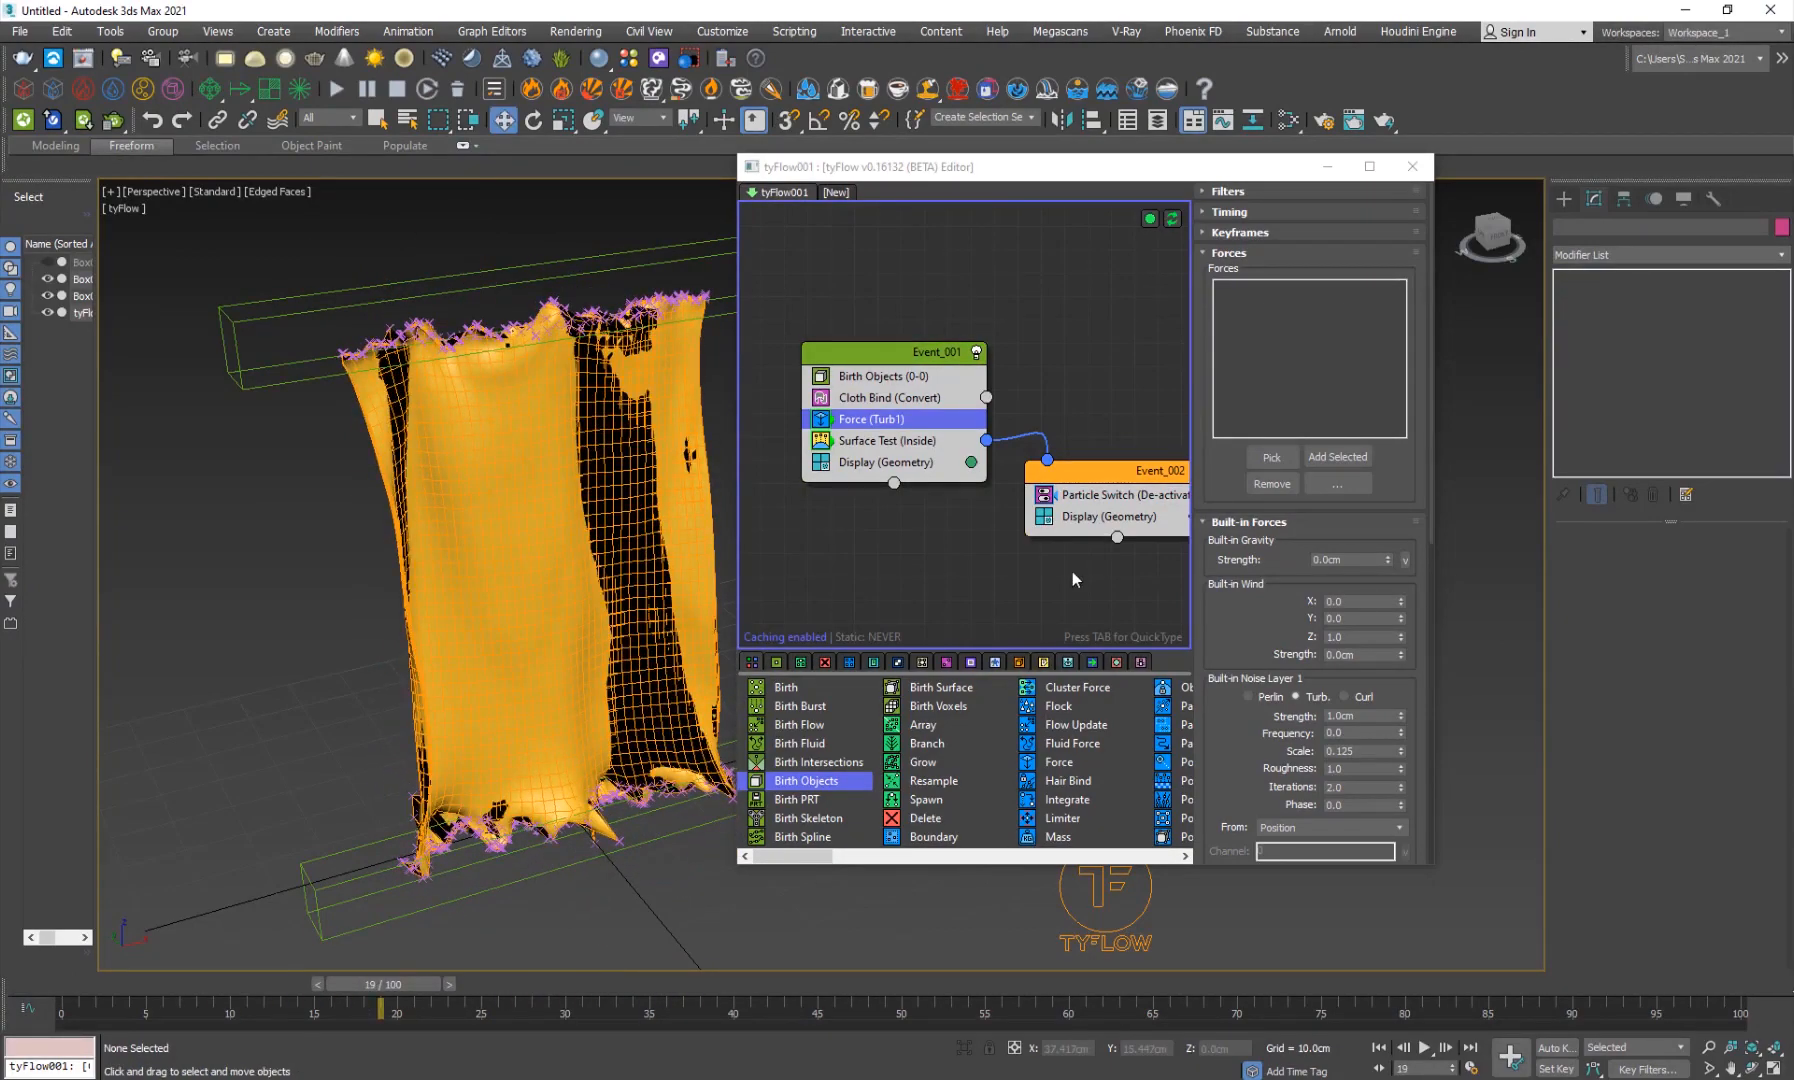
{"action": "mouse_move", "coordinate": [912, 507]}
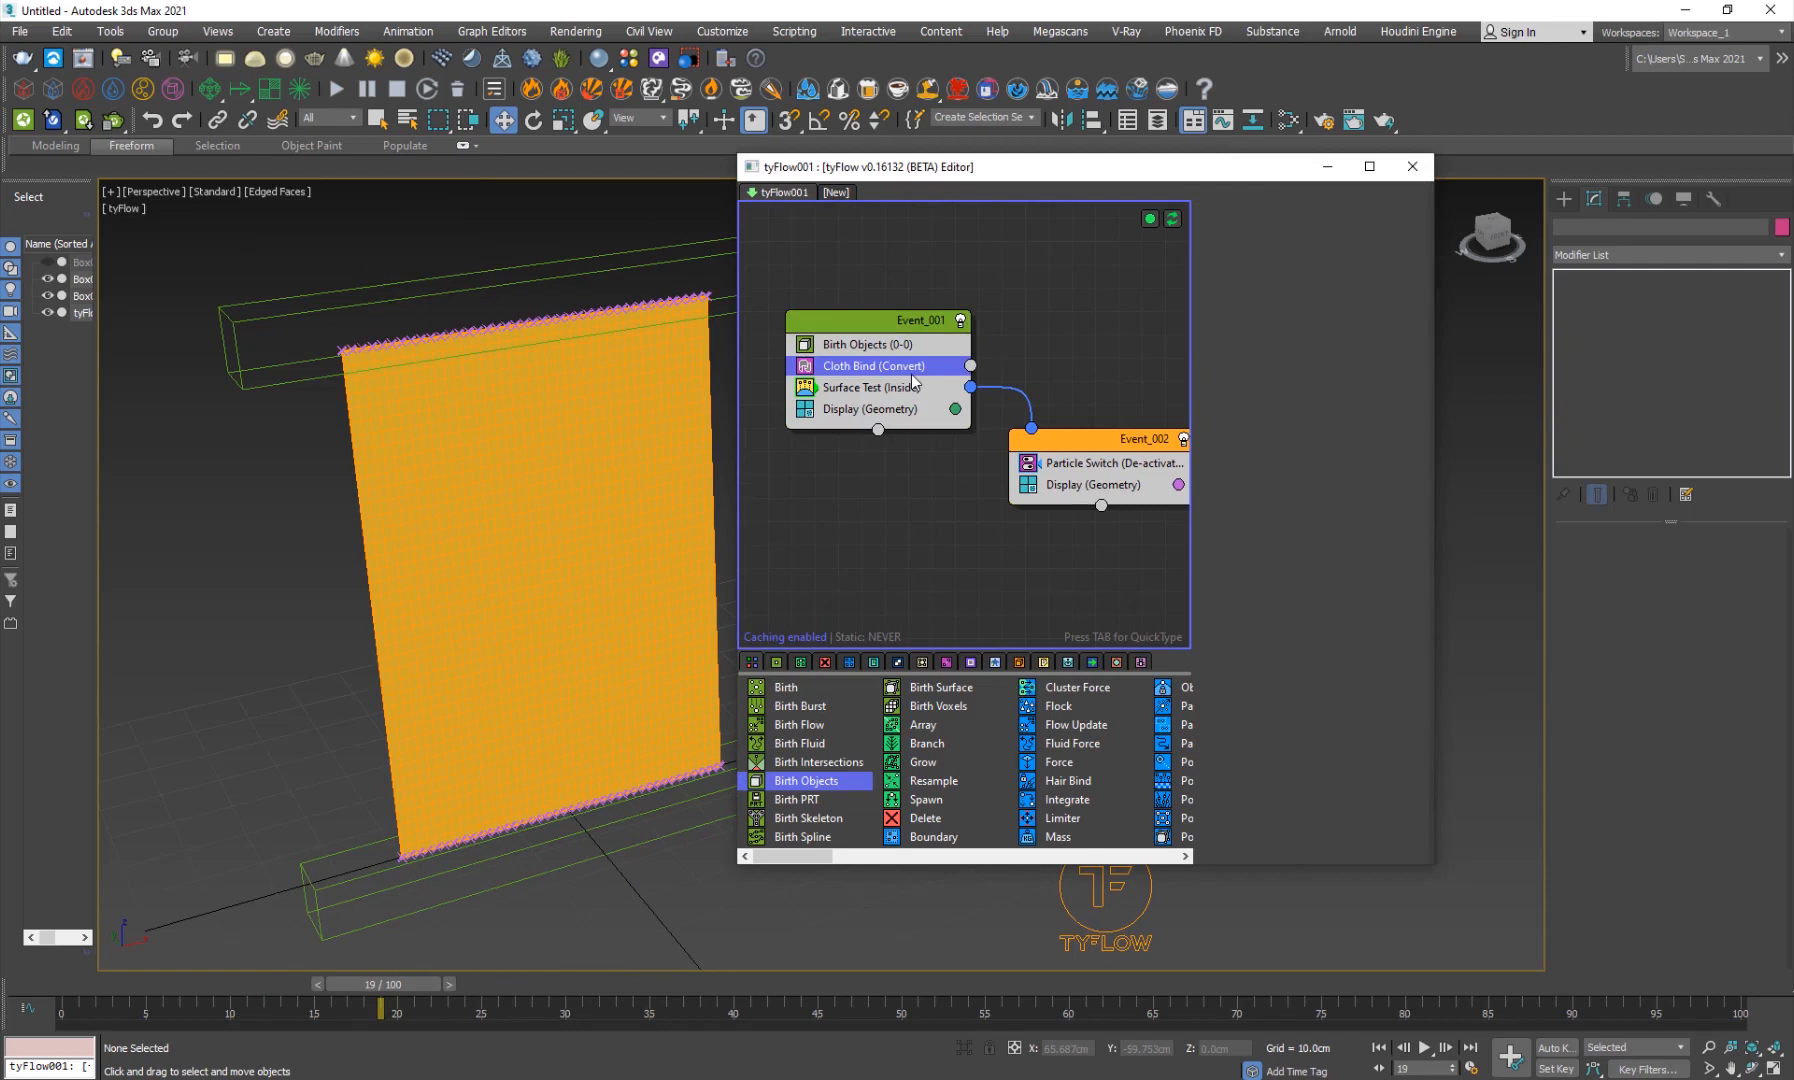
In Cloth Bind enable the CUDA collision solver and adjust cloth self-collision.
{"action": "left_click", "coordinate": [872, 365]}
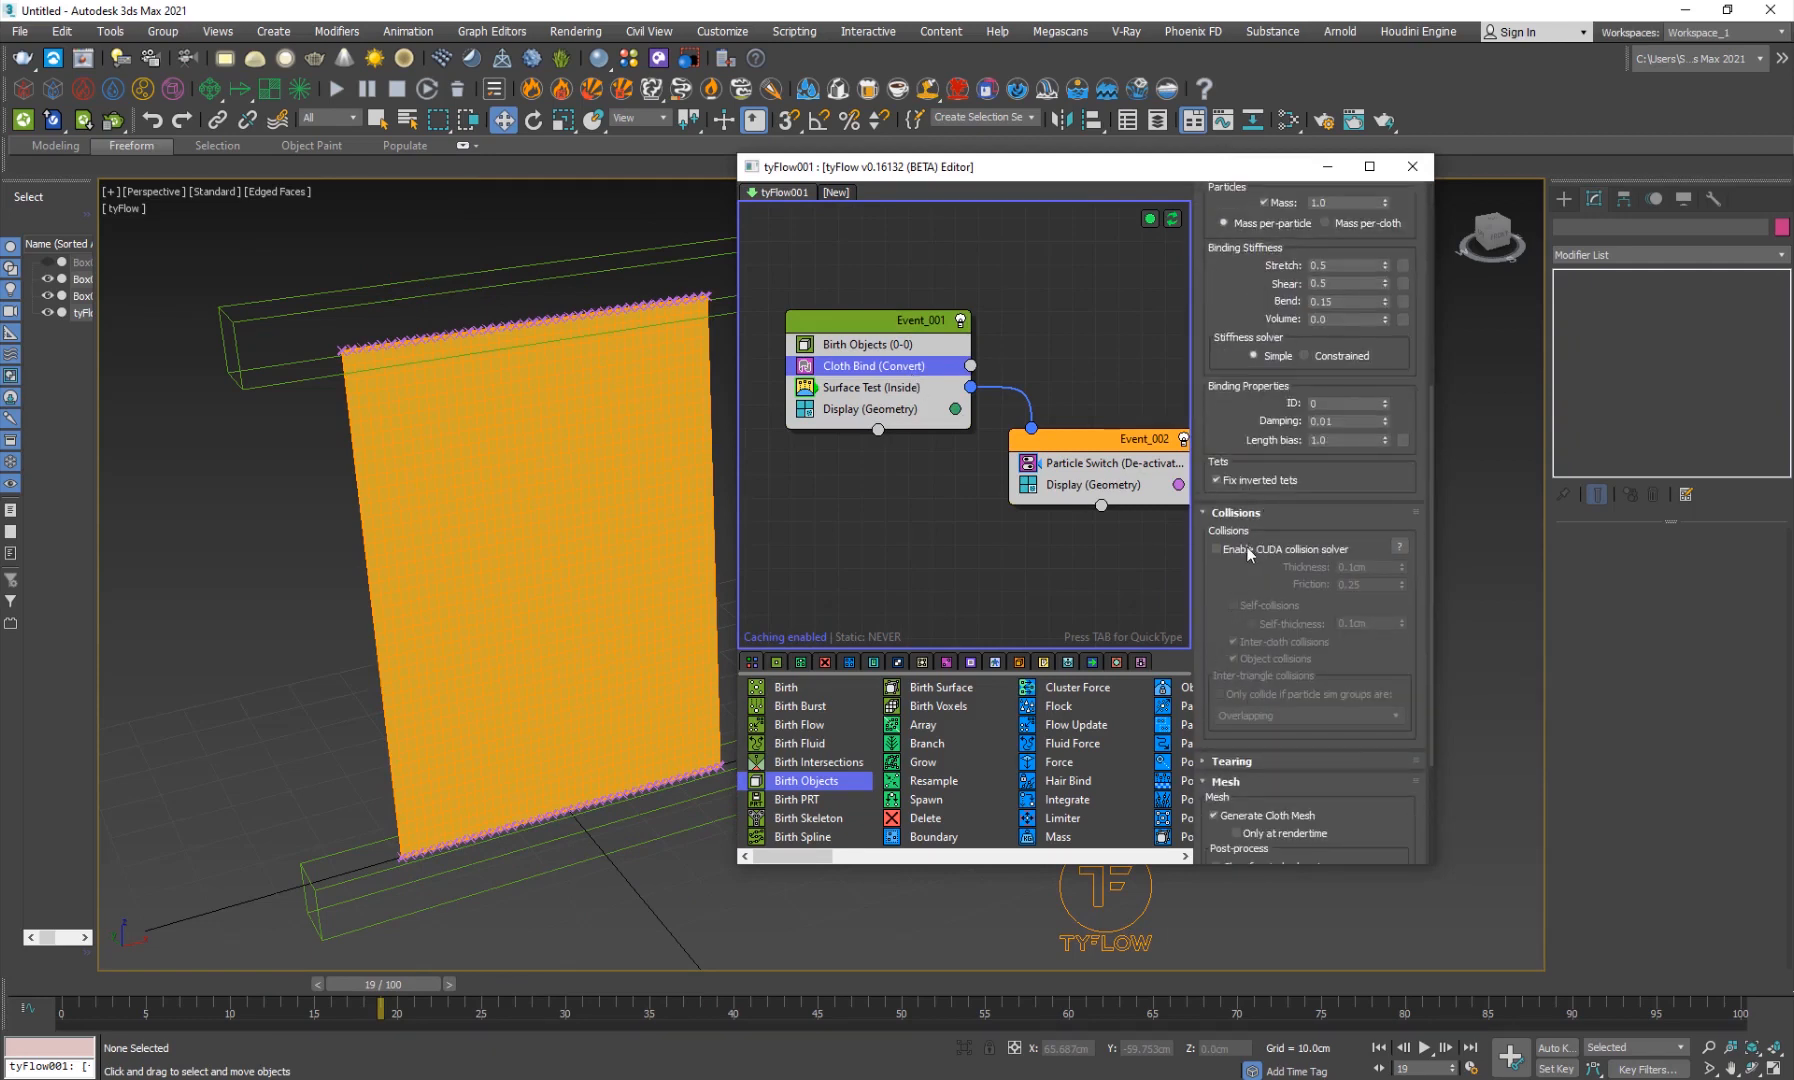
{"action": "left_click", "coordinate": [1217, 549]}
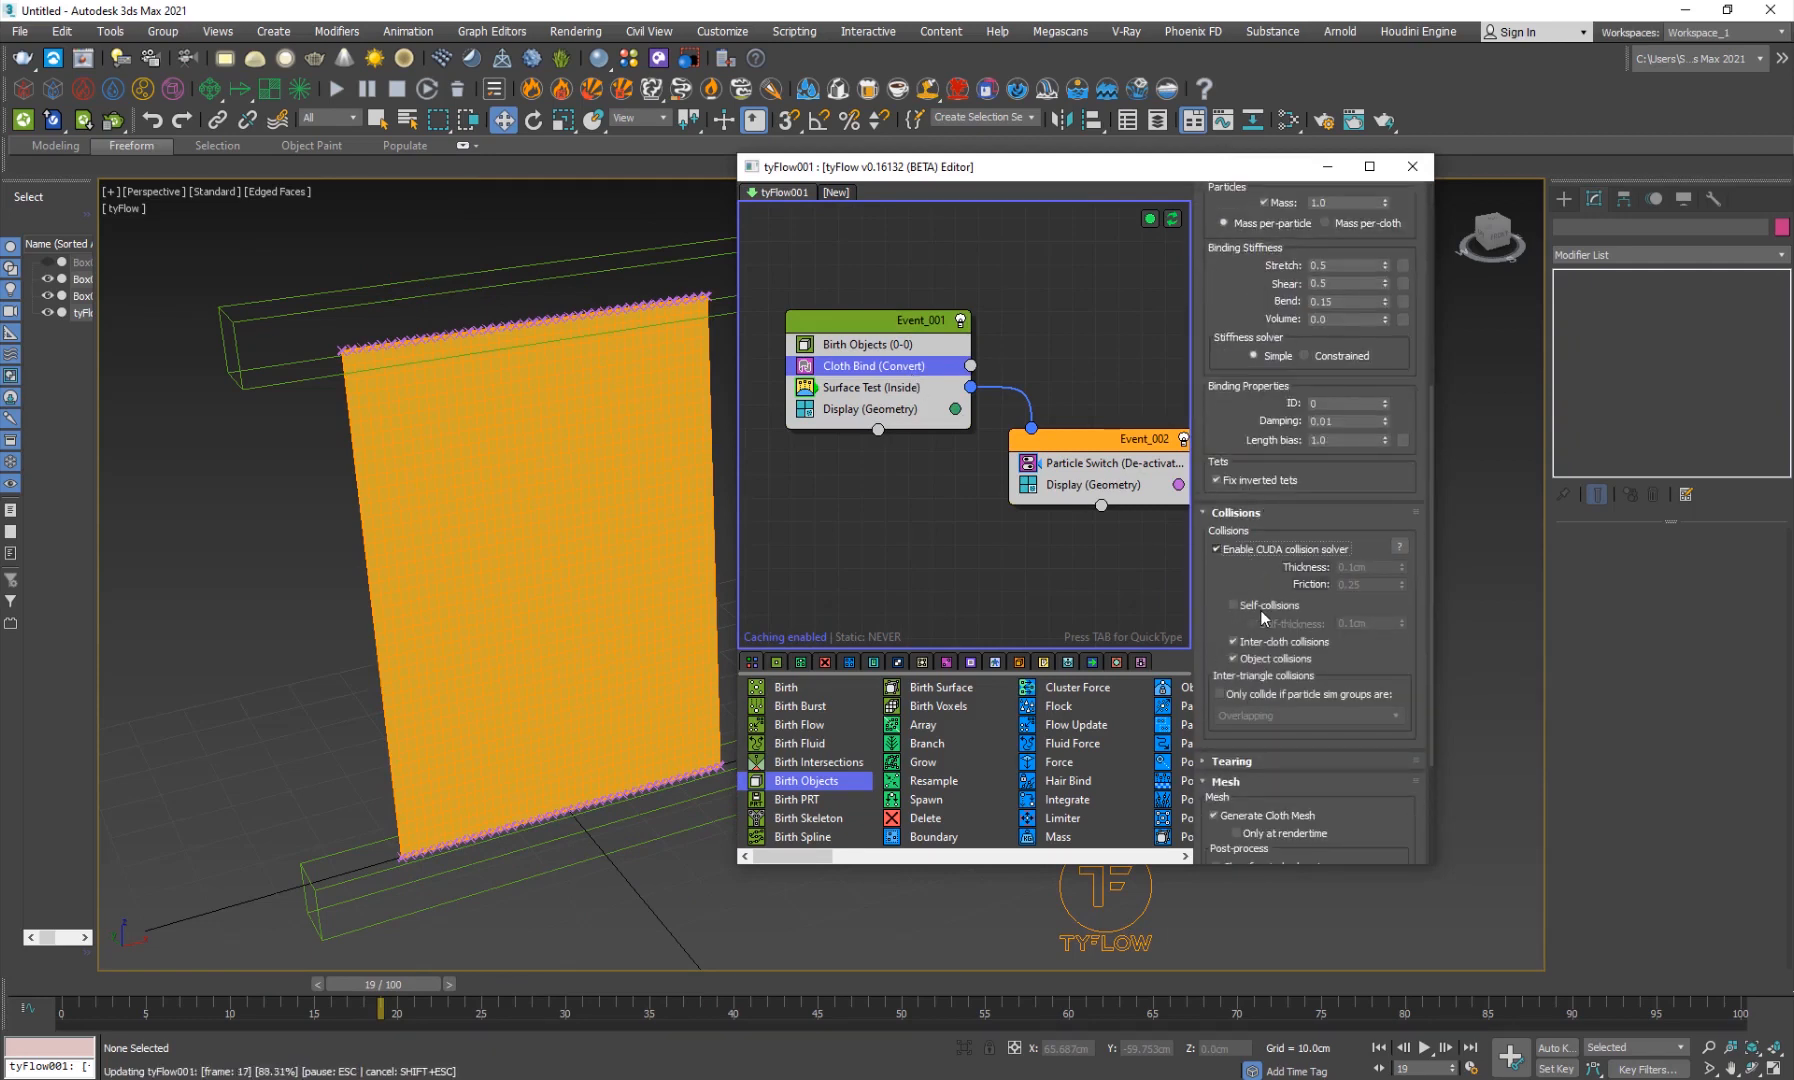
{"action": "left_click", "coordinate": [1235, 604]}
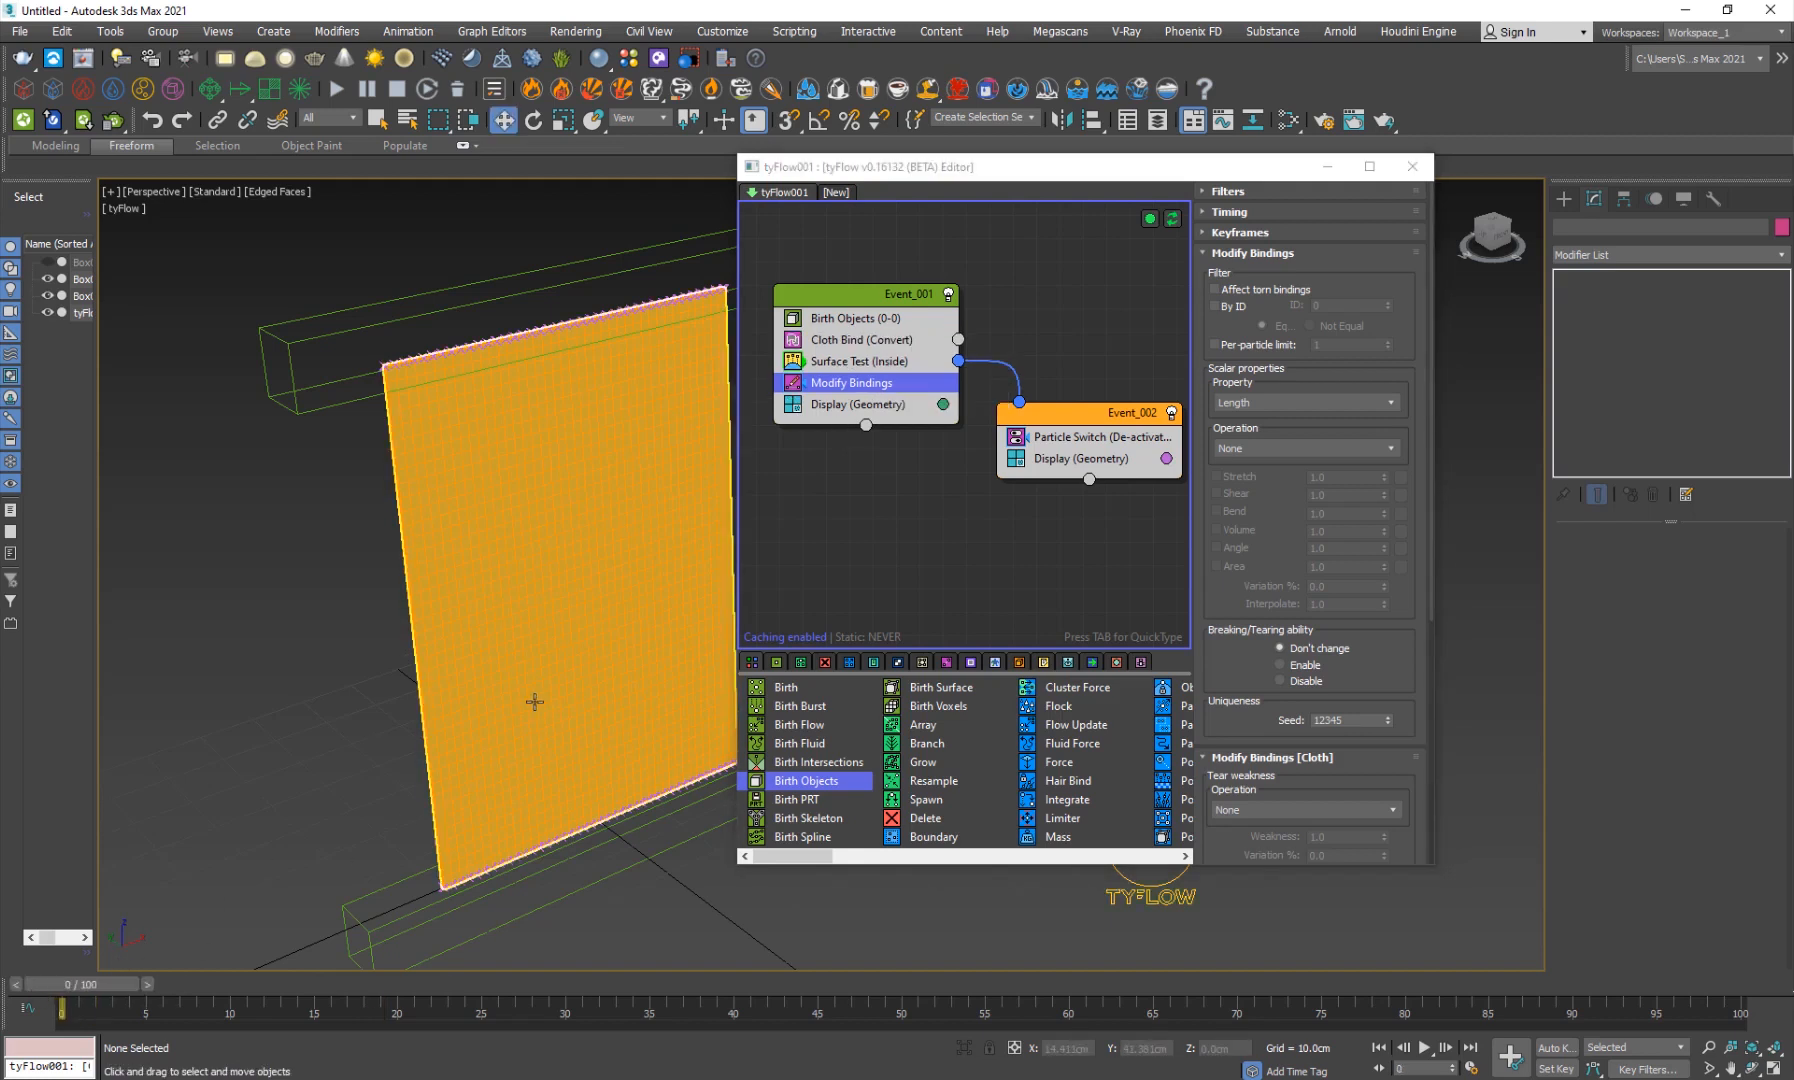
Set Modify Bindings cloth inflation to 4 cm and scrub to watch the panel puff into a bag.
{"action": "left_click", "coordinate": [1230, 212]}
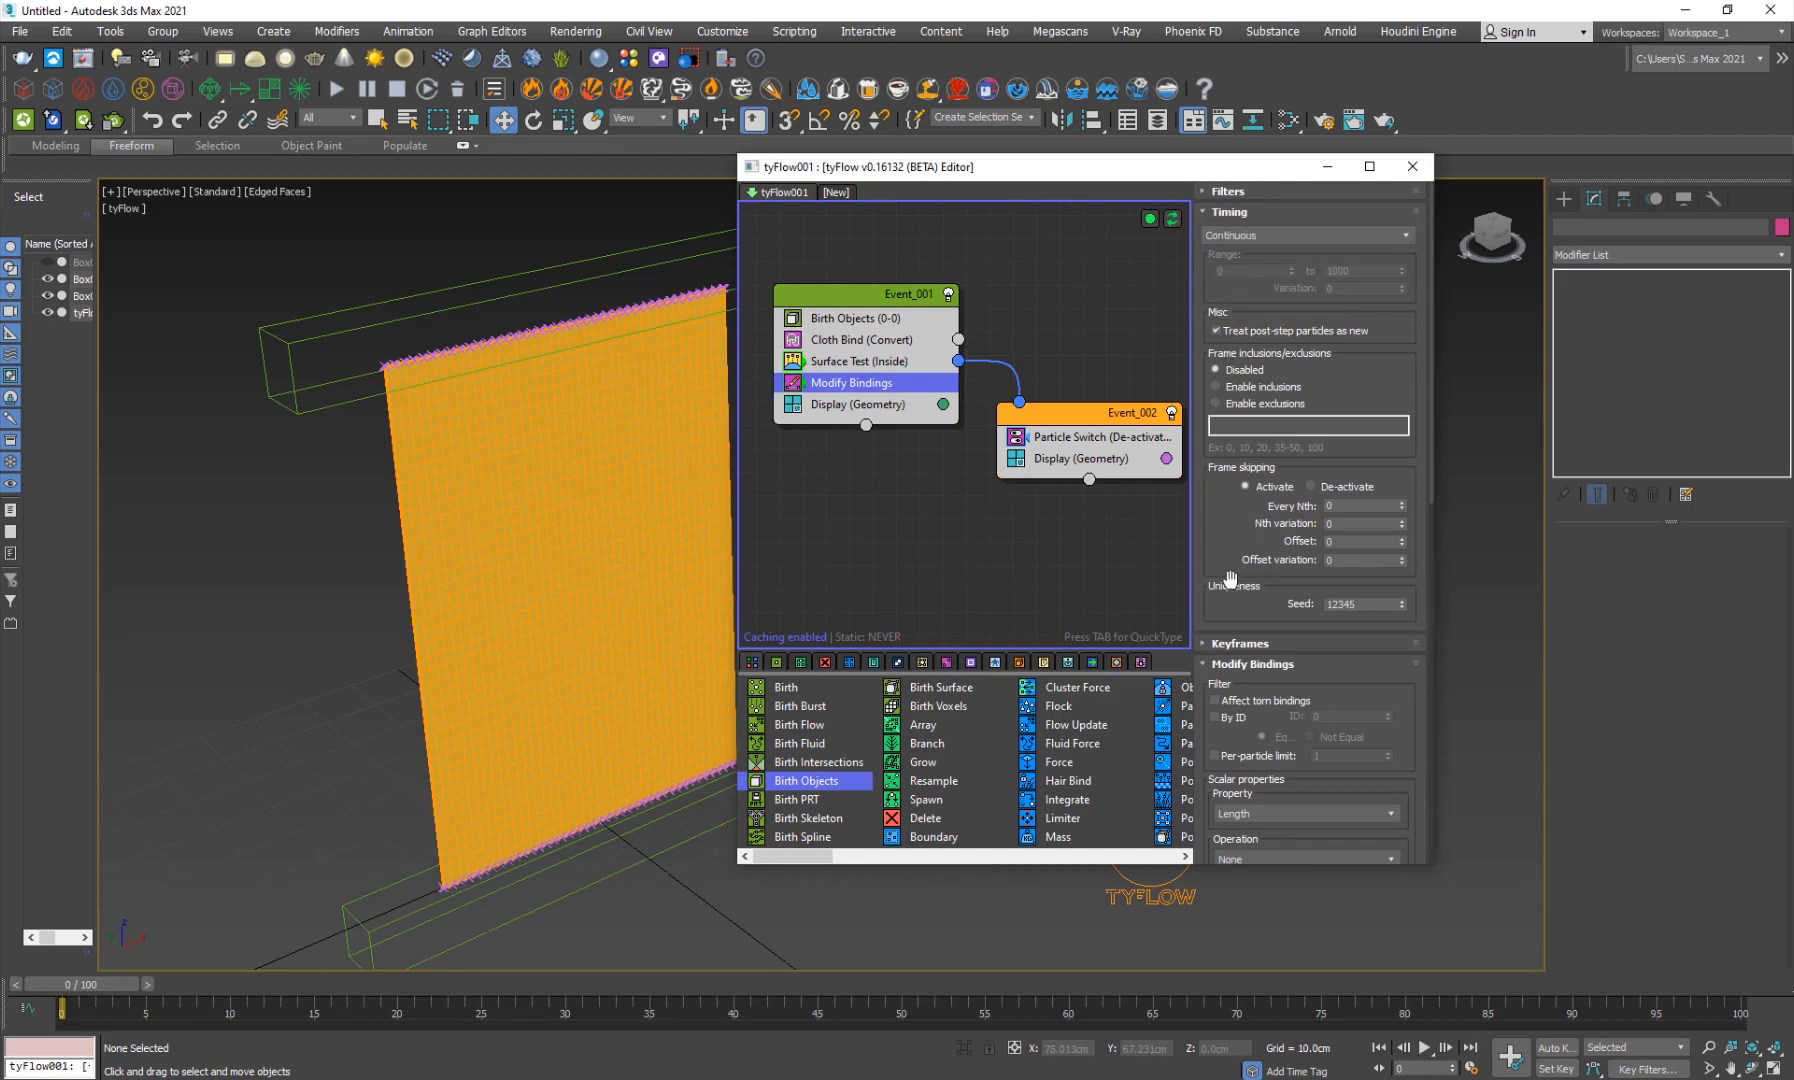
{"action": "scroll", "scroll_direction": "down", "scroll_amount": 3}
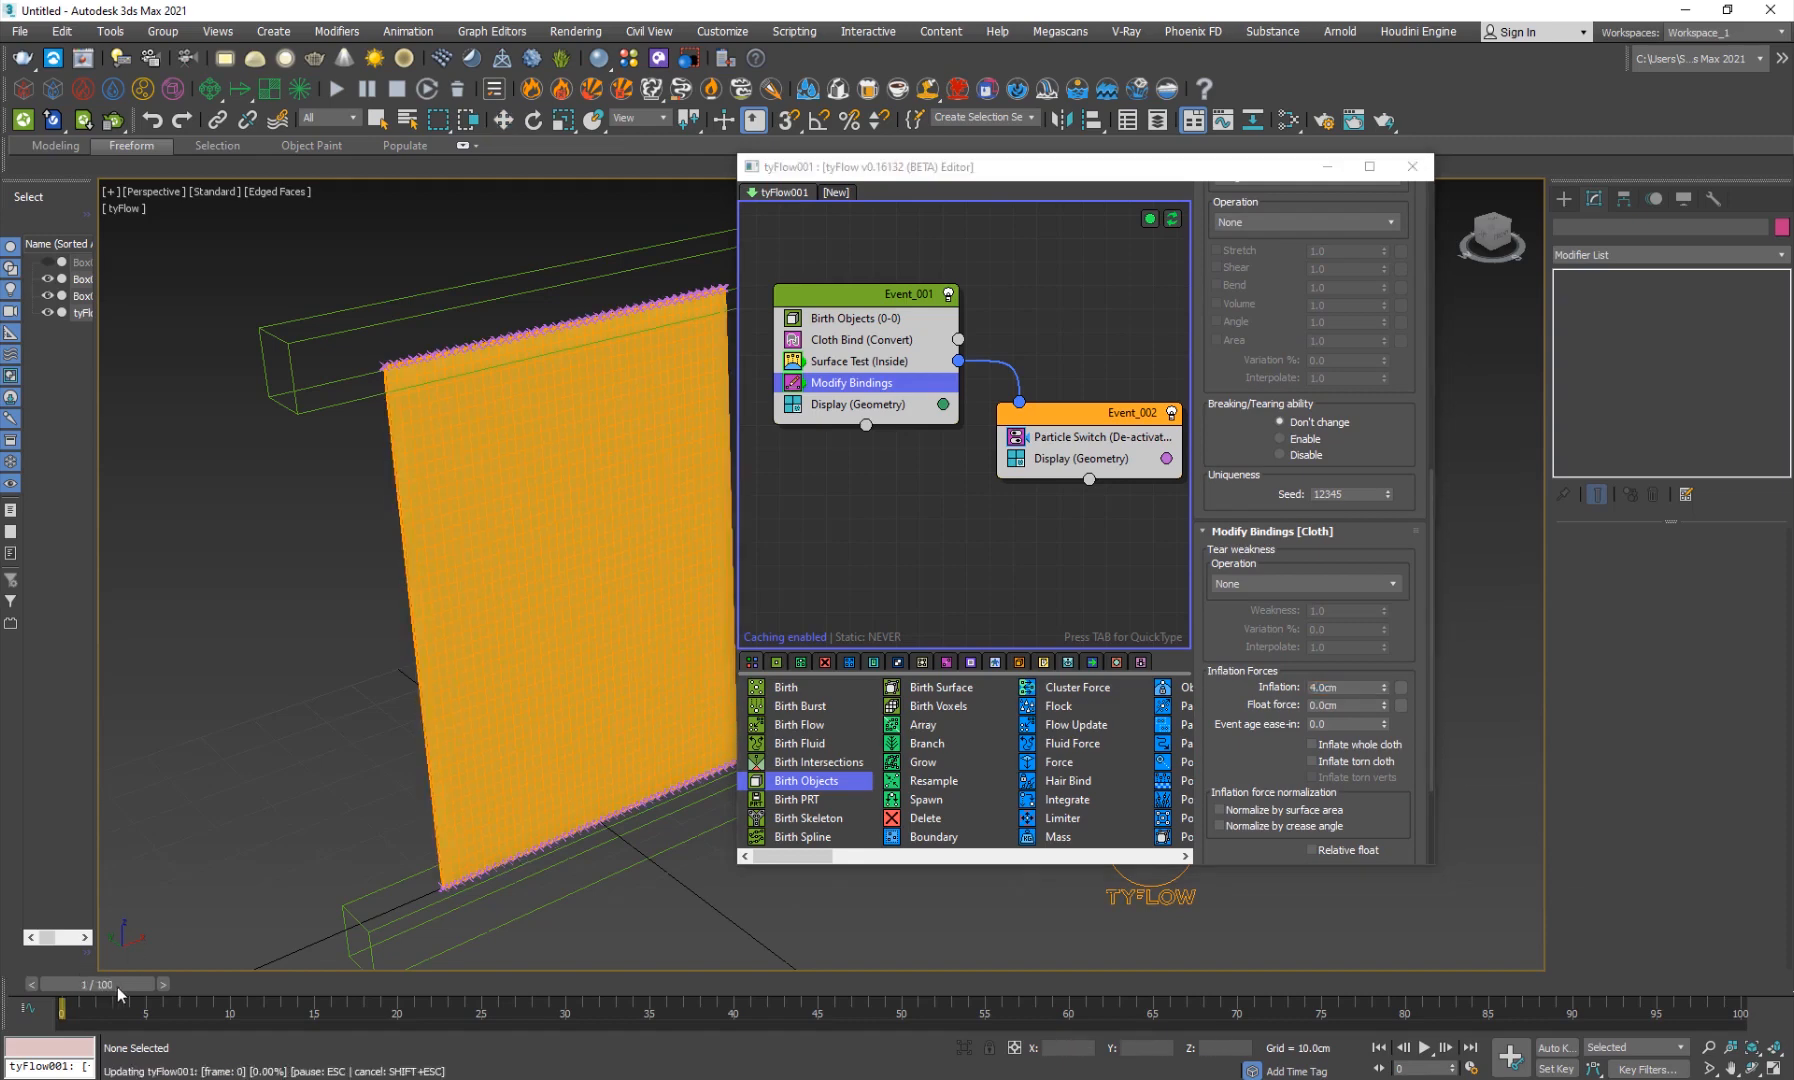
{"action": "left_click_drag", "start_coordinate": [66, 984], "coordinate": [166, 984]}
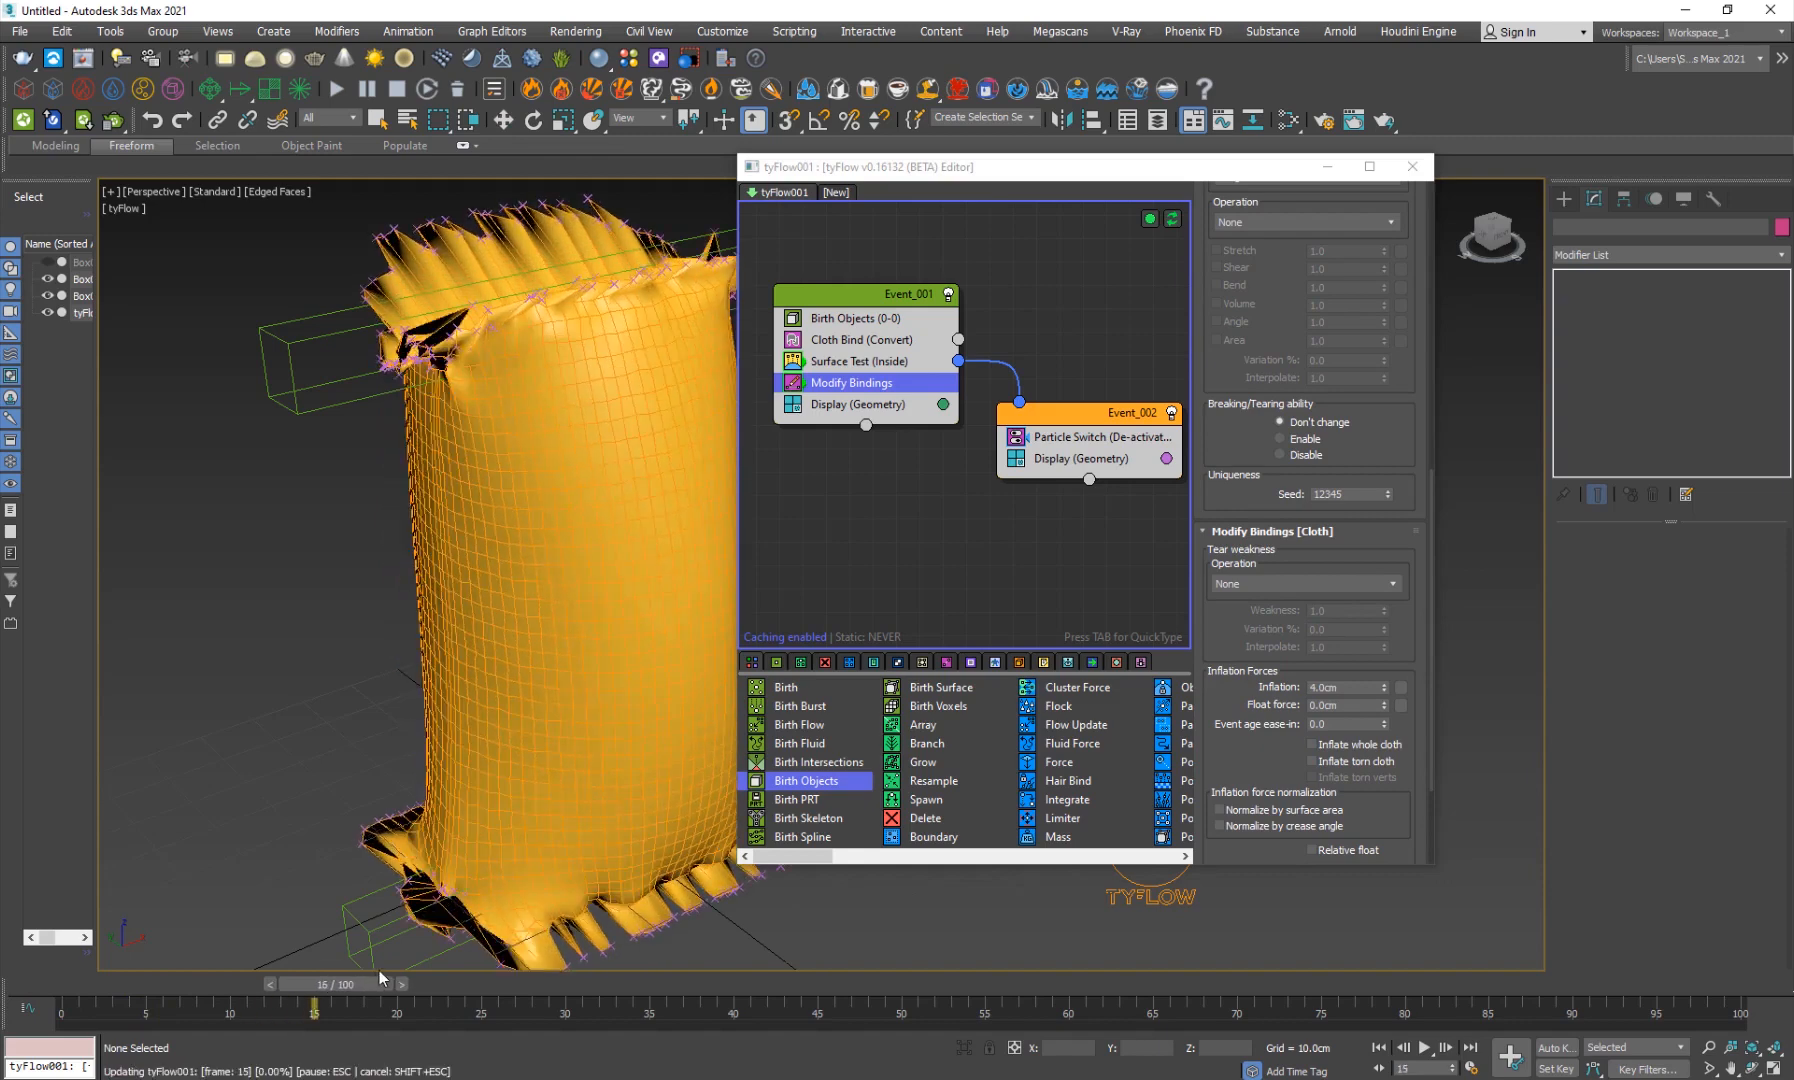
{"action": "left_click_drag", "start_coordinate": [312, 984], "coordinate": [215, 984]}
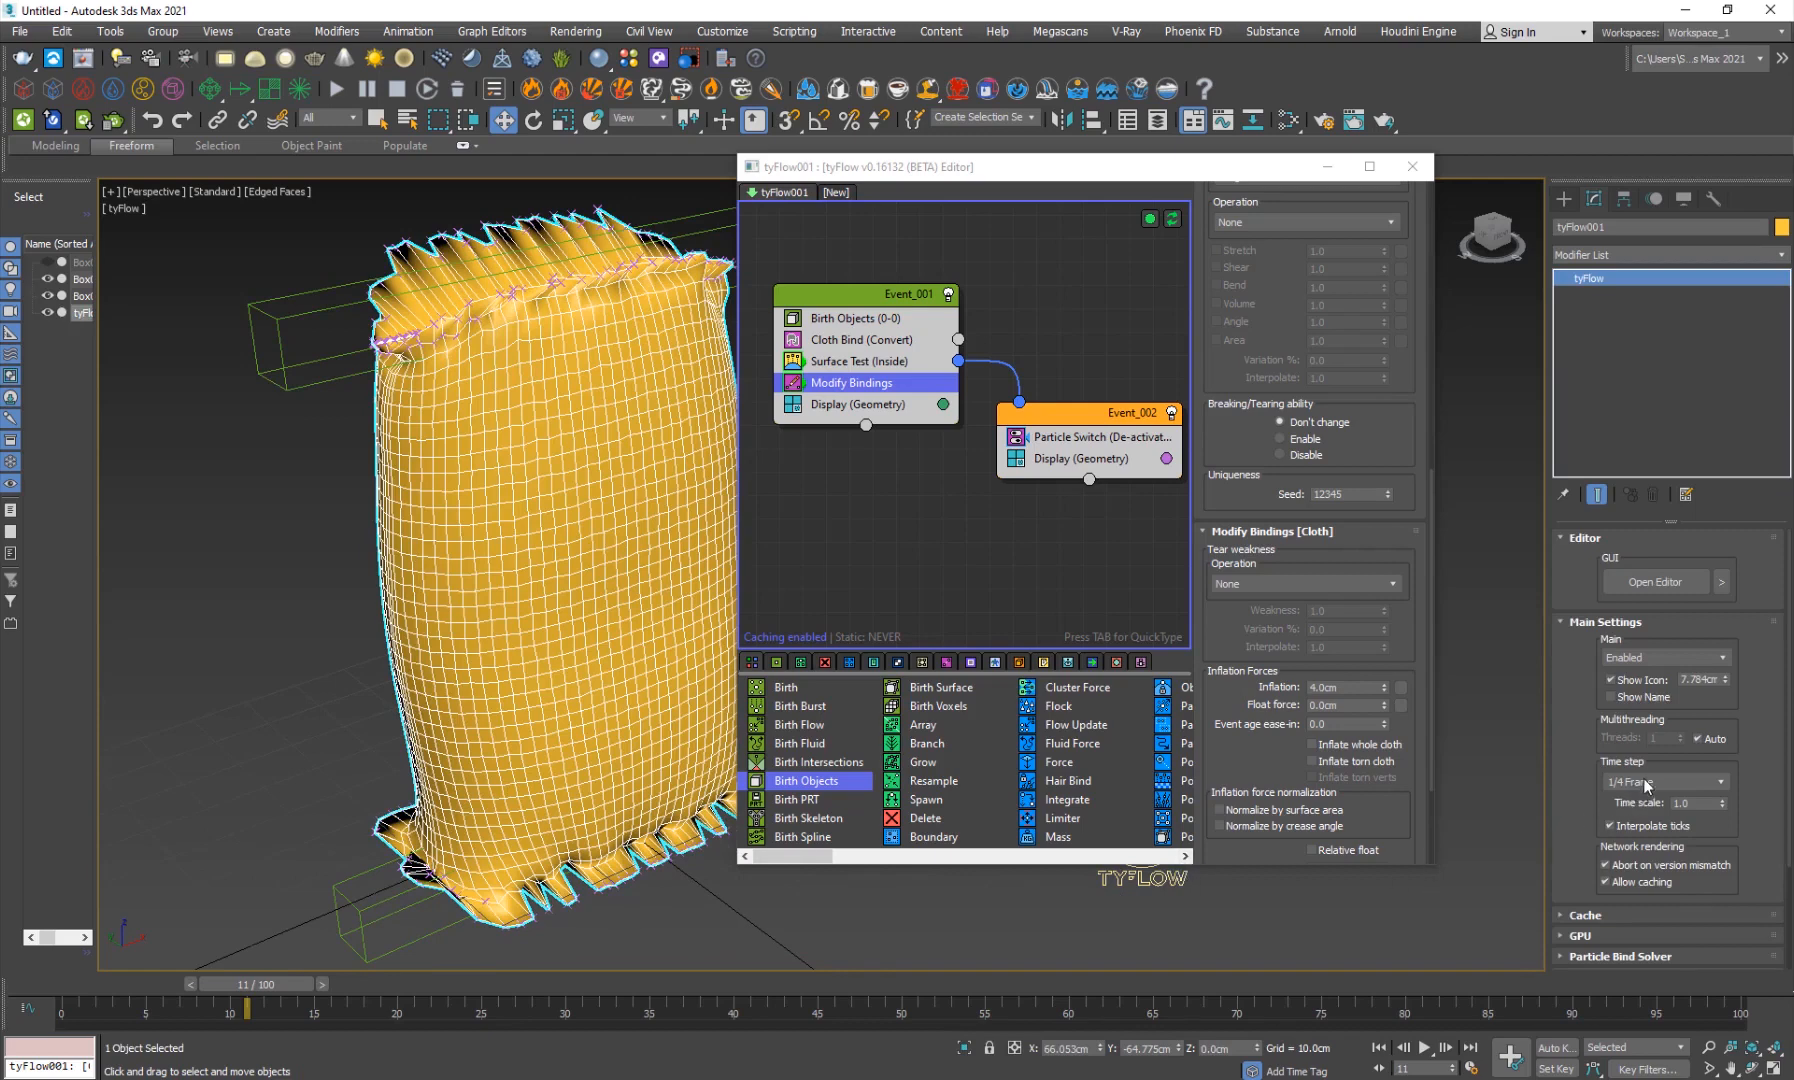
Set the tyFlow time step to 1/8 frame and rewind the simulation.
{"action": "left_click", "coordinate": [1659, 781]}
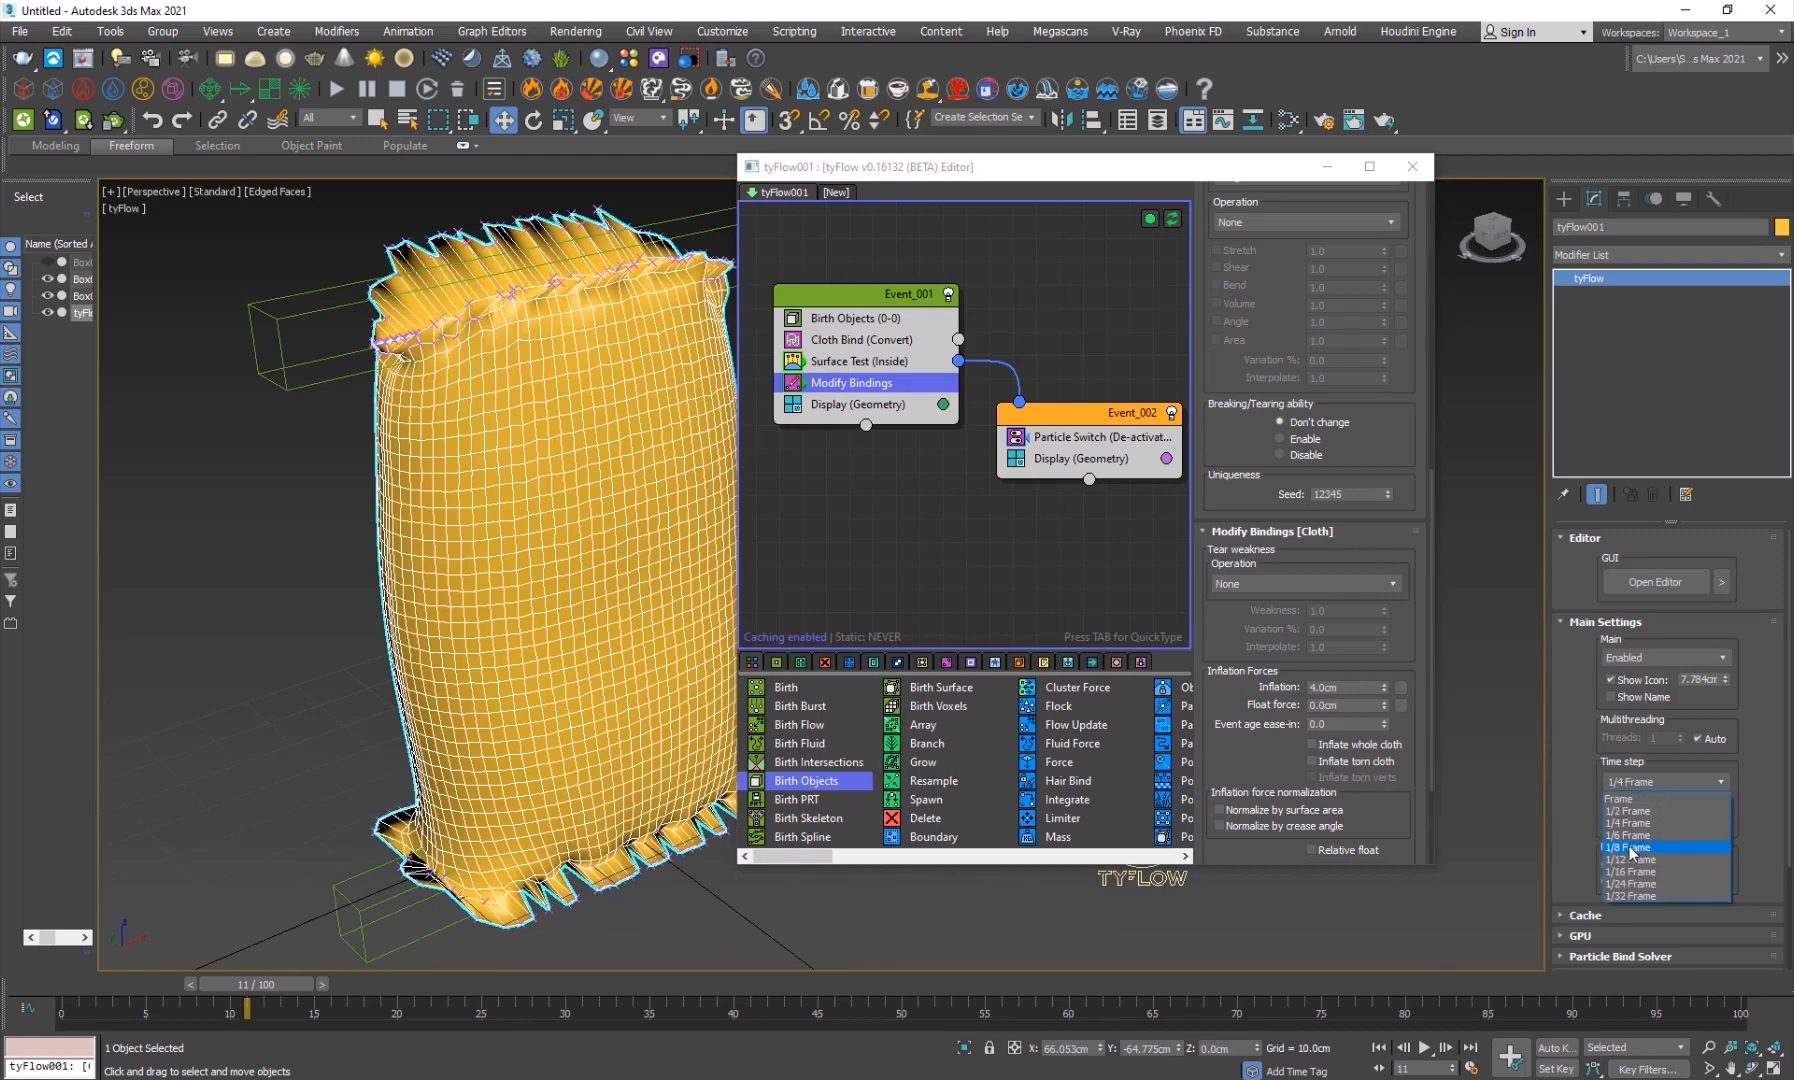
{"action": "left_click", "coordinate": [1629, 847]}
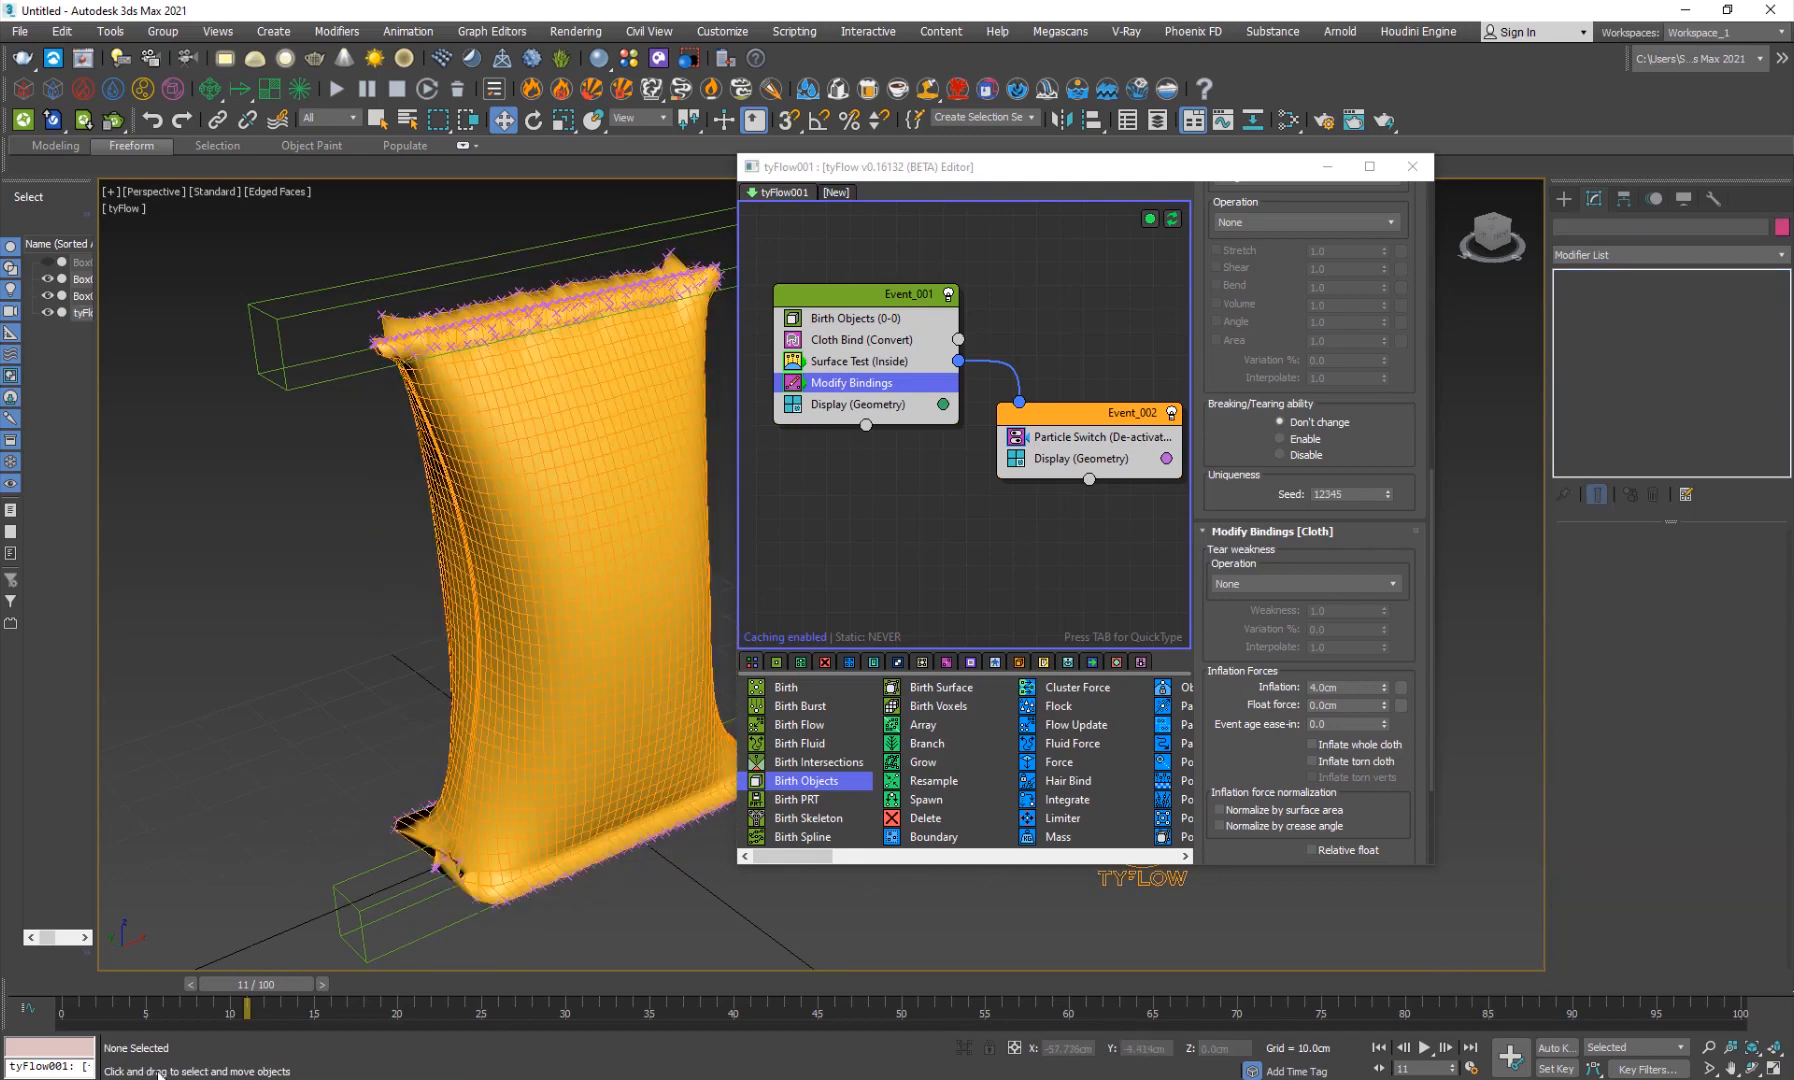
{"action": "left_click_drag", "start_coordinate": [245, 984], "coordinate": [74, 984]}
{"action": "type", "text": "Slow"}
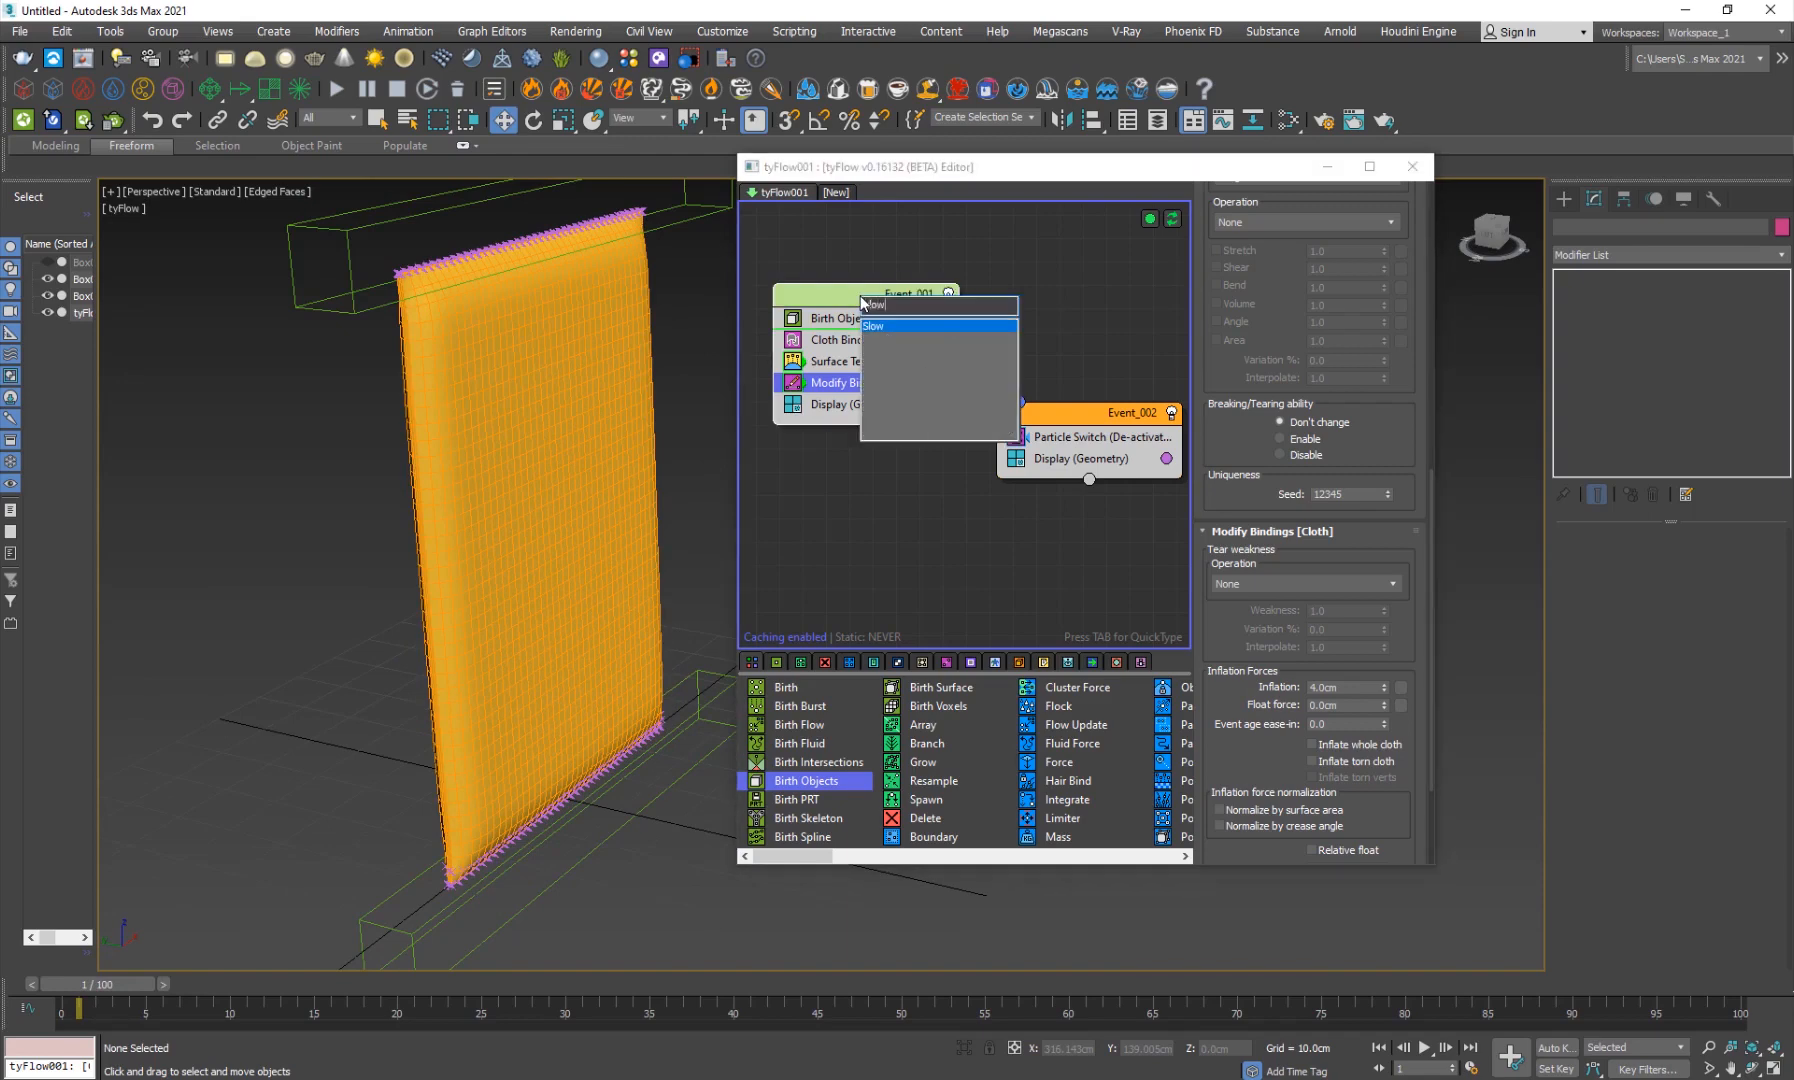
Add a Slow operator at 16% velocity to the cloth event and check the Particle Switch deactivates bindings.
{"action": "left_click", "coordinate": [872, 324]}
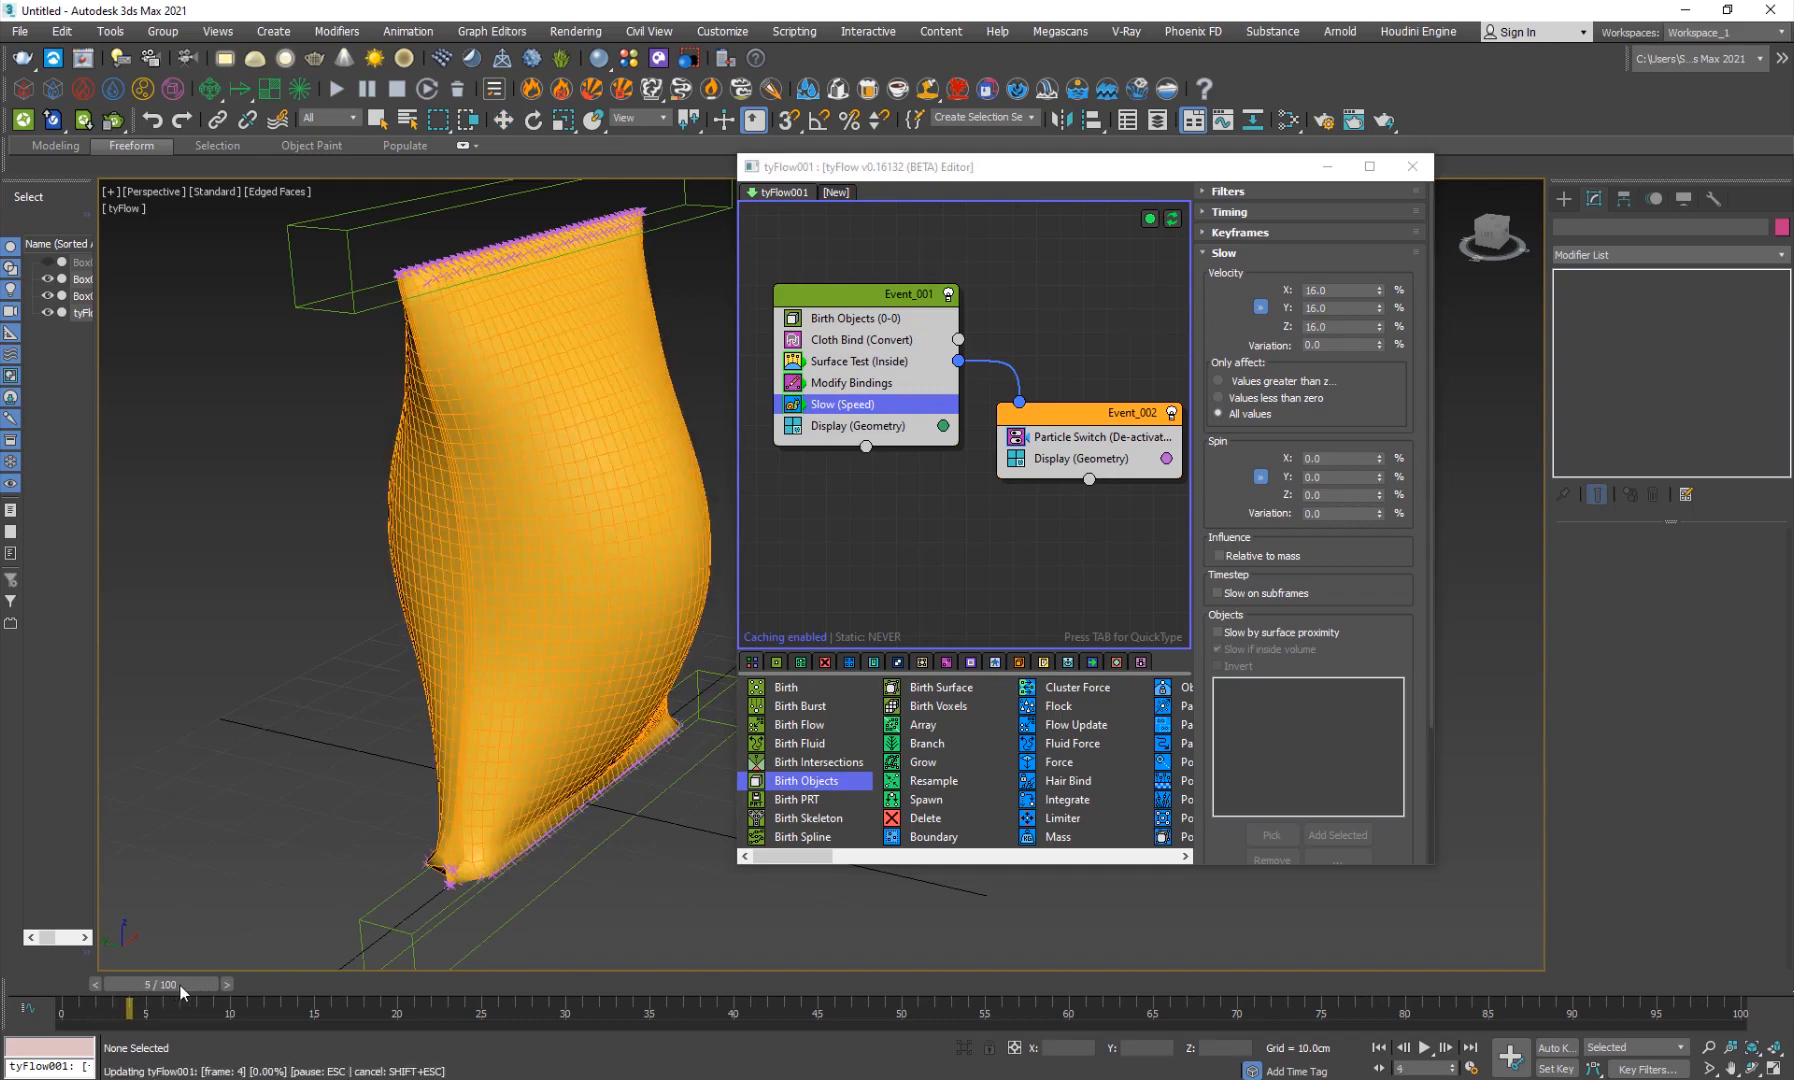
{"action": "left_click_drag", "start_coordinate": [177, 984], "coordinate": [137, 984]}
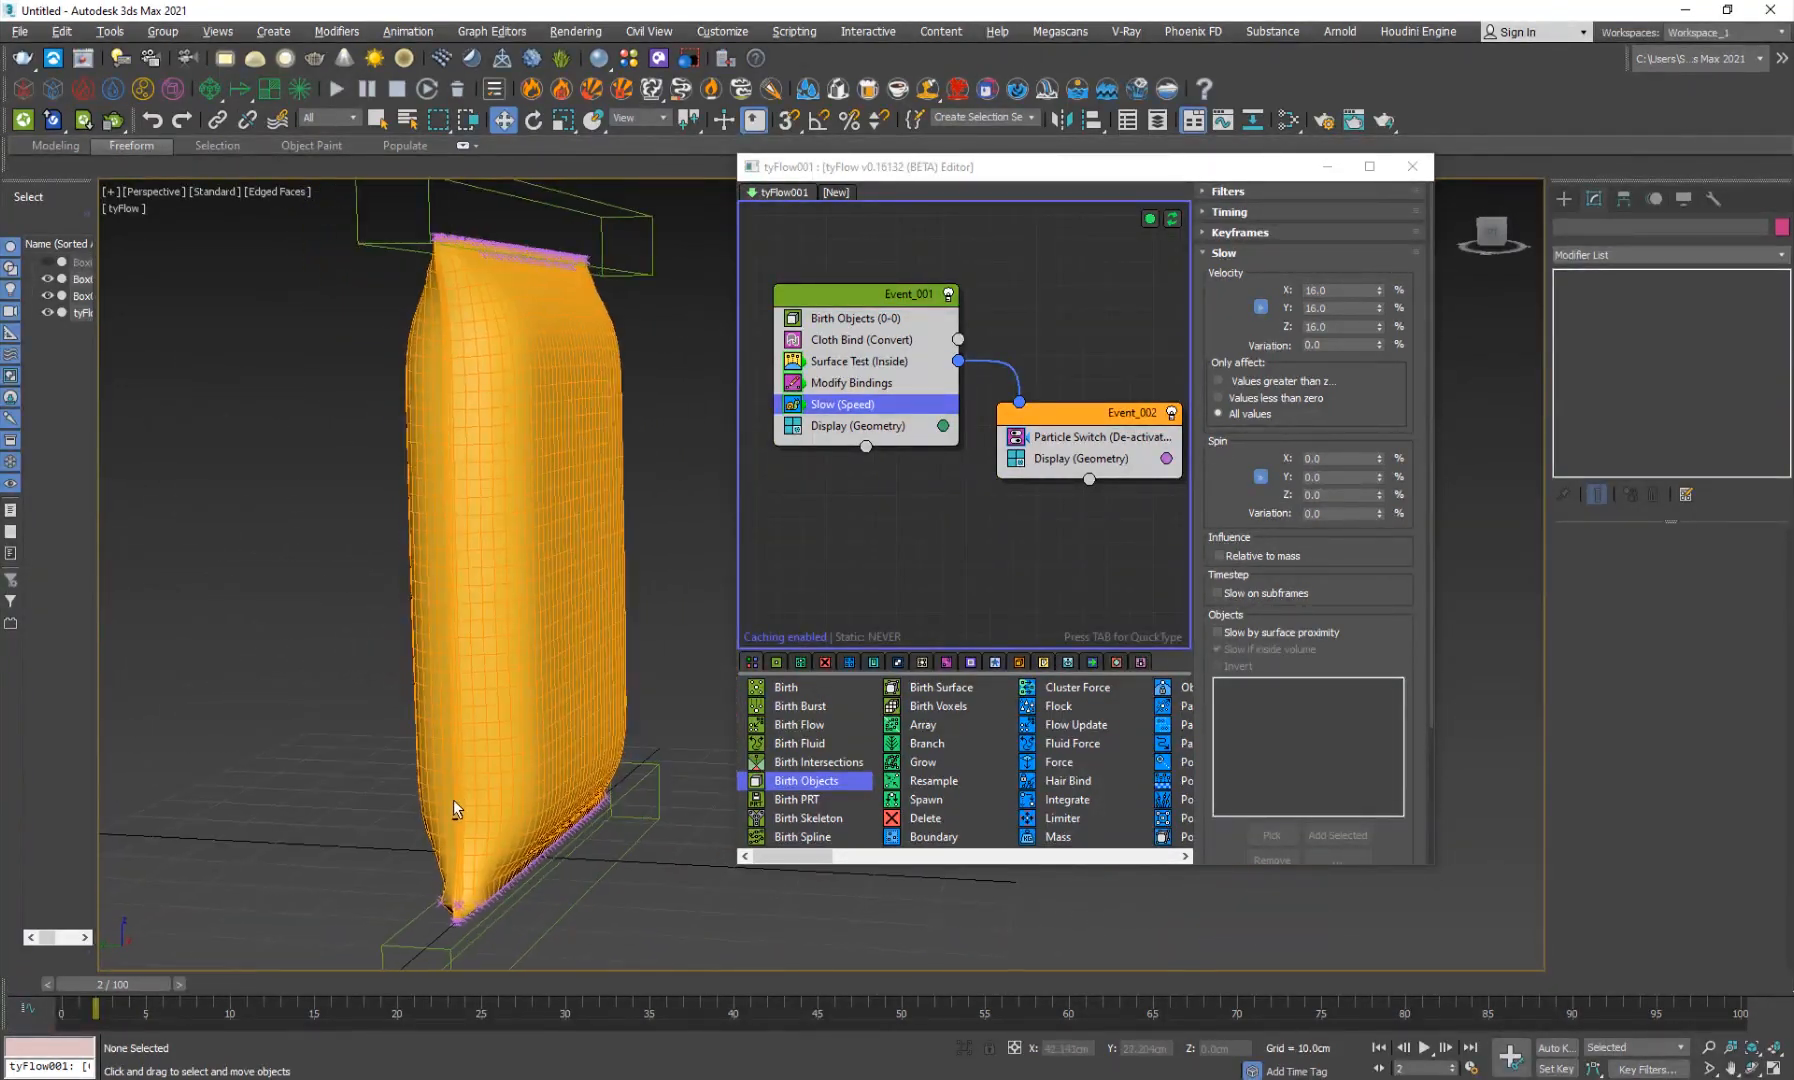
{"action": "left_click", "coordinate": [195, 984]}
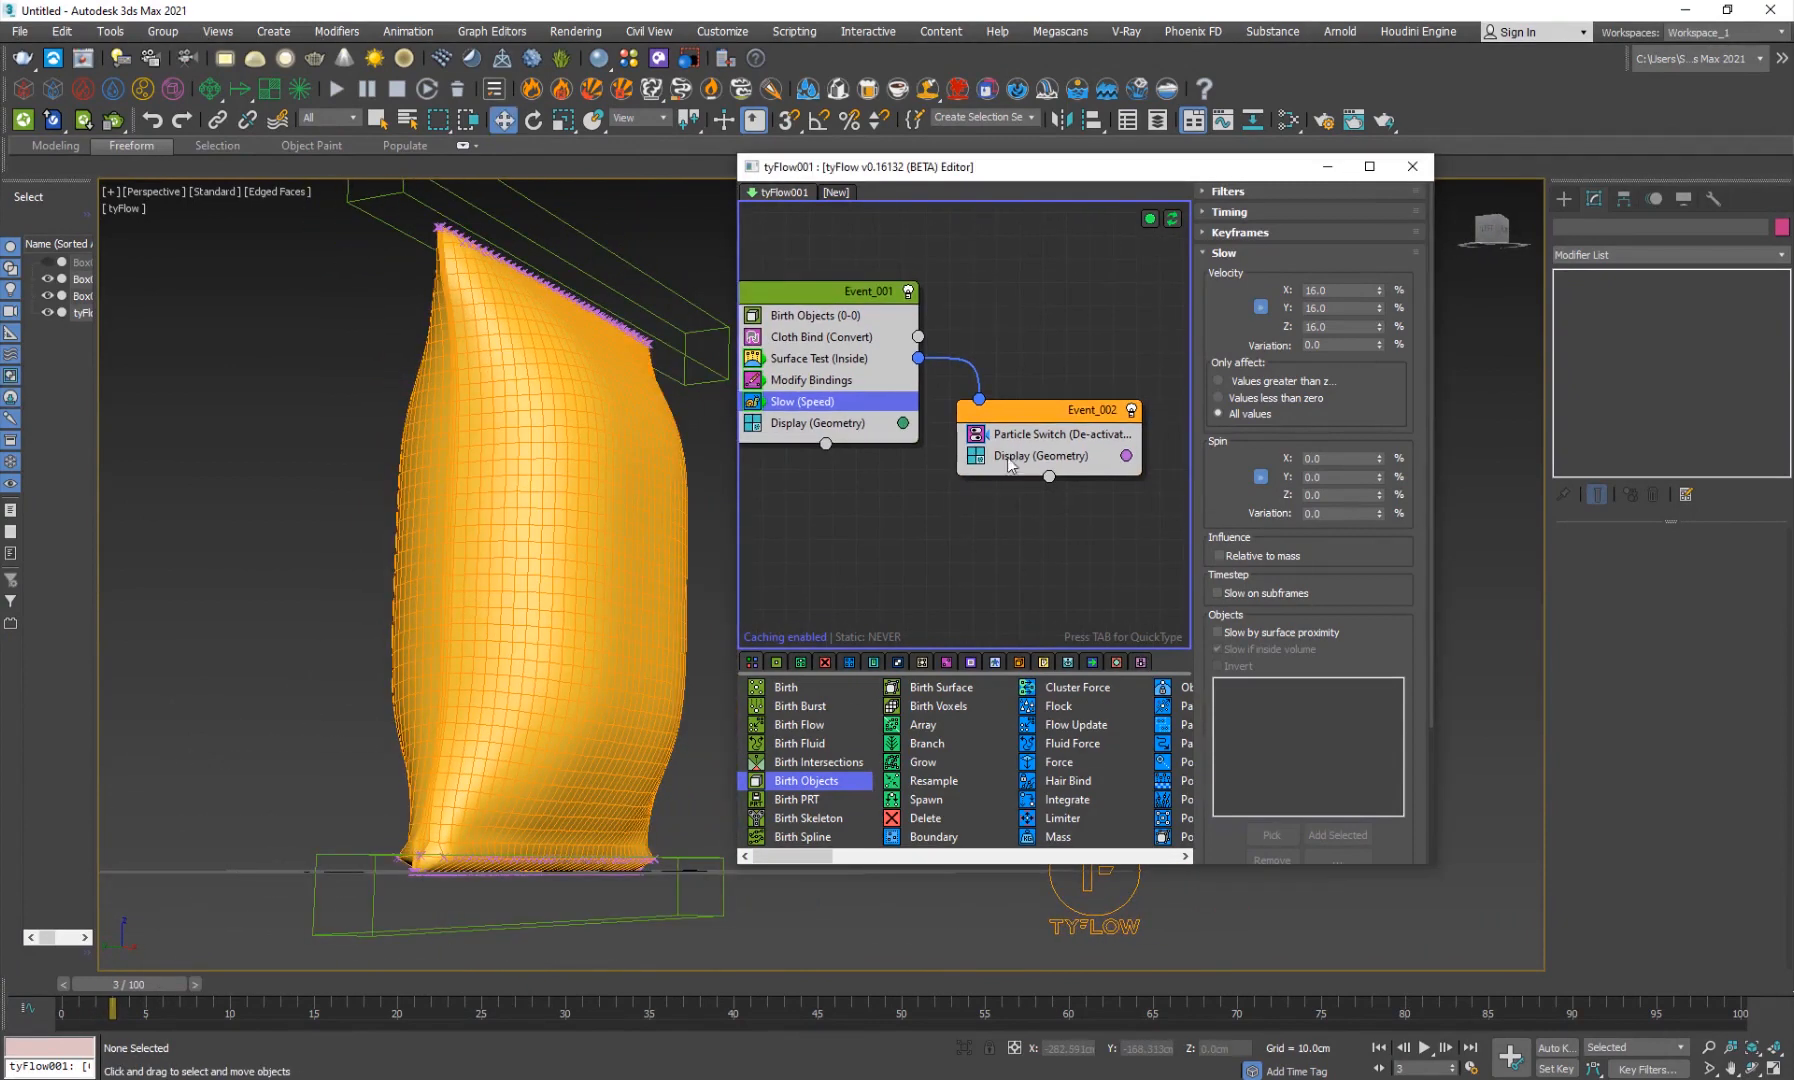
{"action": "left_click", "coordinate": [1063, 413]}
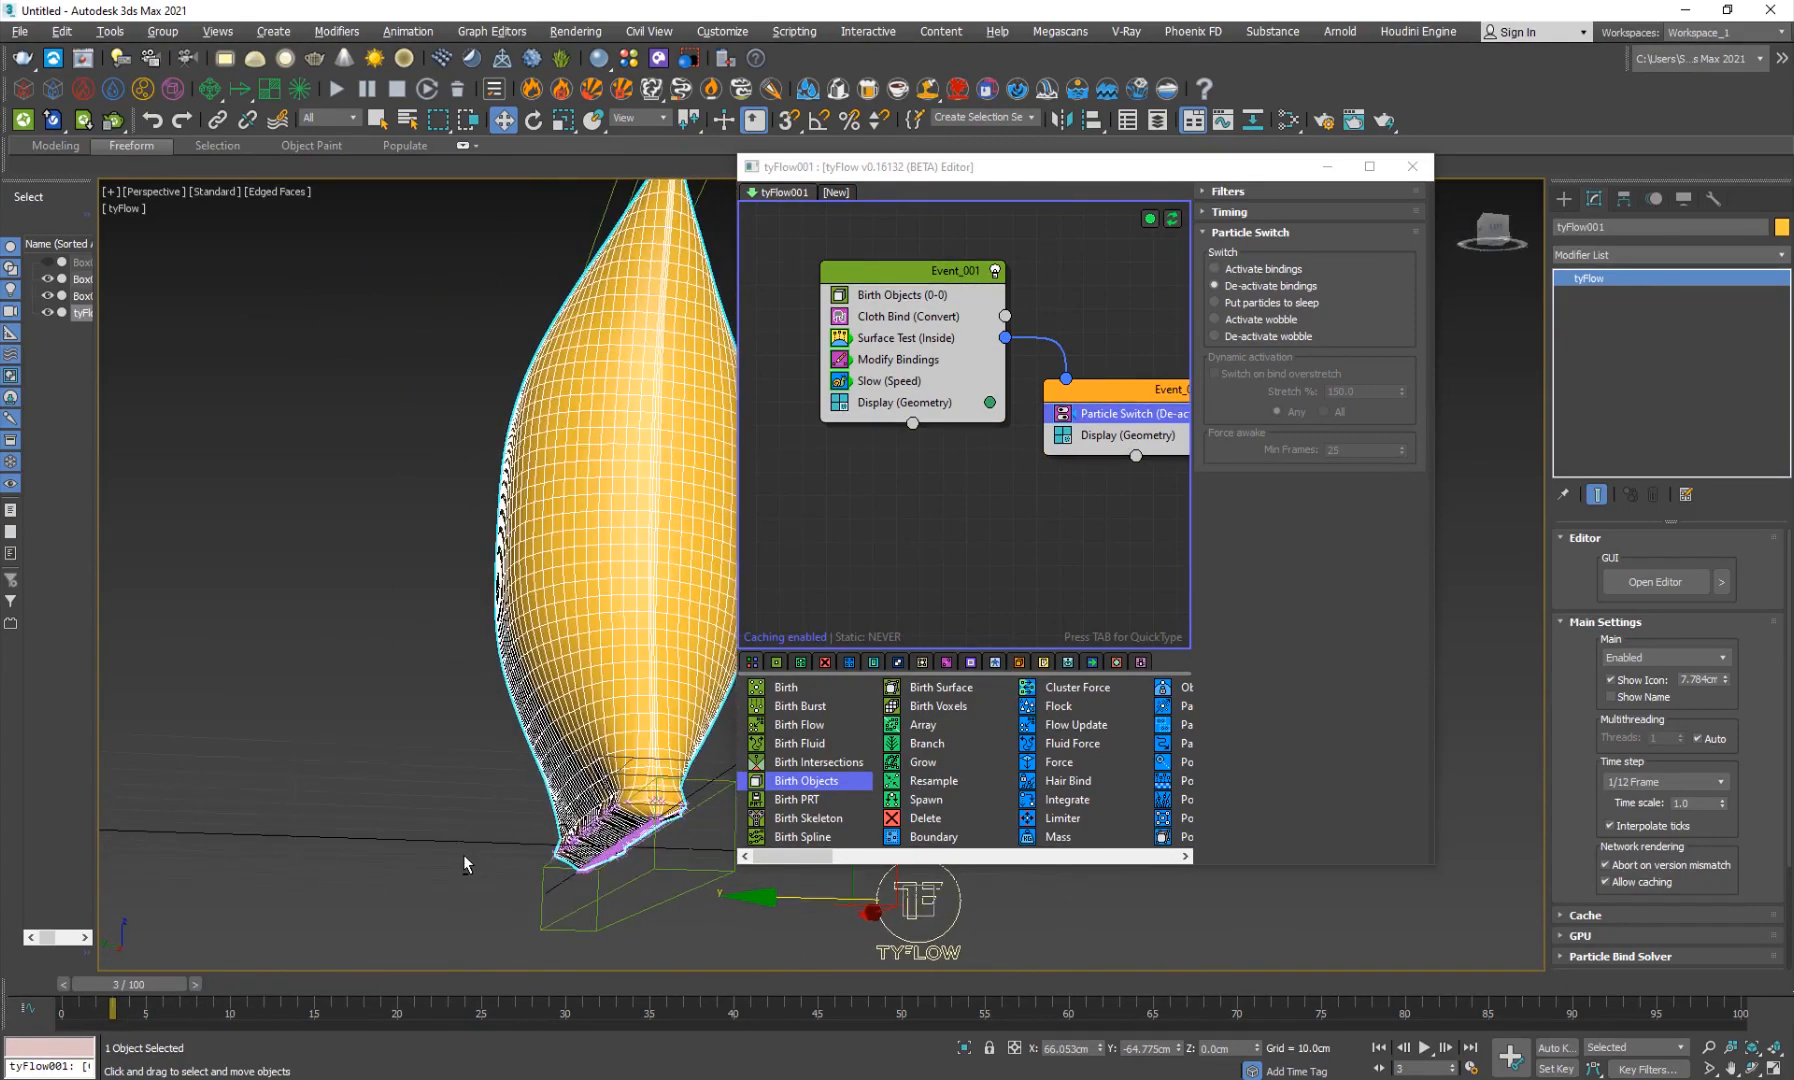
Re-run the simulation with two length segments and convert the inflated bag to an editable poly mesh.
{"action": "left_click_drag", "start_coordinate": [111, 1007], "coordinate": [74, 1007]}
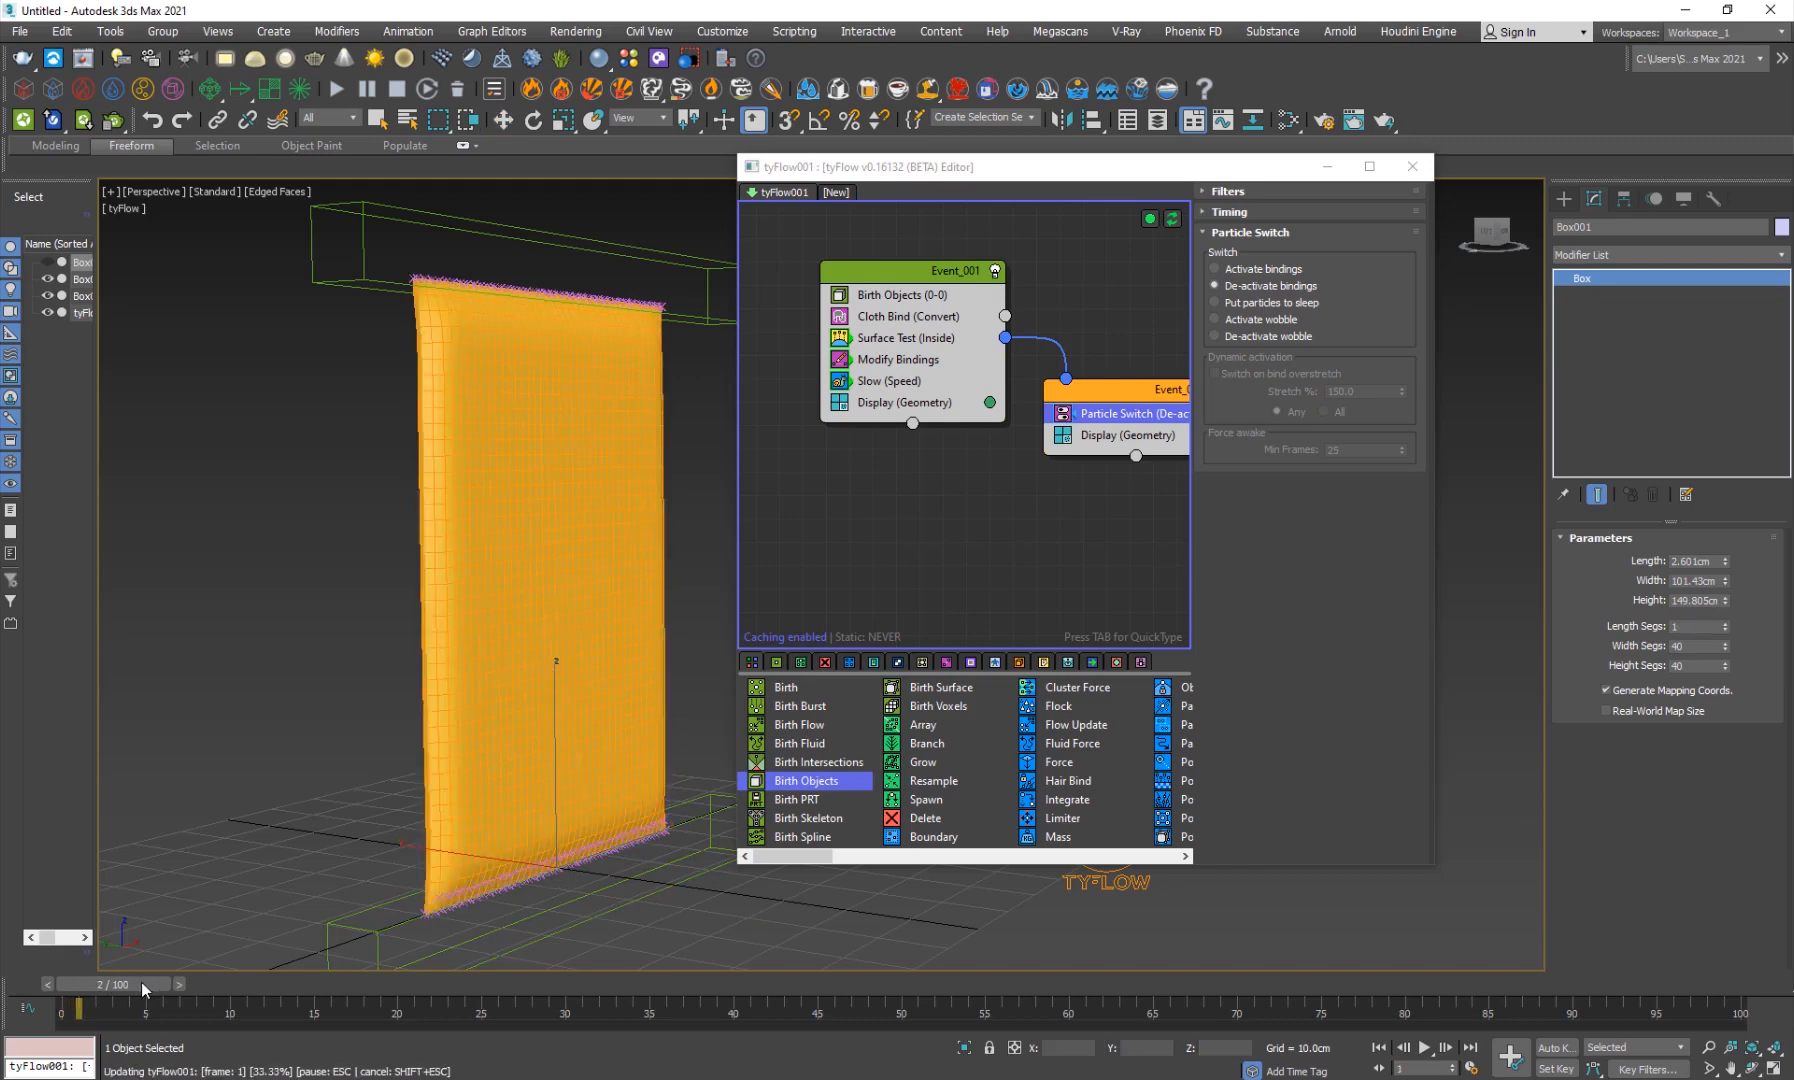
{"action": "left_click", "coordinate": [195, 984]}
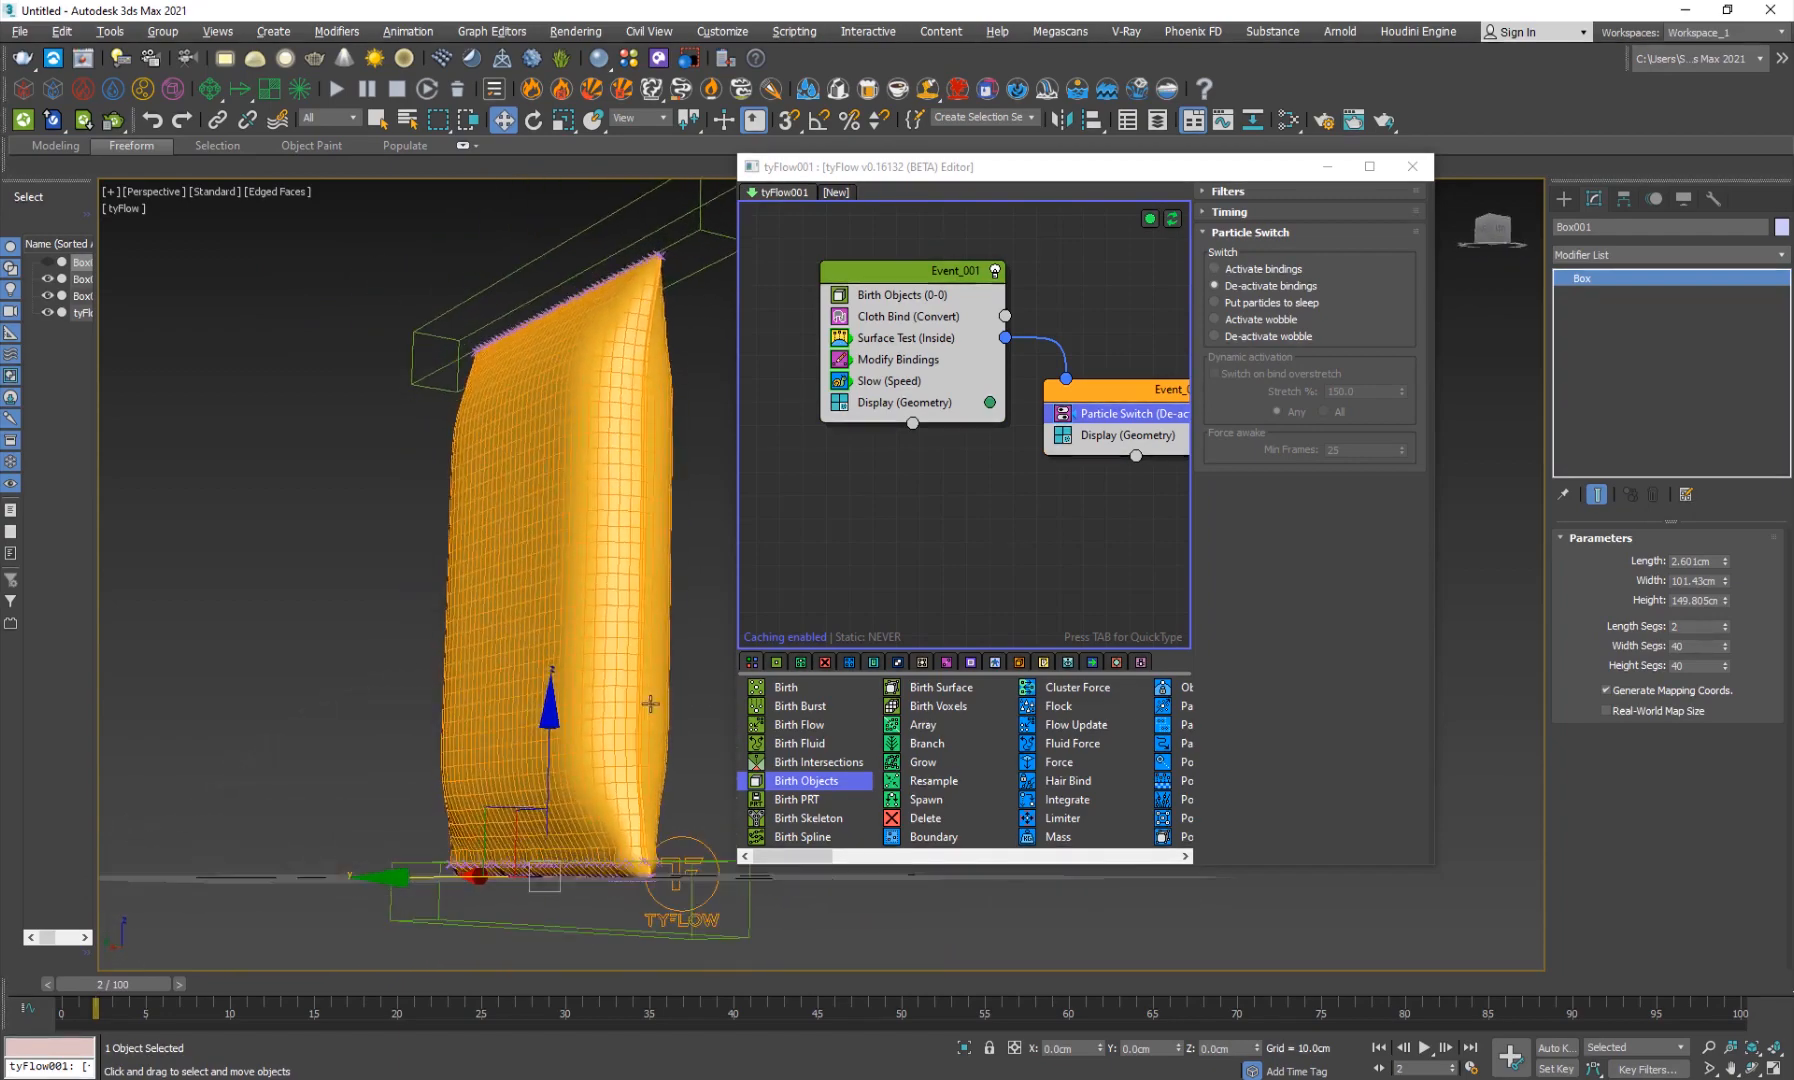
{"action": "left_click", "coordinate": [195, 984]}
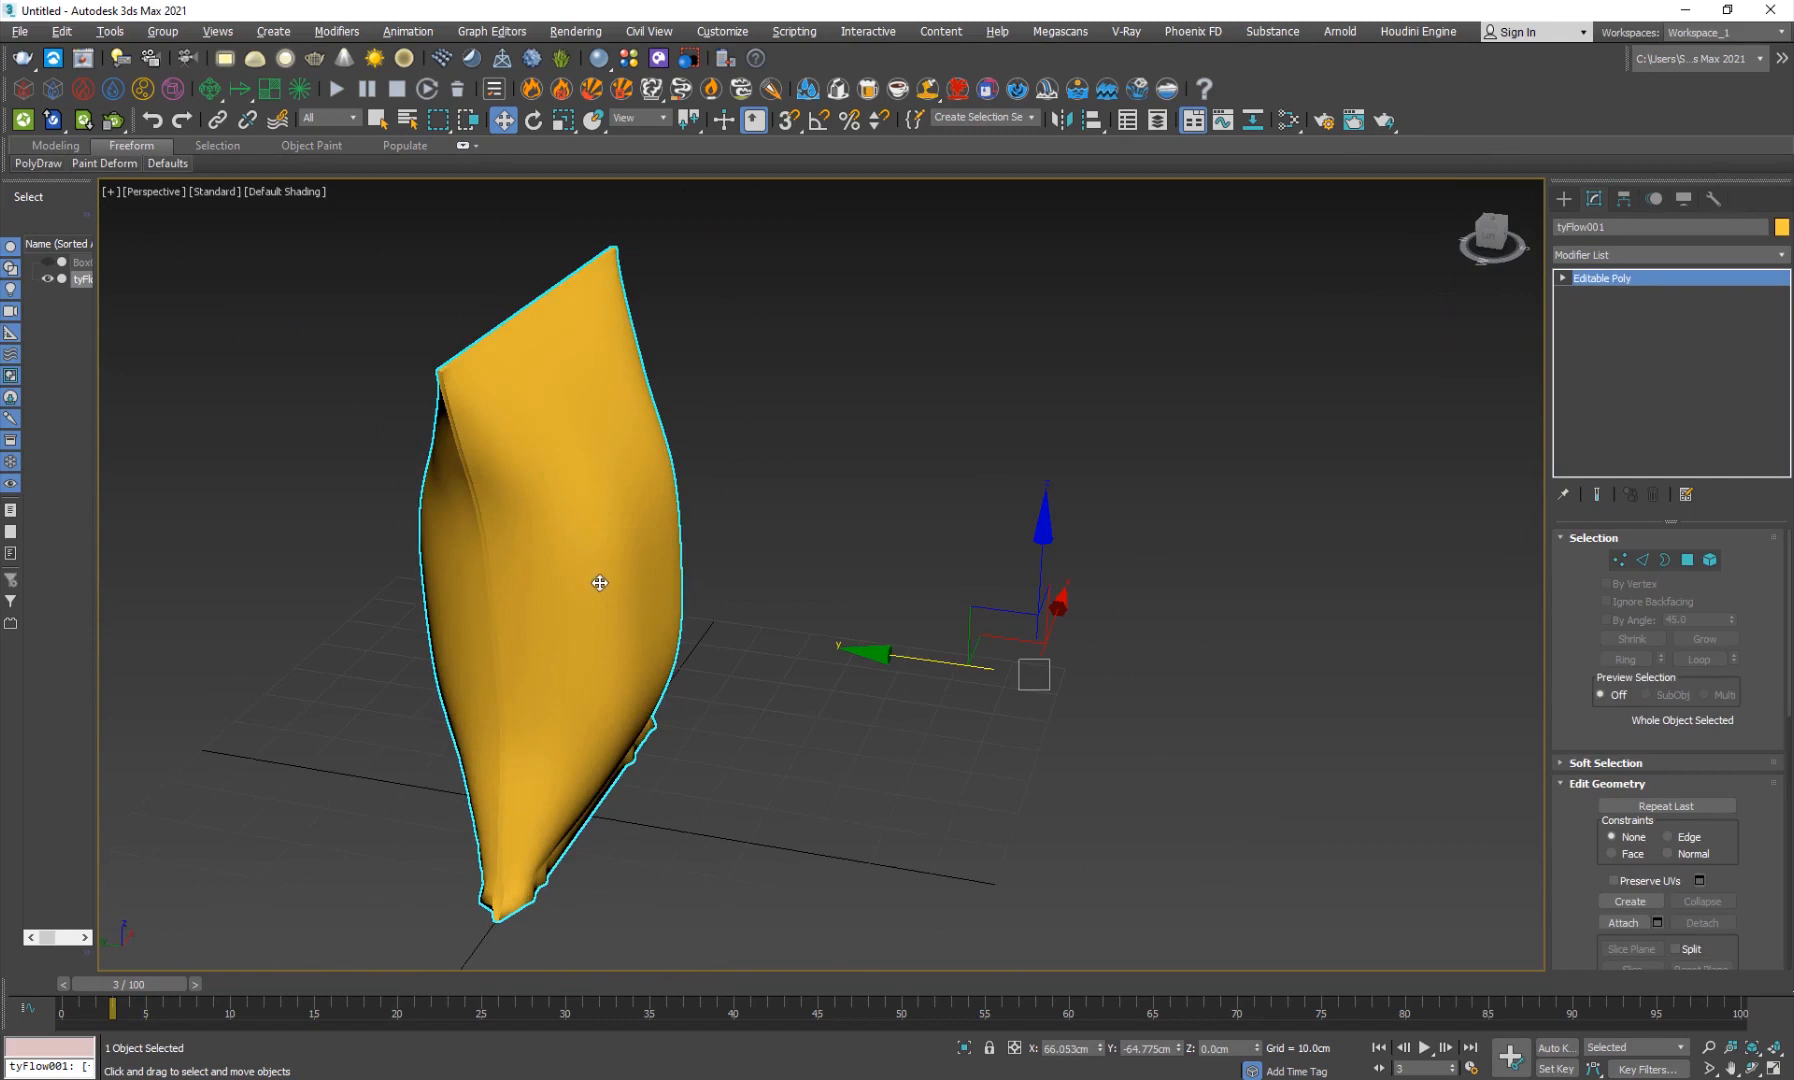
Centre the bag's pivot to the object, add TurboSmooth, and start a Noise modifier above it.
{"action": "left_click", "coordinate": [1621, 198]}
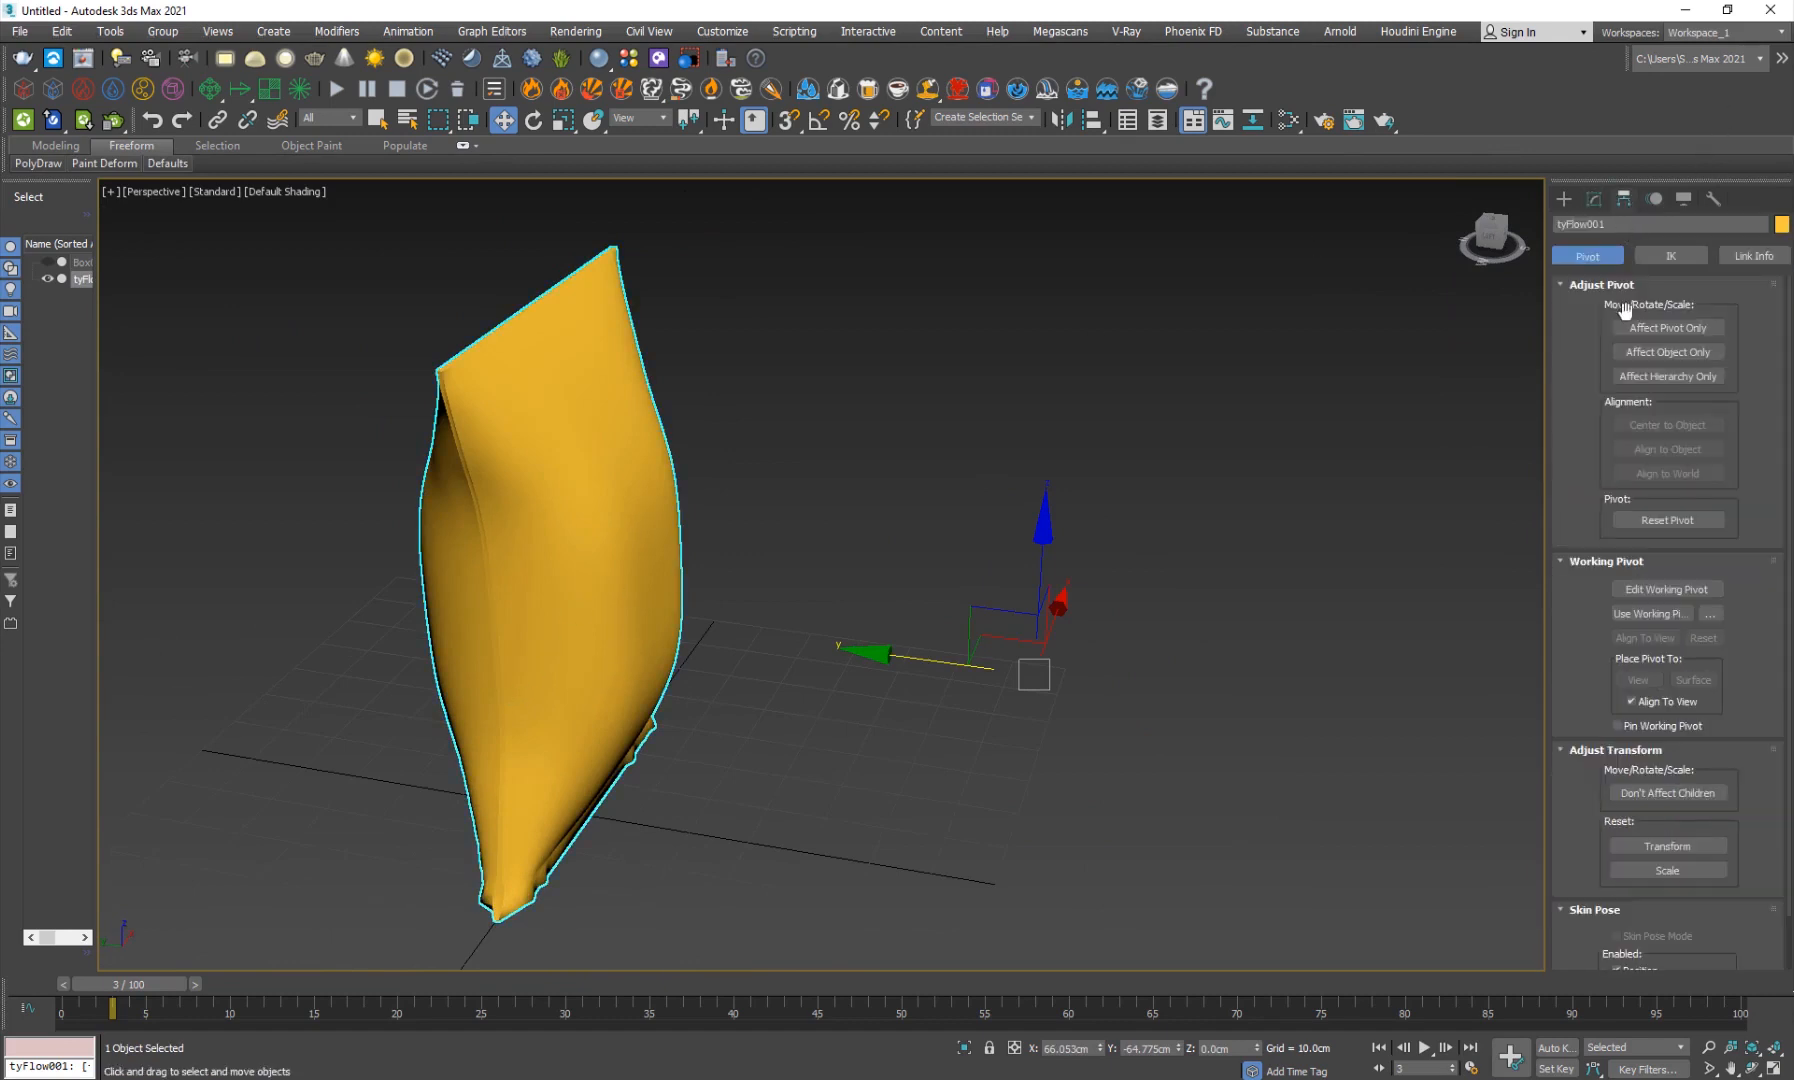
{"action": "left_click", "coordinate": [1666, 327]}
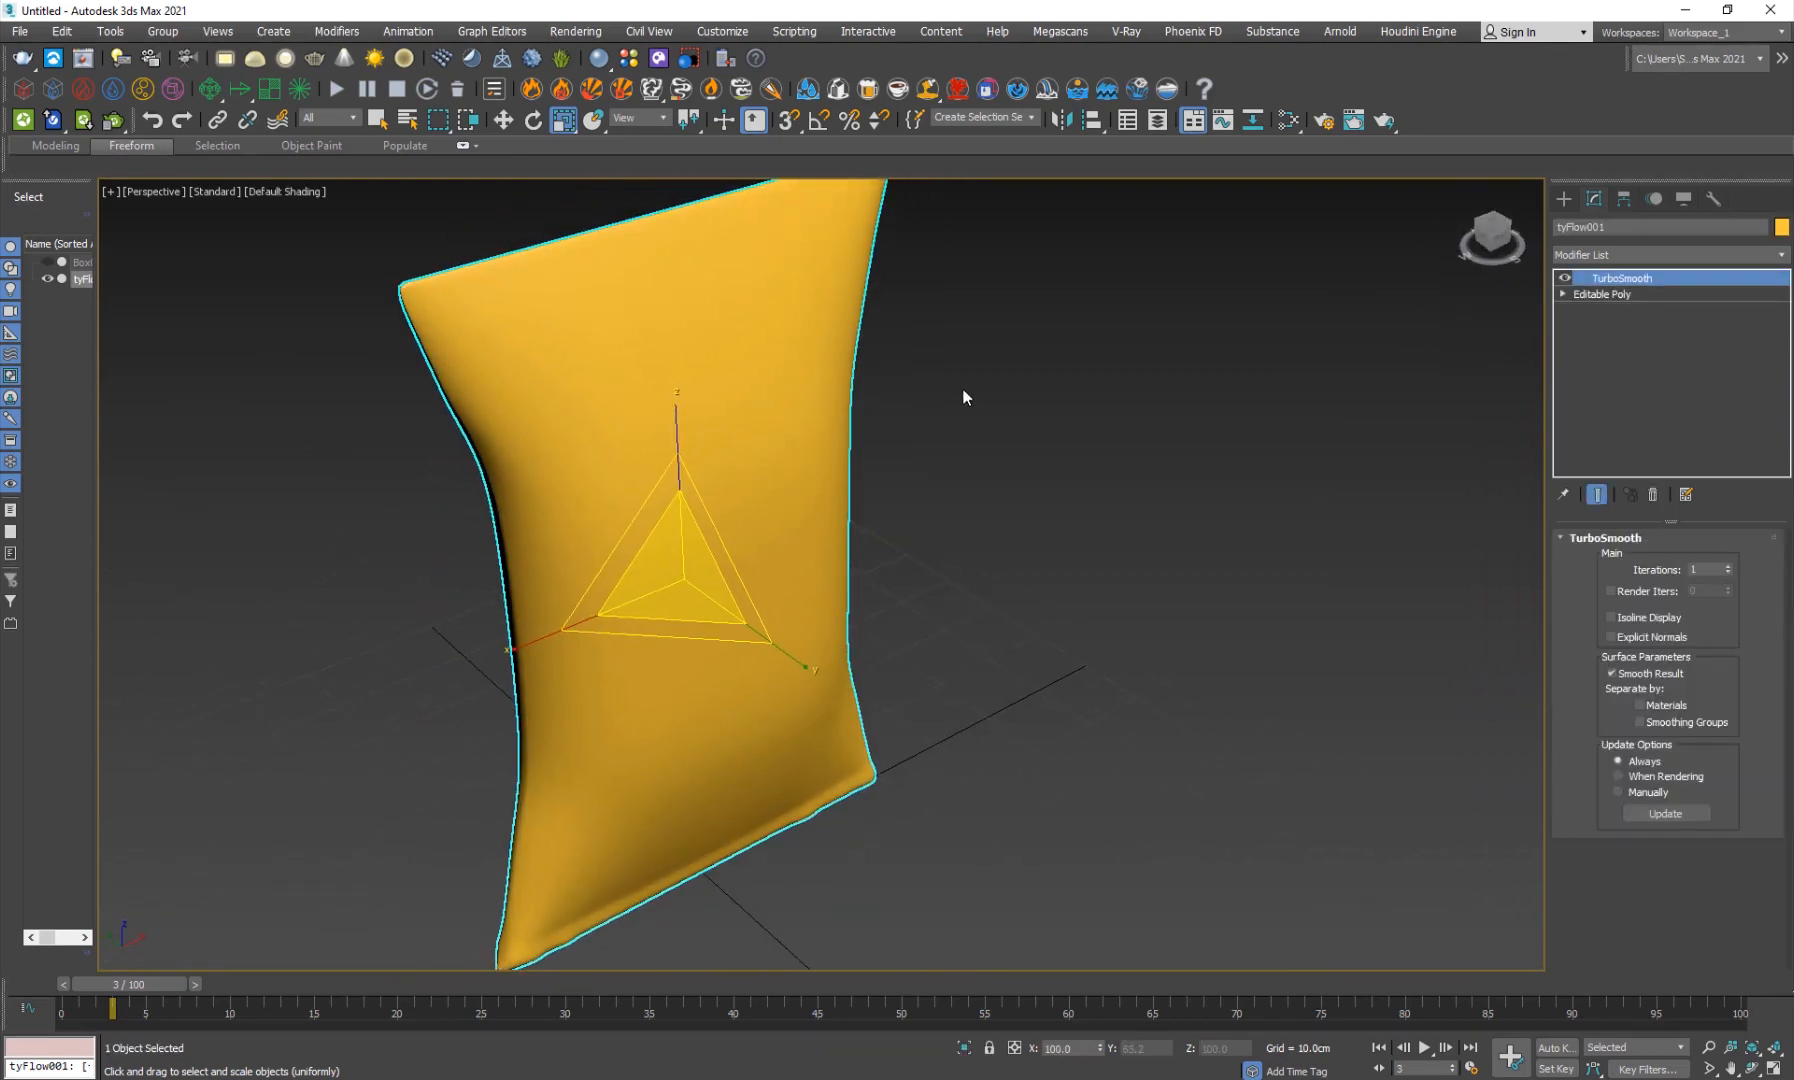
{"action": "left_click", "coordinate": [1662, 254]}
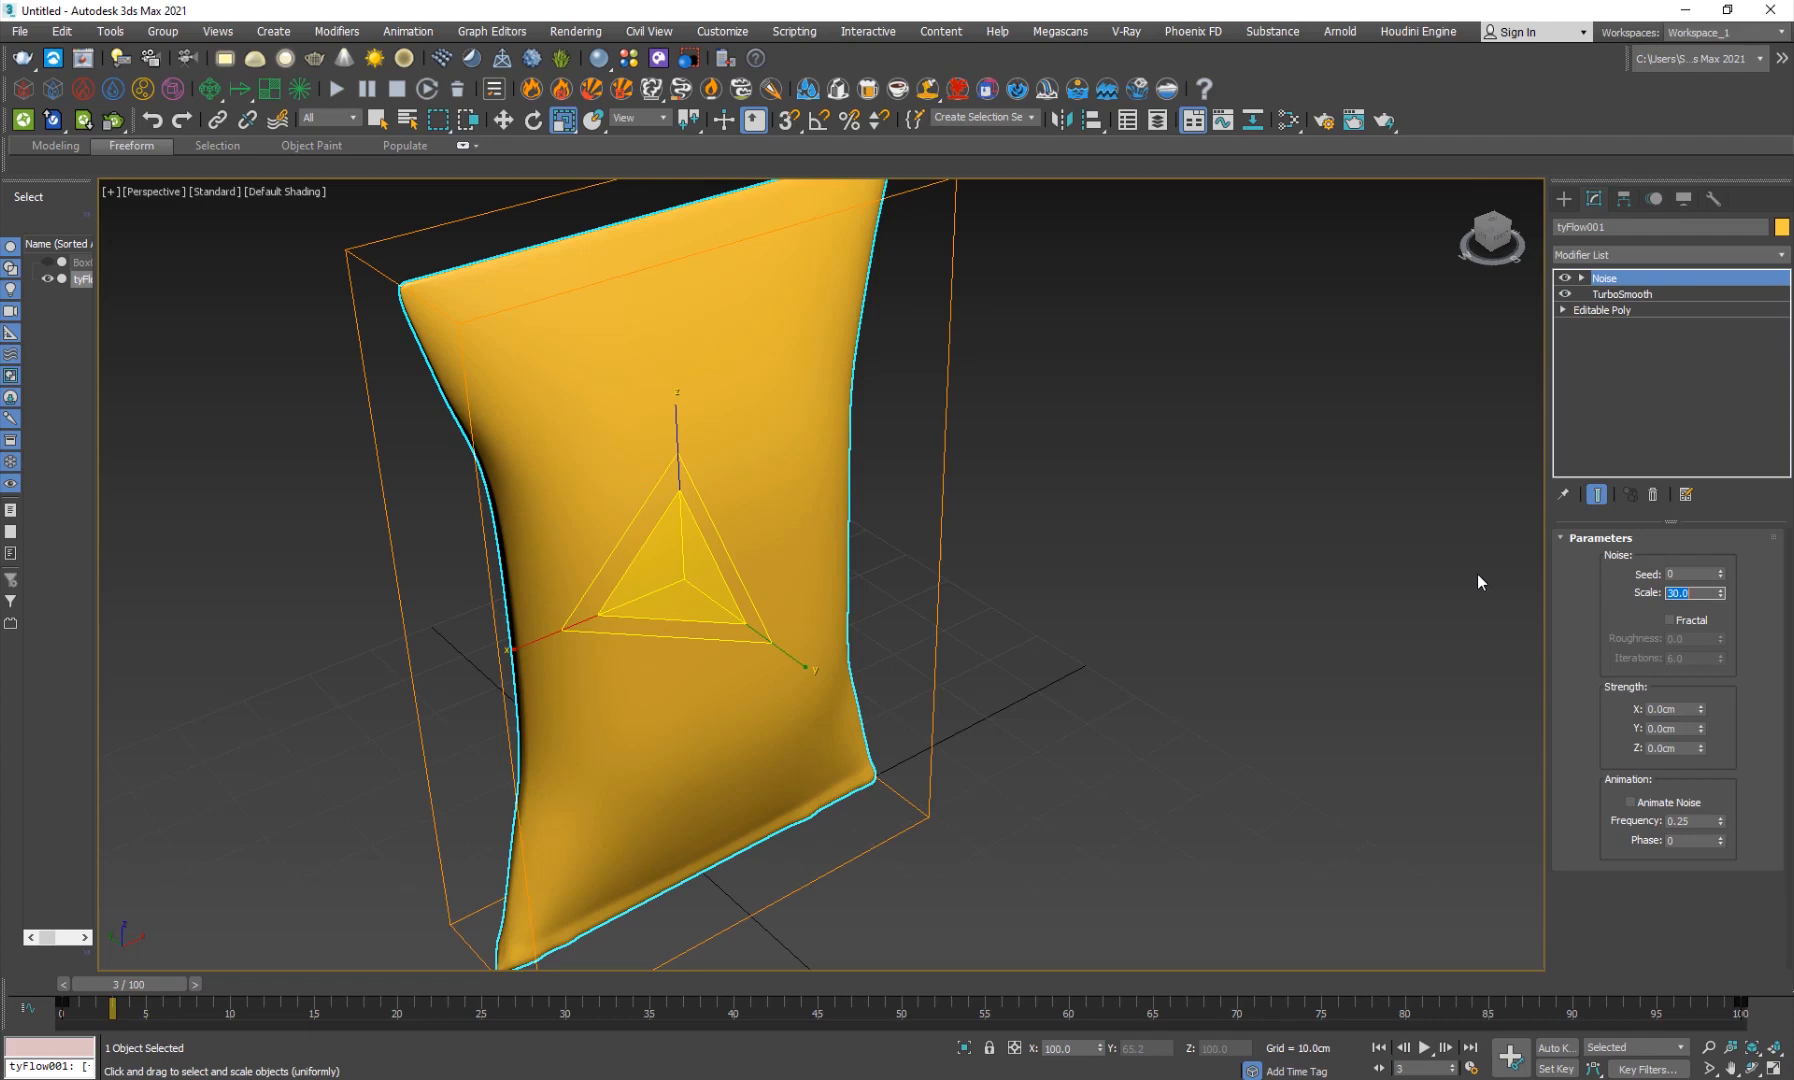
Enable fractal noise at scale 94.8 with 2.0 cm strength on X, Y and Z.
{"action": "left_click", "coordinate": [1669, 619]}
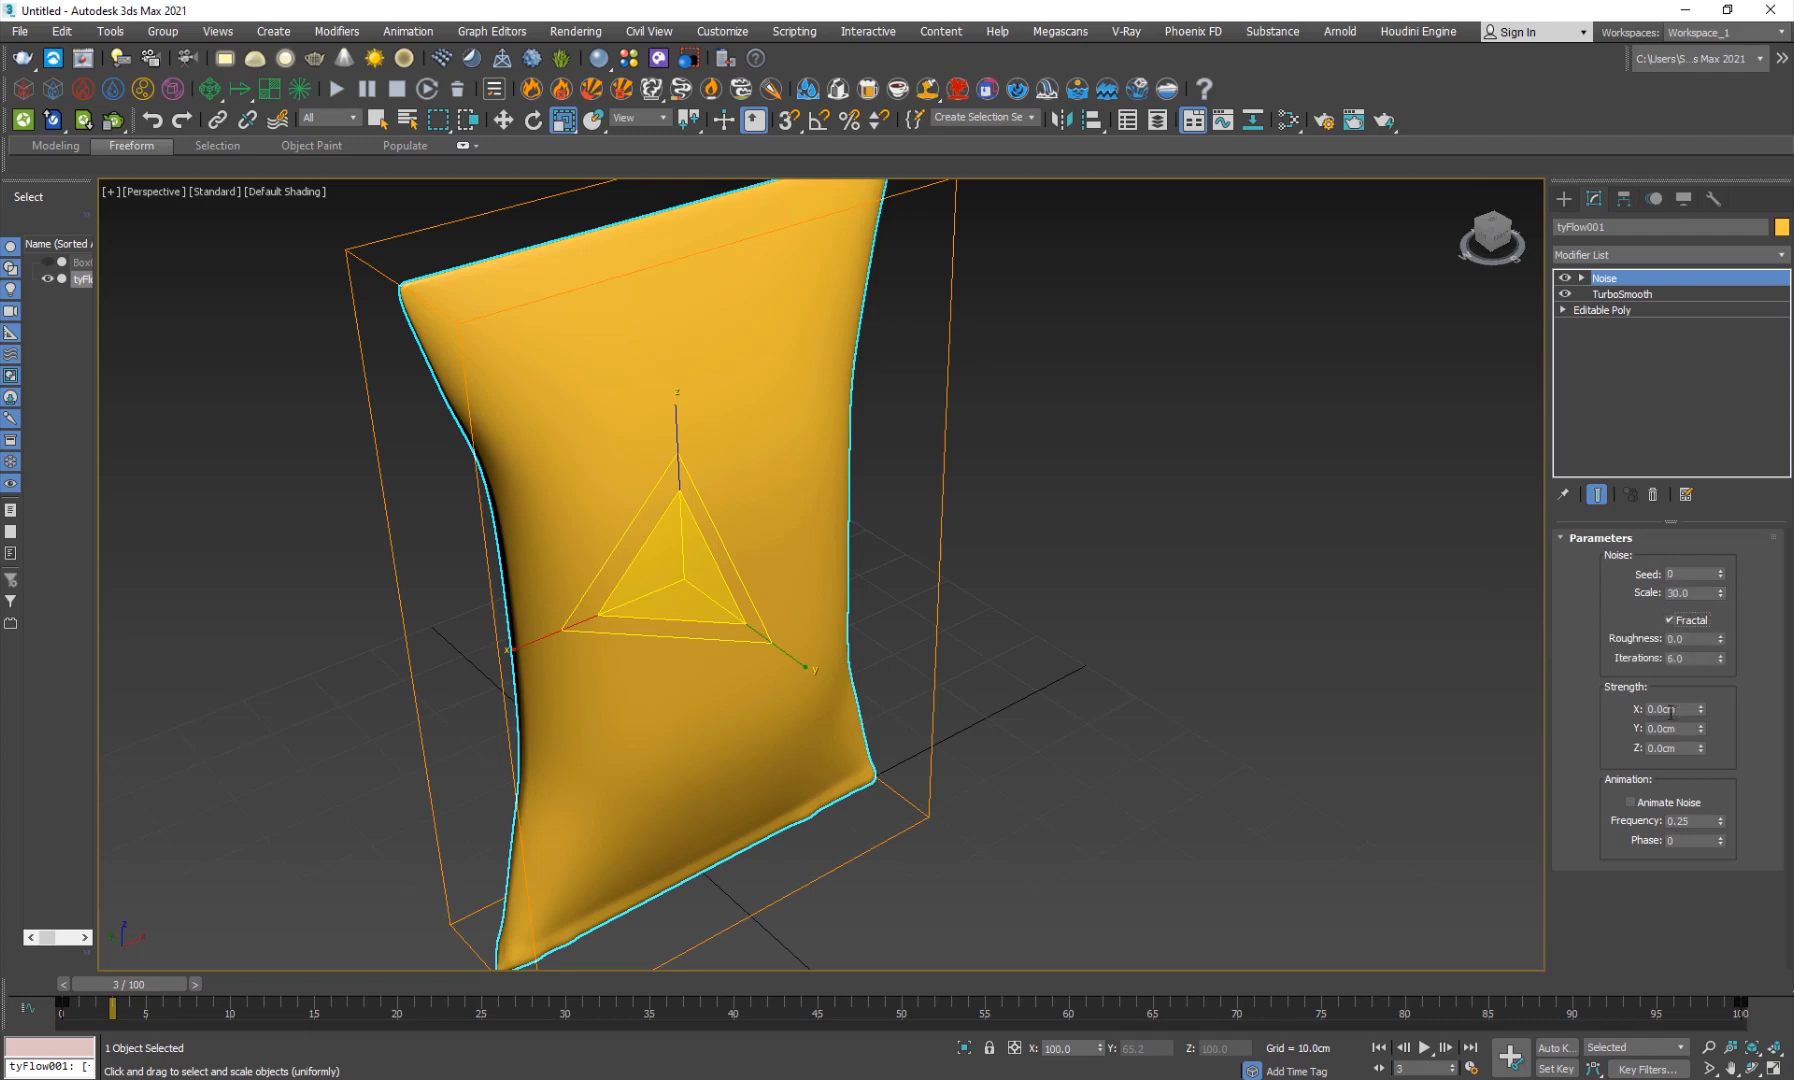
{"action": "type", "text": "2.0"}
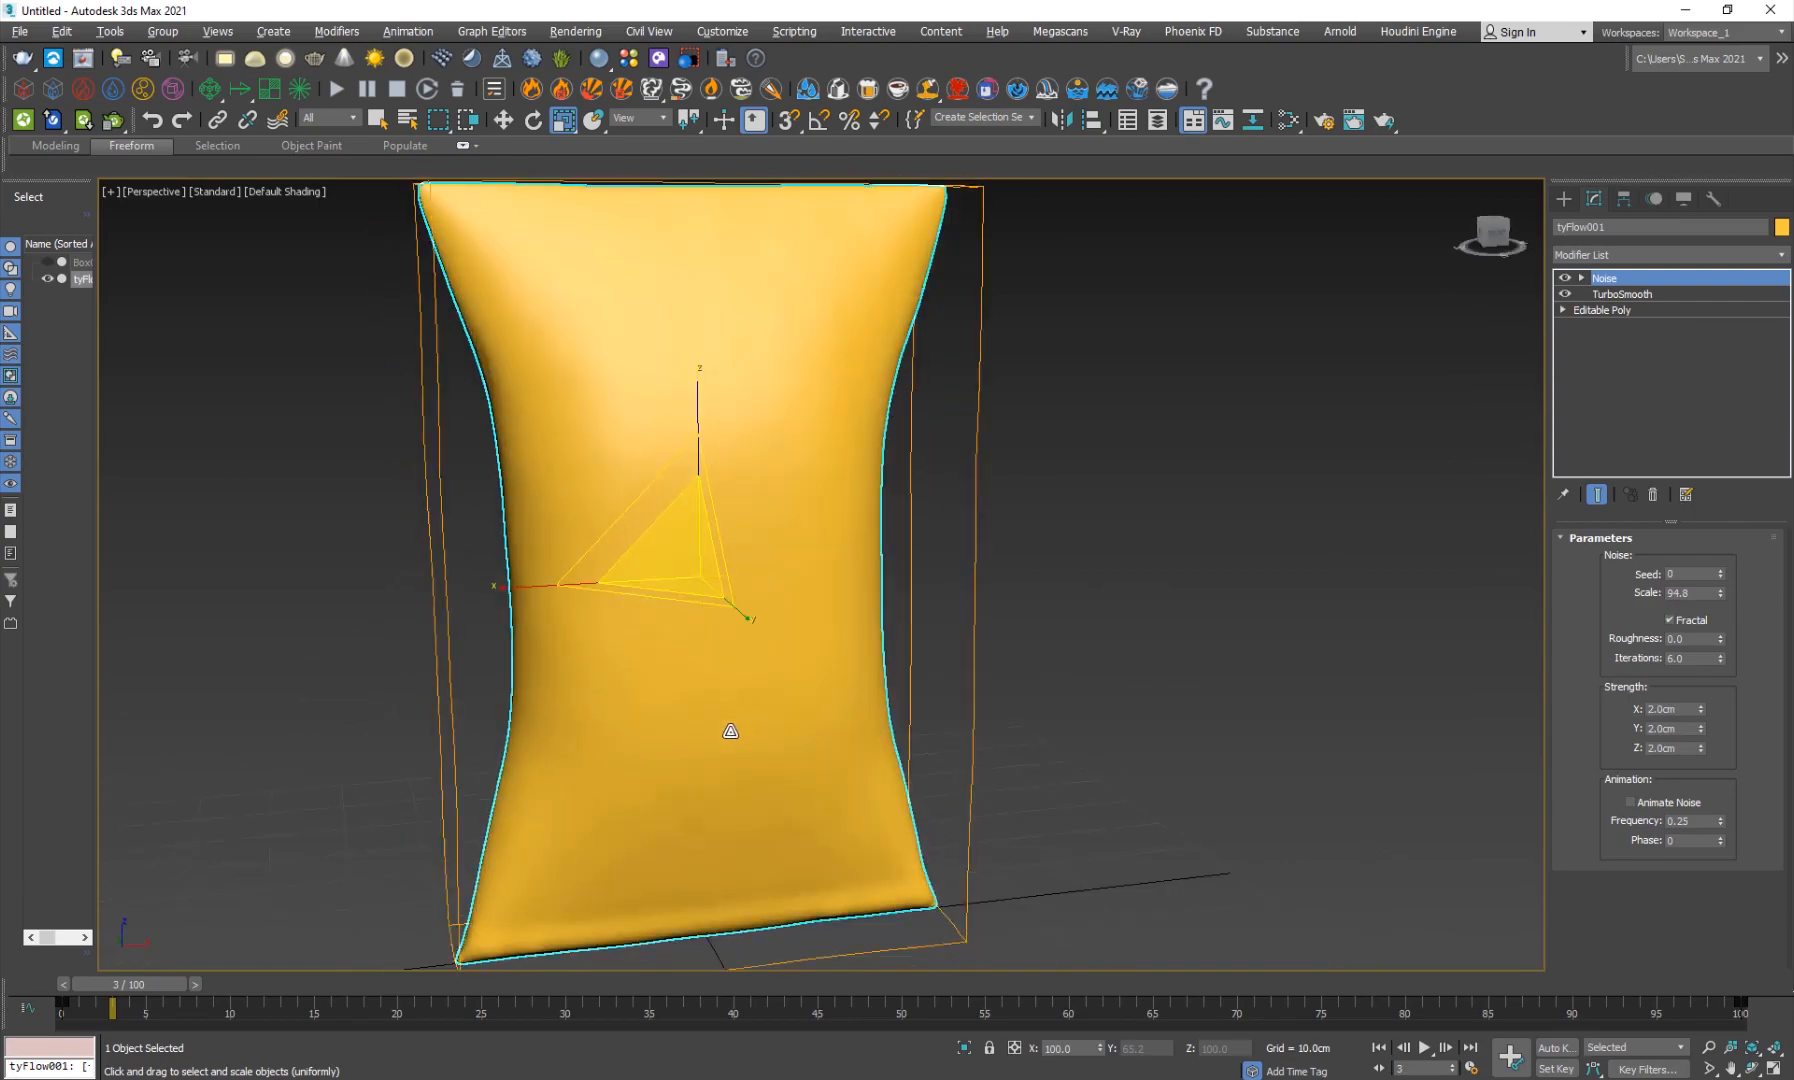
Add a second TurboSmooth on top, then select the bag front's 1920 polygons in the base Editable Poly.
{"action": "left_click", "coordinate": [1659, 254]}
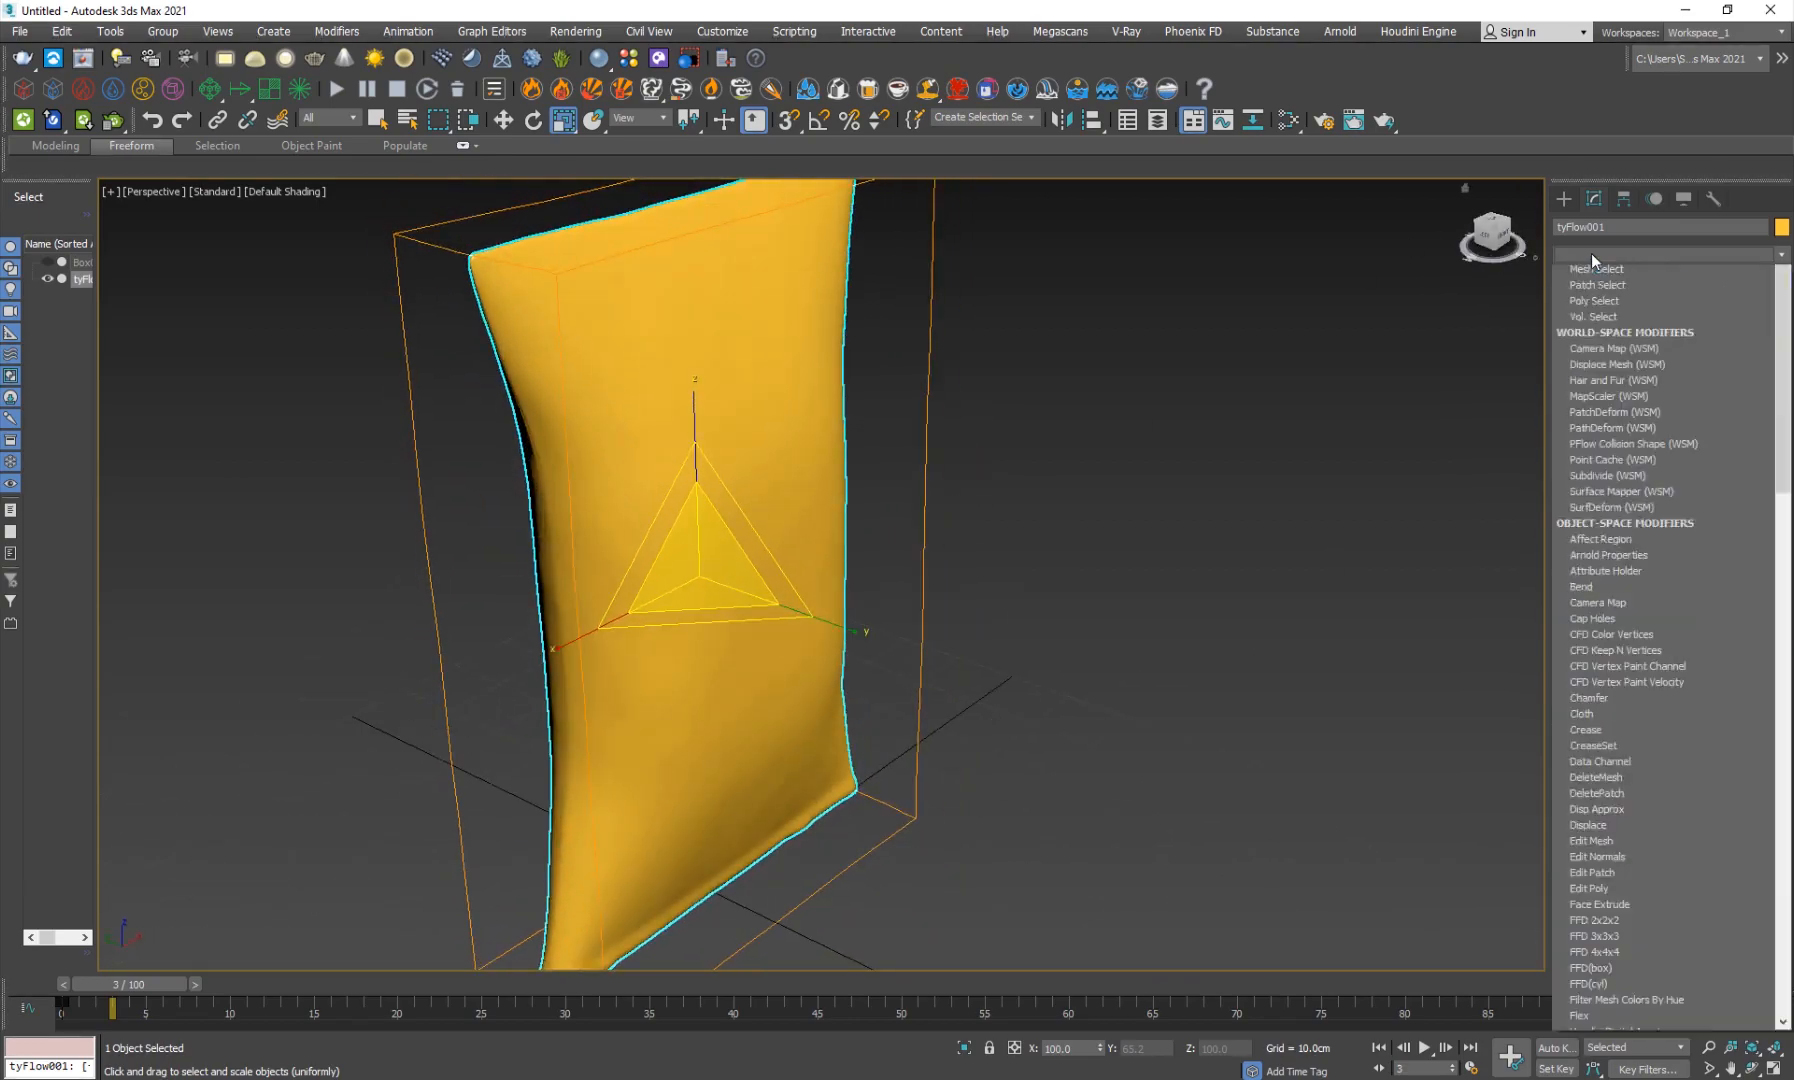
{"action": "left_click", "coordinate": [1621, 277]}
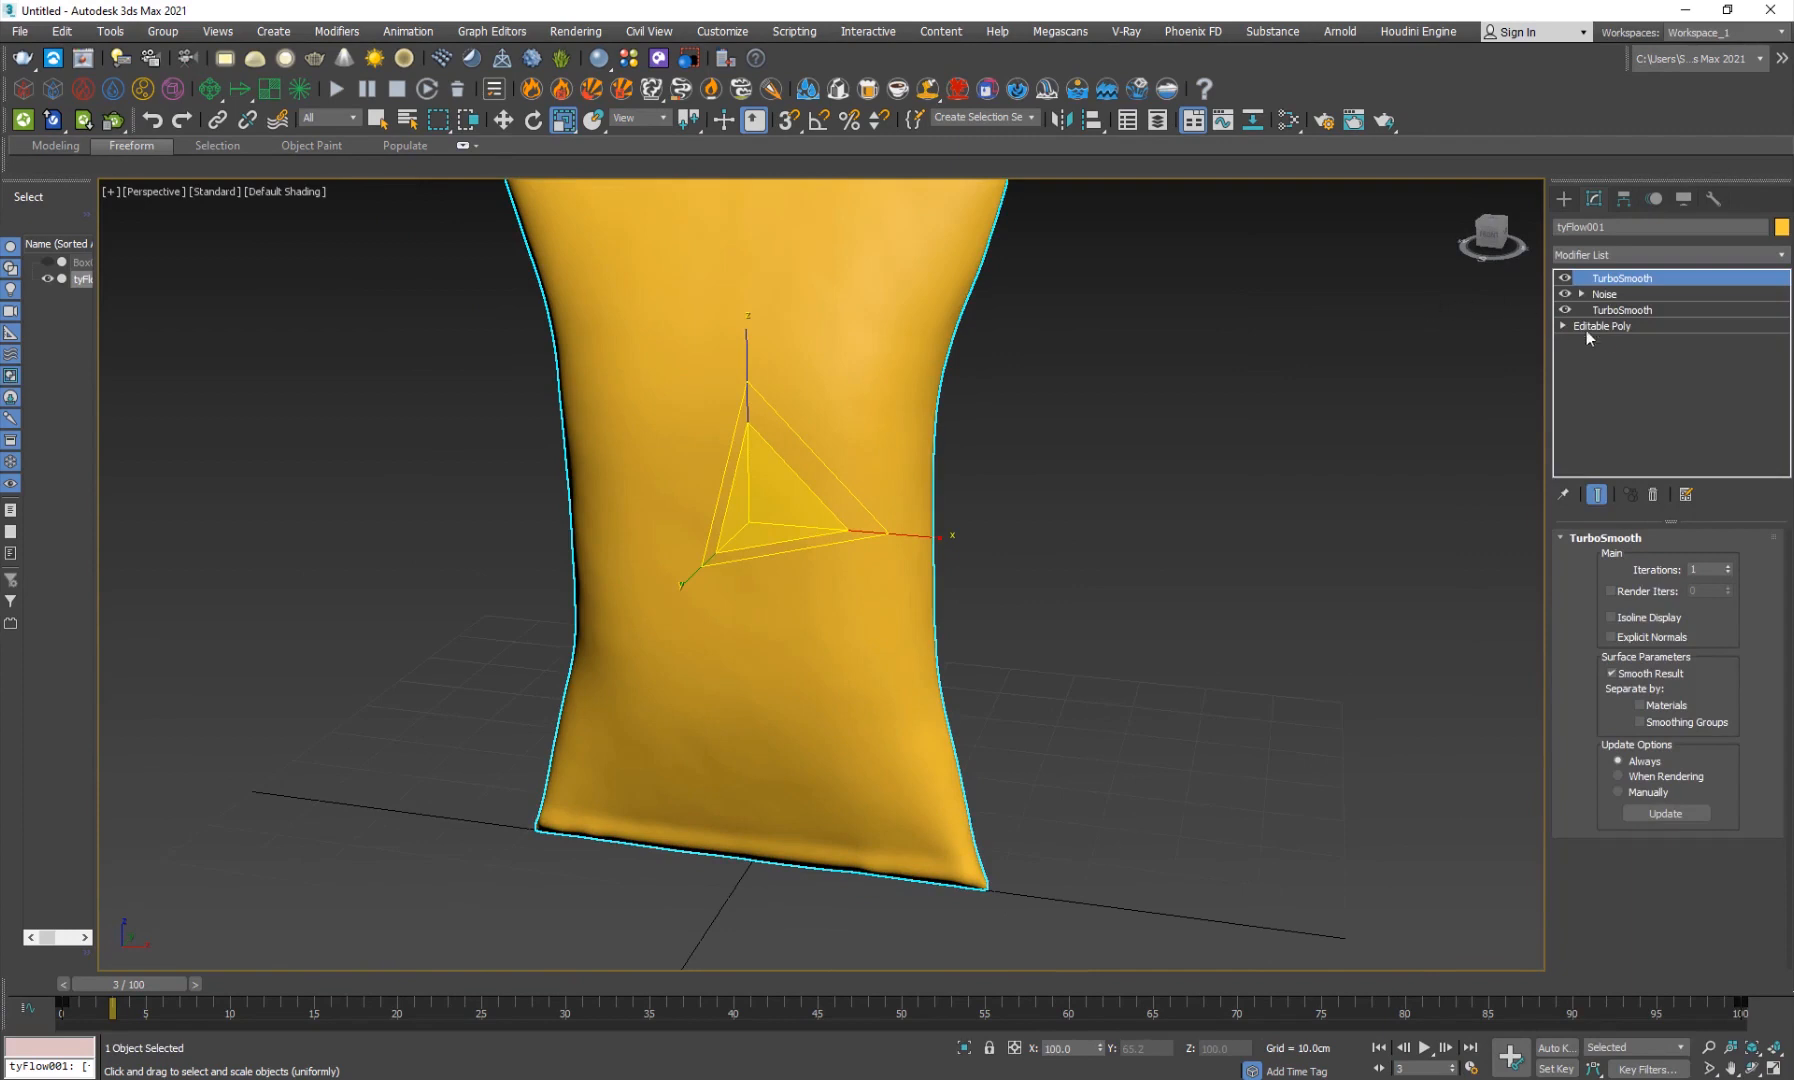
{"action": "left_click", "coordinate": [1602, 326]}
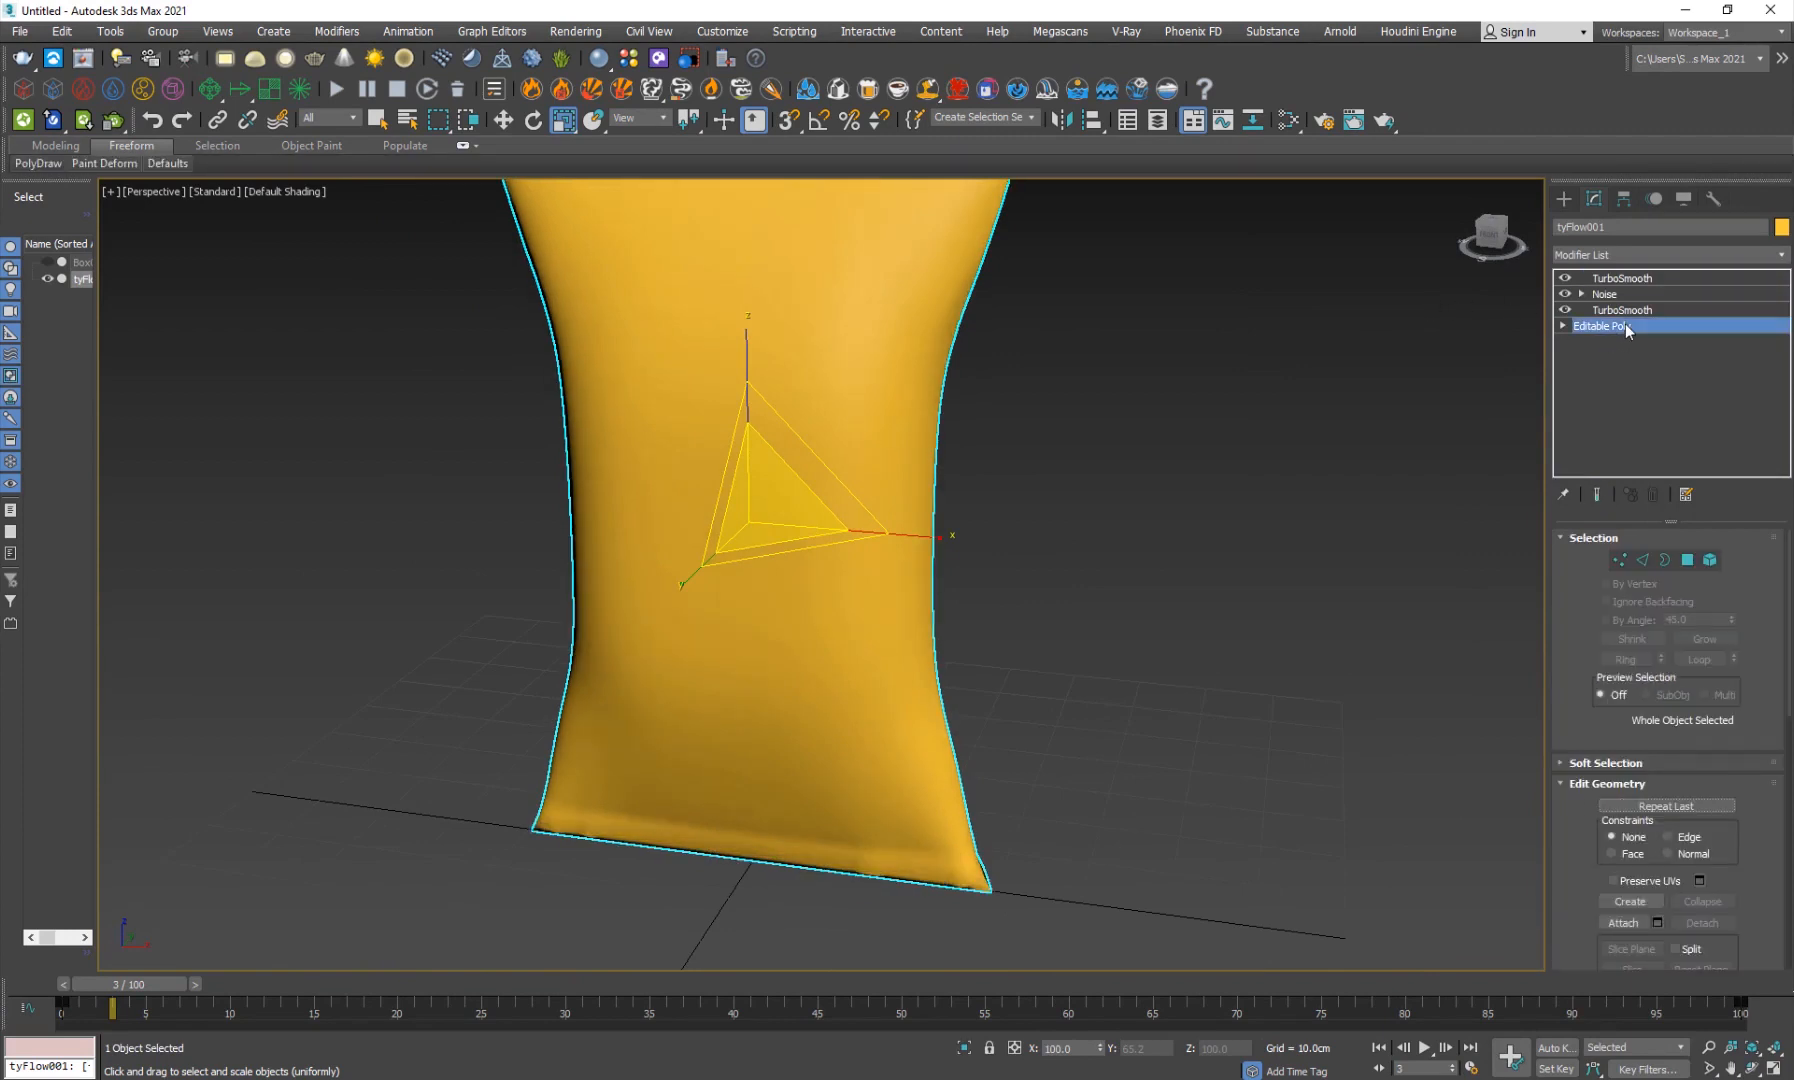
{"action": "mouse_move", "coordinate": [1677, 351]}
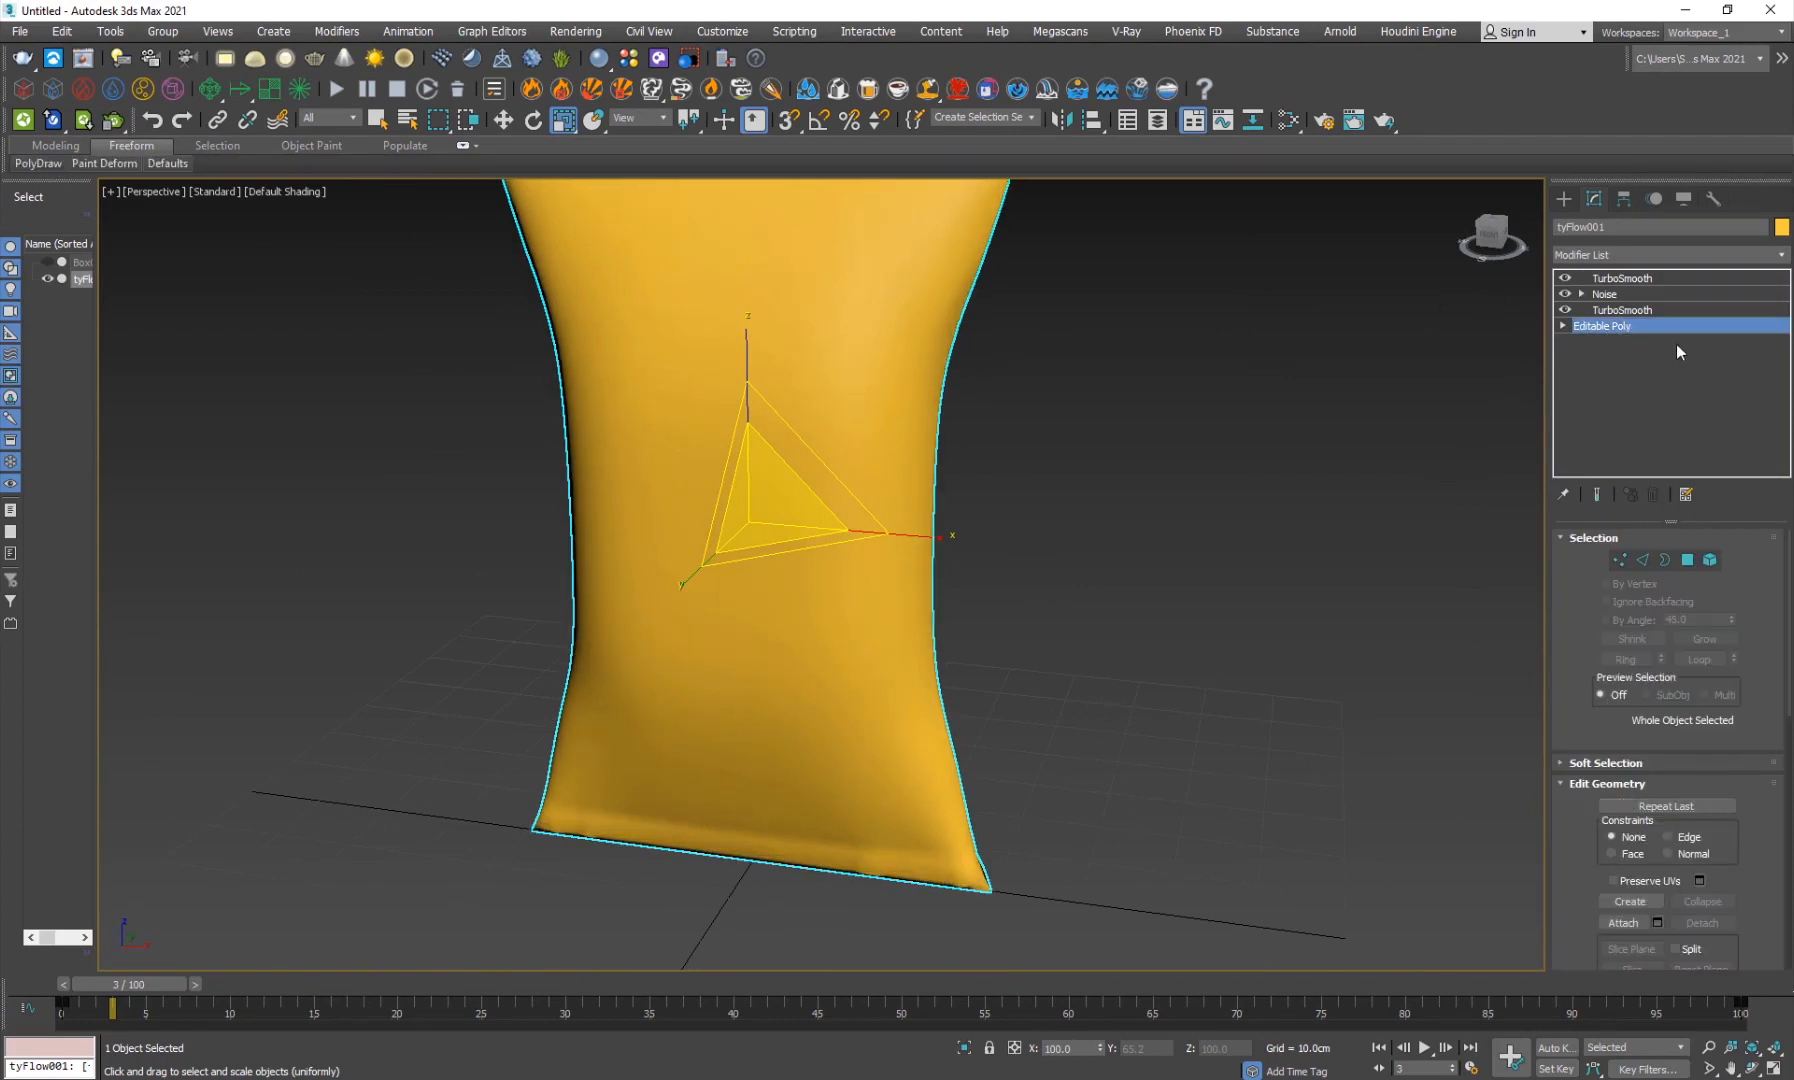
{"action": "left_click", "coordinate": [1689, 559]}
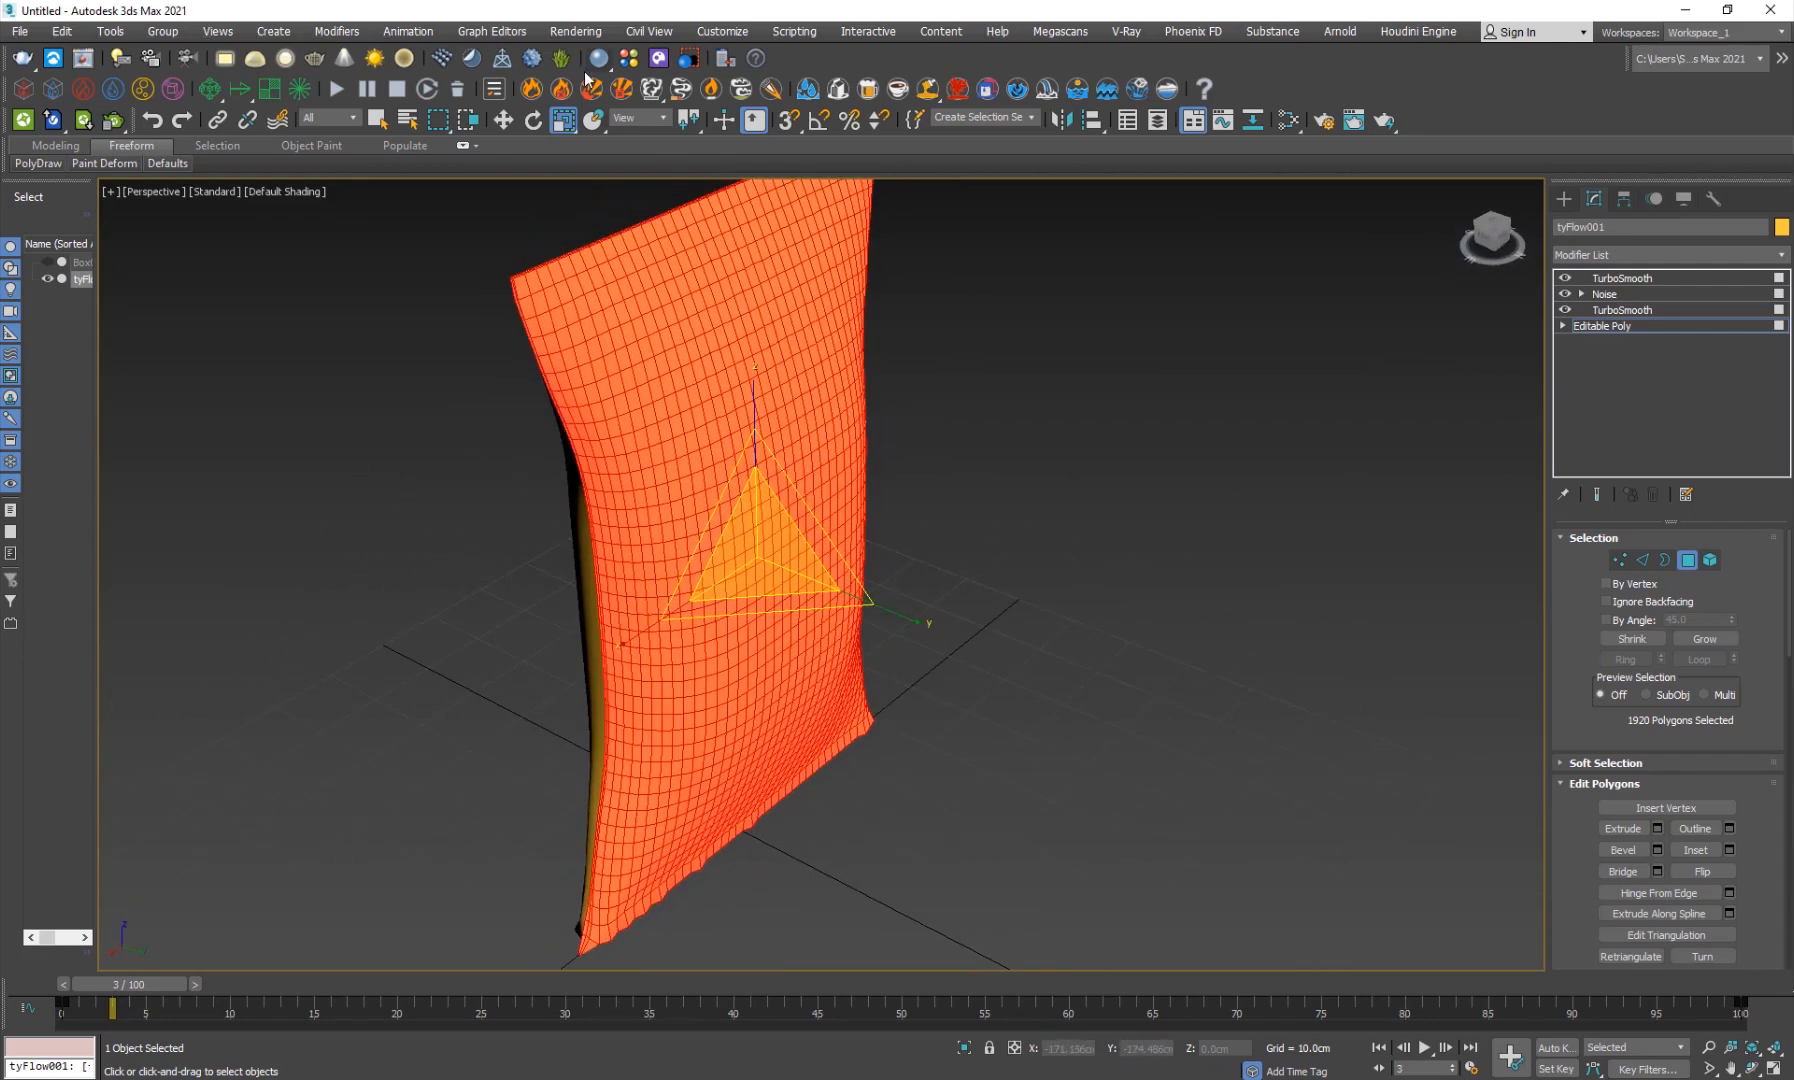
Check the Render Setup so V-Ray is the active renderer.
{"action": "left_click", "coordinate": [574, 31]}
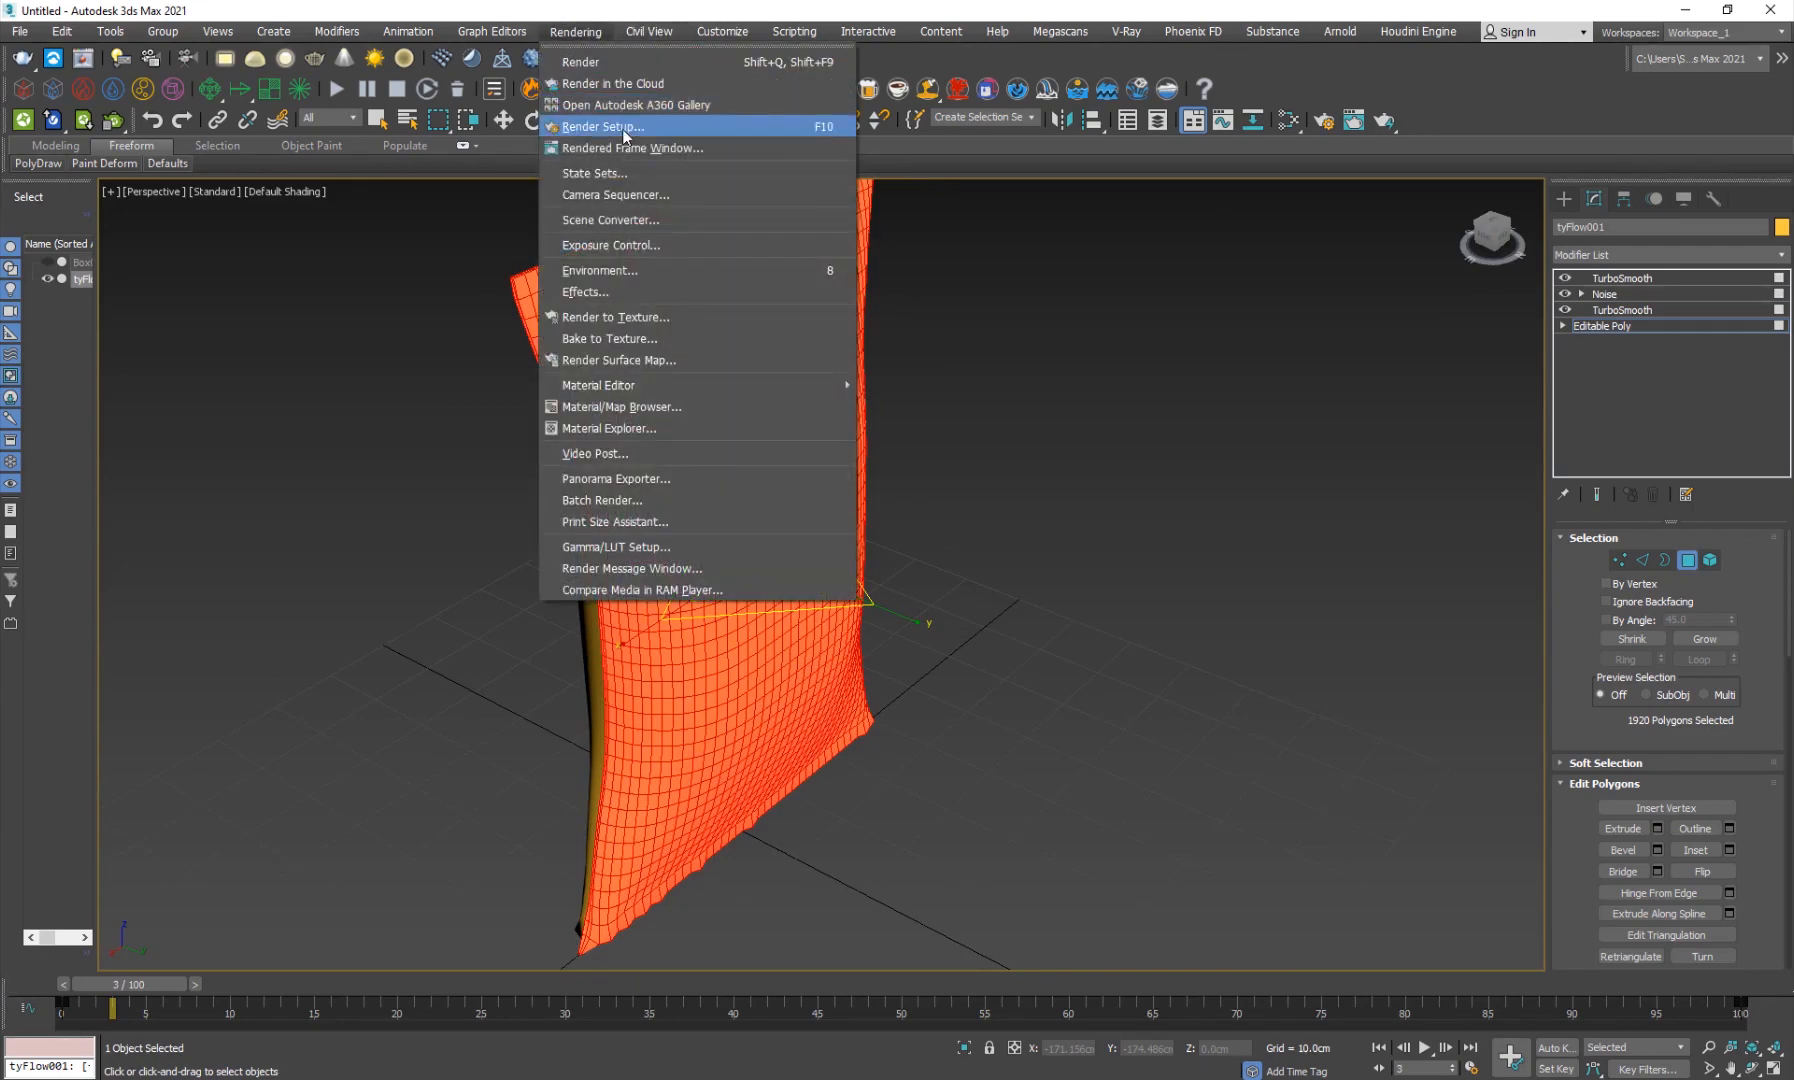
{"action": "left_click", "coordinate": [603, 126]}
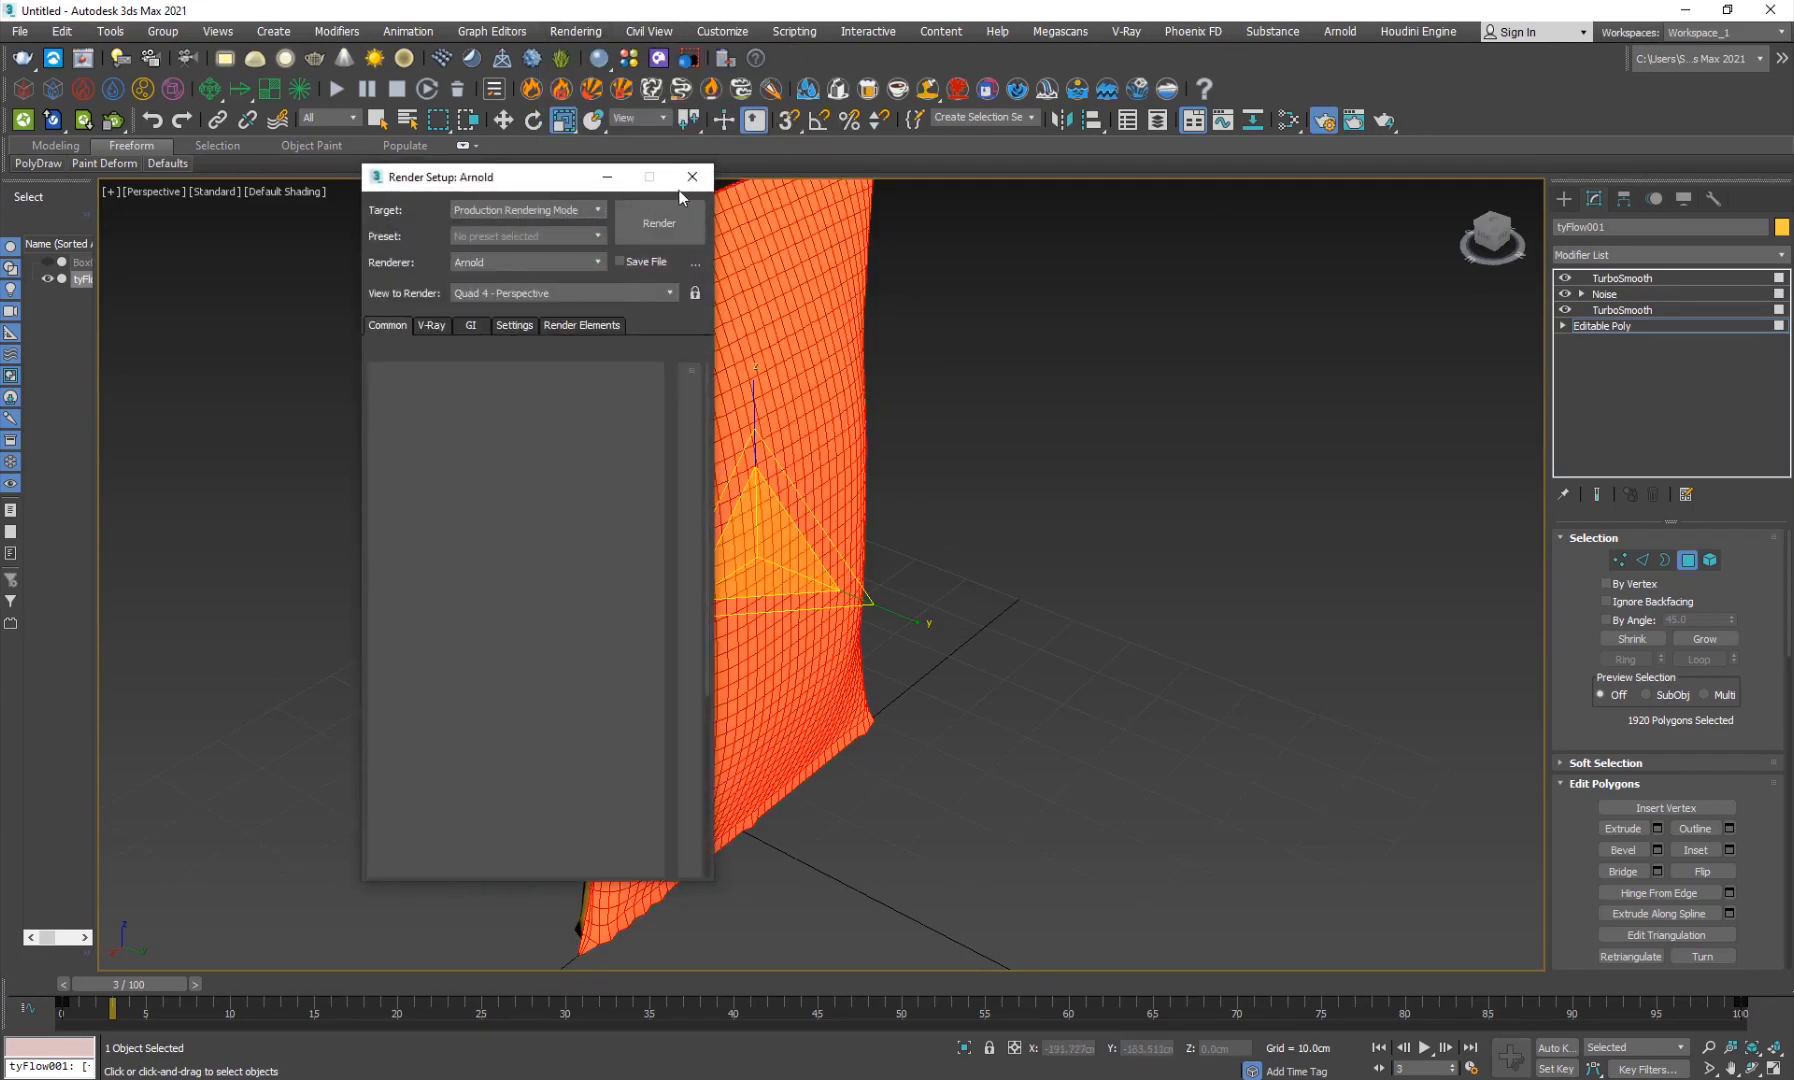
{"action": "left_click", "coordinate": [691, 176]}
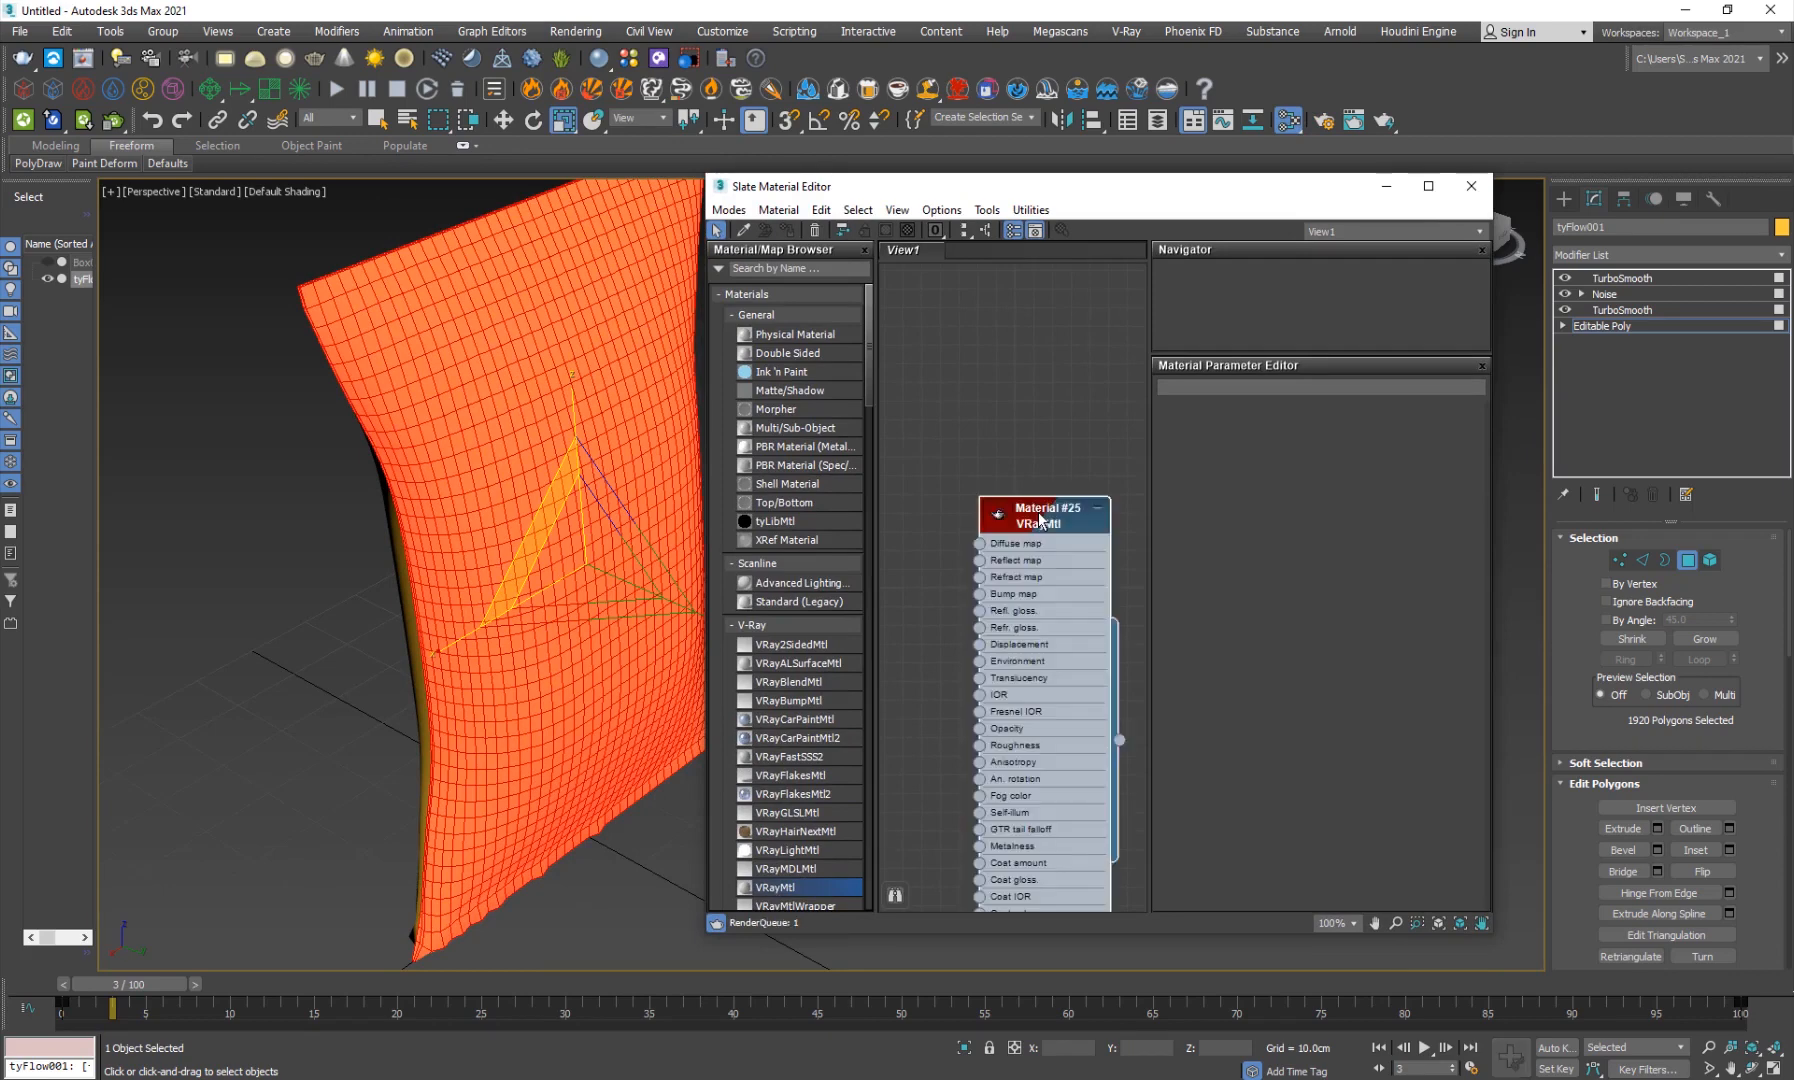
Create two VRayMtl materials with front and back Lay's bitmaps and assign them to the bag's polygon selections.
{"action": "left_click", "coordinate": [1041, 515]}
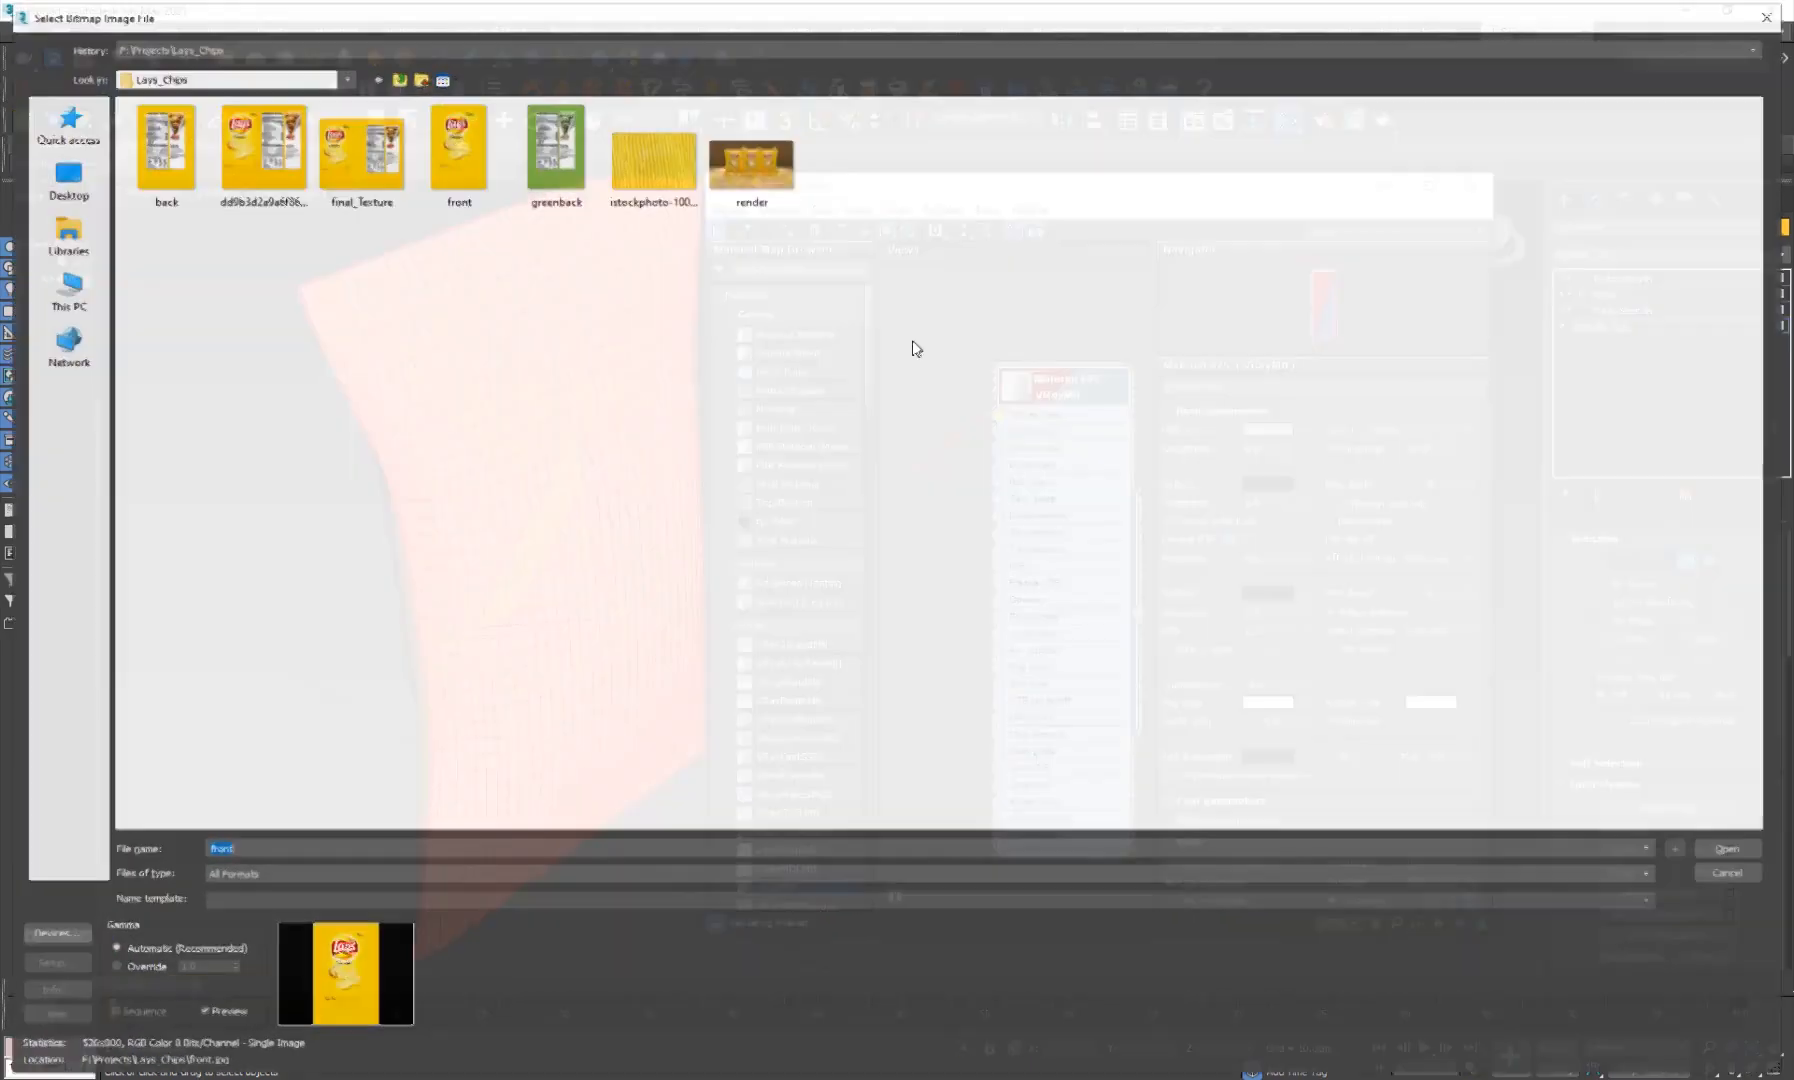
{"action": "left_click", "coordinate": [455, 146]}
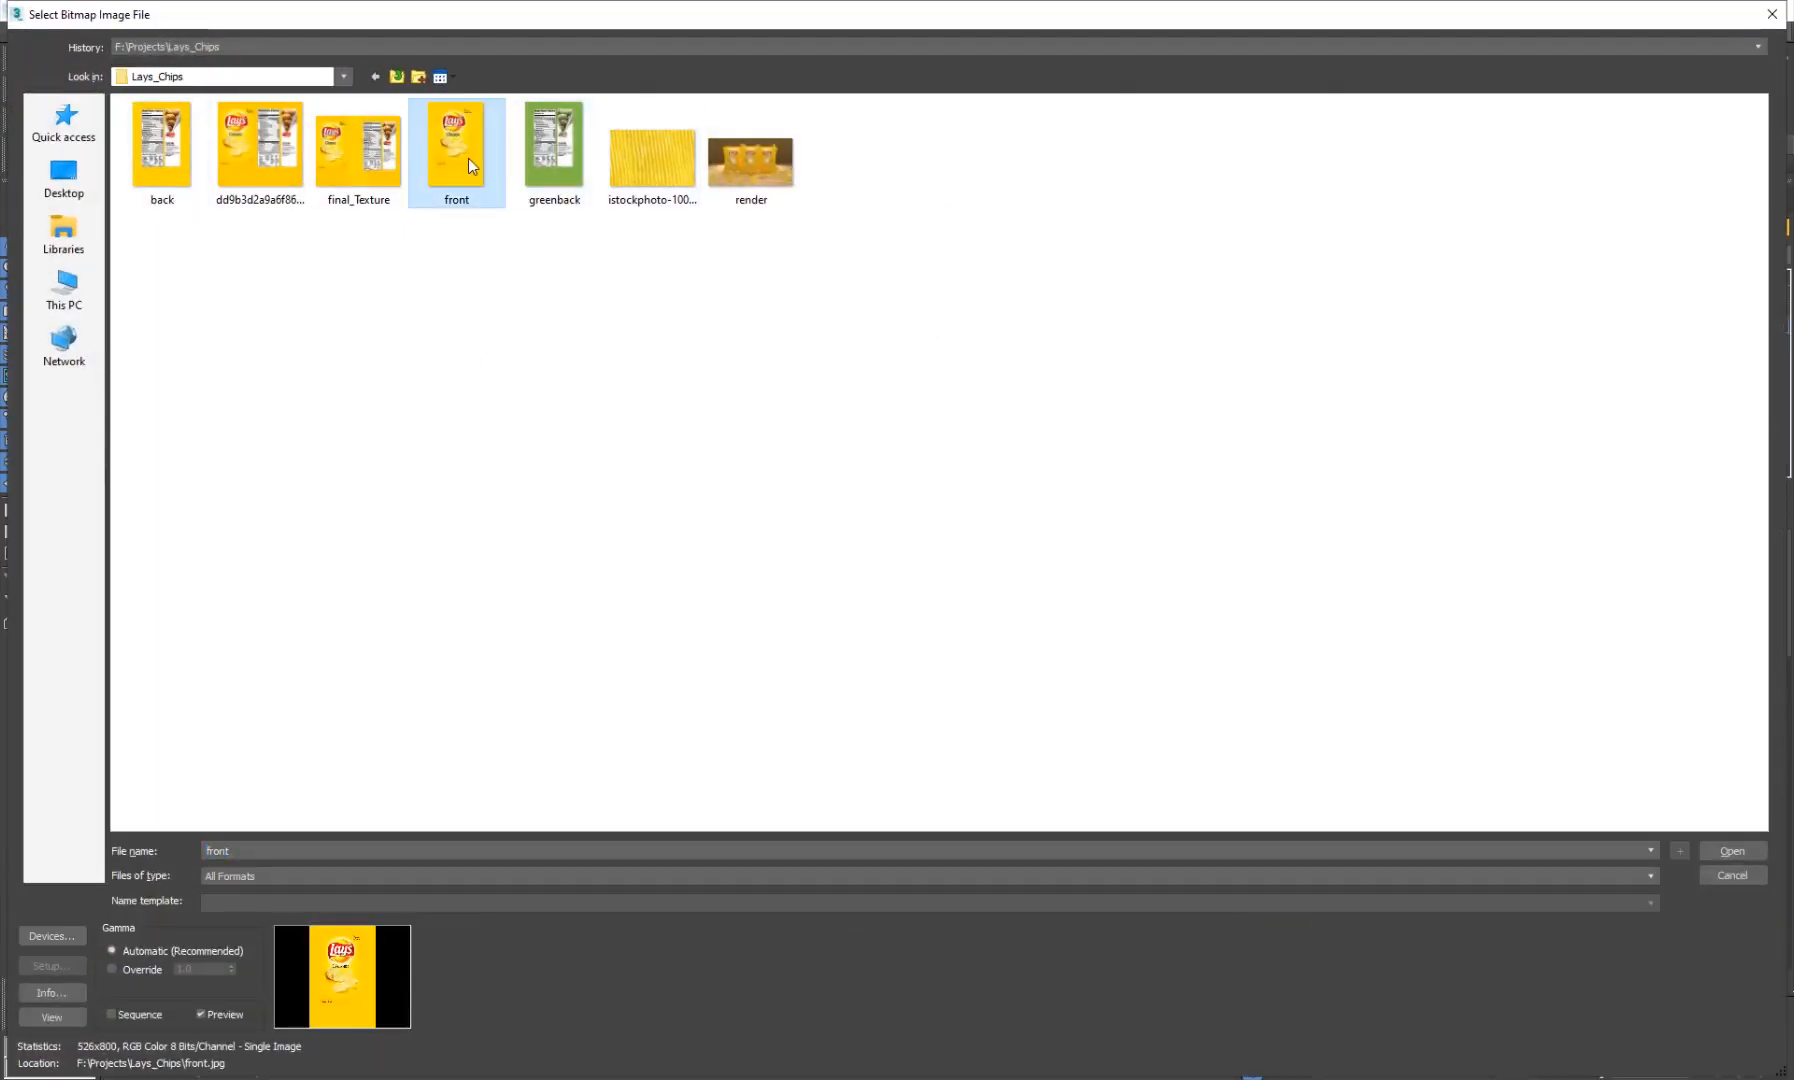
{"action": "left_click", "coordinate": [1729, 850]}
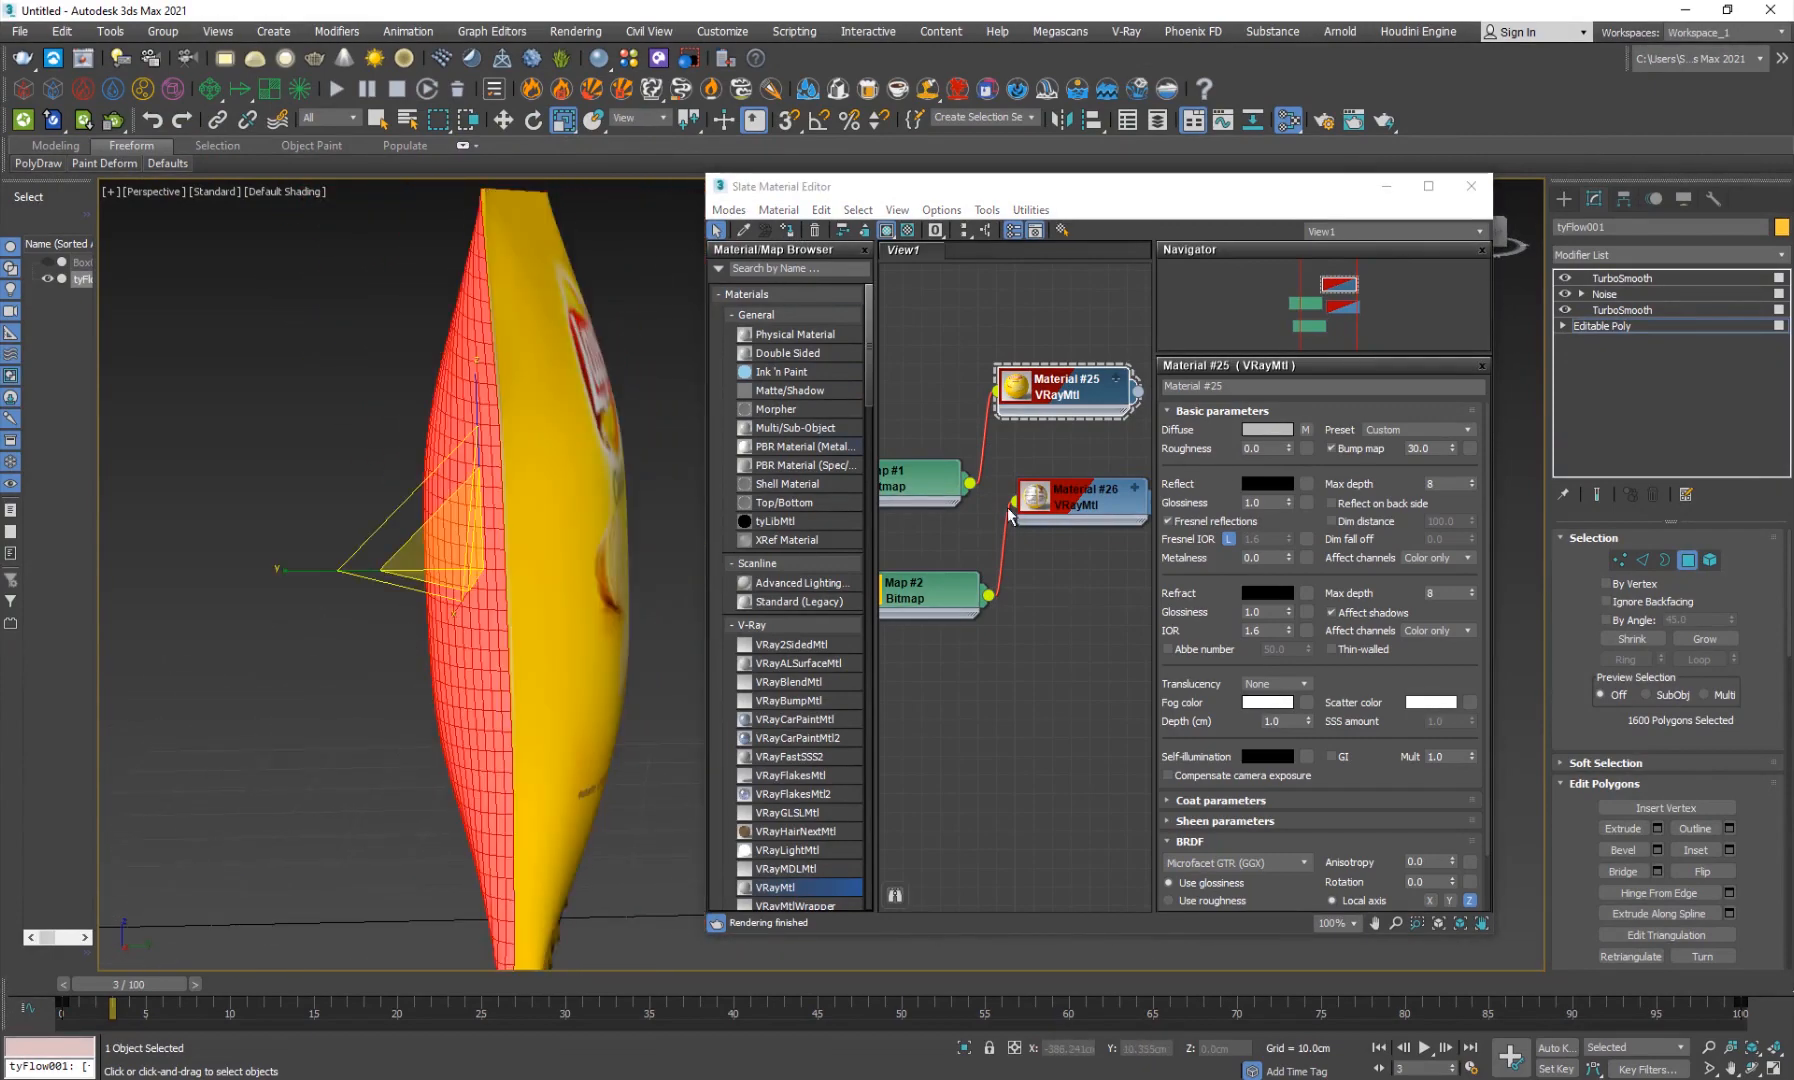
{"action": "left_click", "coordinate": [1075, 500]}
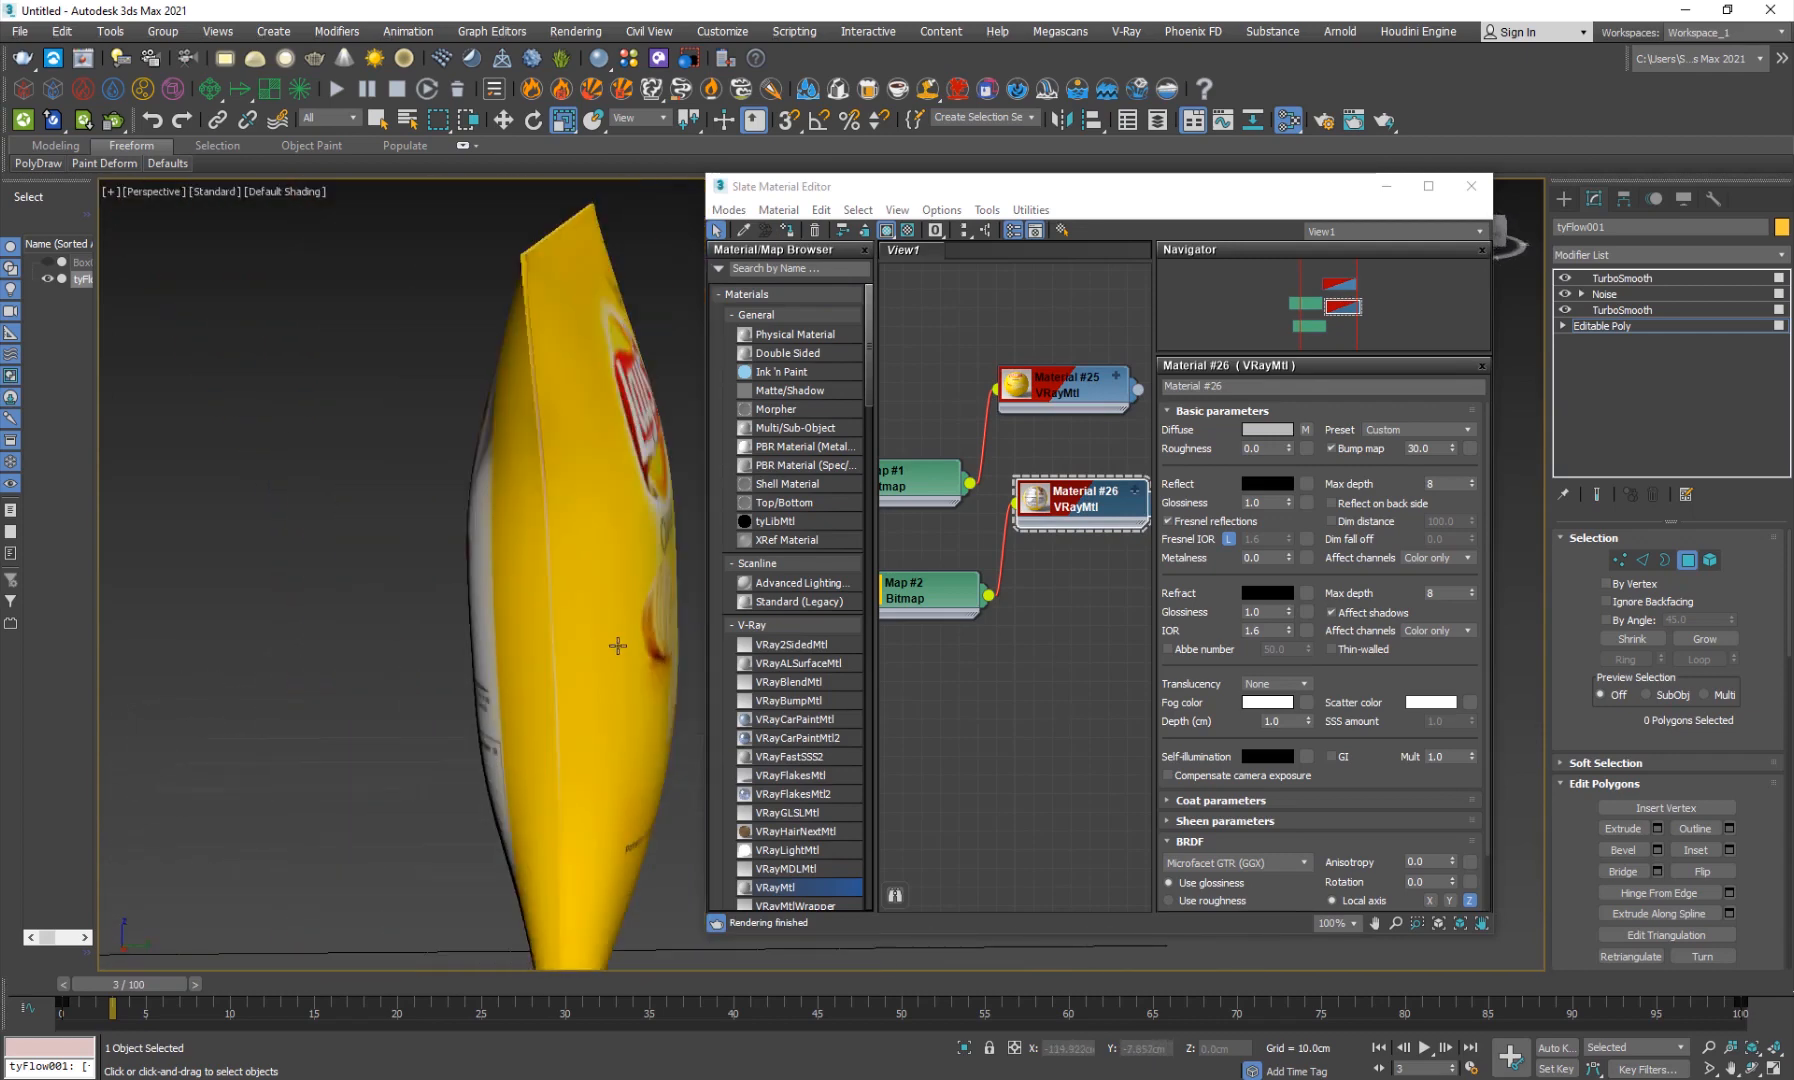
{"action": "left_click", "coordinate": [1618, 278]}
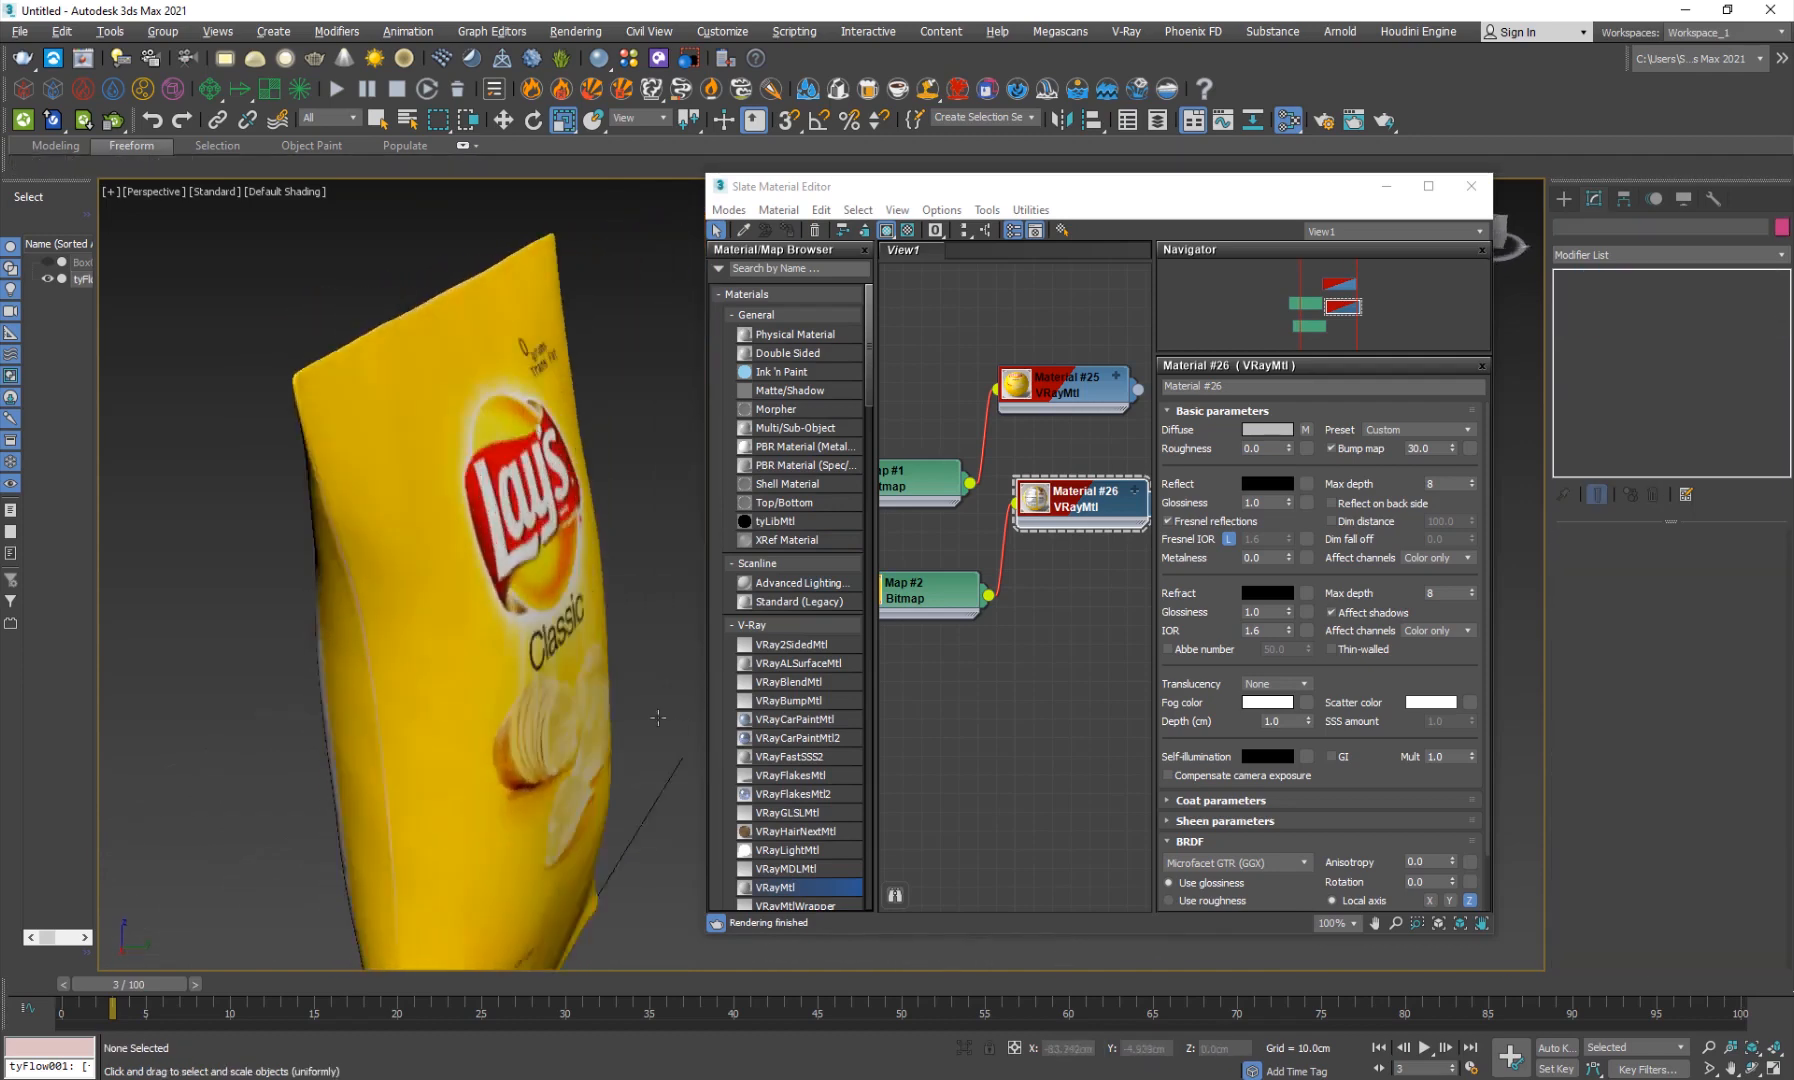
{"action": "left_click", "coordinate": [618, 721]}
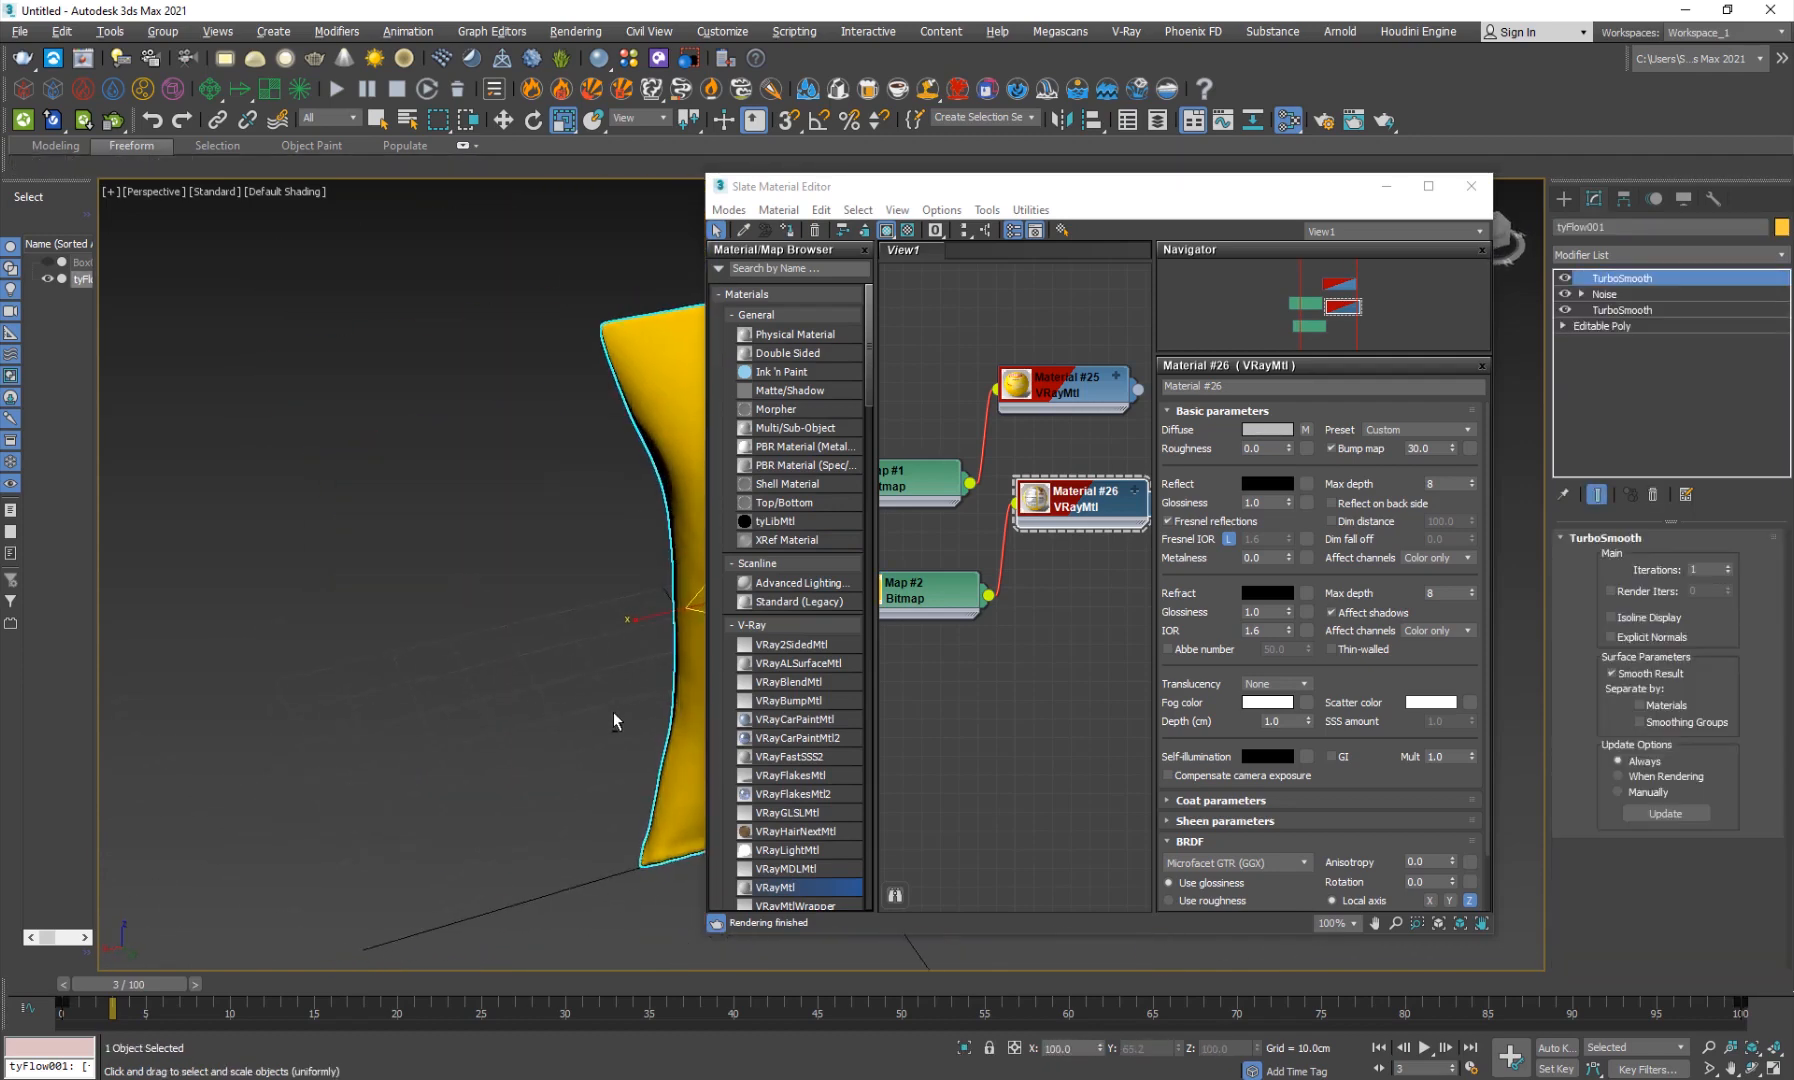
Give both bag materials grey reflection colours (114 and 84) with 0.88 glossiness.
{"action": "left_click", "coordinate": [1058, 389]}
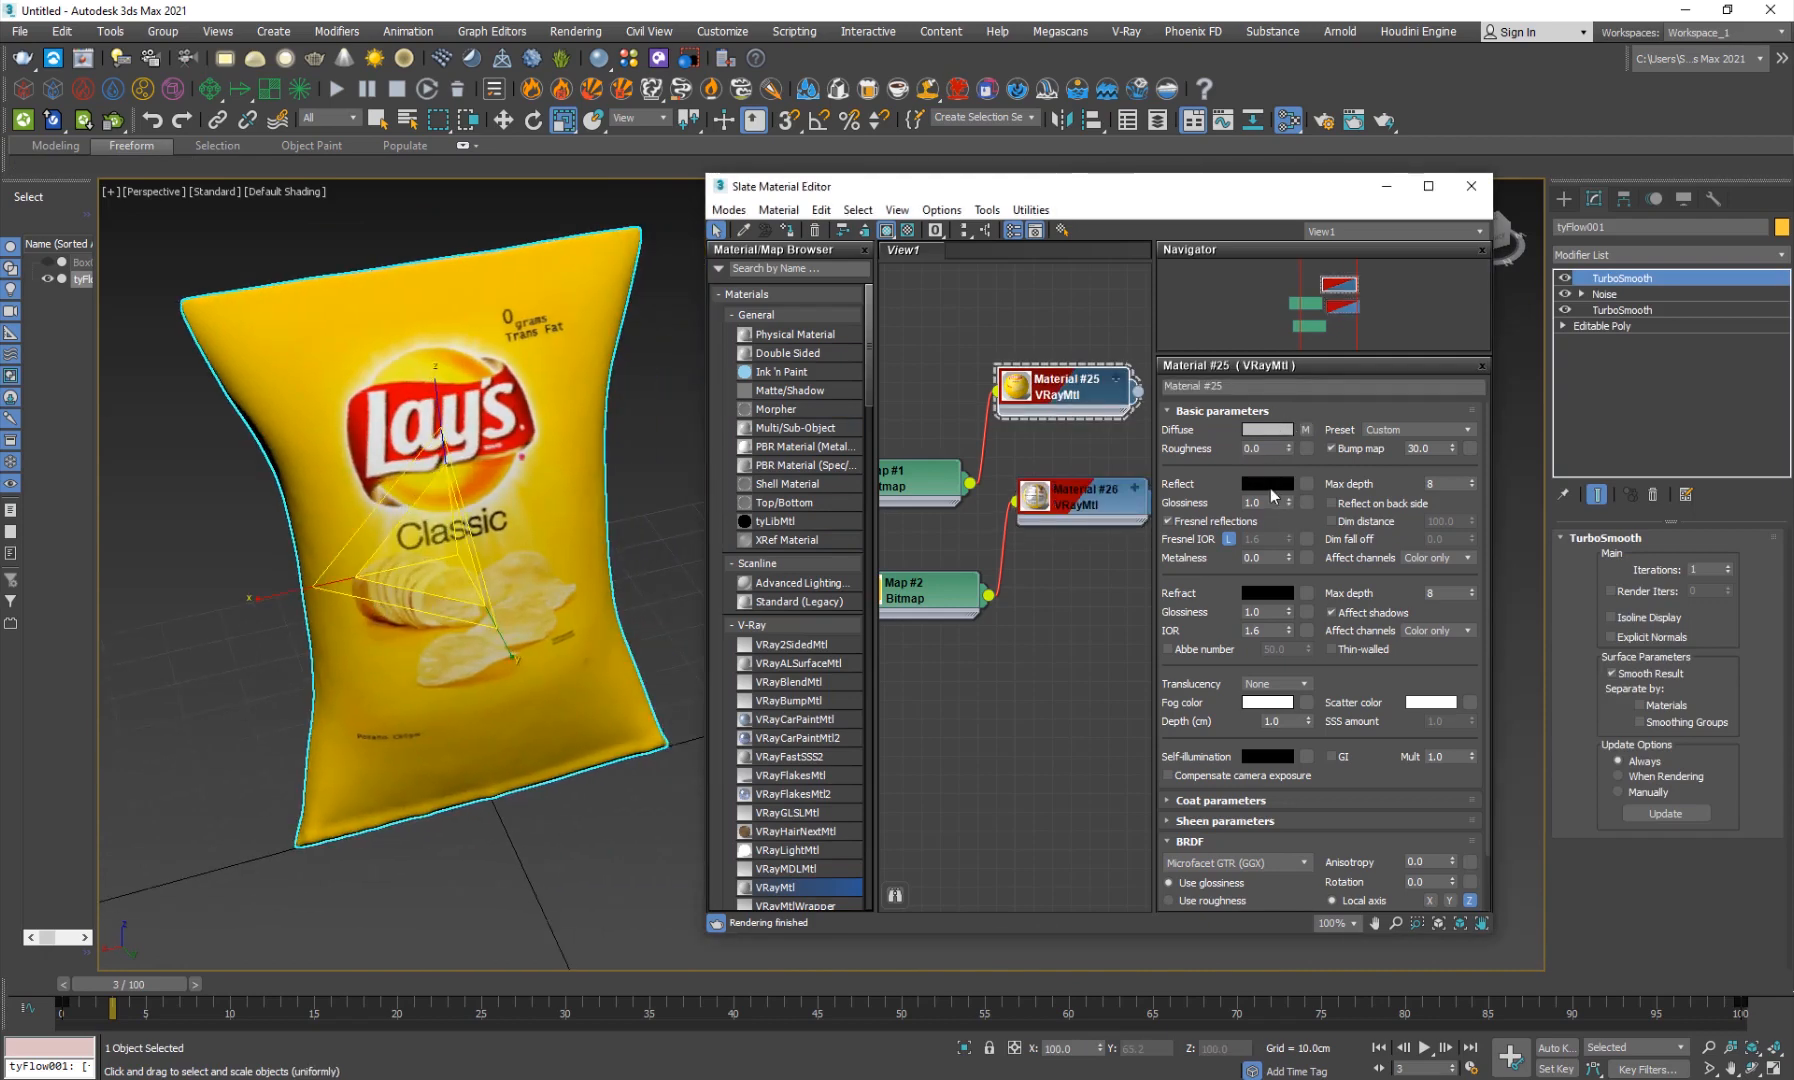
{"action": "left_click", "coordinate": [1267, 483]}
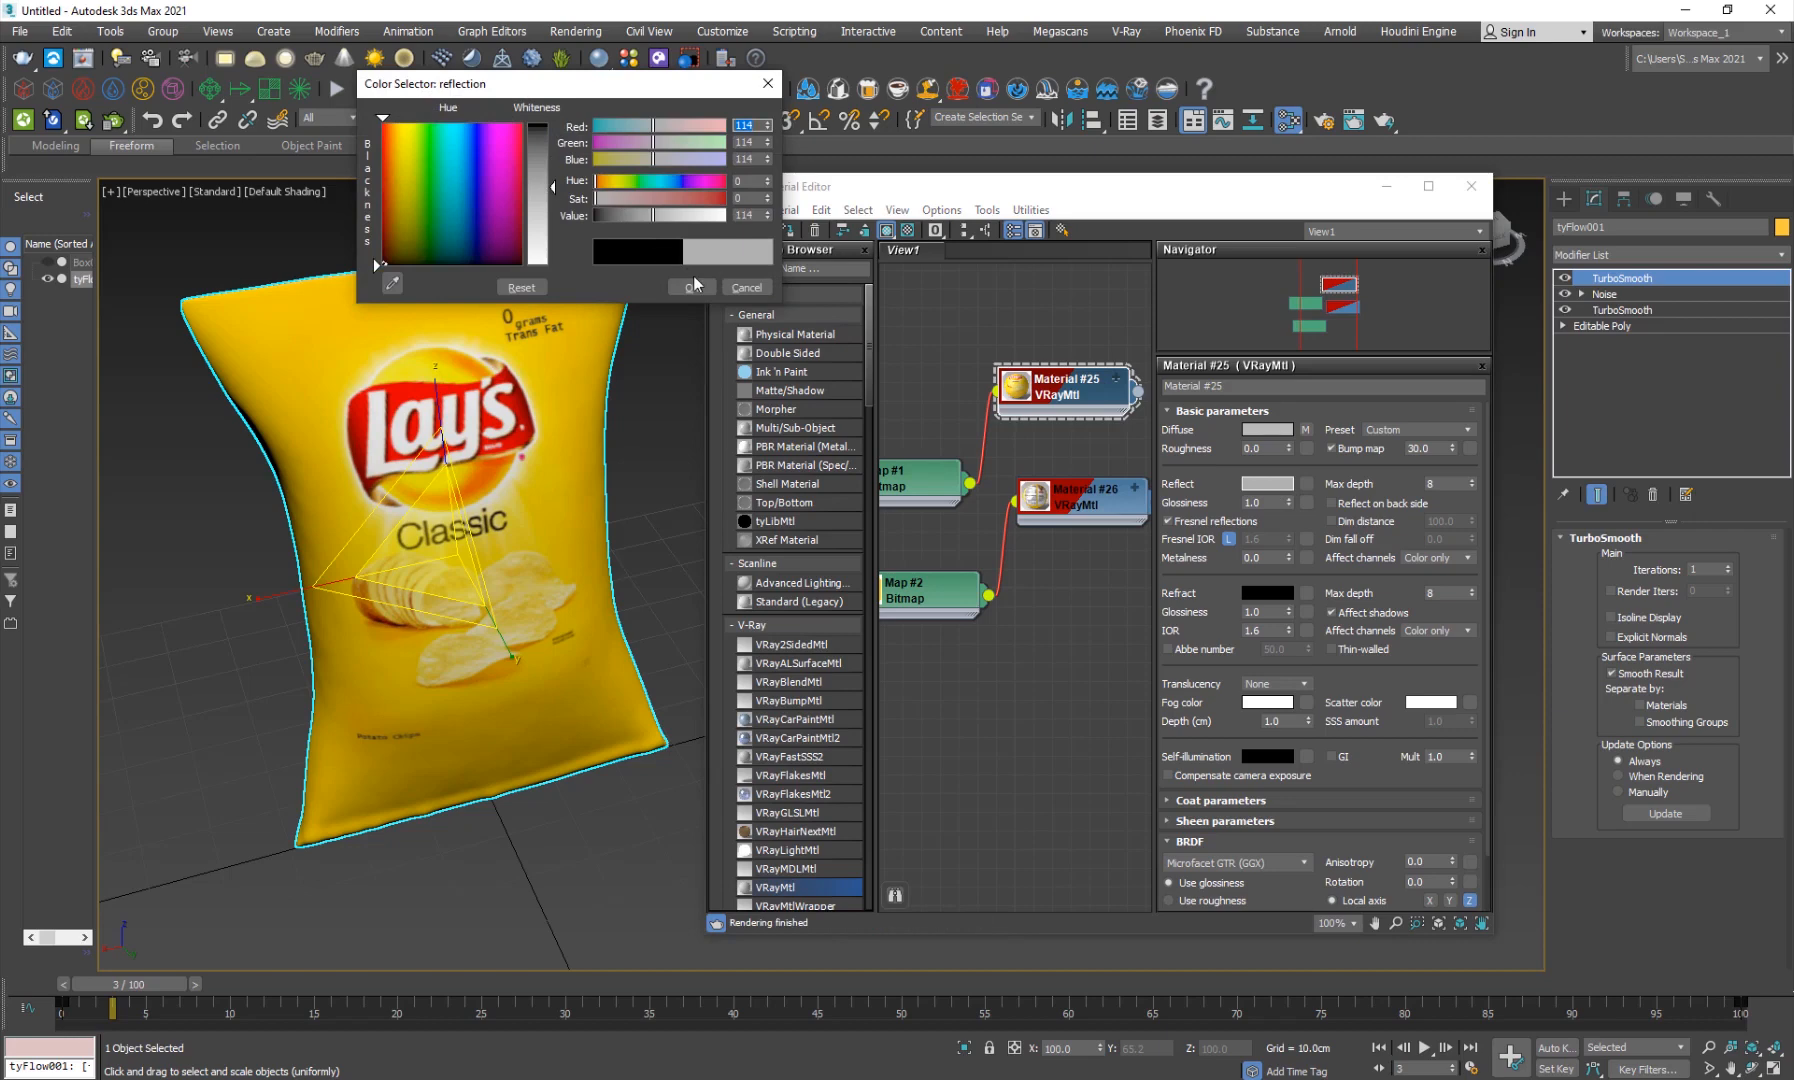
{"action": "left_click", "coordinate": [684, 287]}
{"action": "type", "text": "0.88"}
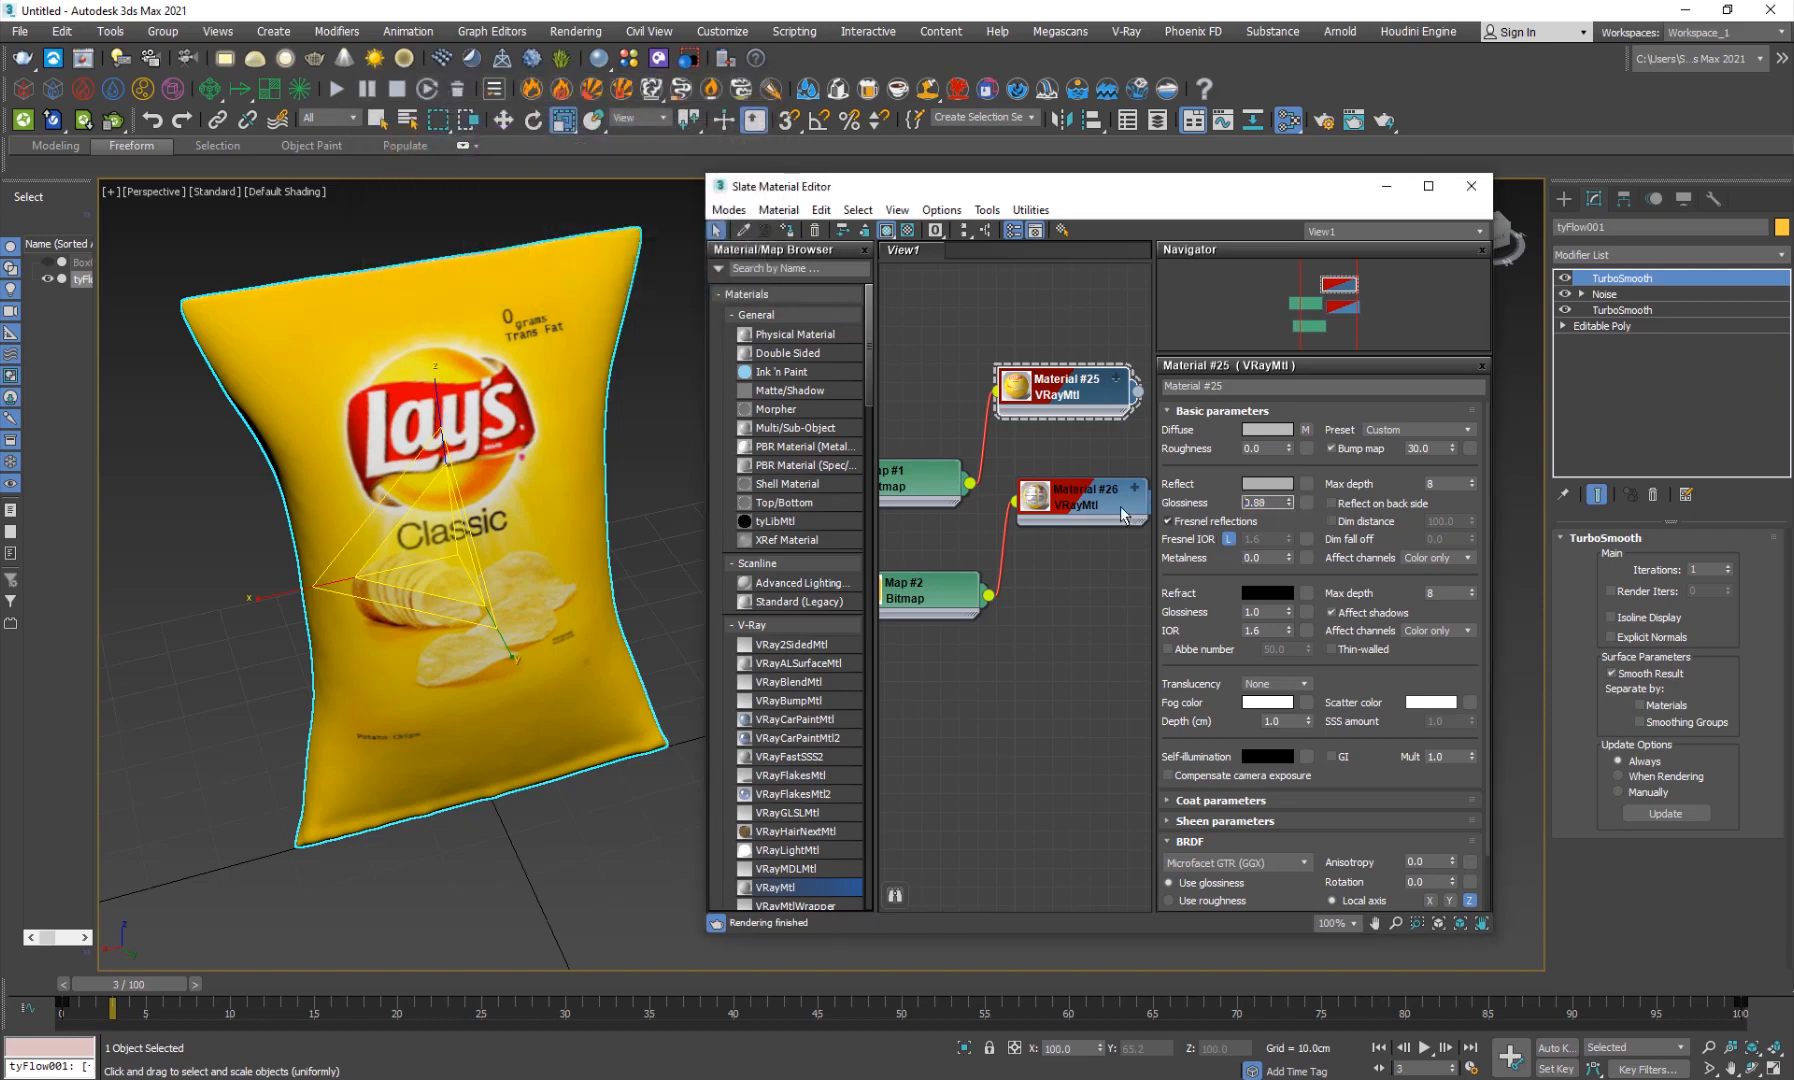
{"action": "left_click", "coordinate": [1265, 483]}
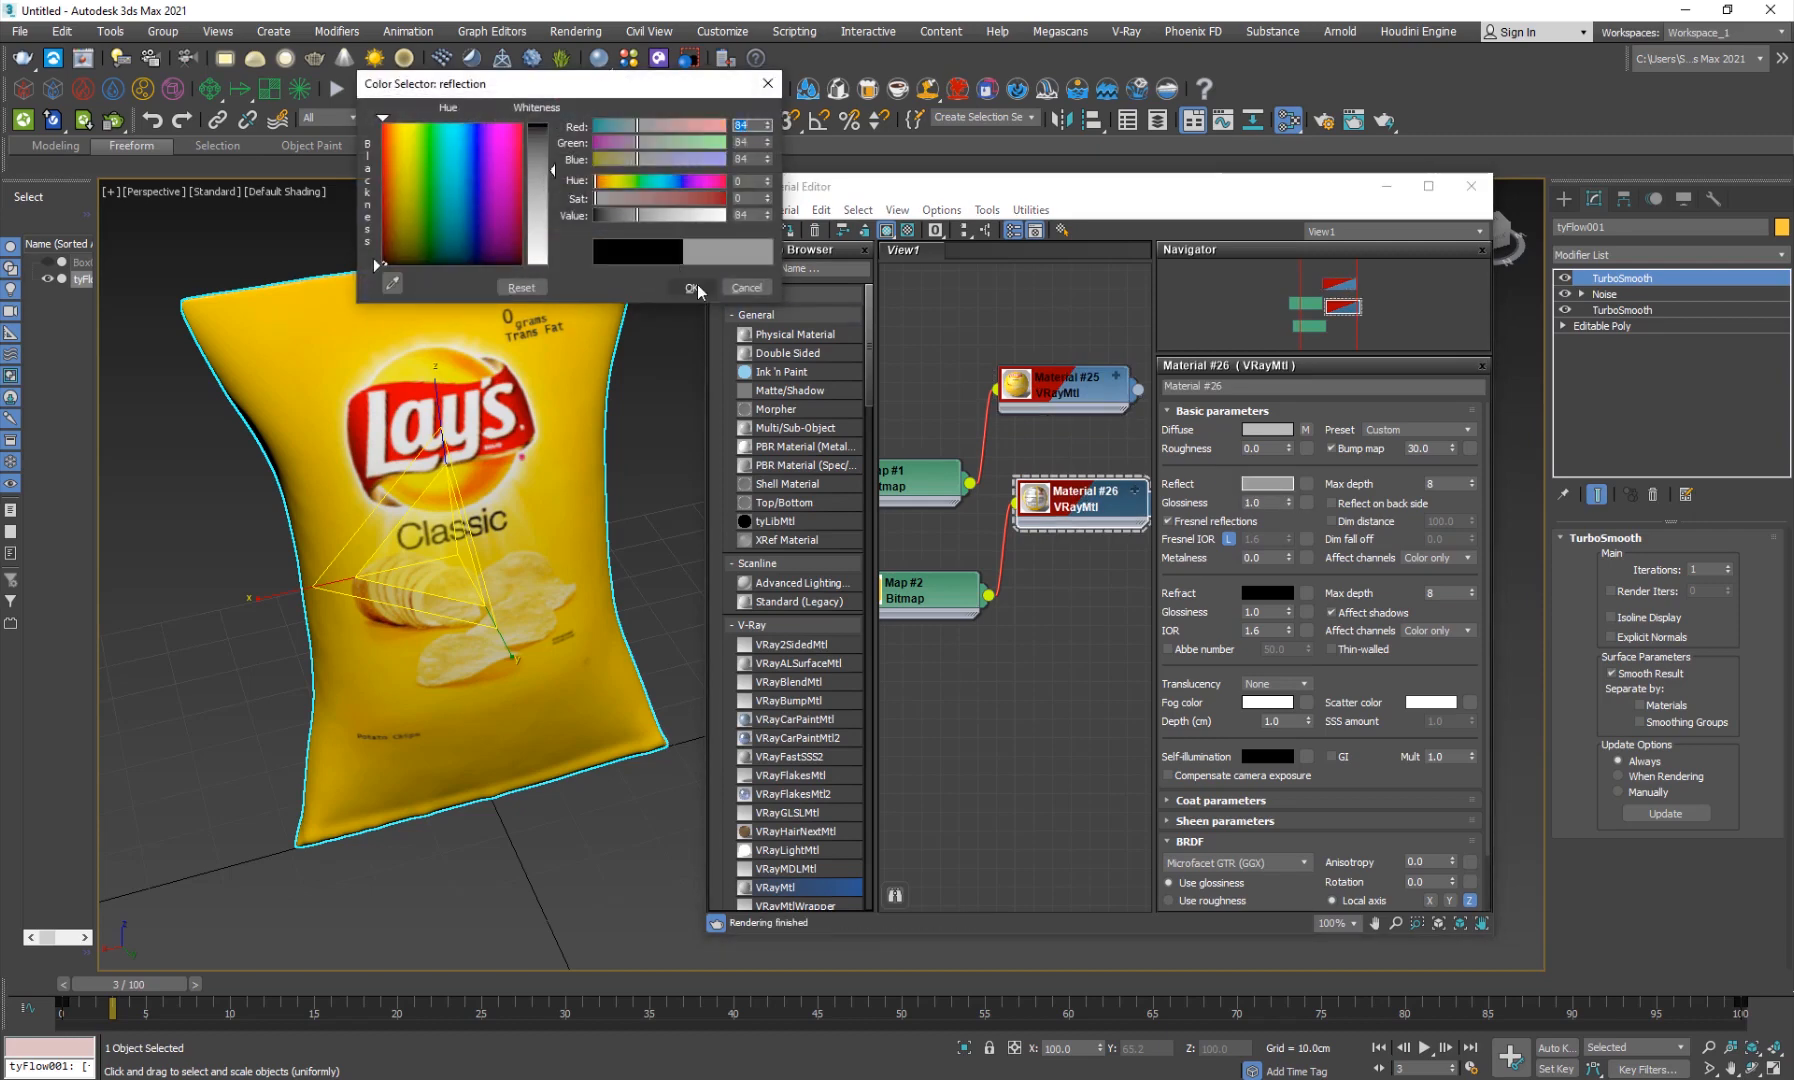
{"action": "left_click", "coordinate": [691, 287]}
{"action": "type", "text": "0.88"}
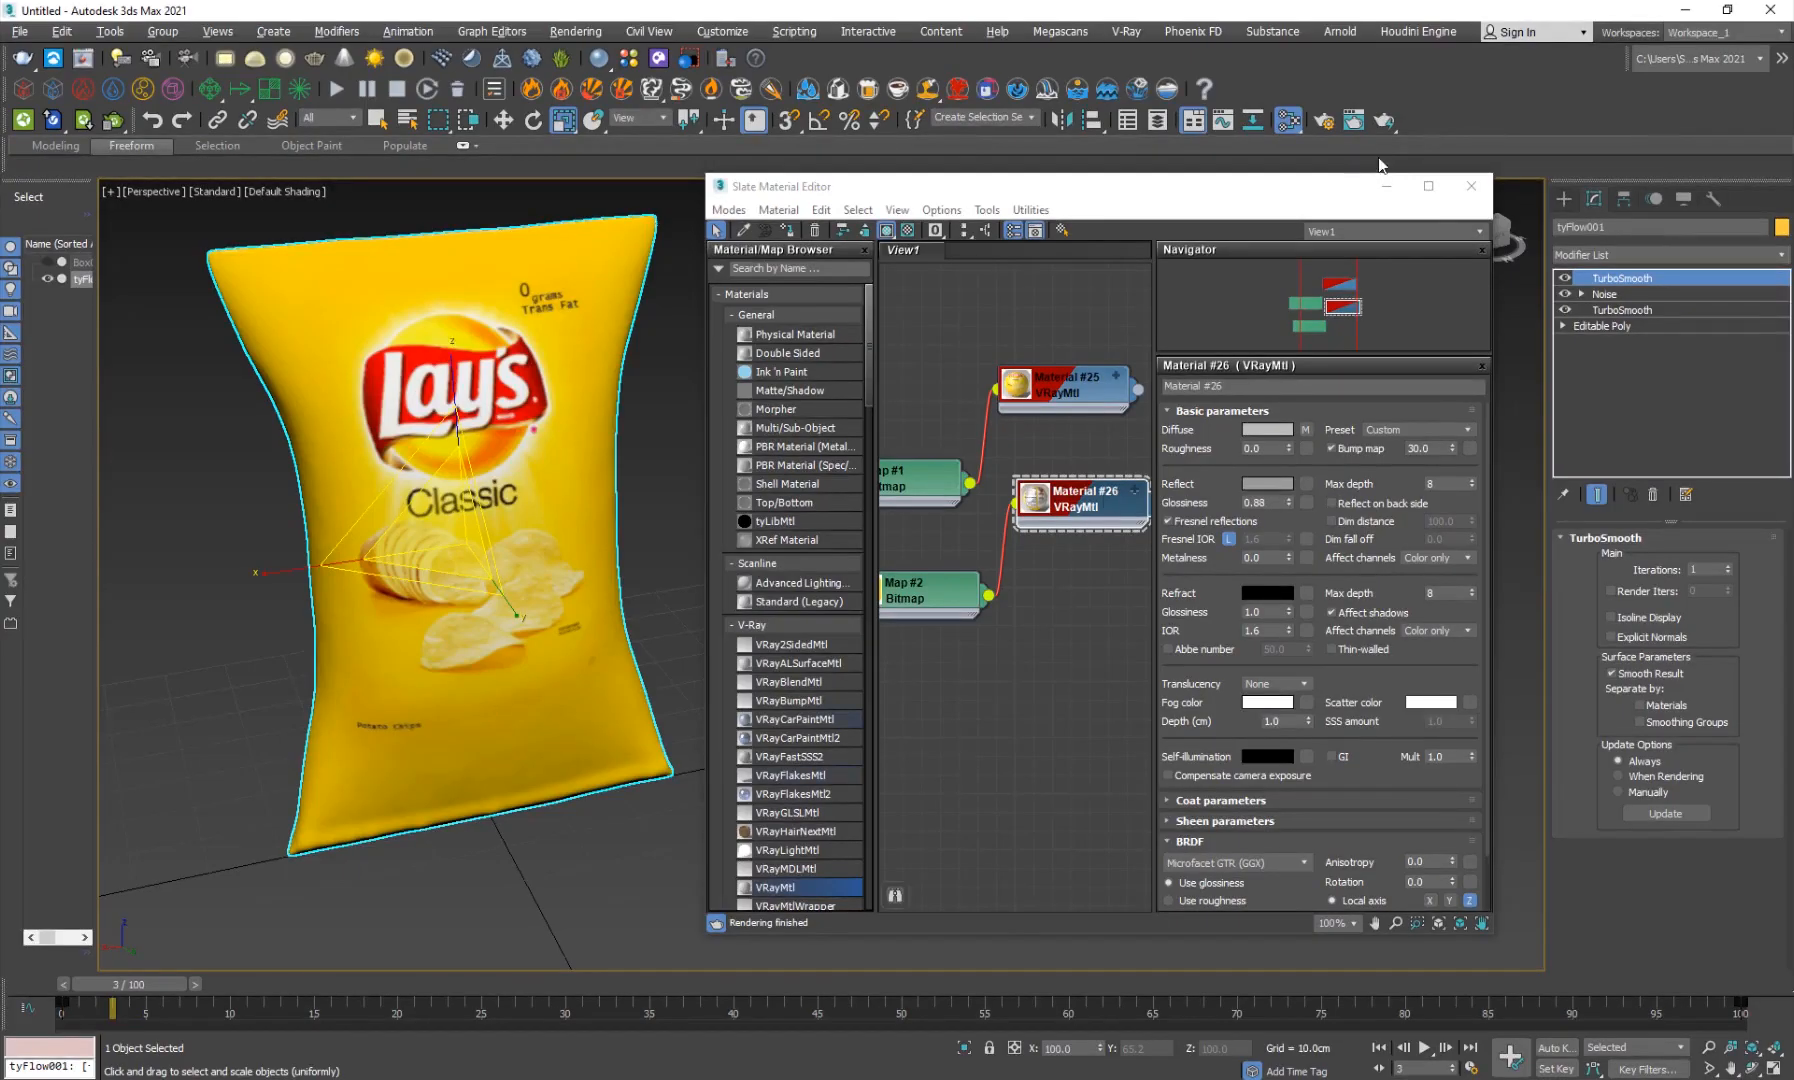
Draw a thin box beside the chips bag and delete the test cylinder.
{"action": "left_click", "coordinate": [1470, 185]}
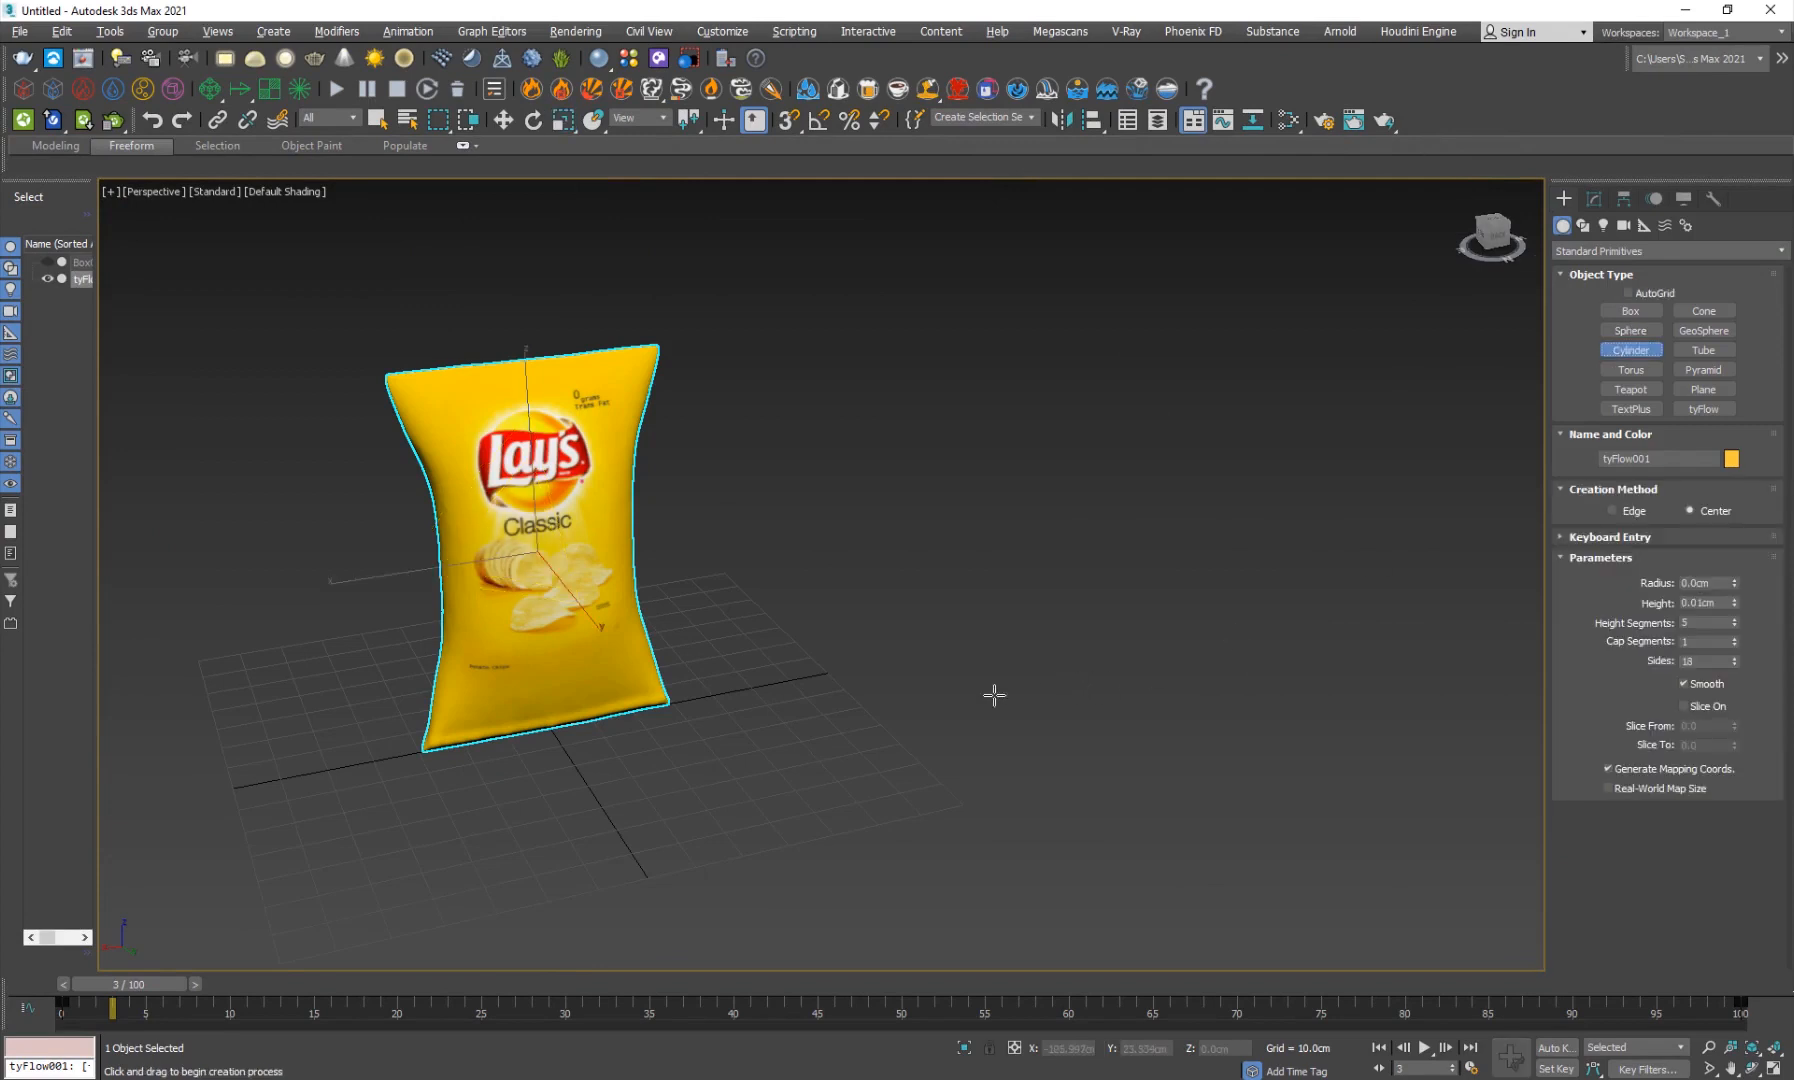
{"action": "mouse_move", "coordinate": [1038, 718]}
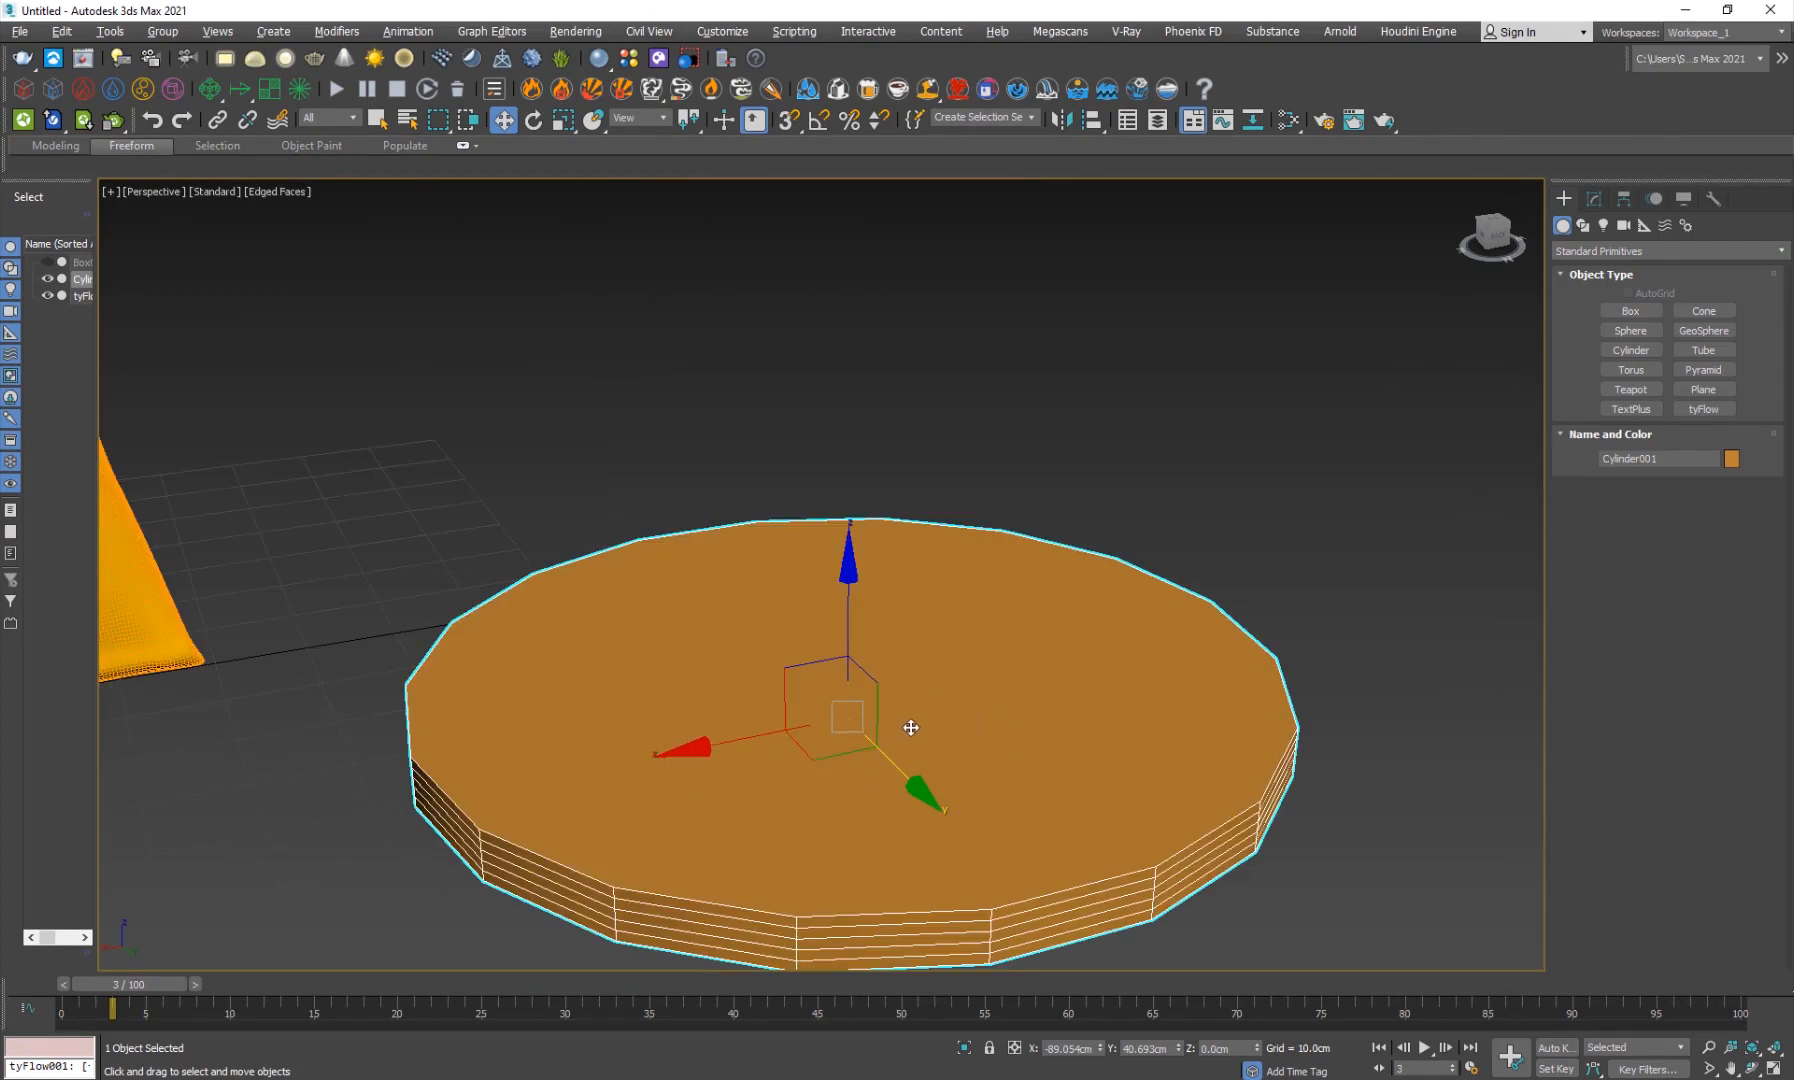
{"action": "mouse_move", "coordinate": [938, 709]}
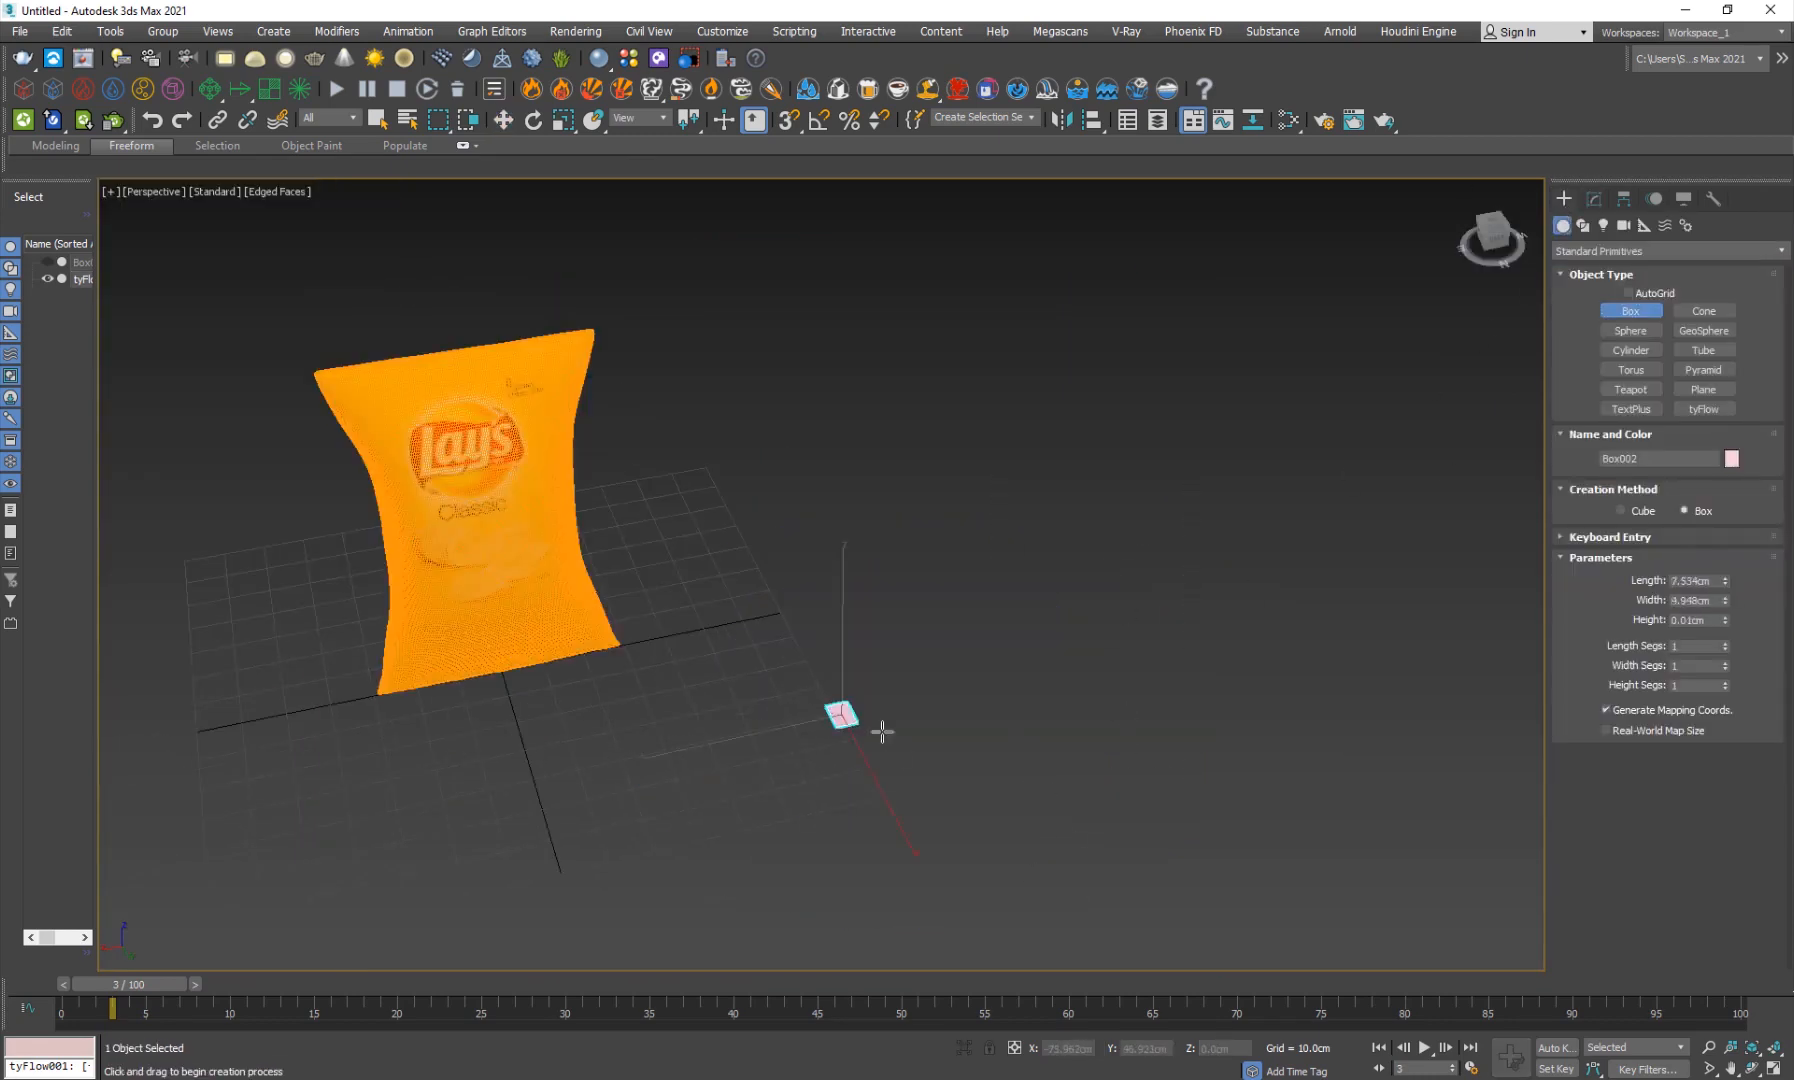
{"action": "left_click_drag", "start_coordinate": [841, 715], "coordinate": [1041, 738]}
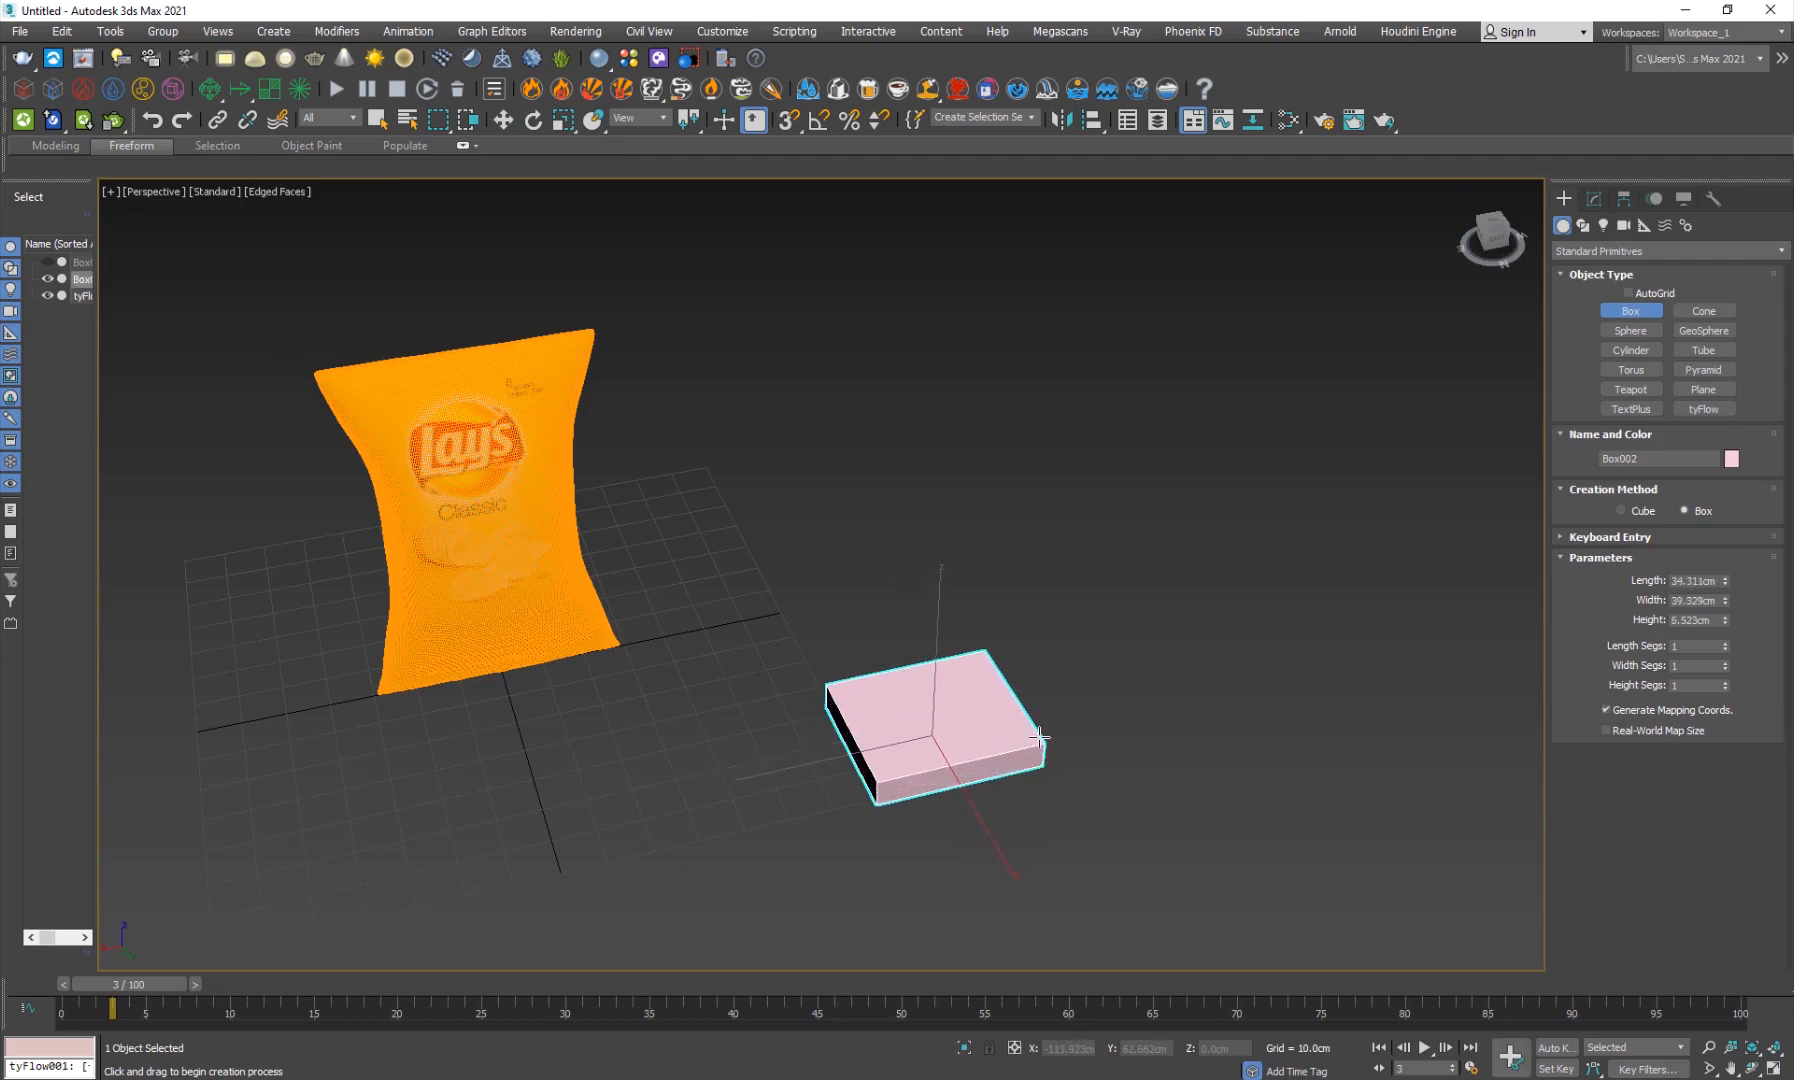
{"action": "key", "text": "Delete"}
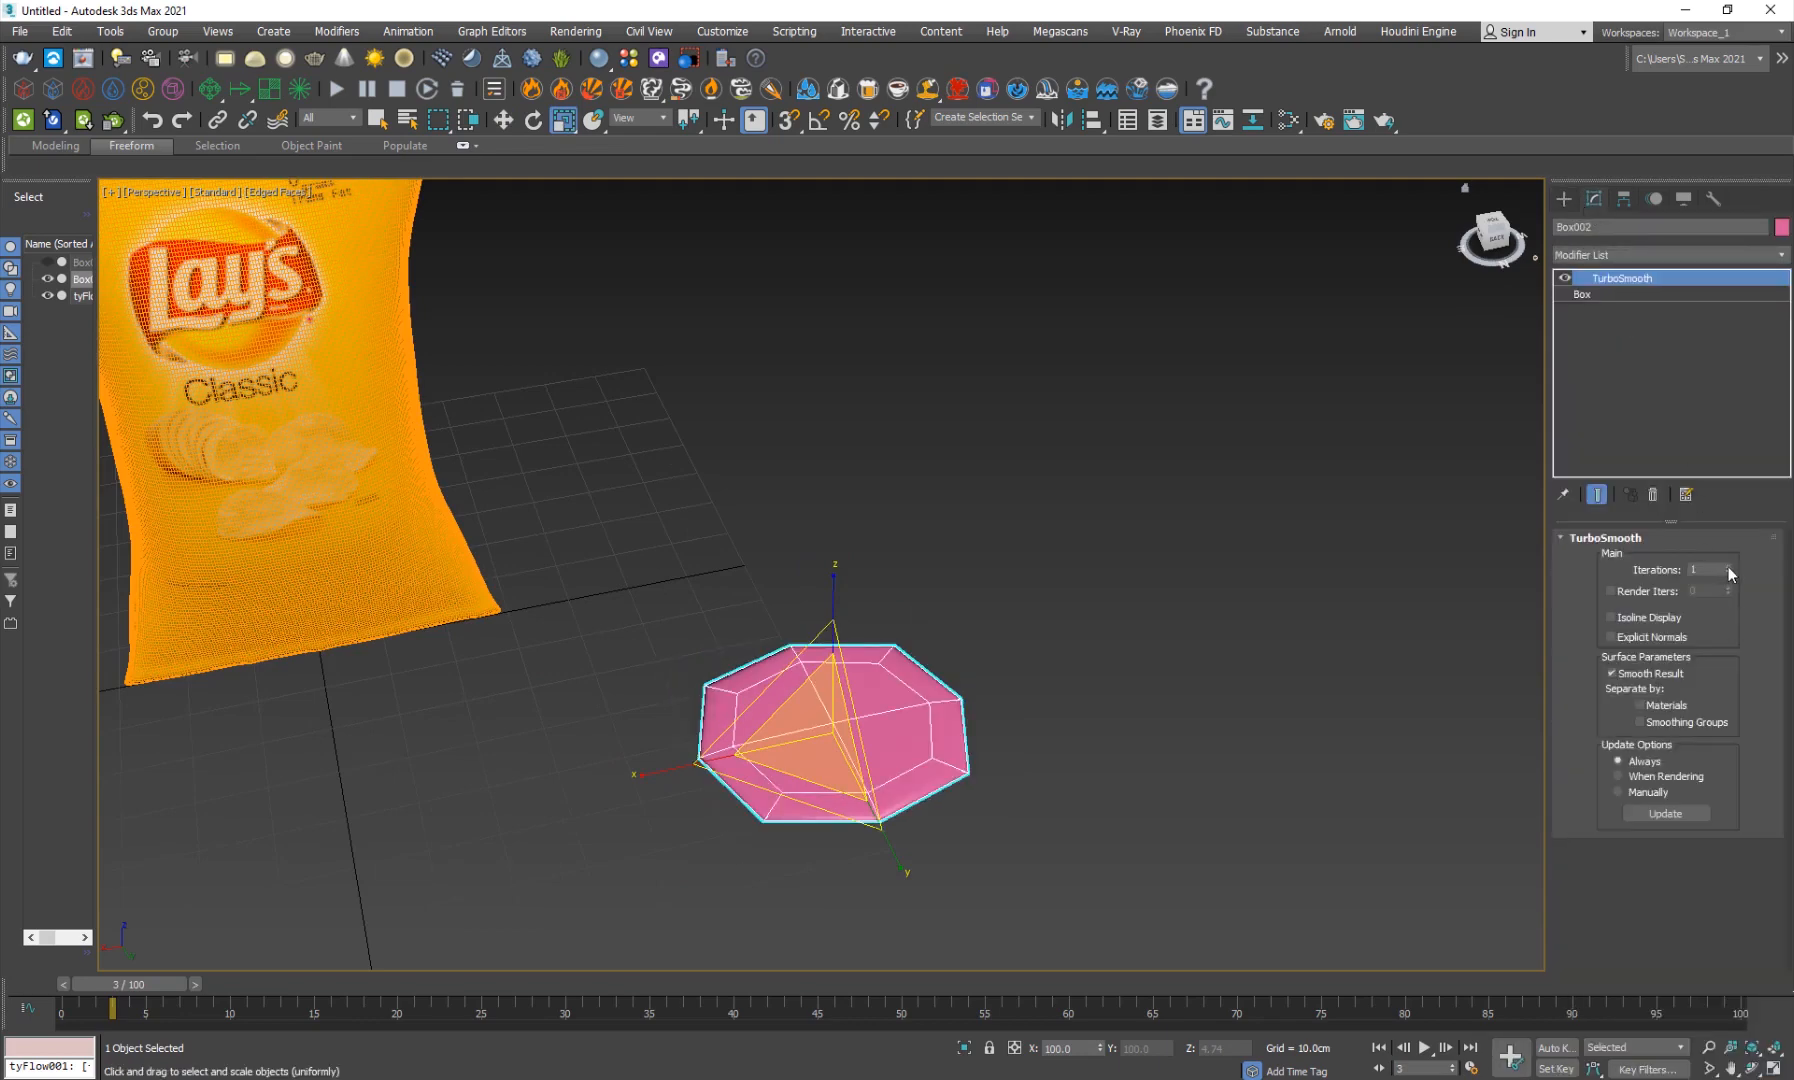
Smooth the flat box, deform it with fractal Noise on Z, and top it with another TurboSmooth into a wavy chip.
{"action": "left_click", "coordinate": [1725, 566]}
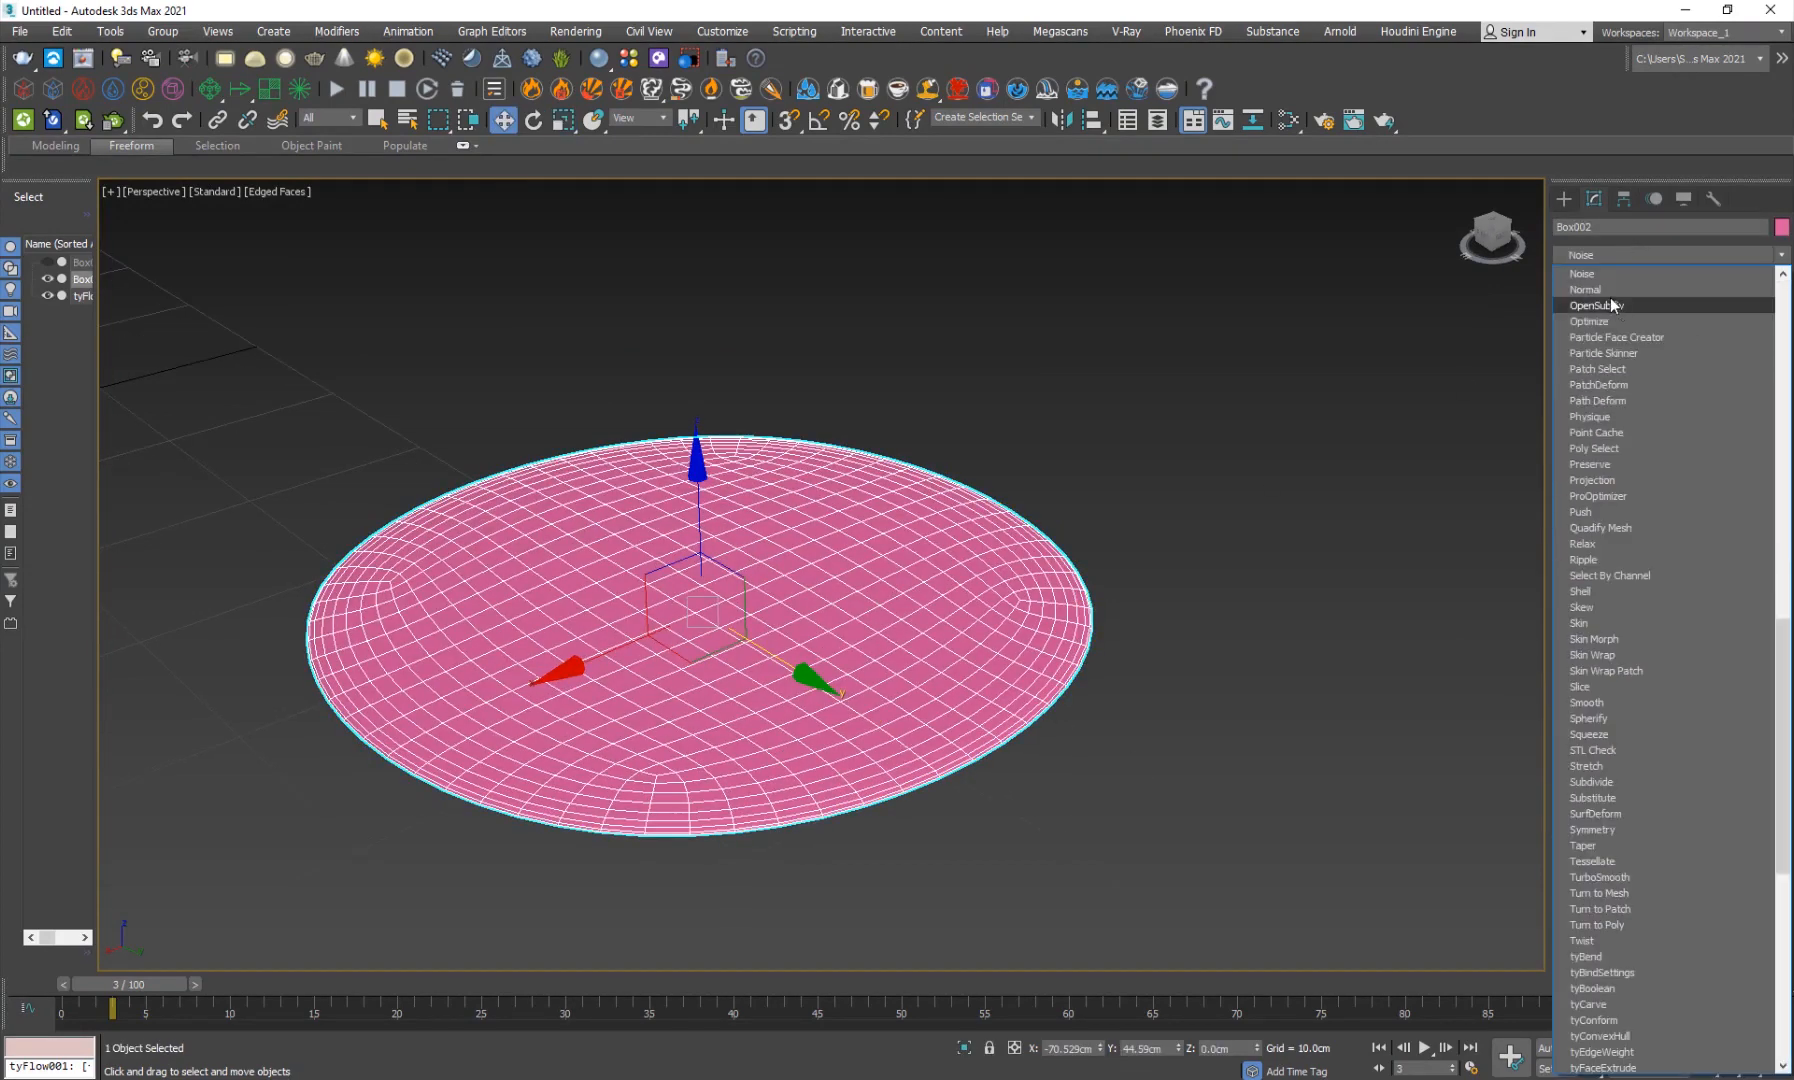
{"action": "left_click", "coordinate": [1585, 289]}
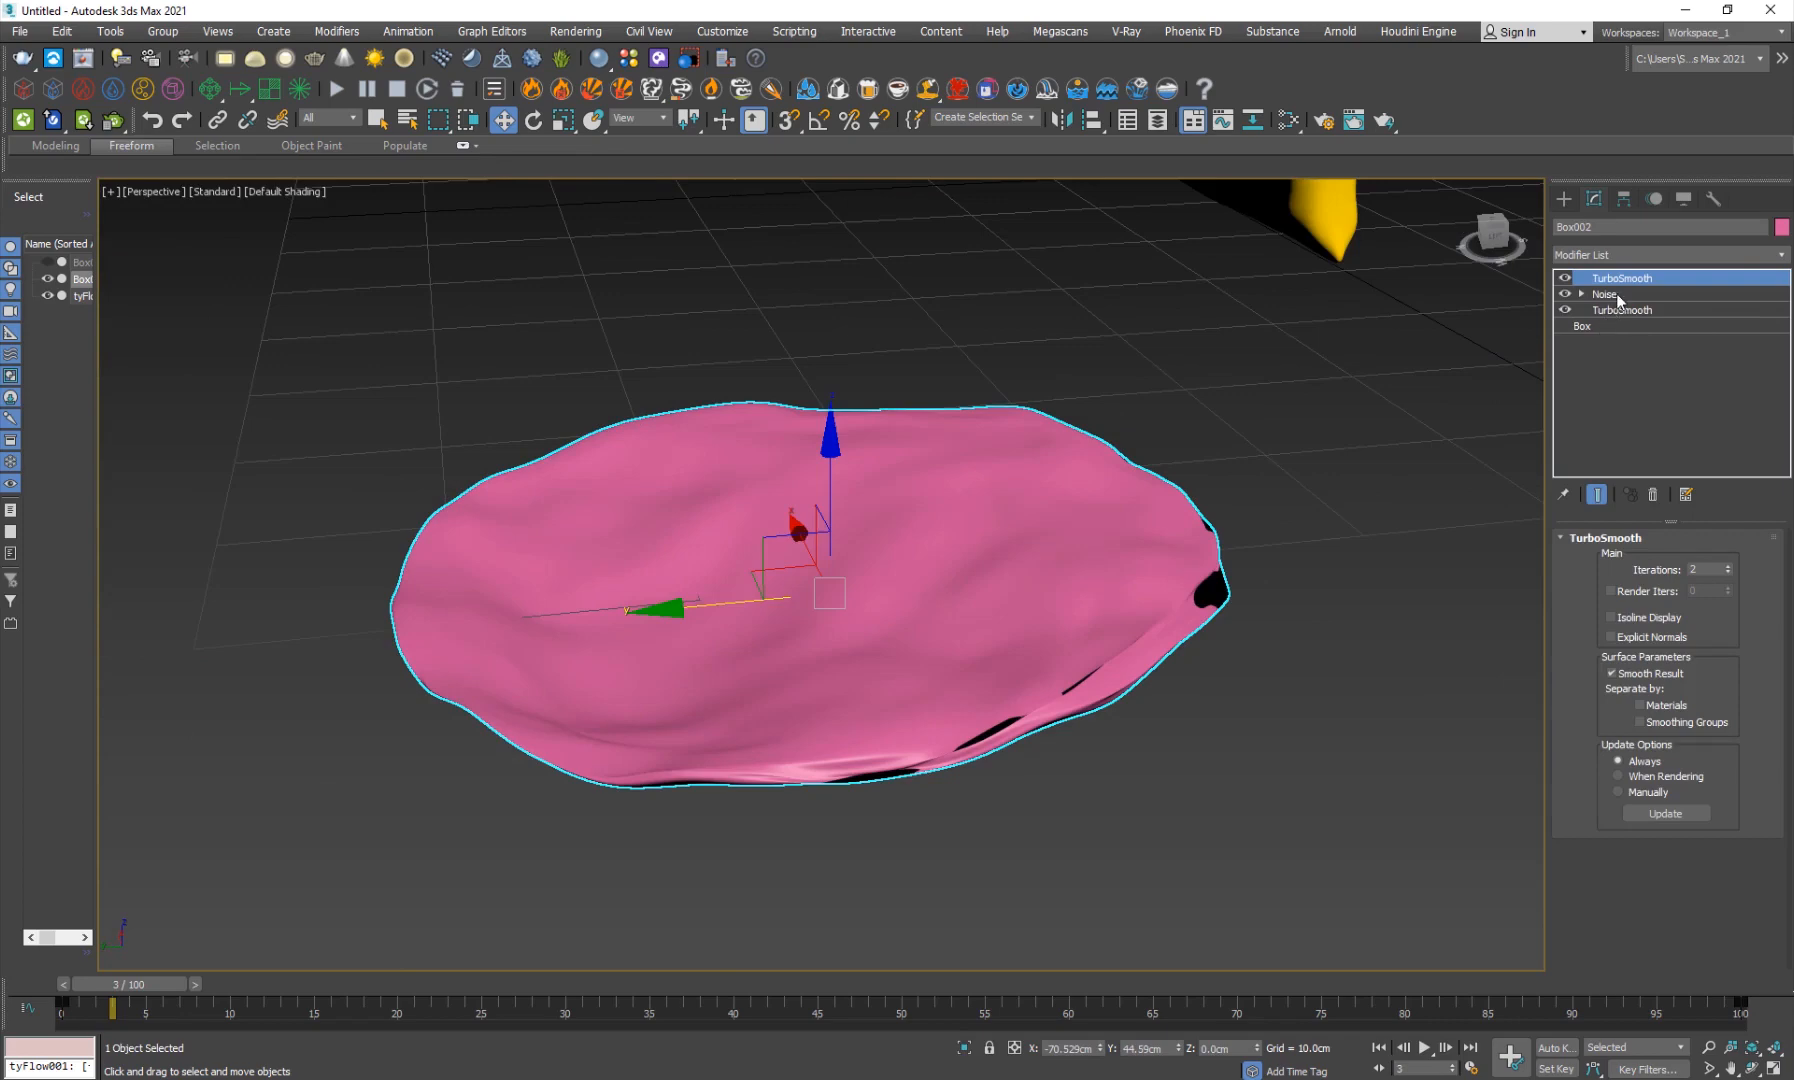
{"action": "left_click", "coordinate": [1604, 294]}
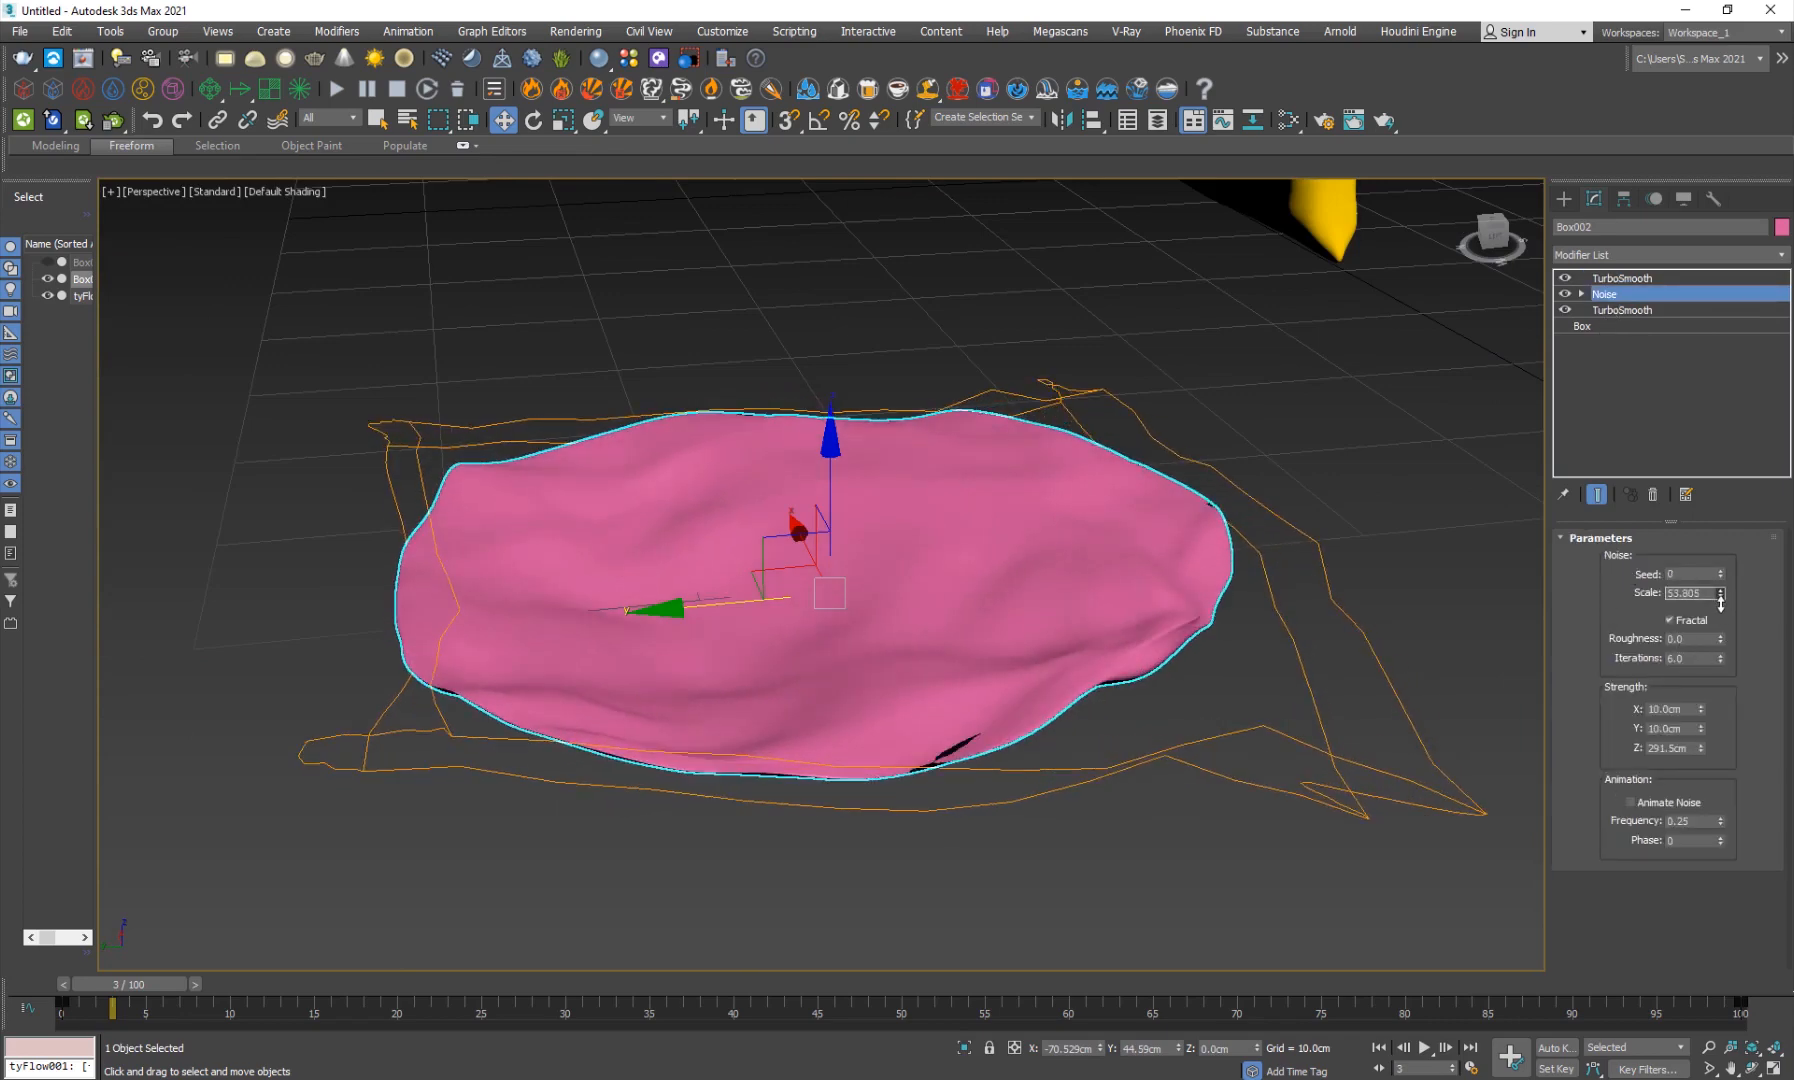
{"action": "left_click_drag", "start_coordinate": [1717, 589], "coordinate": [1717, 601]}
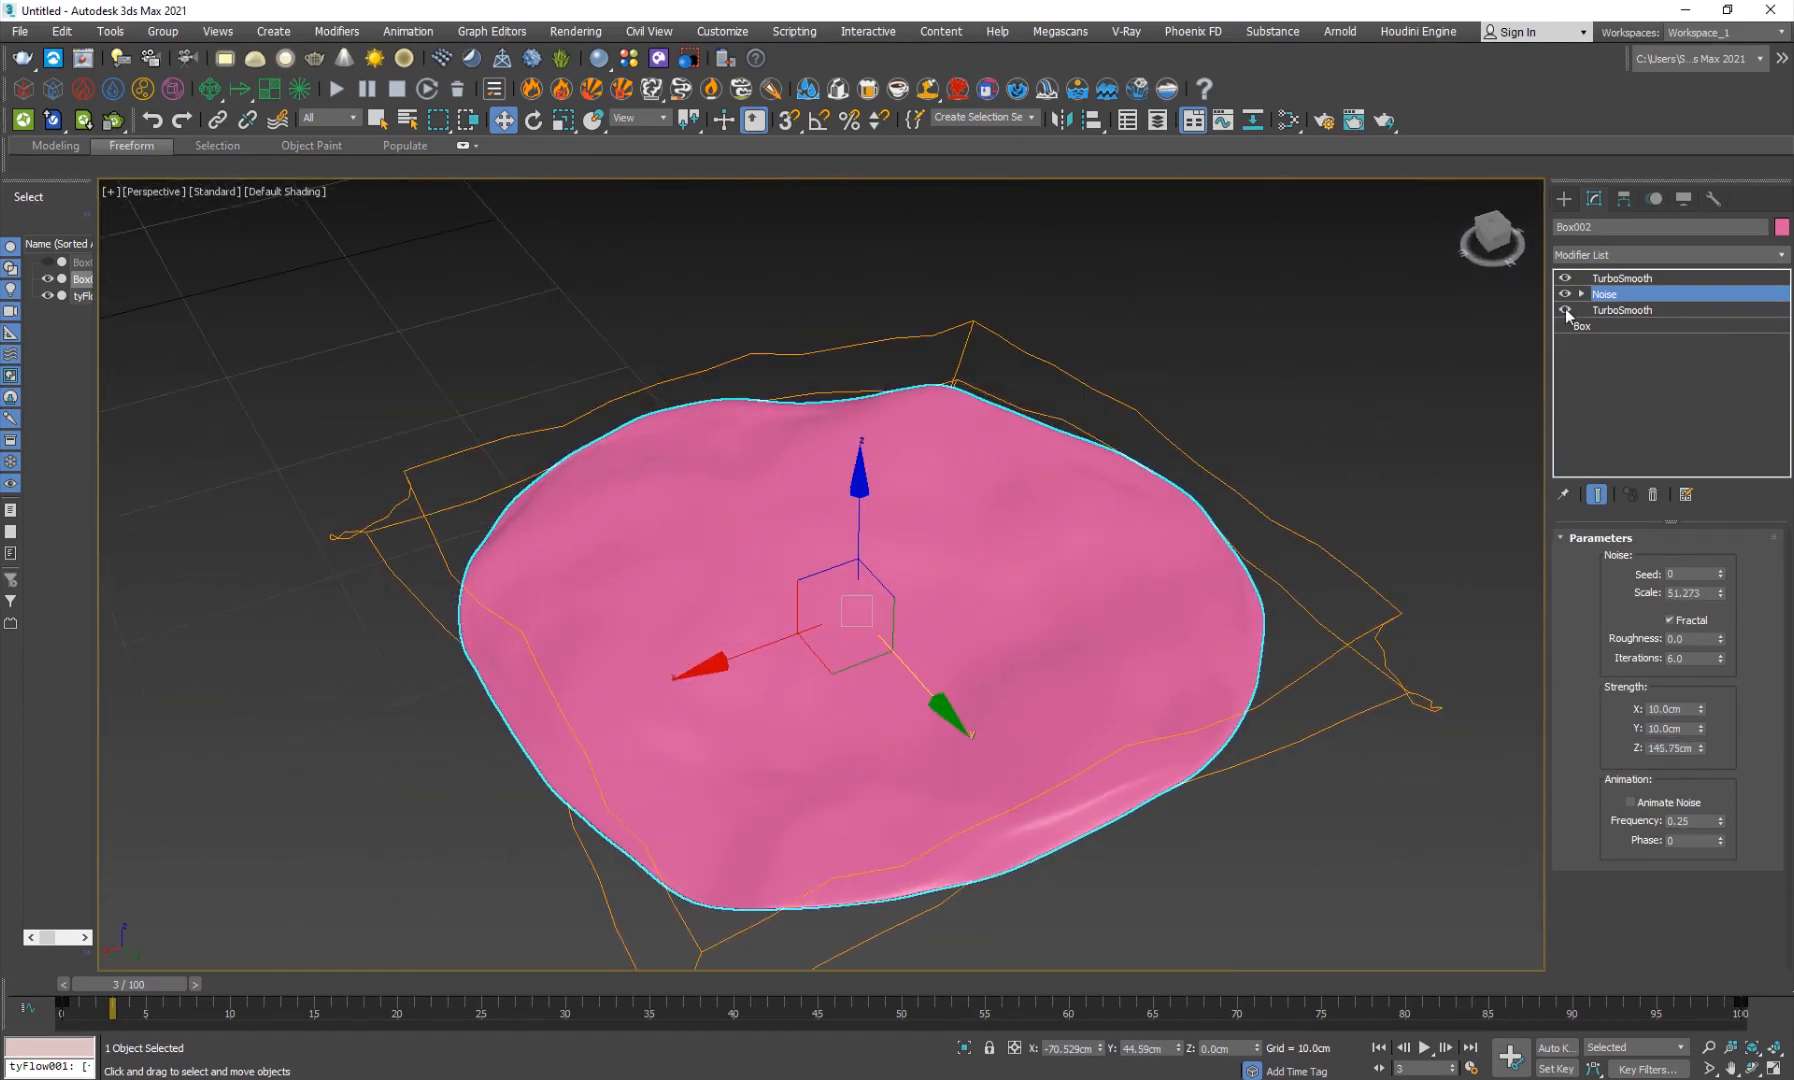
{"action": "left_click", "coordinate": [1621, 278]}
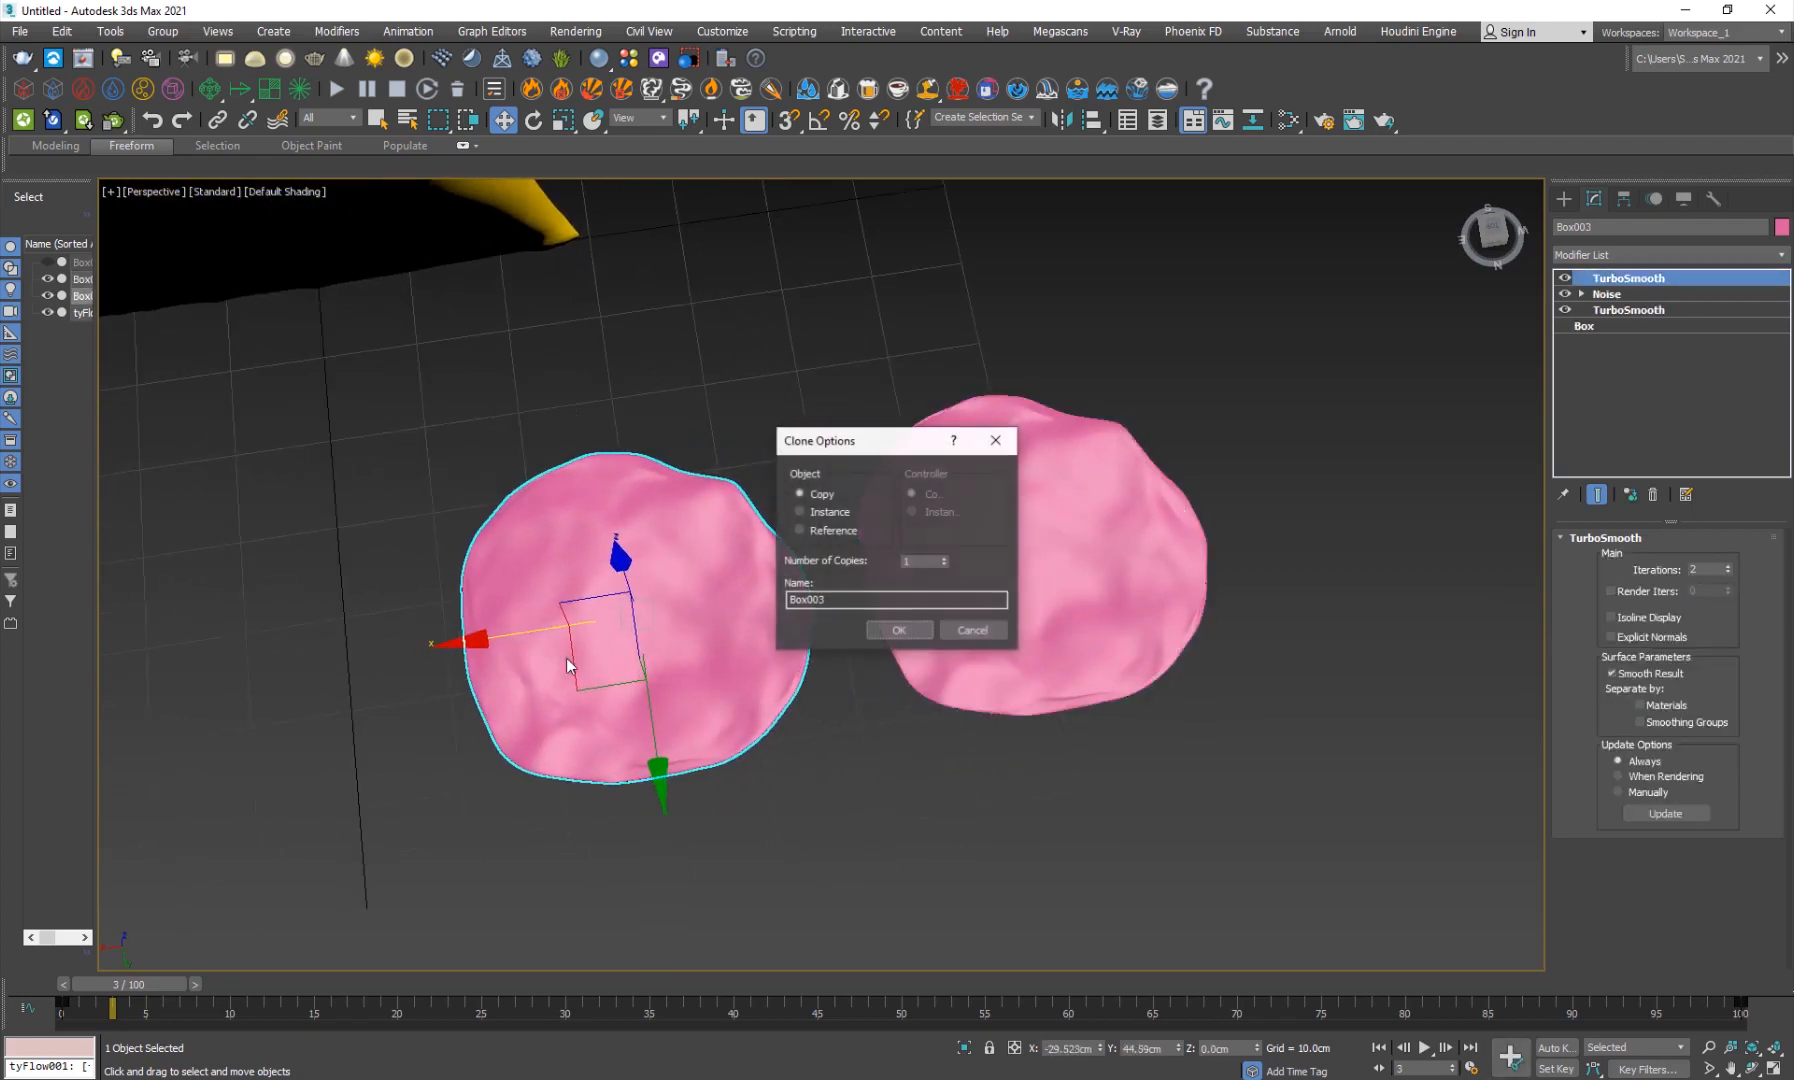
Copy the chip twice and give each copy a different Noise seed for three distinct chips.
{"action": "left_click", "coordinate": [898, 629]}
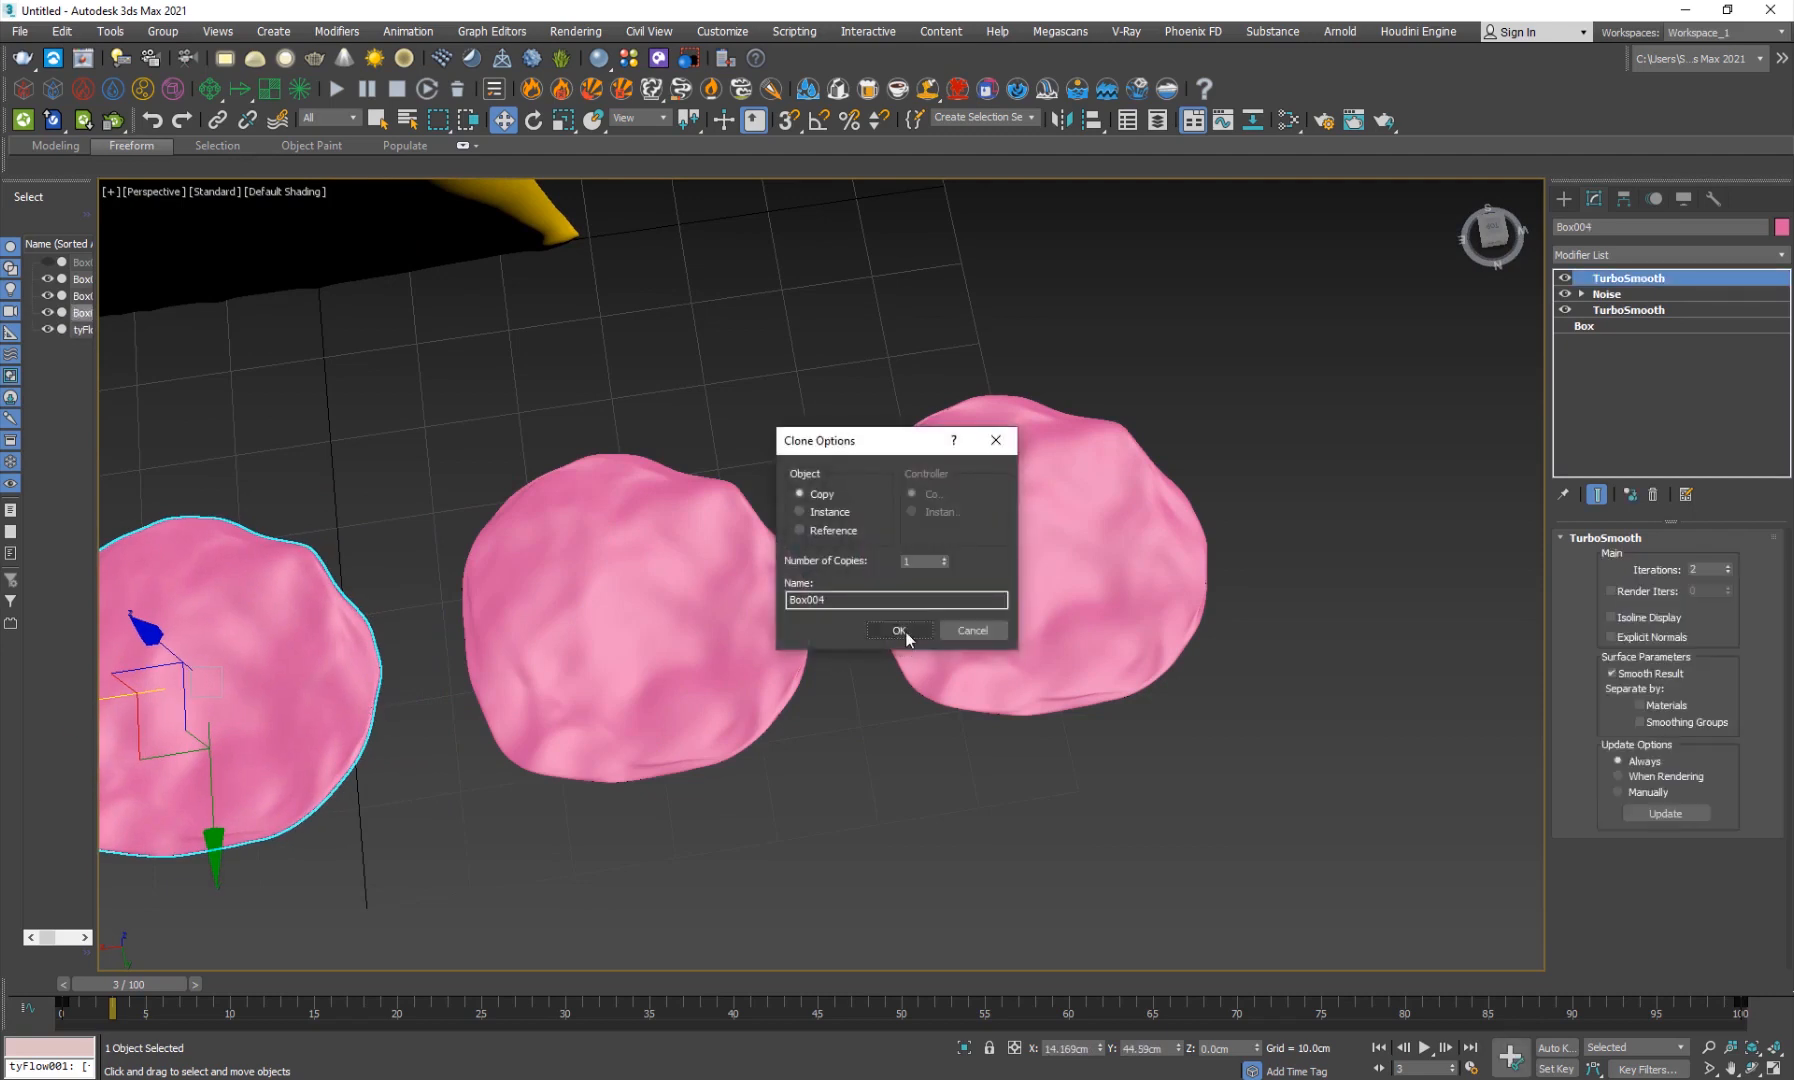
{"action": "left_click", "coordinate": [899, 632]}
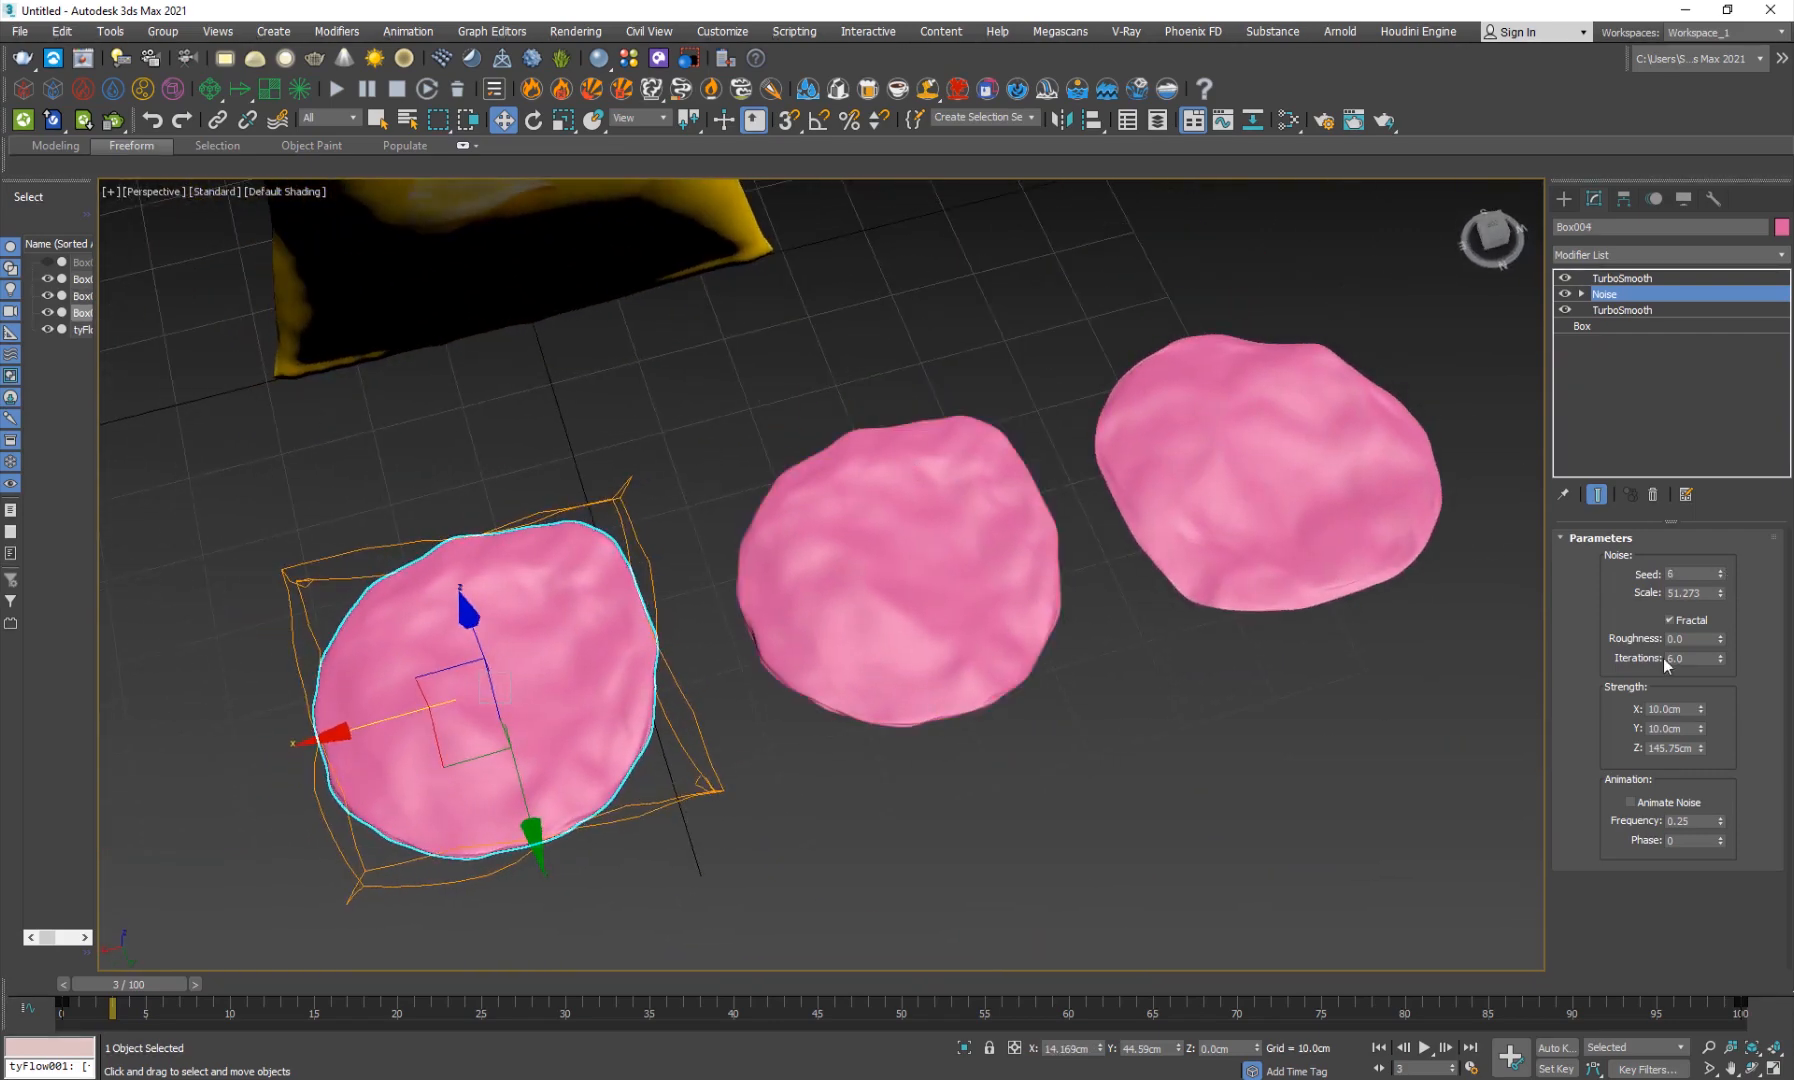
{"action": "left_click", "coordinate": [1720, 571]}
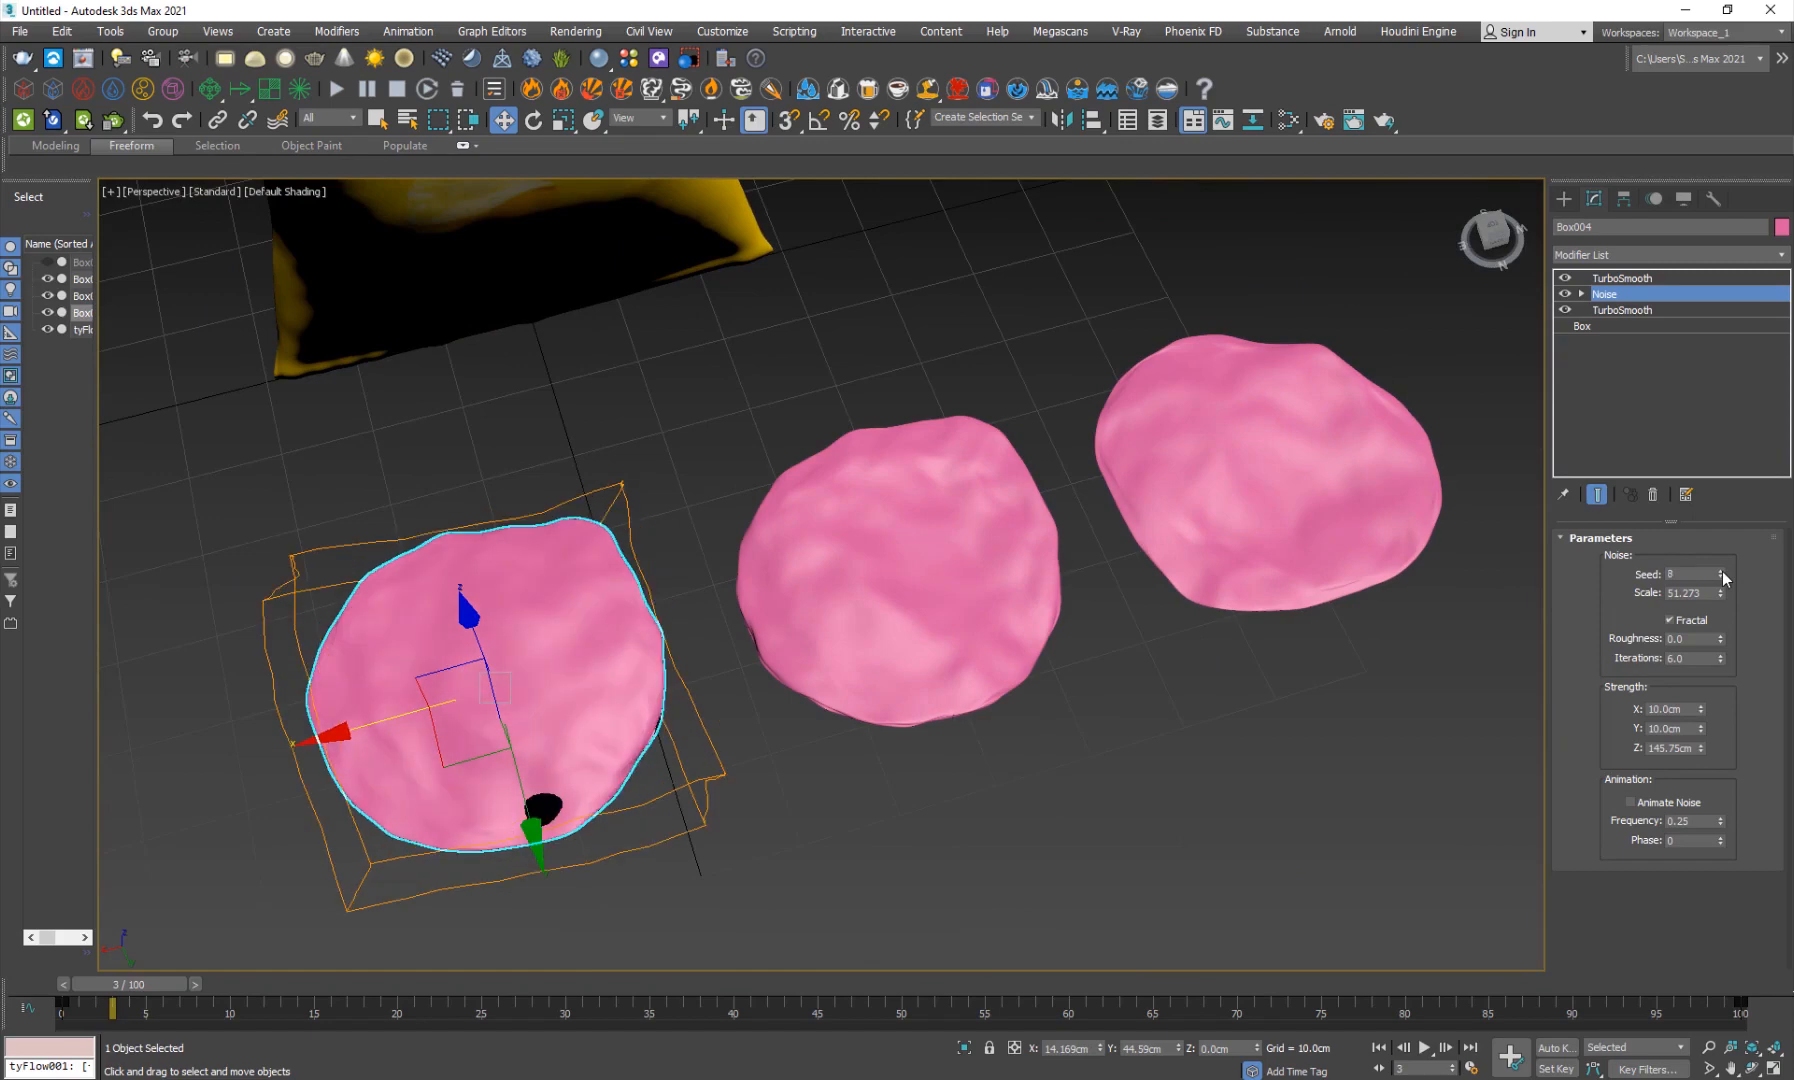
{"action": "left_click", "coordinate": [1721, 572]}
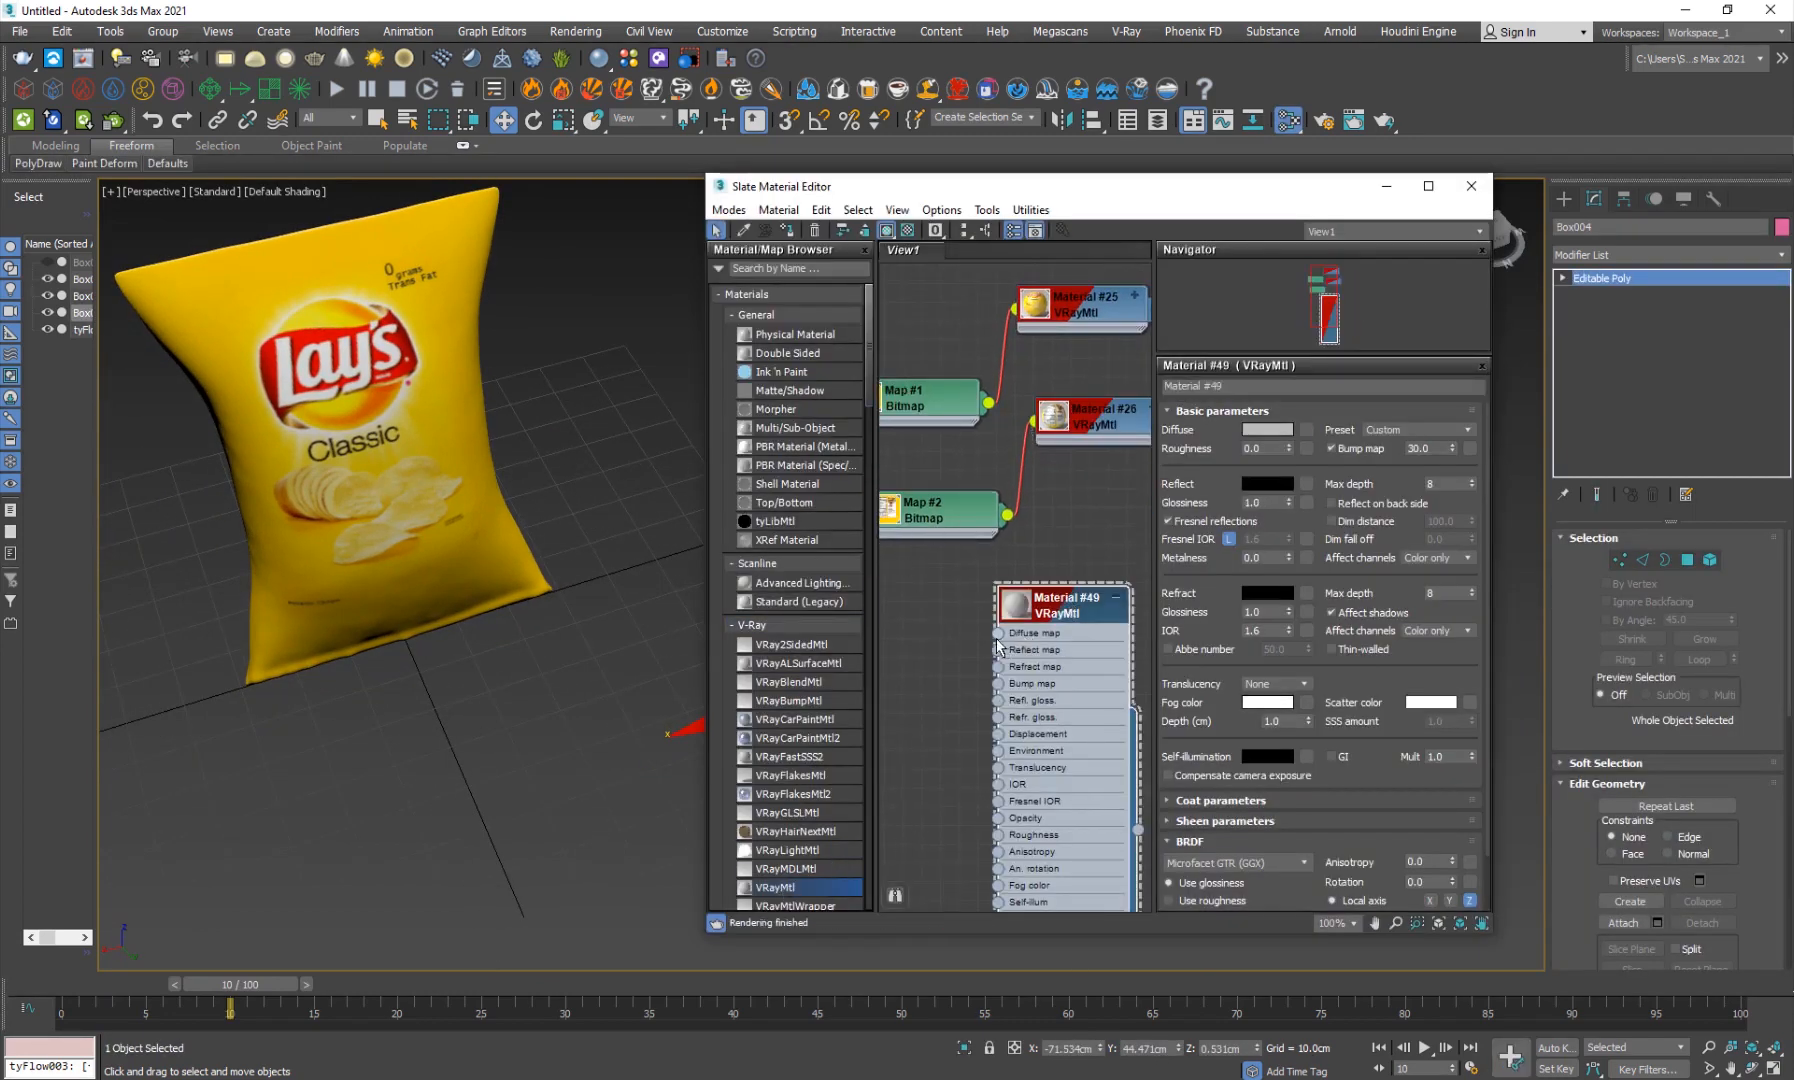
Assign the yellow ridged bitmap VRayMtl to the chip with a UVW Map modifier, then discard the unsaved scene.
{"action": "left_click", "coordinate": [1032, 683]}
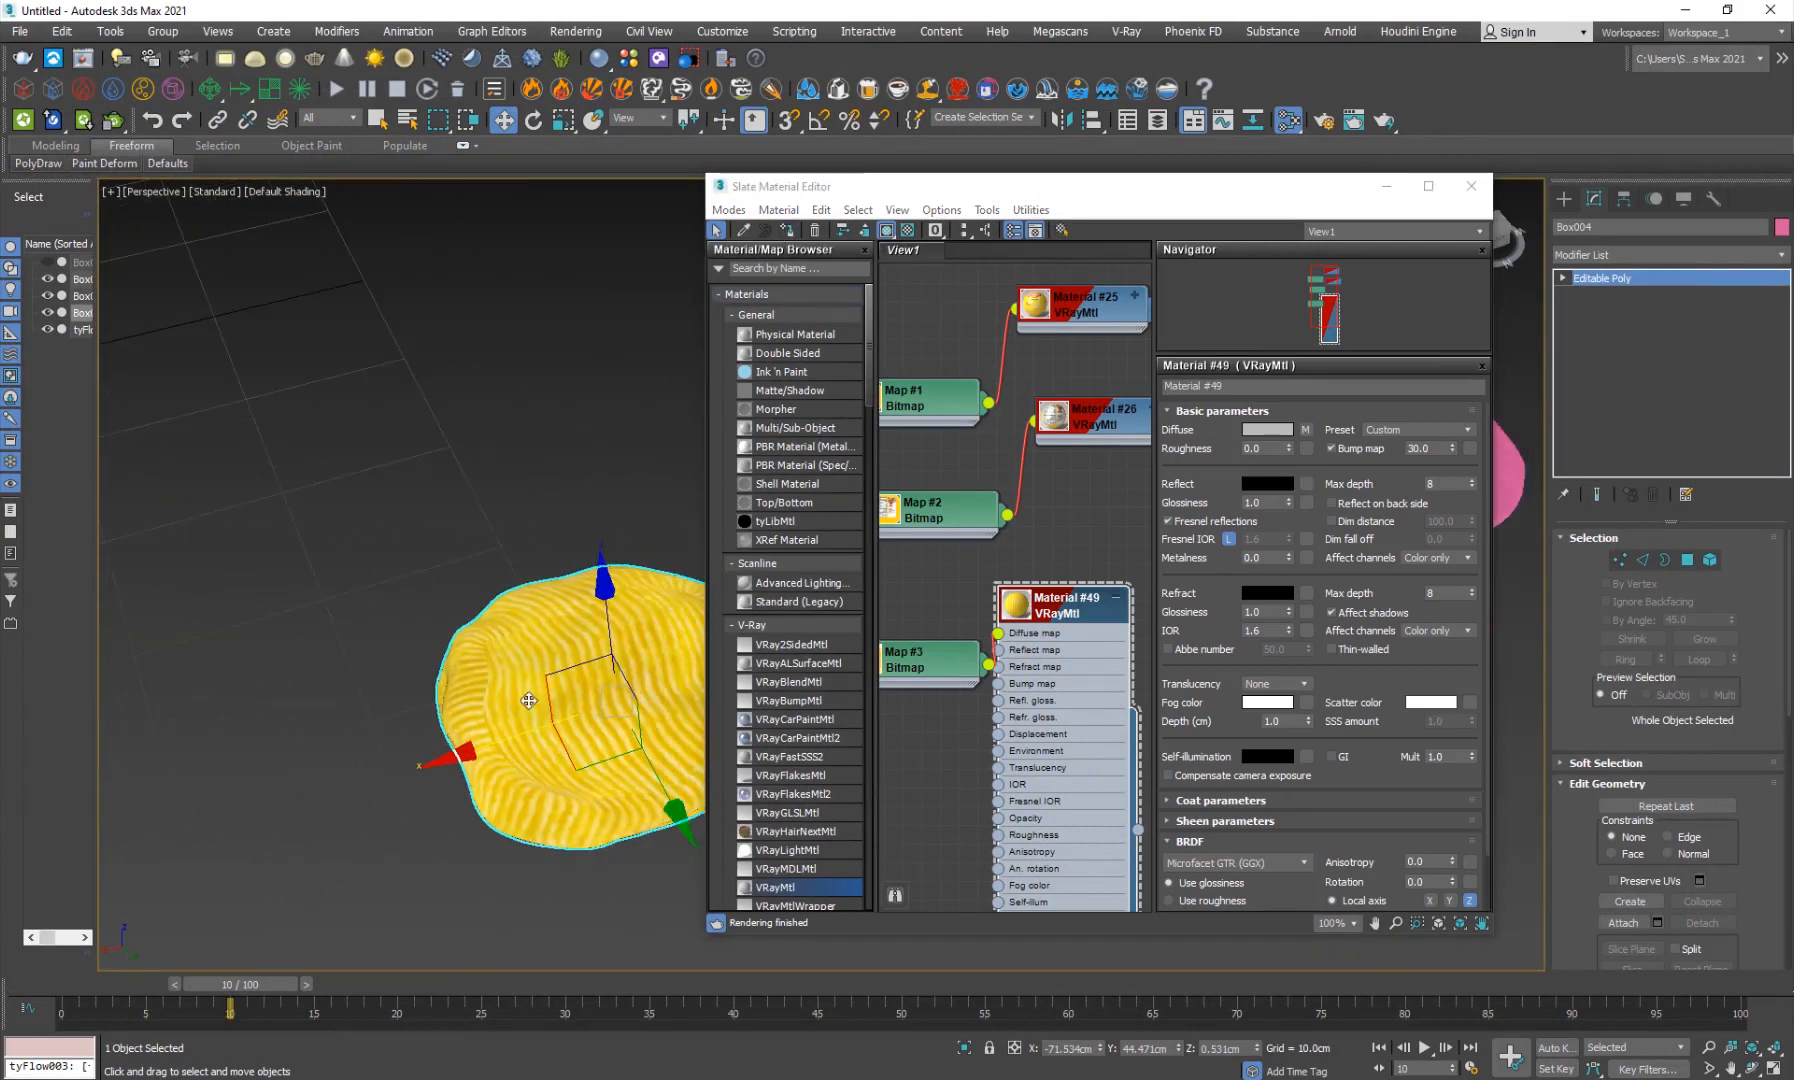
{"action": "left_click", "coordinate": [1630, 254]}
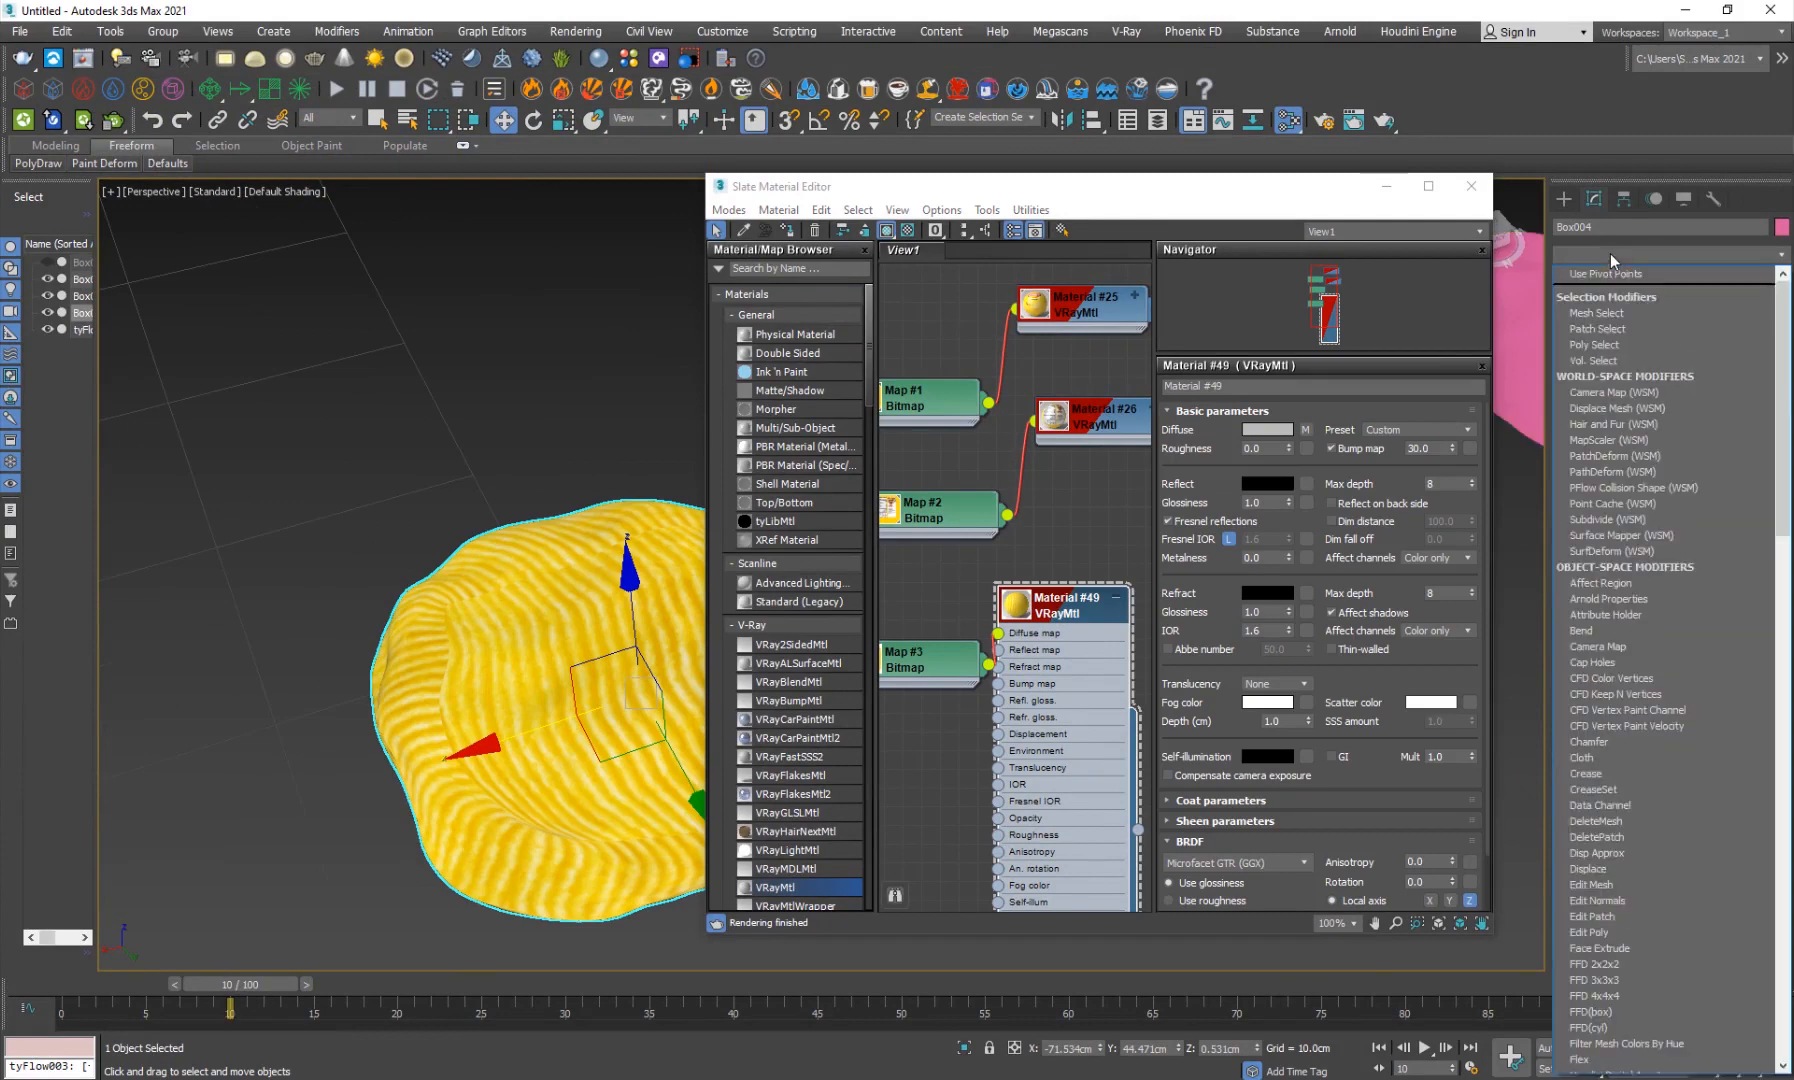
{"action": "left_click", "coordinate": [1648, 276]}
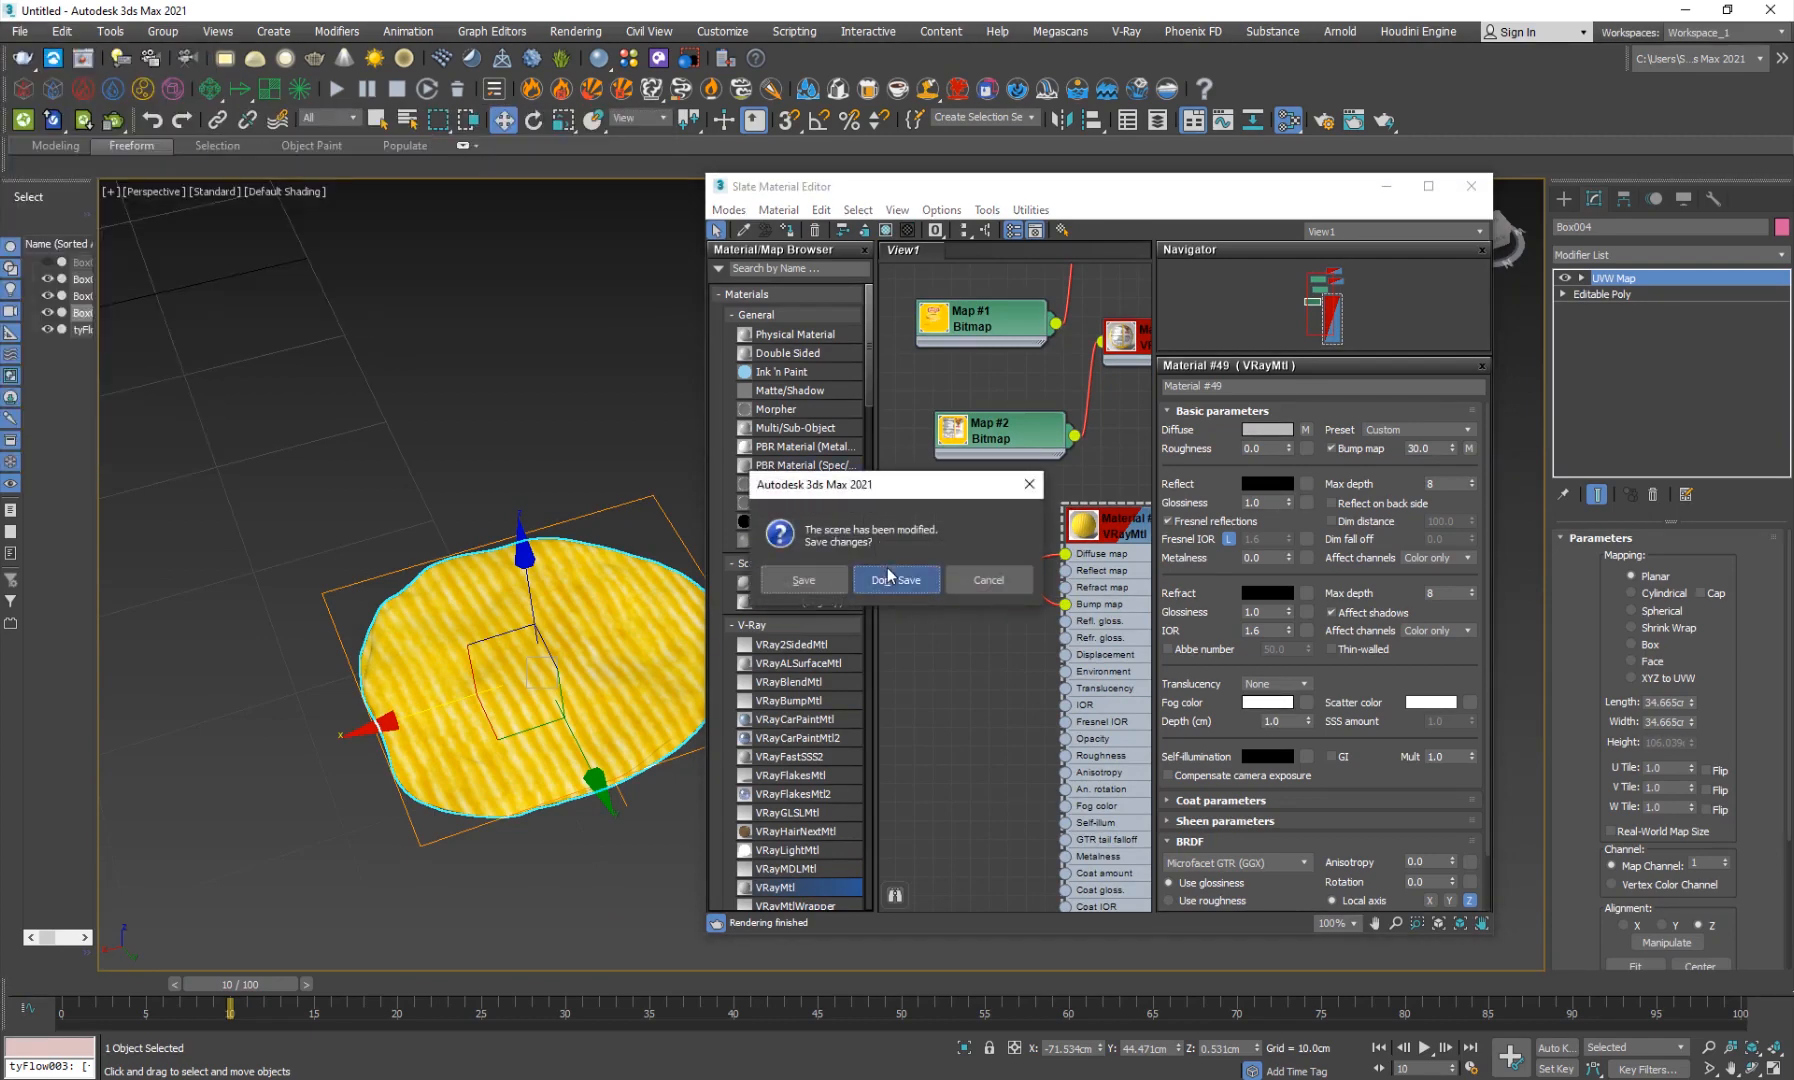
{"action": "left_click", "coordinate": [896, 580]}
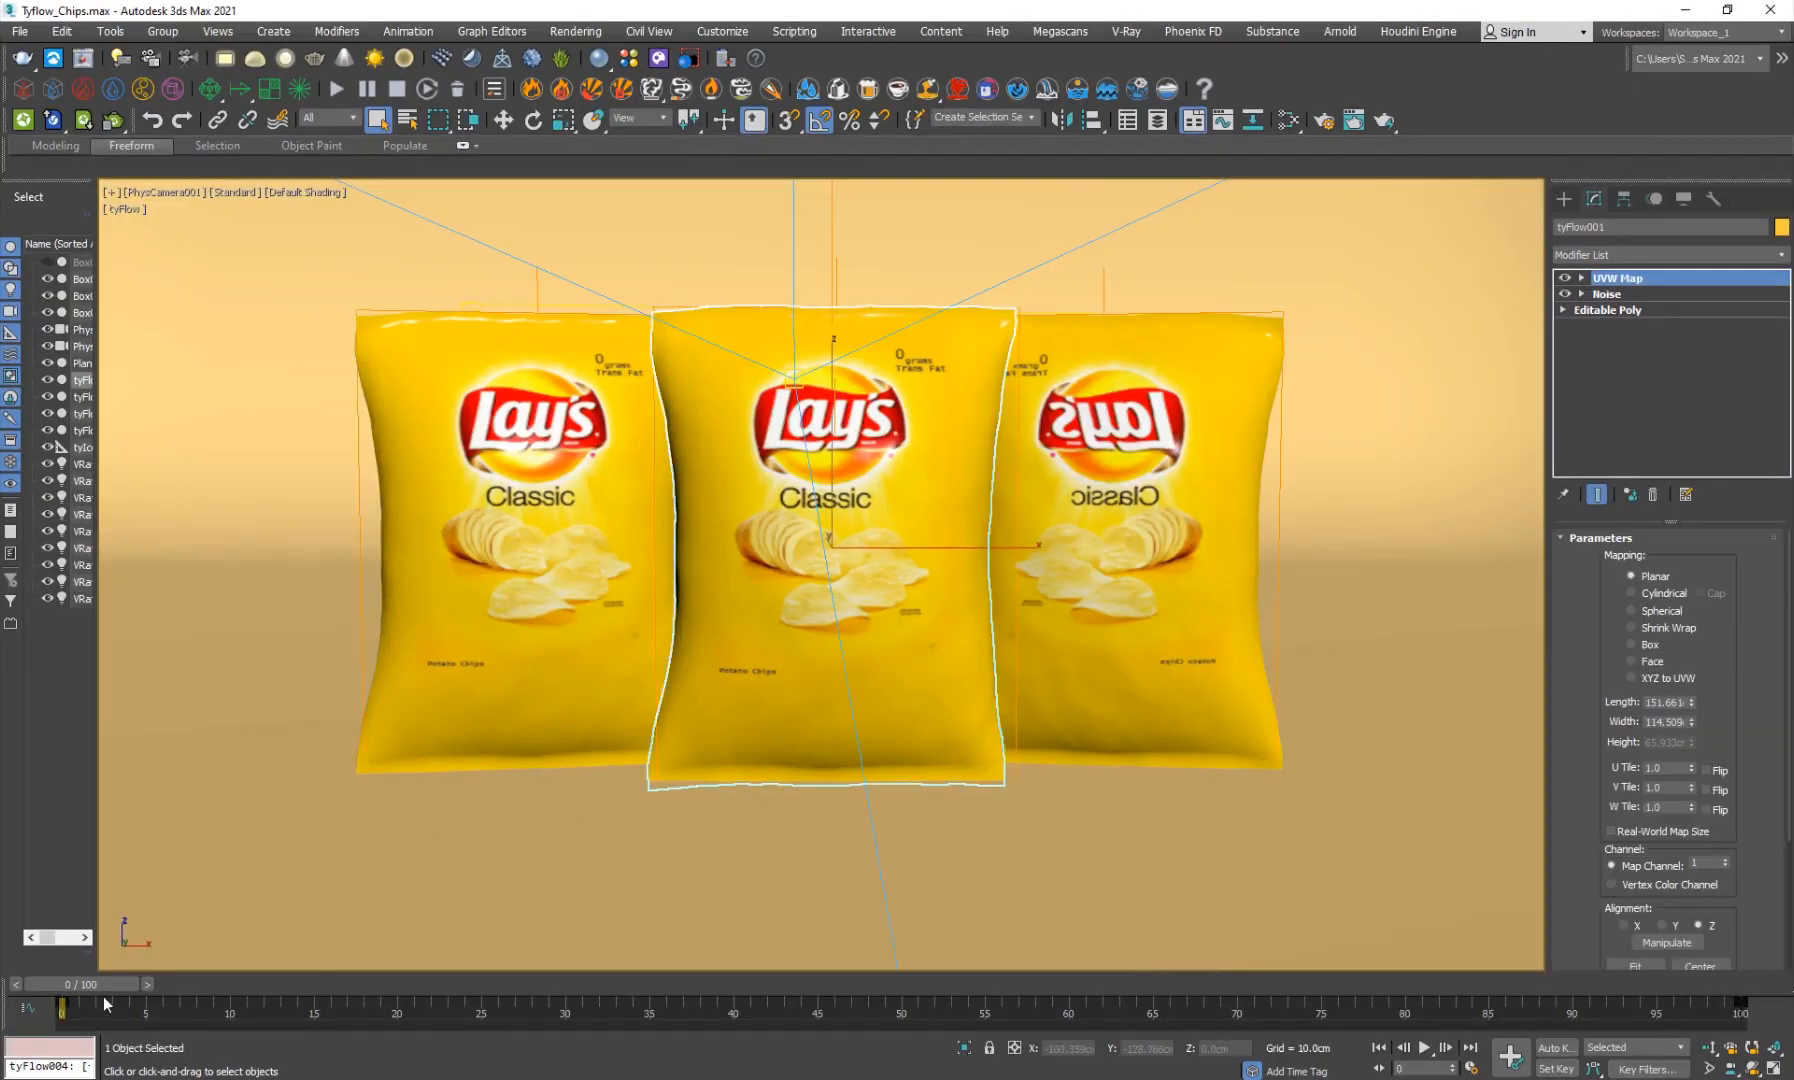
Scrub the timeline of Tyflow_Chips.max to scatter the chips and switch the flow editor to tyFlow004.
{"action": "left_click_drag", "start_coordinate": [64, 1003], "coordinate": [515, 1003]}
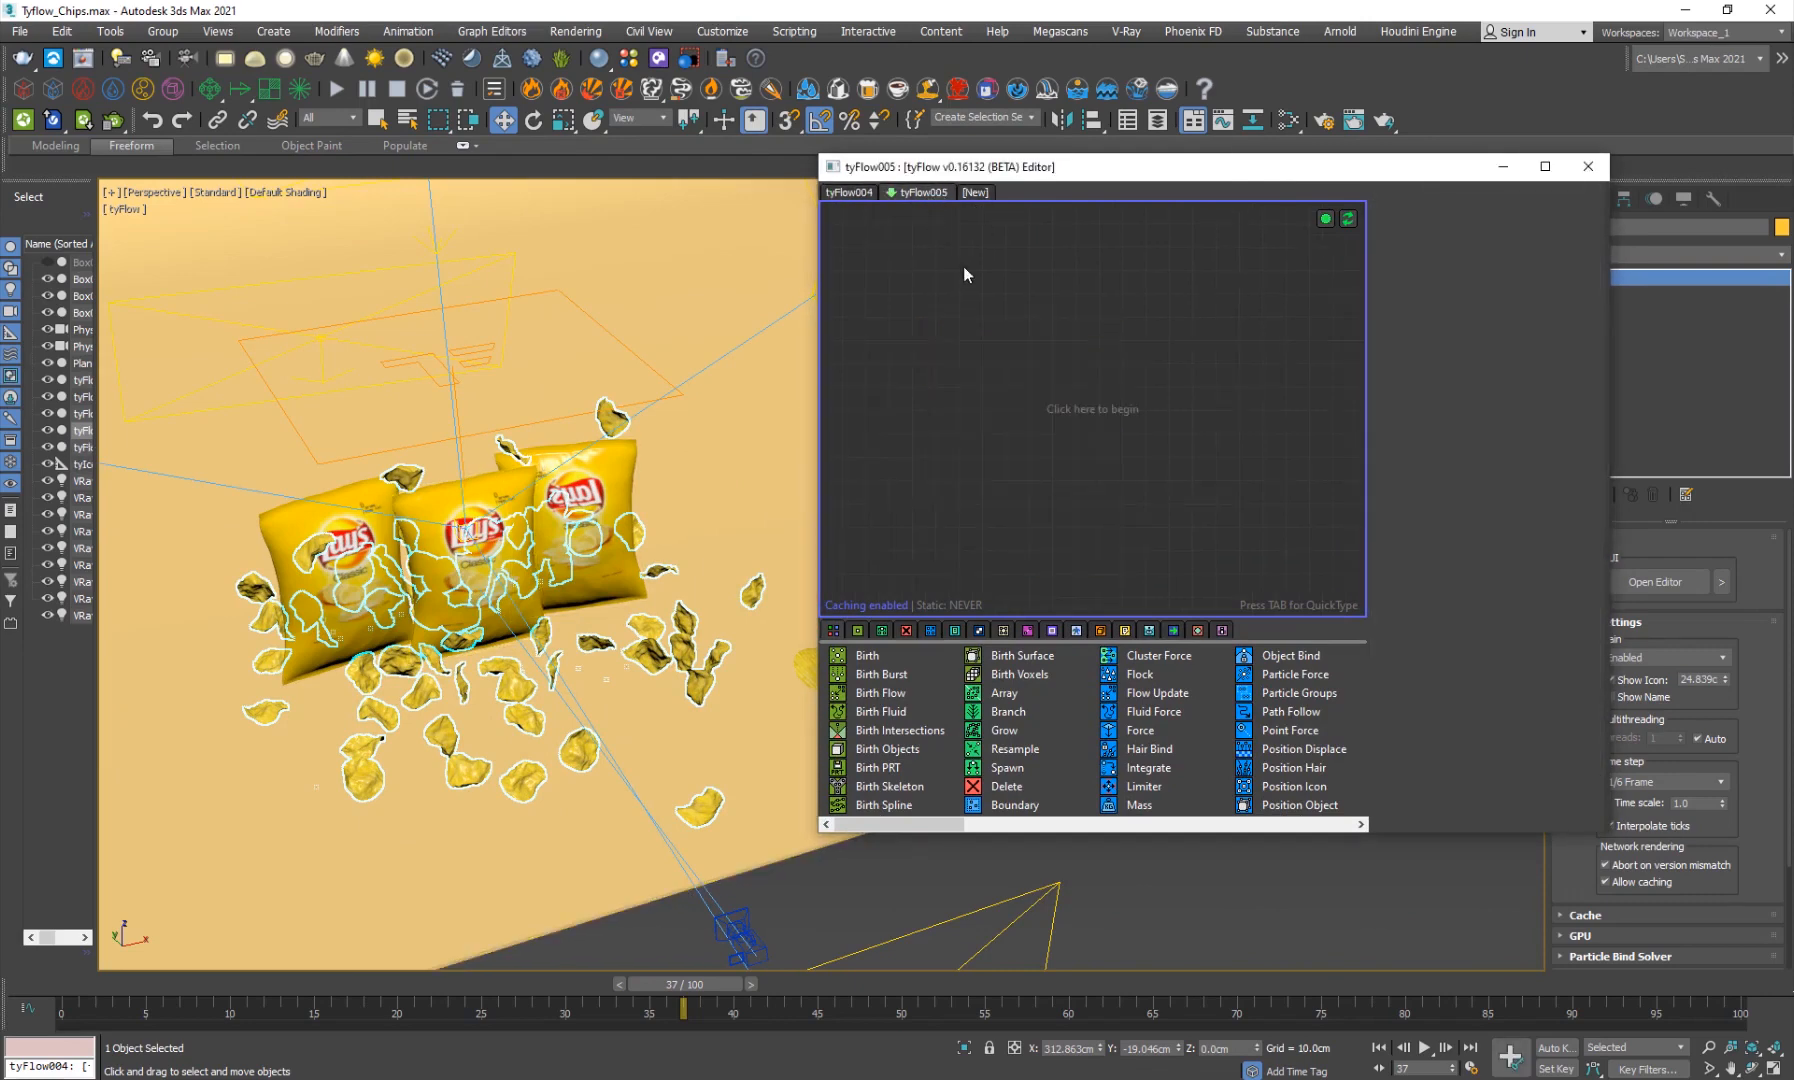
{"action": "right_click", "coordinate": [965, 273]}
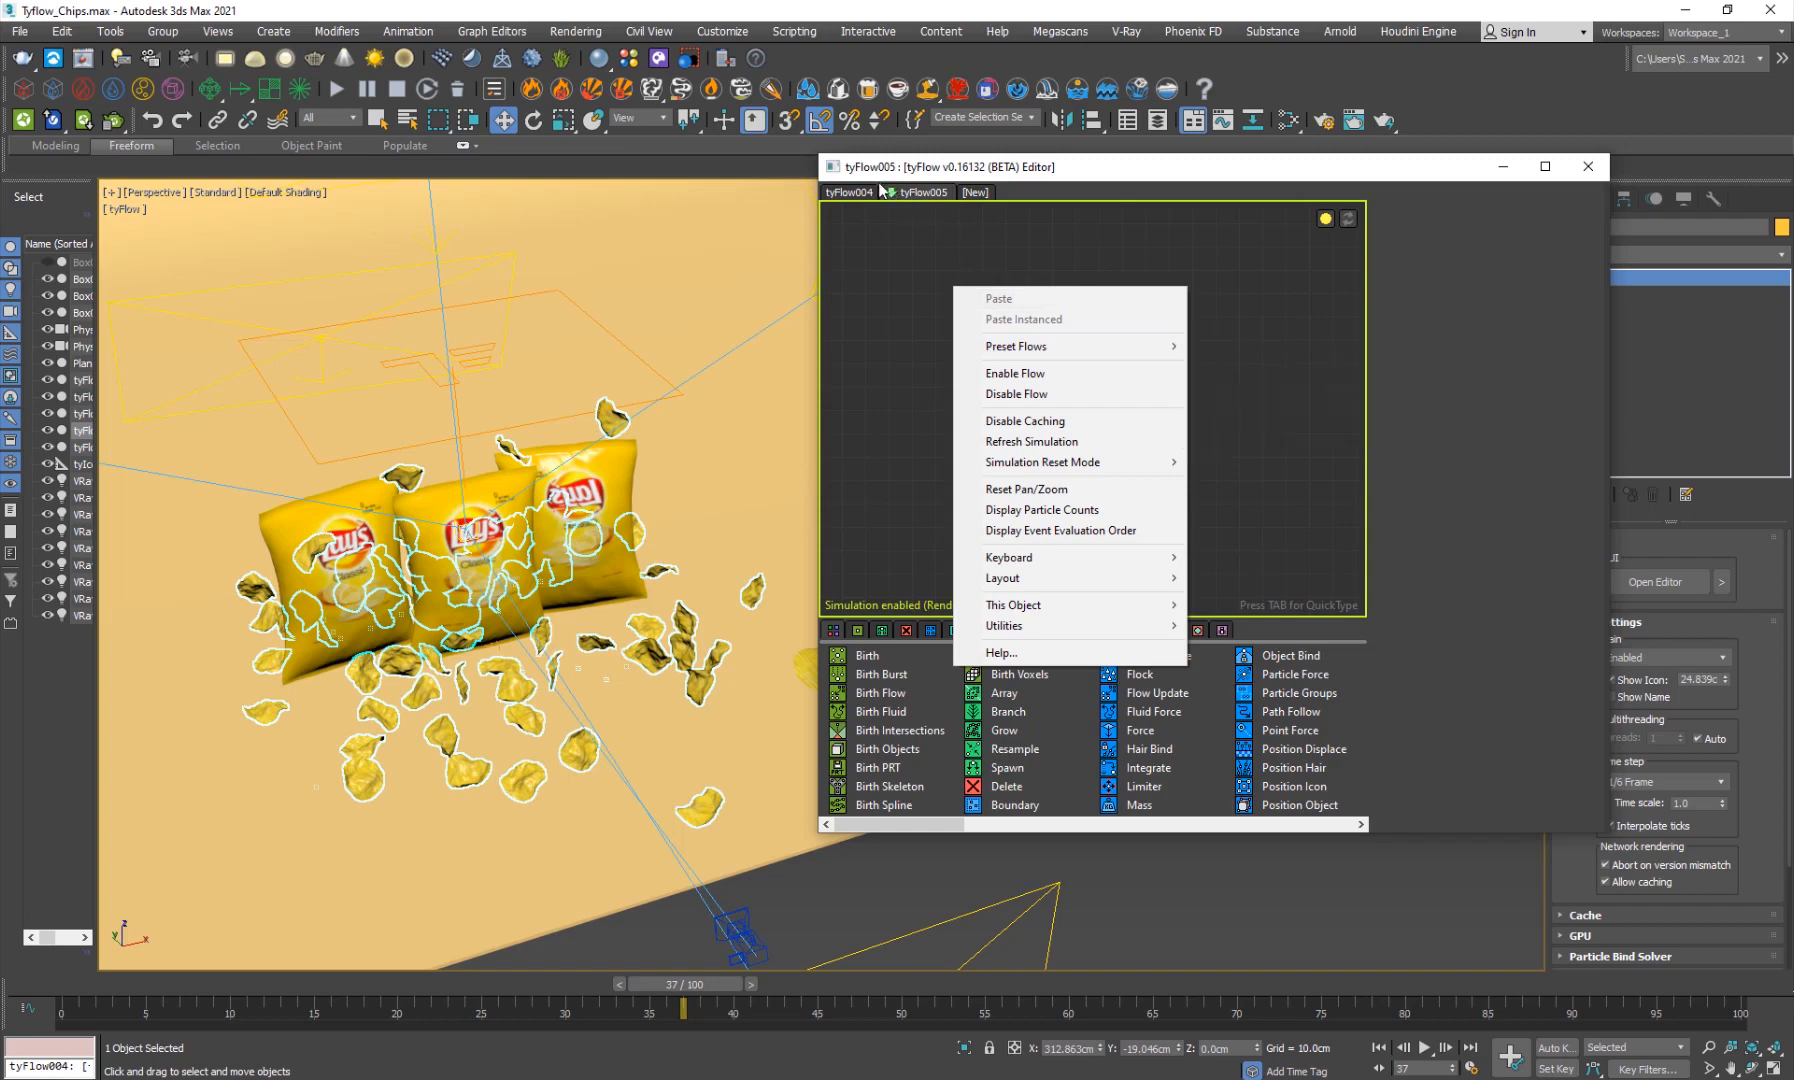
{"action": "left_click", "coordinate": [849, 191]}
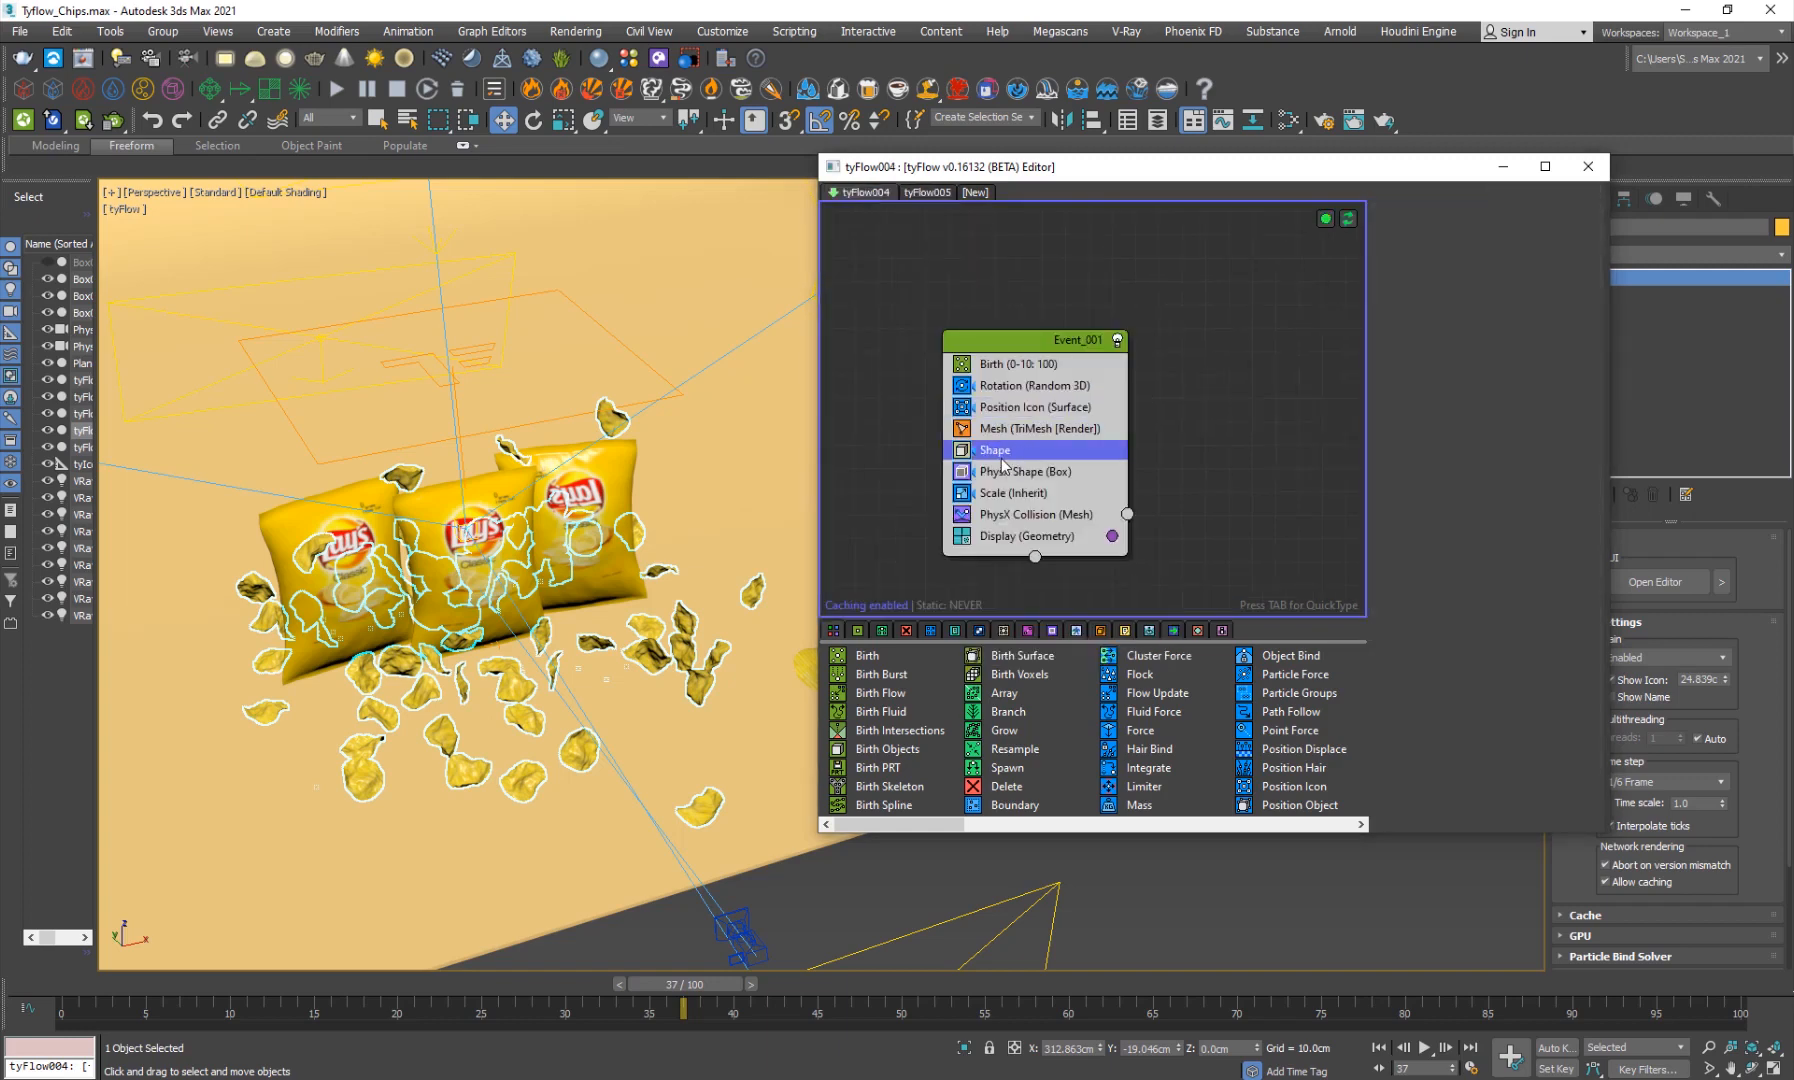
Inspect the Shape operator's three chip shapes and the PhysX Collision with bags and floor, then close the editor.
{"action": "left_click", "coordinate": [993, 448]}
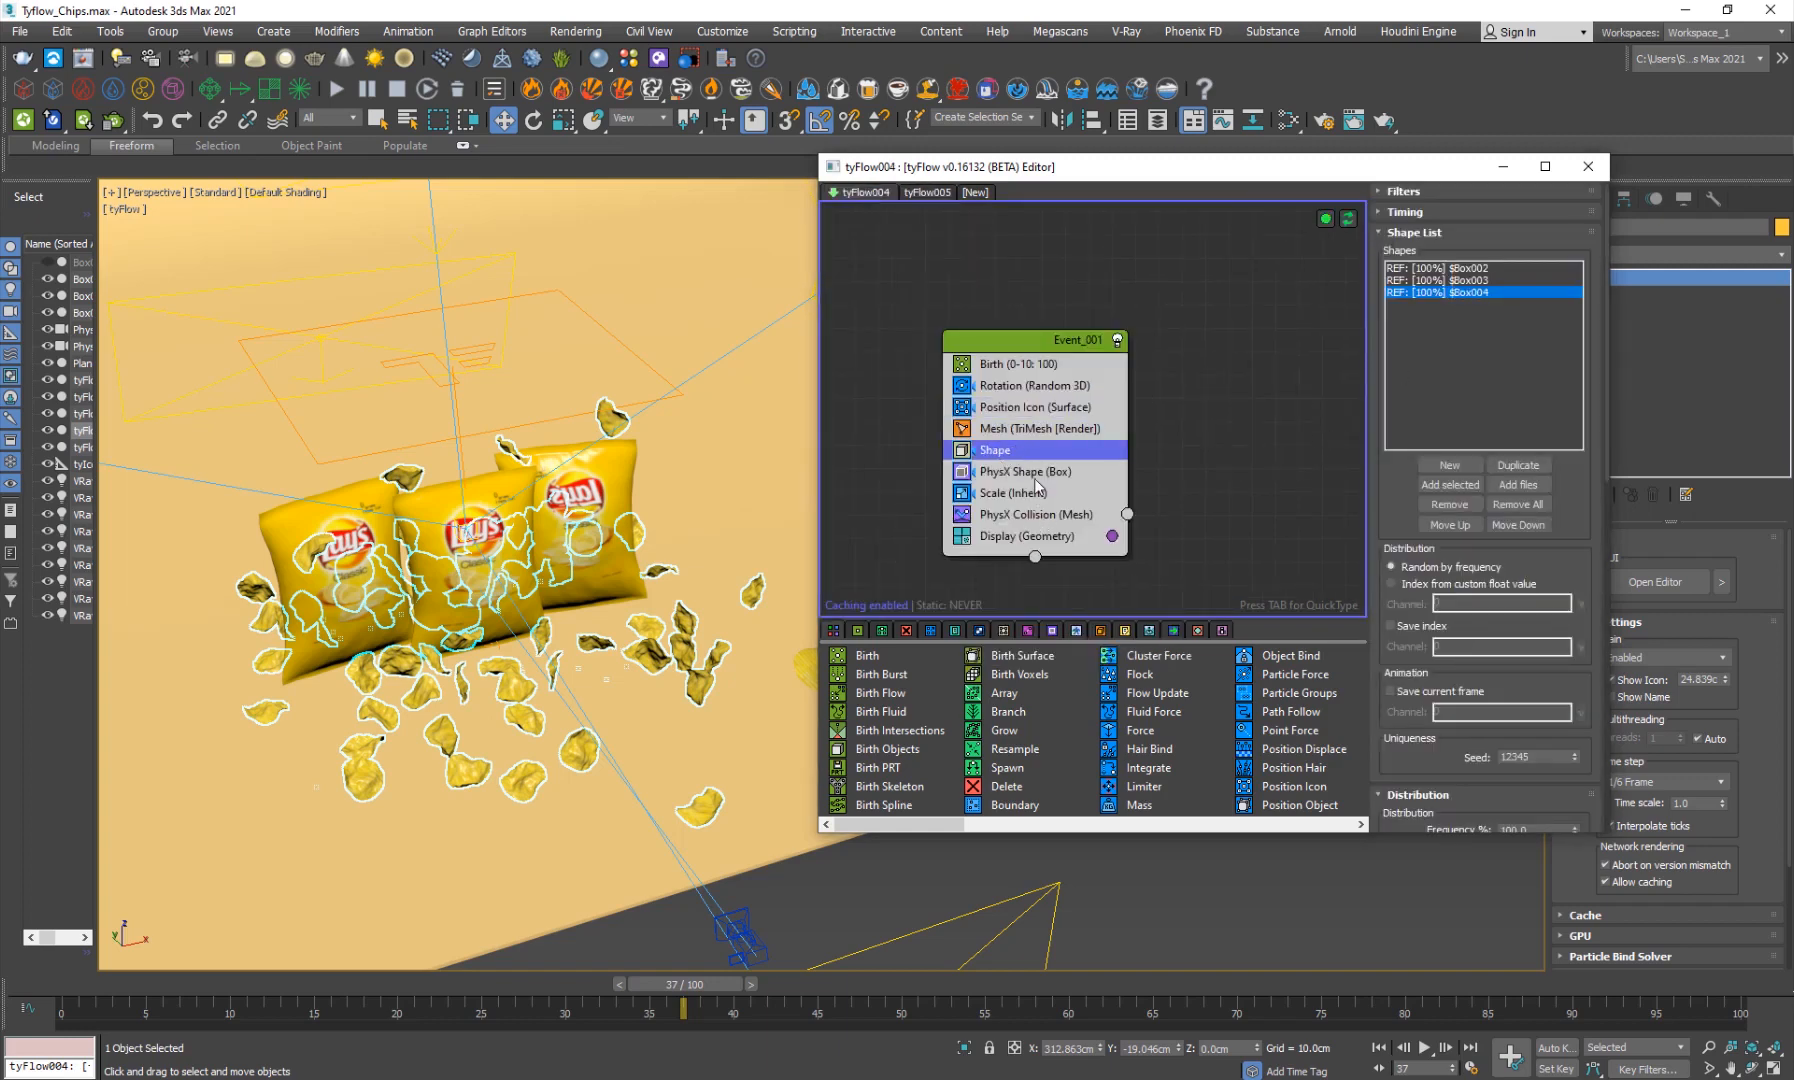
{"action": "left_click", "coordinate": [1035, 514]}
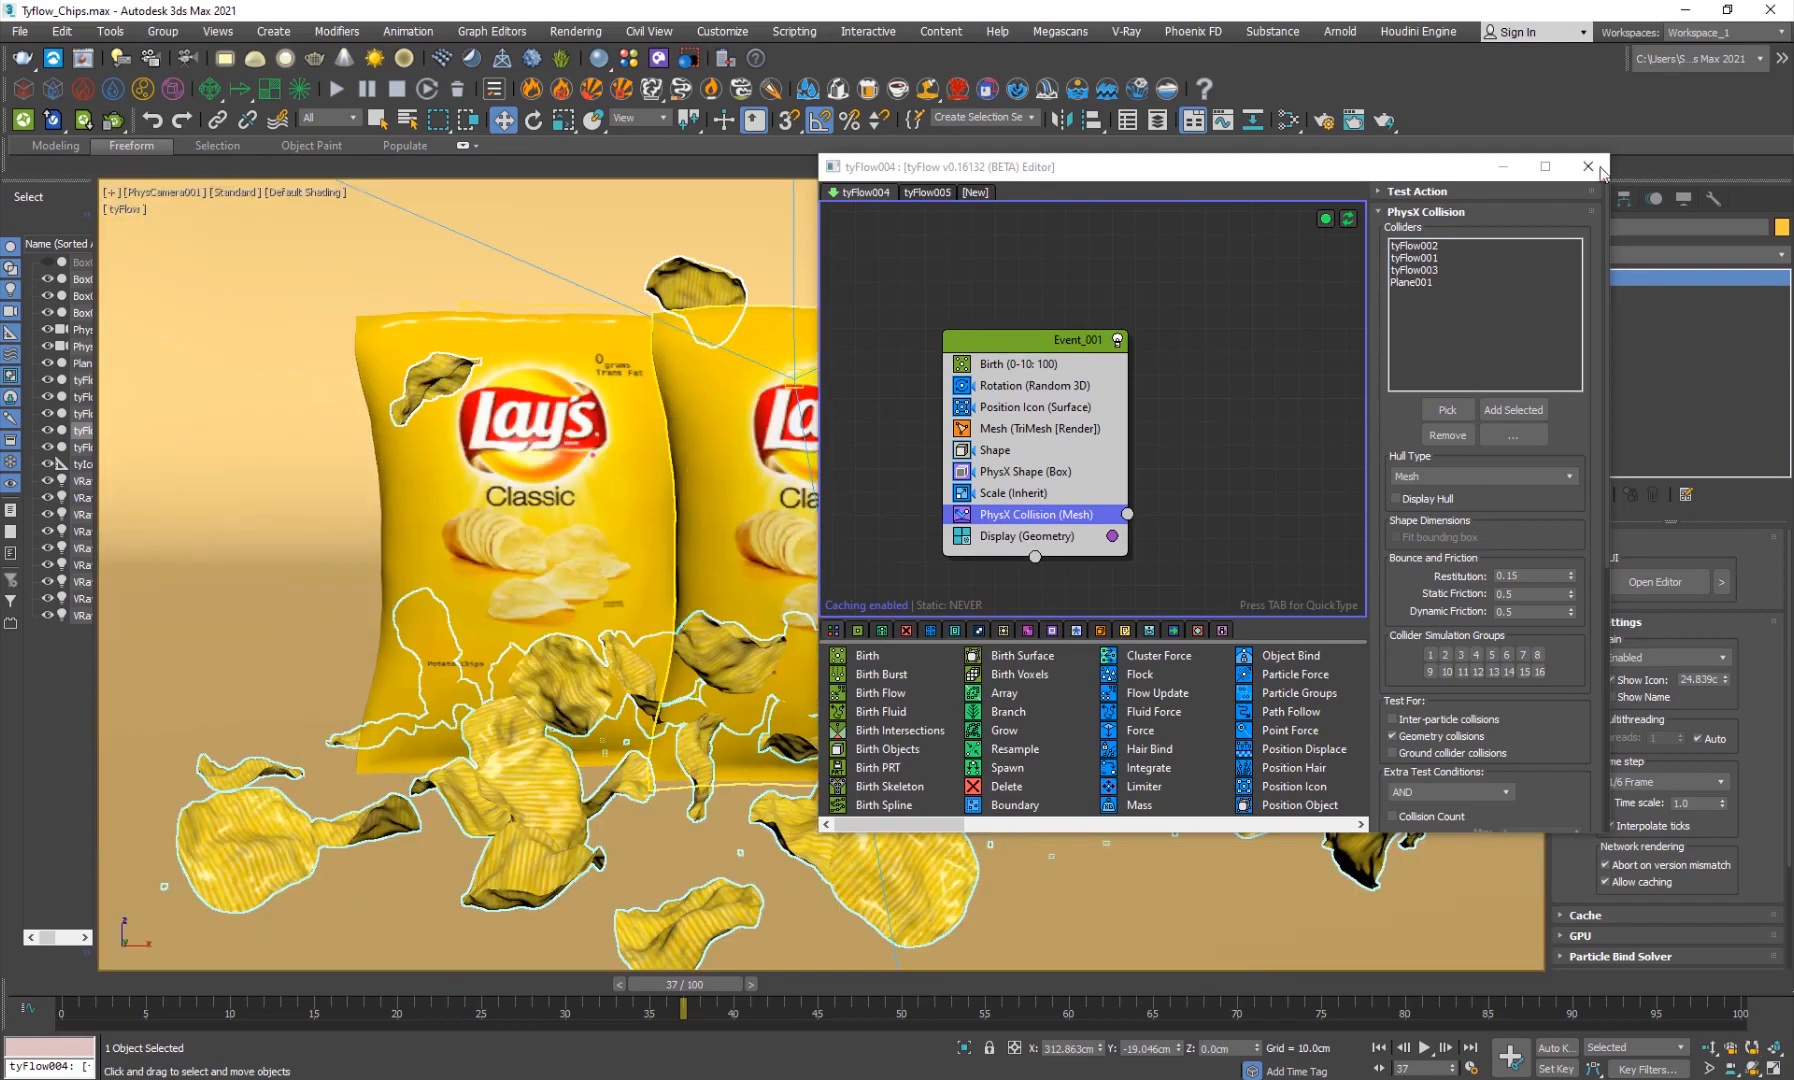
{"action": "left_click", "coordinate": [1587, 166]}
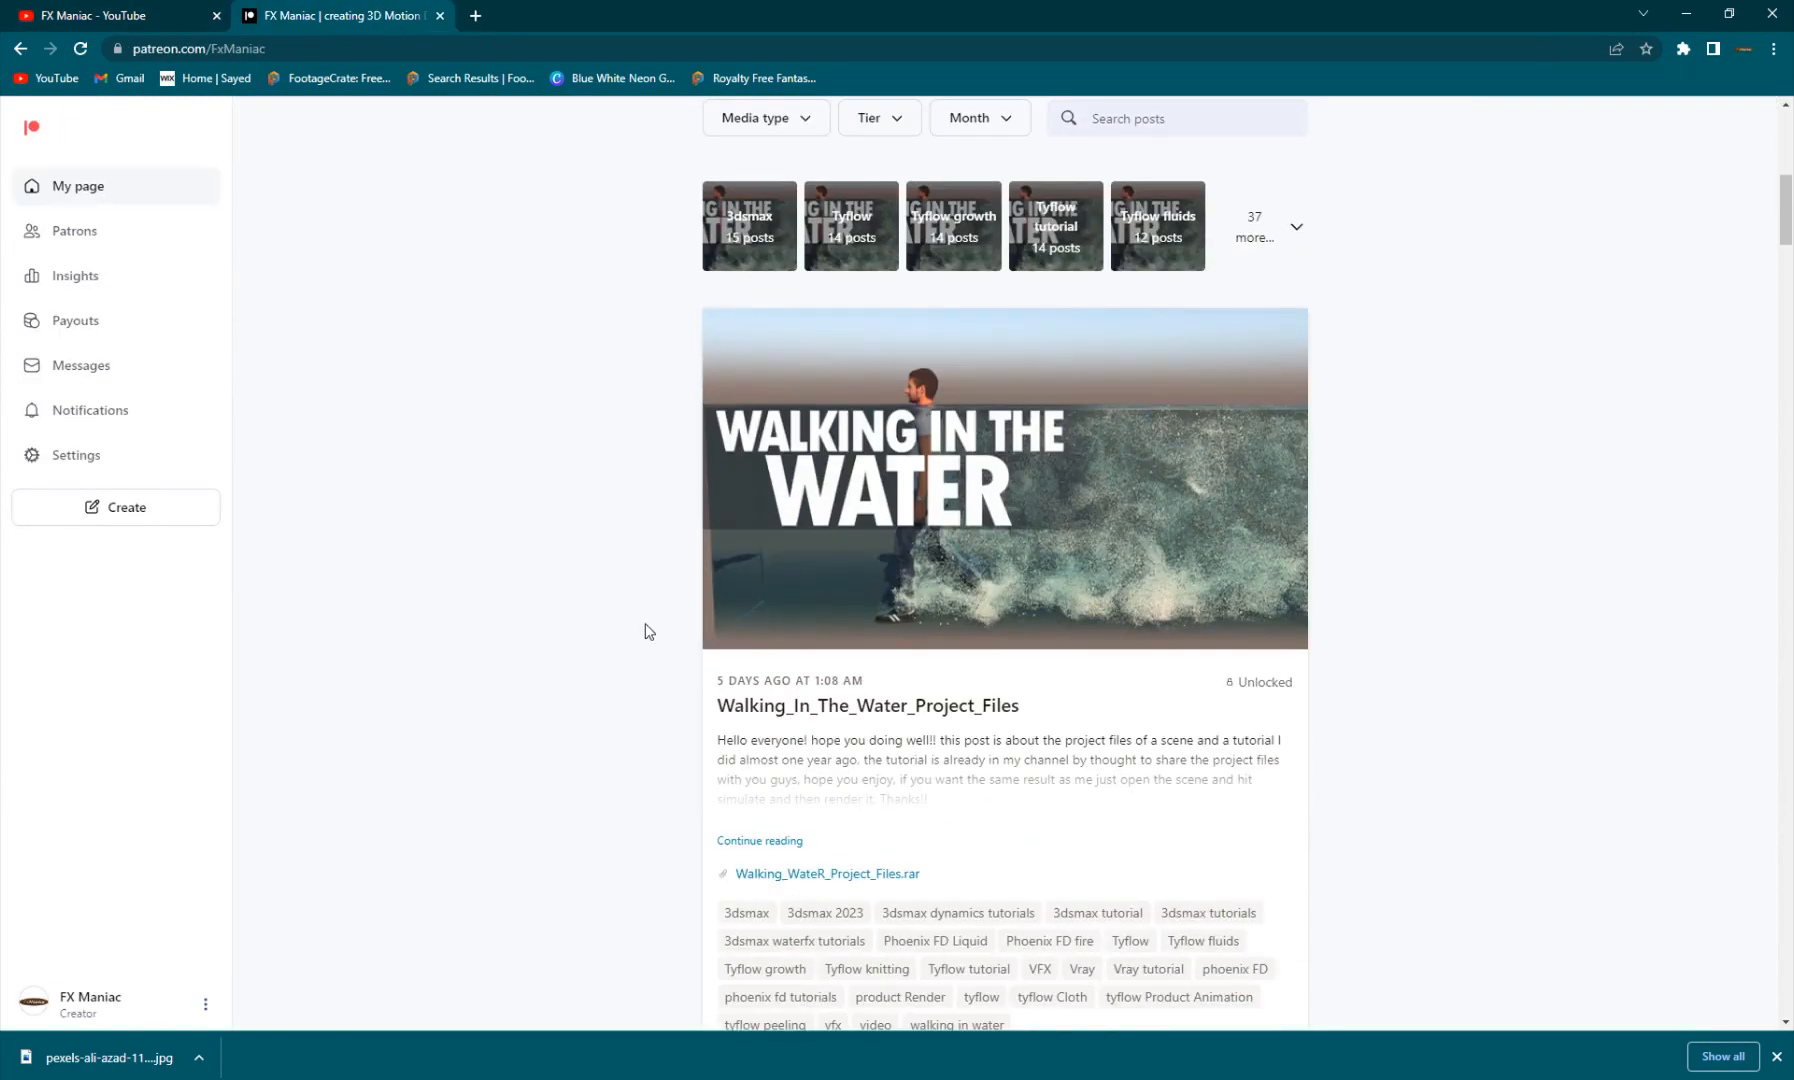
{"action": "mouse_move", "coordinate": [473, 630]}
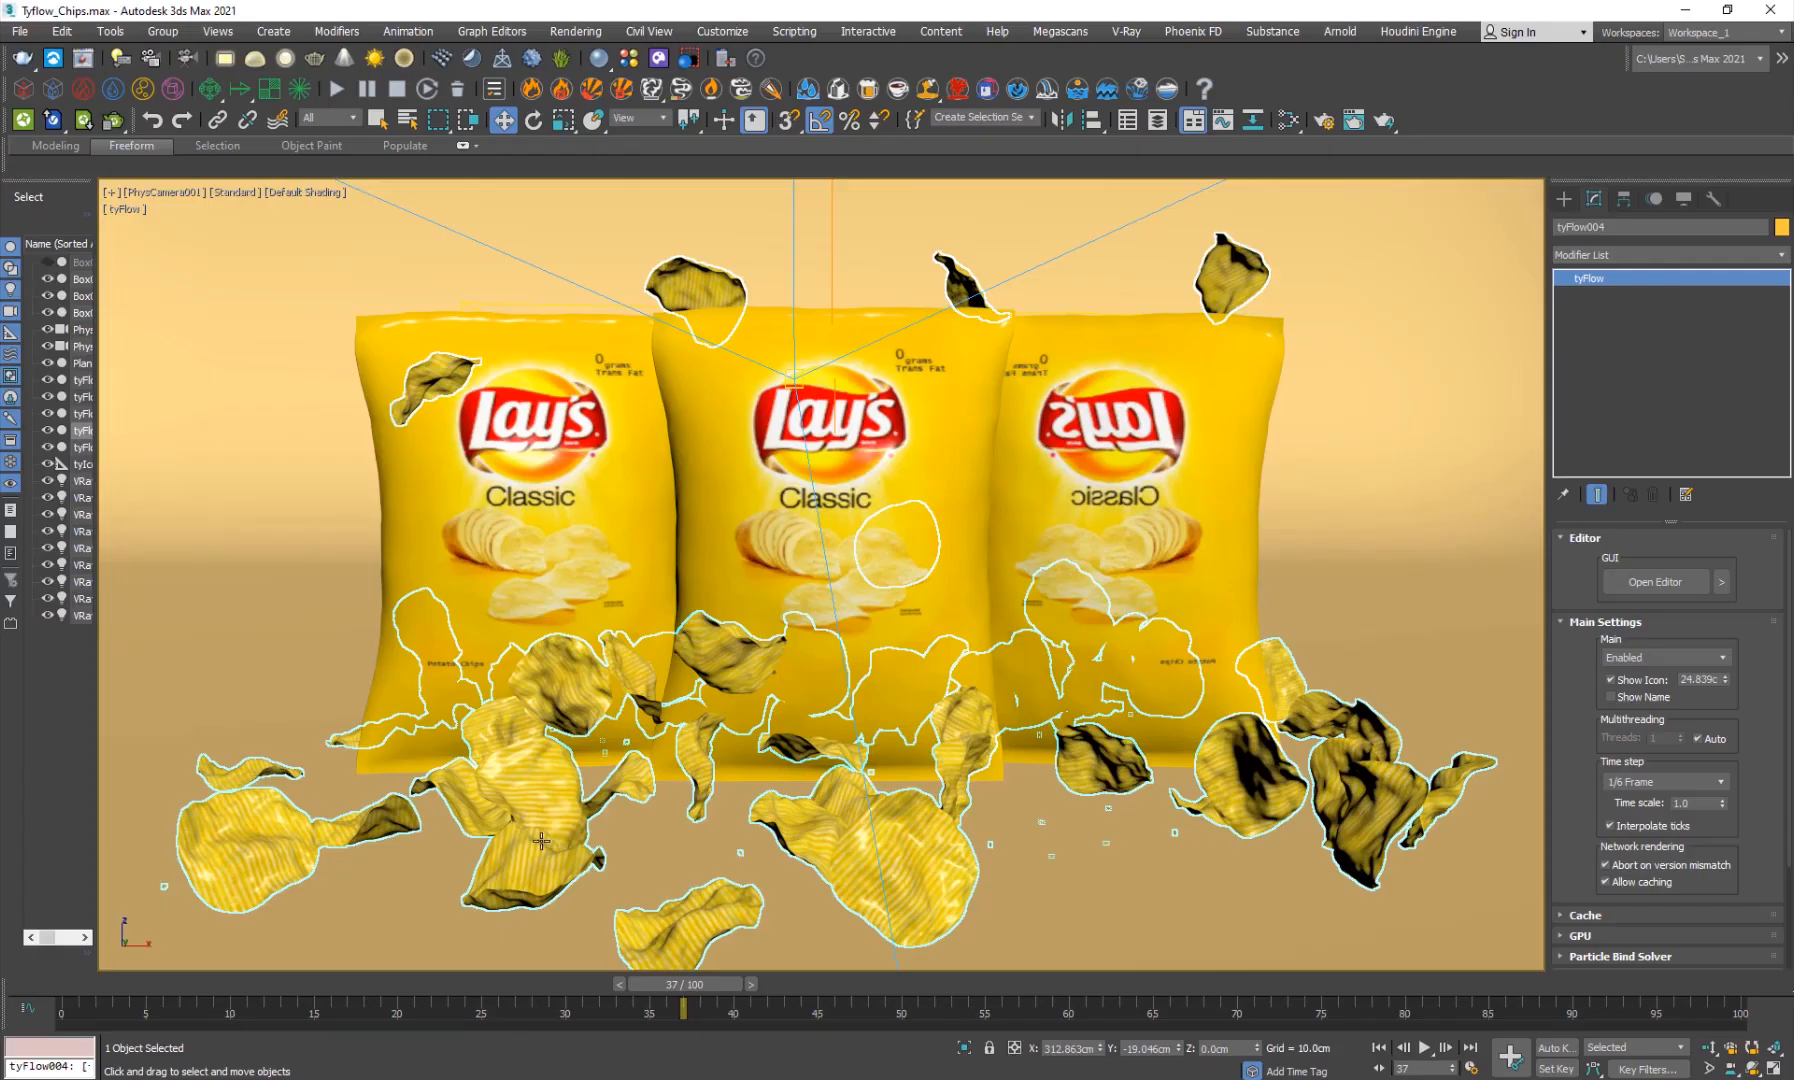
Scrub the time slider back and forth to preview the chips tumbling in the camera view.
{"action": "left_click_drag", "start_coordinate": [683, 984], "coordinate": [335, 984]}
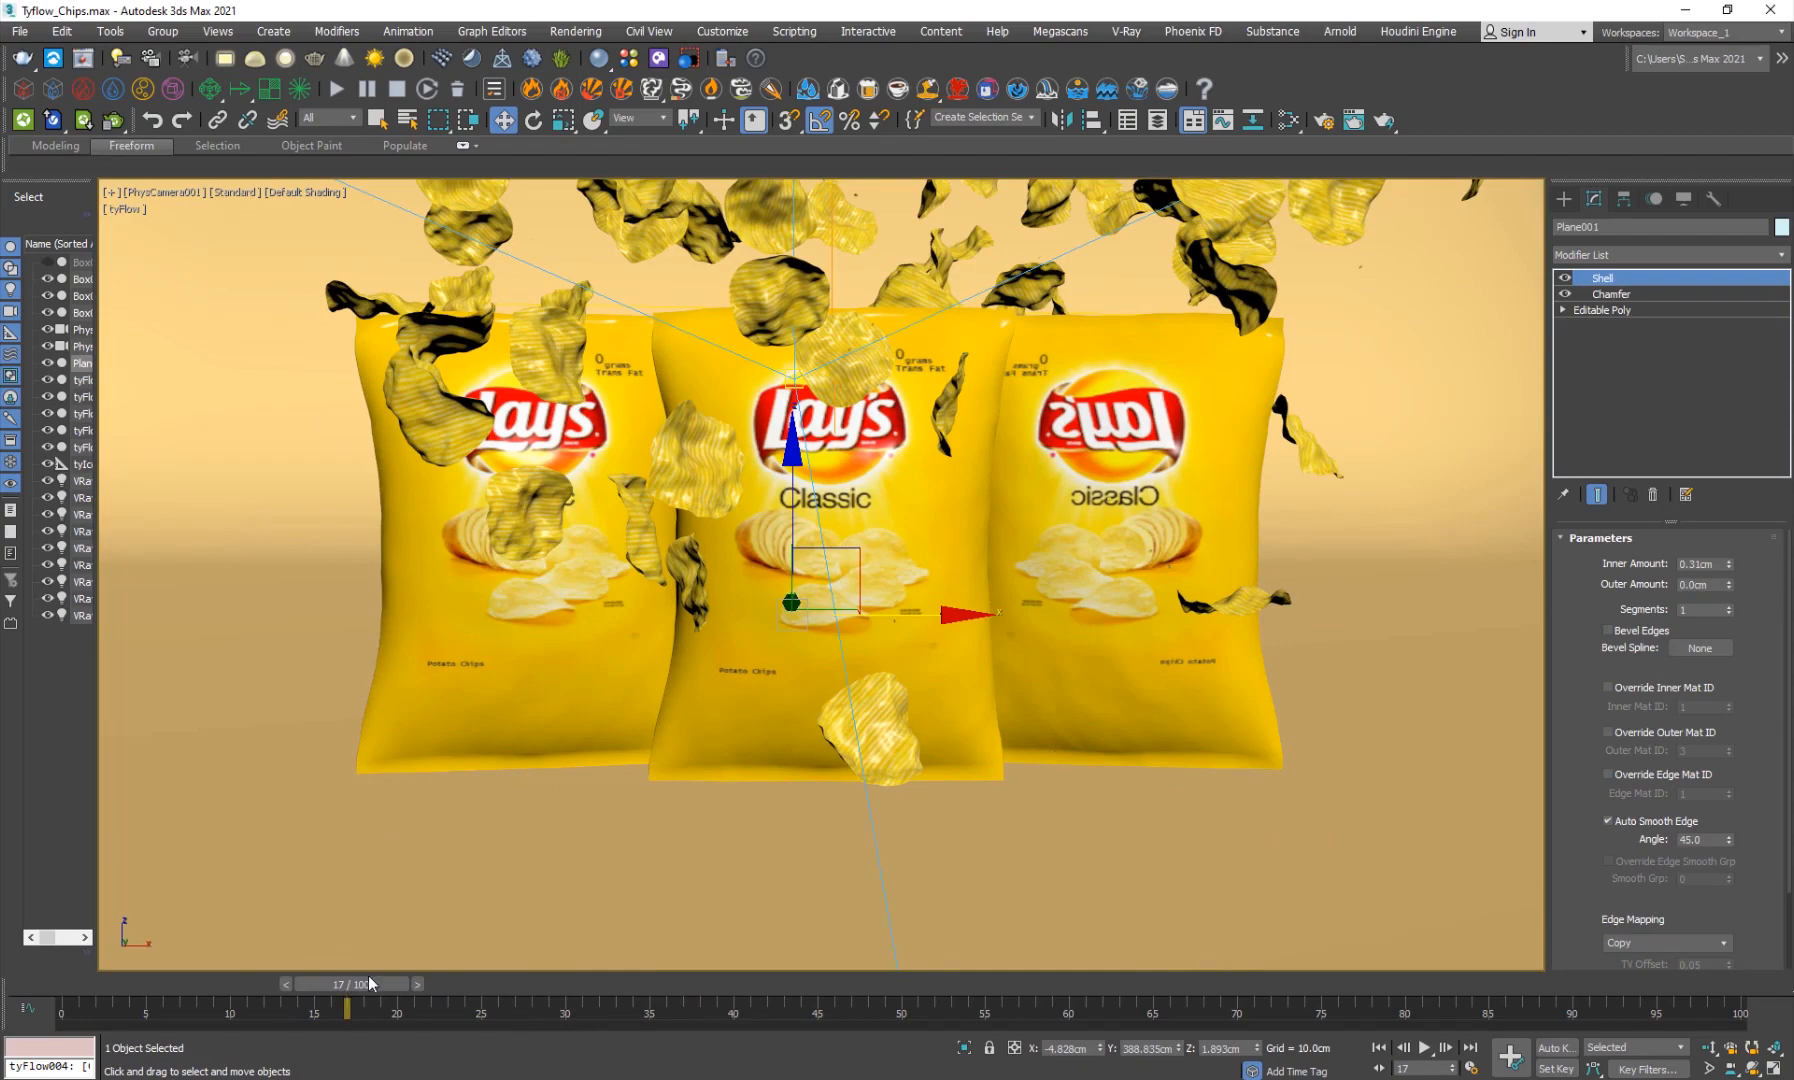
{"action": "left_click", "coordinate": [1423, 1047]}
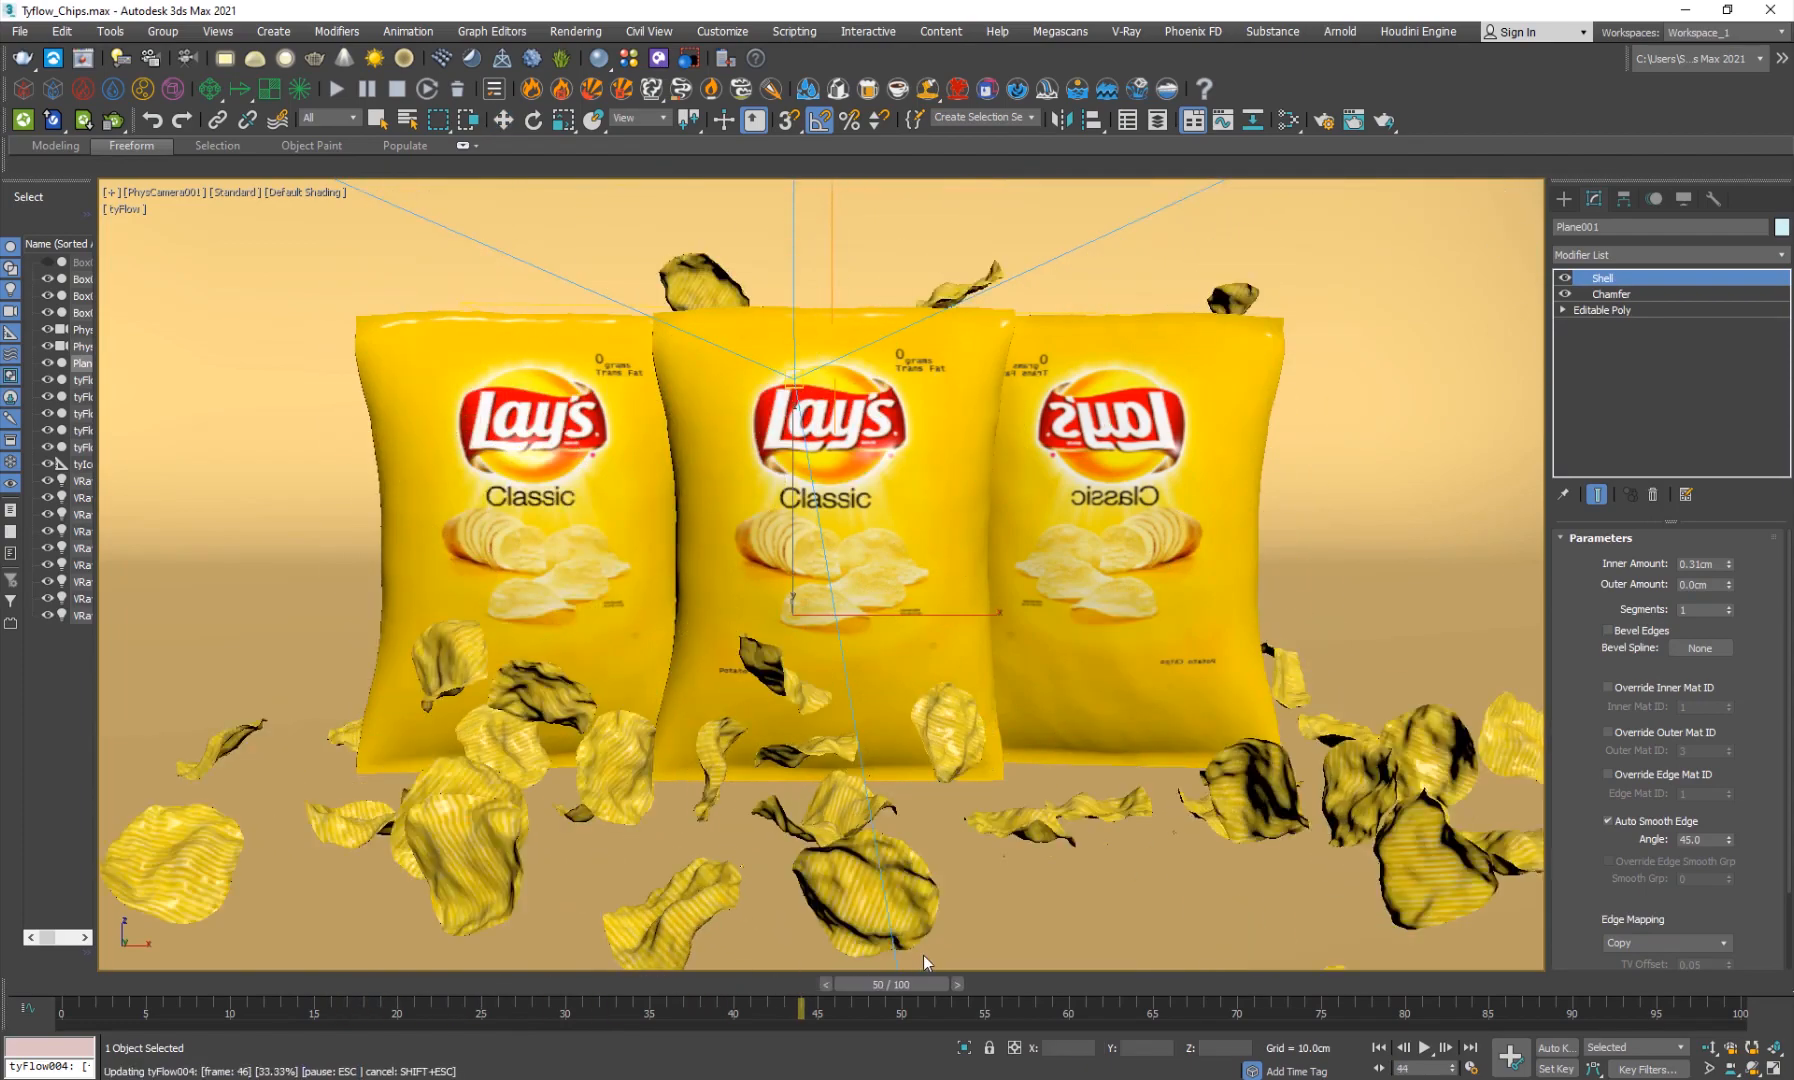
{"action": "left_click_drag", "start_coordinate": [898, 984], "coordinate": [395, 984]}
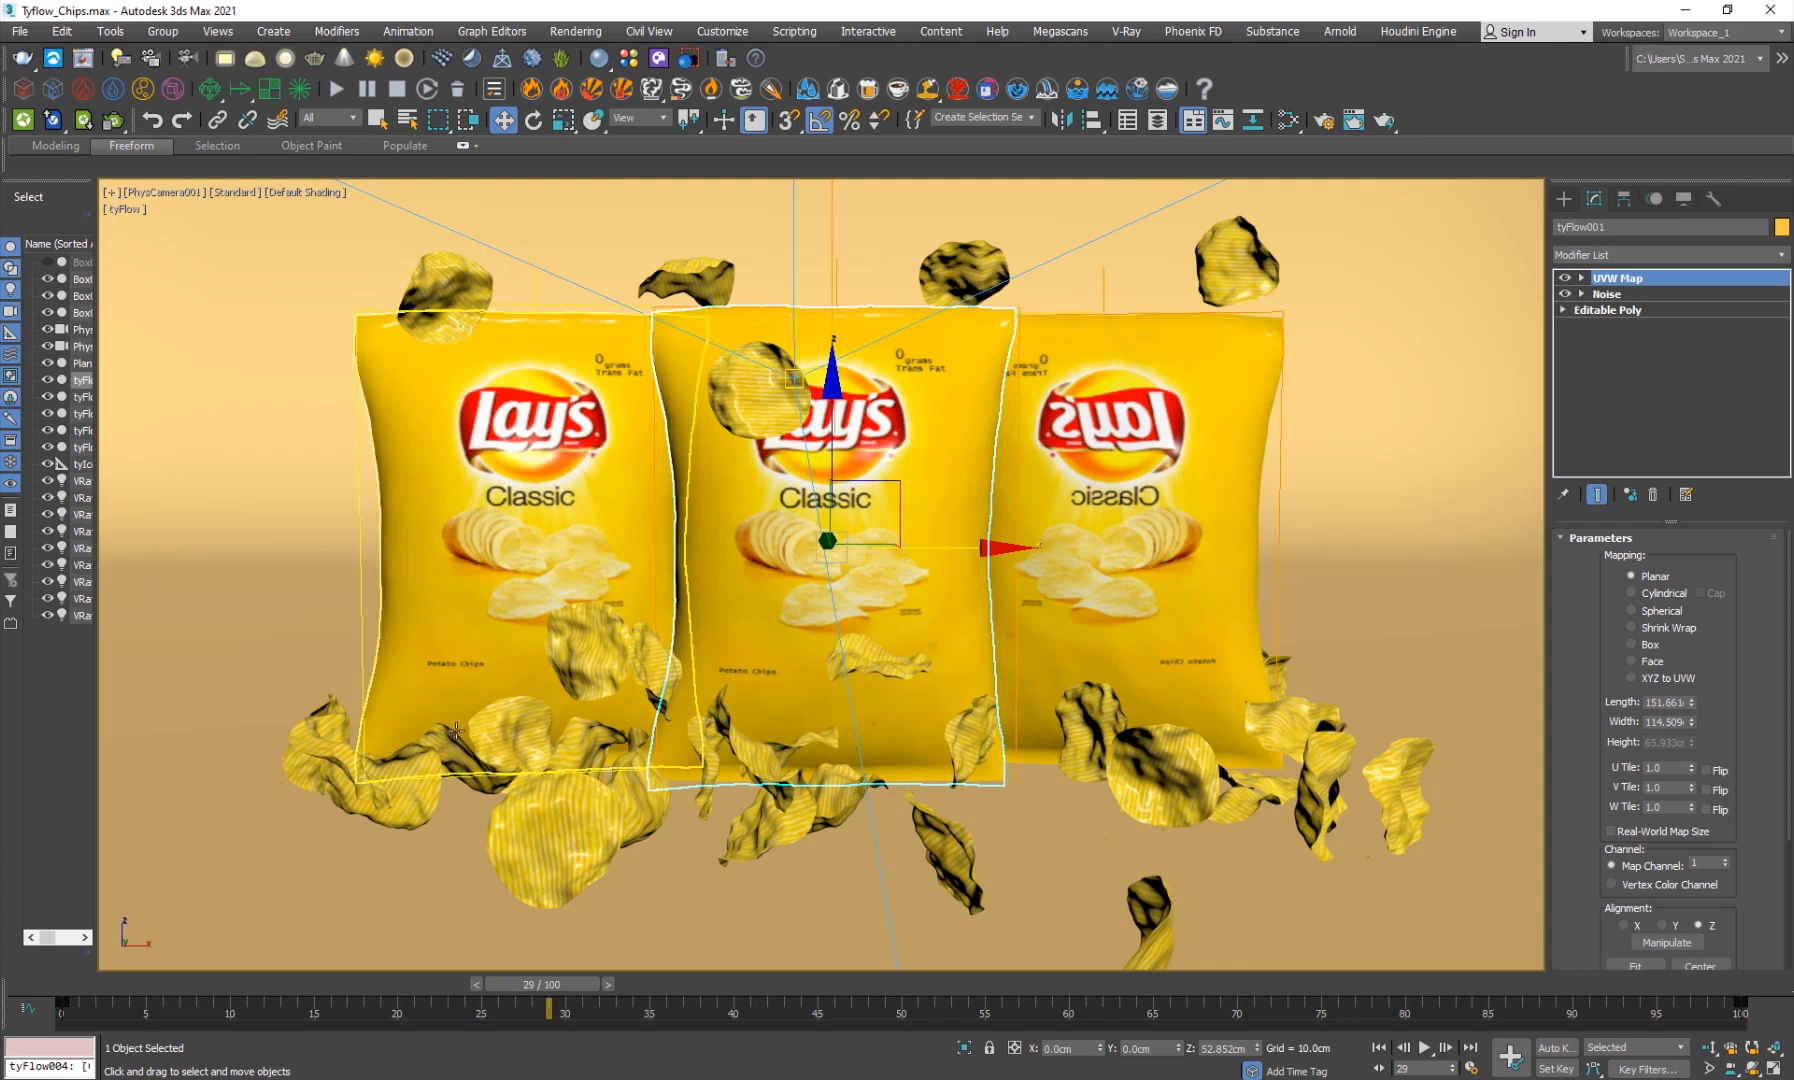
{"action": "left_click_drag", "start_coordinate": [550, 1010], "coordinate": [482, 1010]}
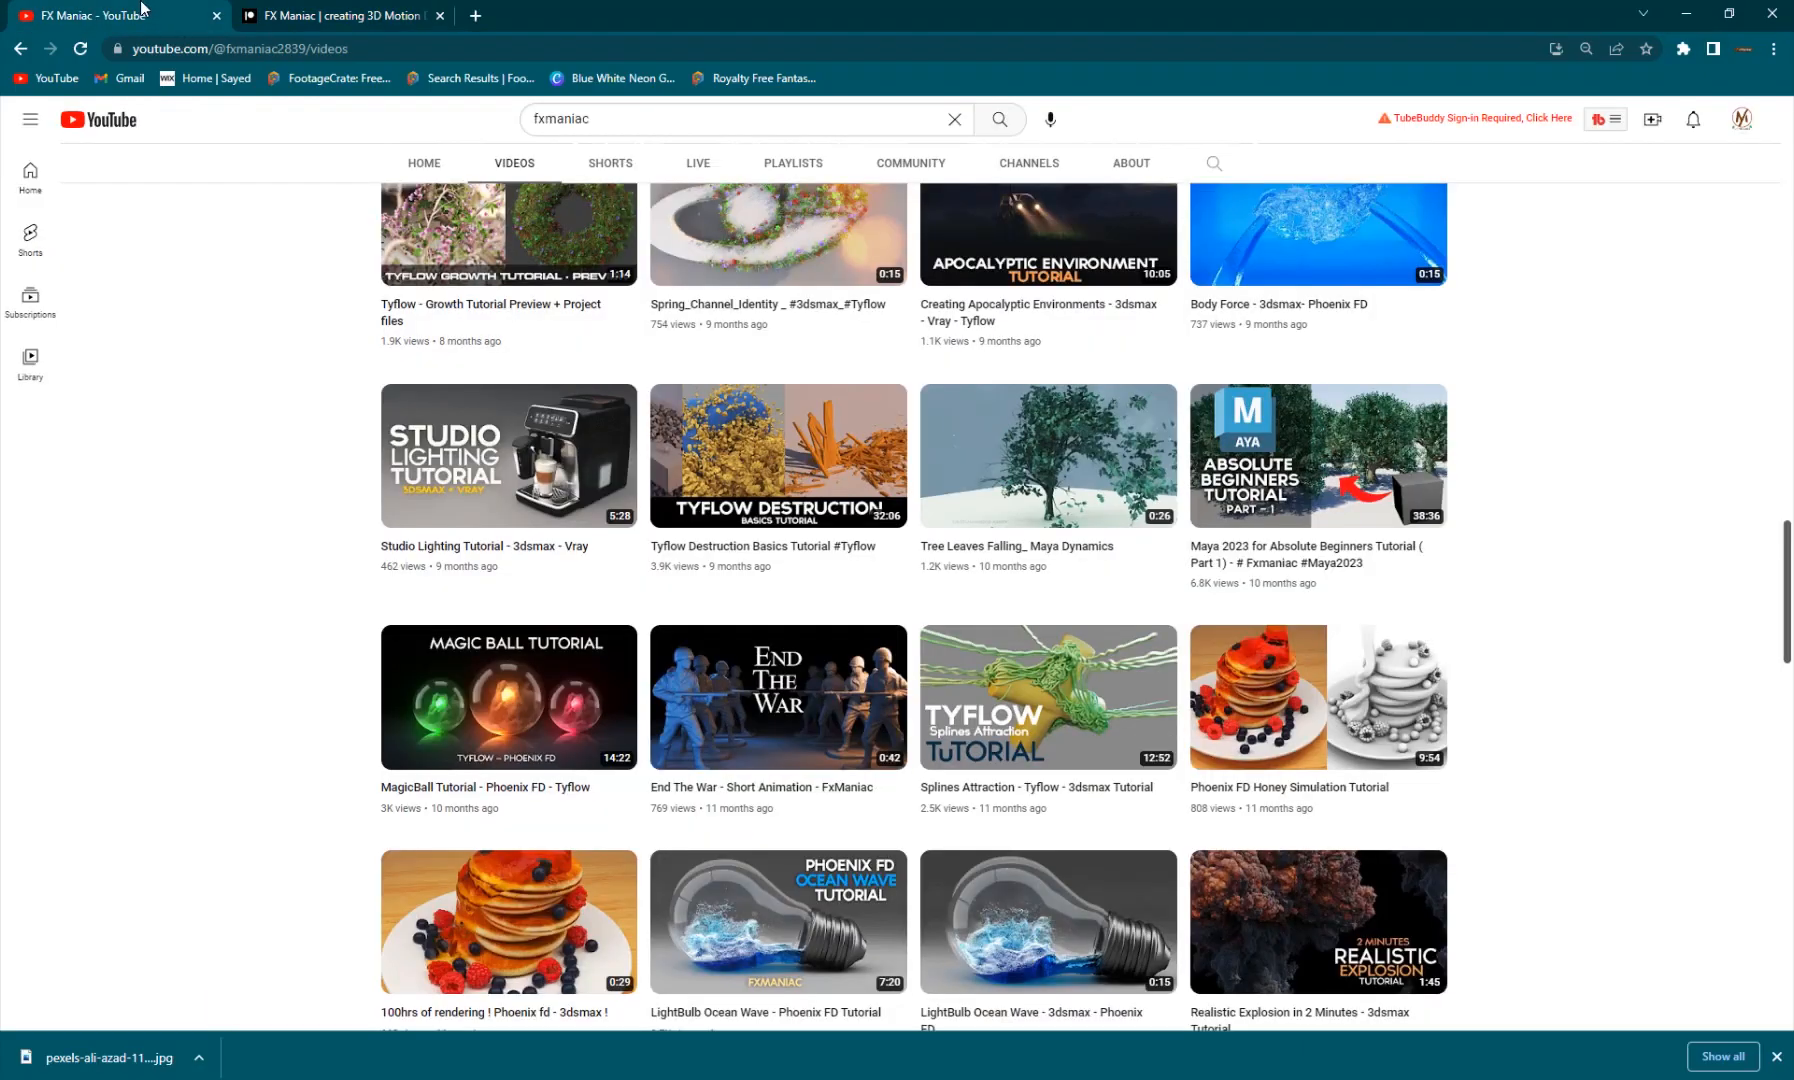
Scroll the FX Maniac channel's Videos page down to its recent tyFlow and Phoenix FD uploads.
{"action": "scroll", "scroll_direction": "down", "scroll_amount": 3}
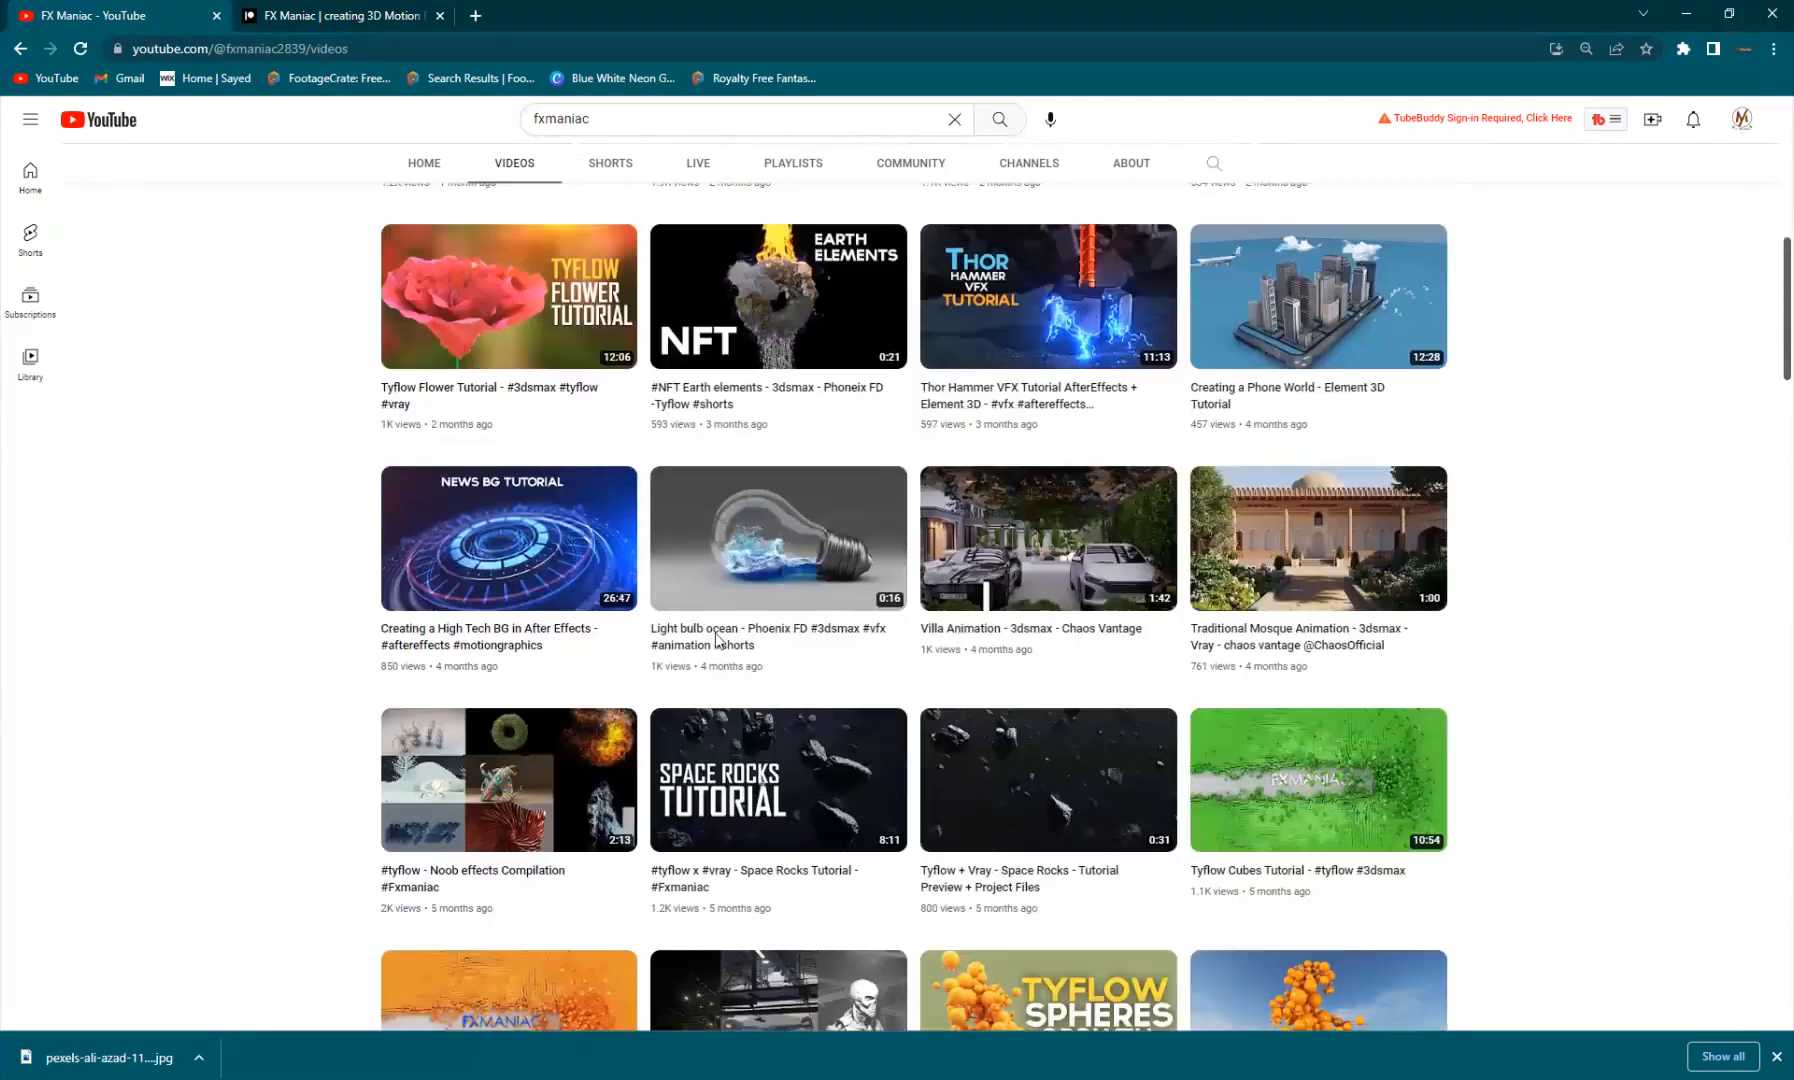